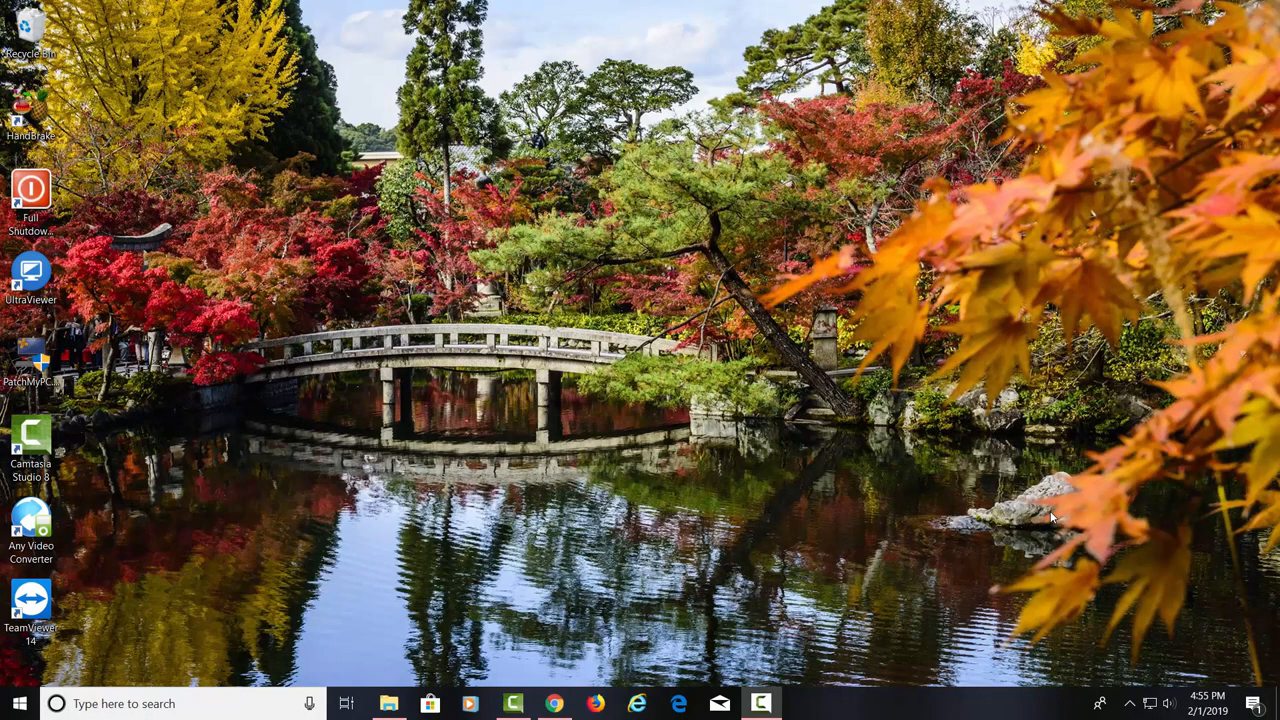
{"action": "mouse_move", "coordinate": [679, 515]}
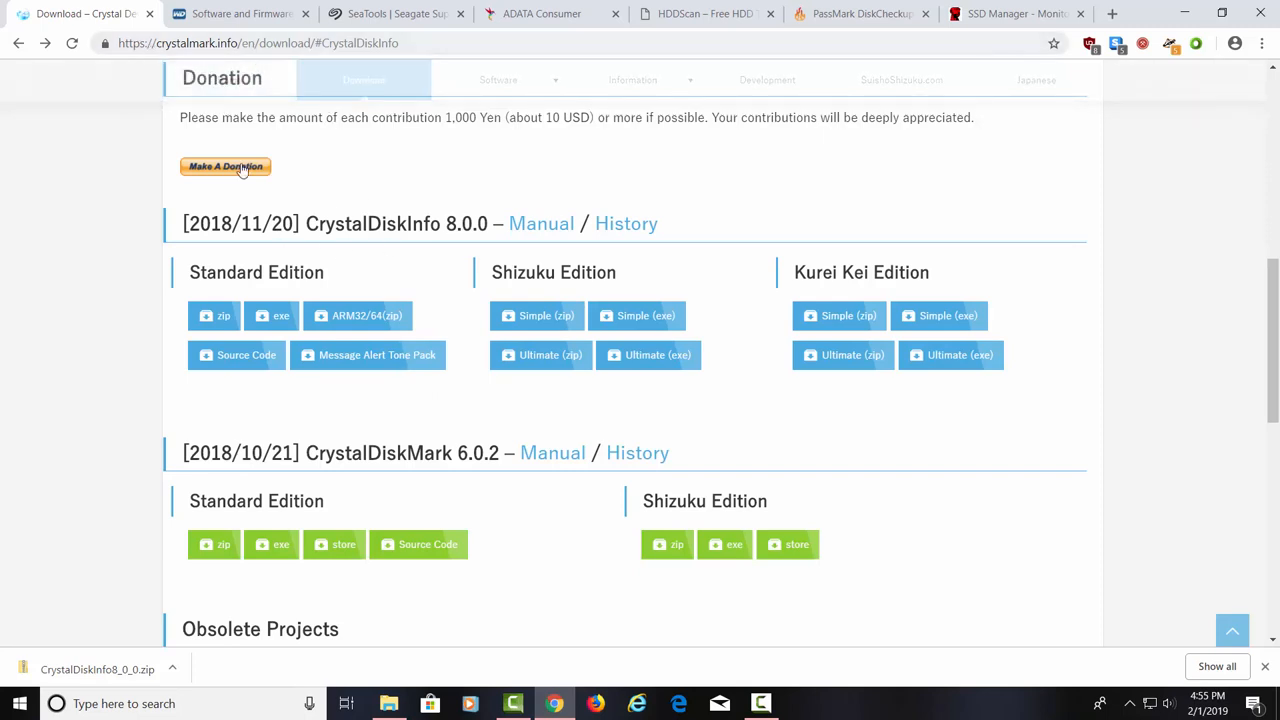
{"action": "mouse_move", "coordinate": [408, 243]}
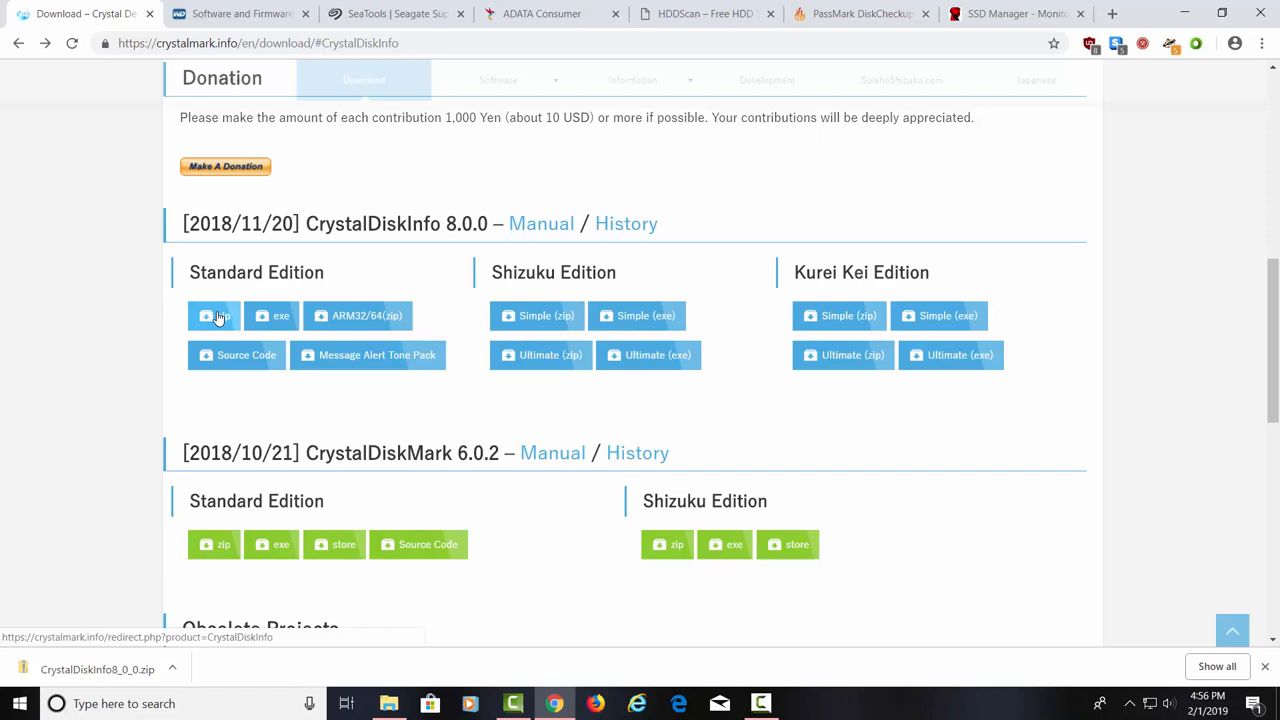
Download the CrystalDiskInfo 8.0.0 Standard Edition zip from OSDN and open its download menu
{"action": "left_click", "coordinate": [214, 315]}
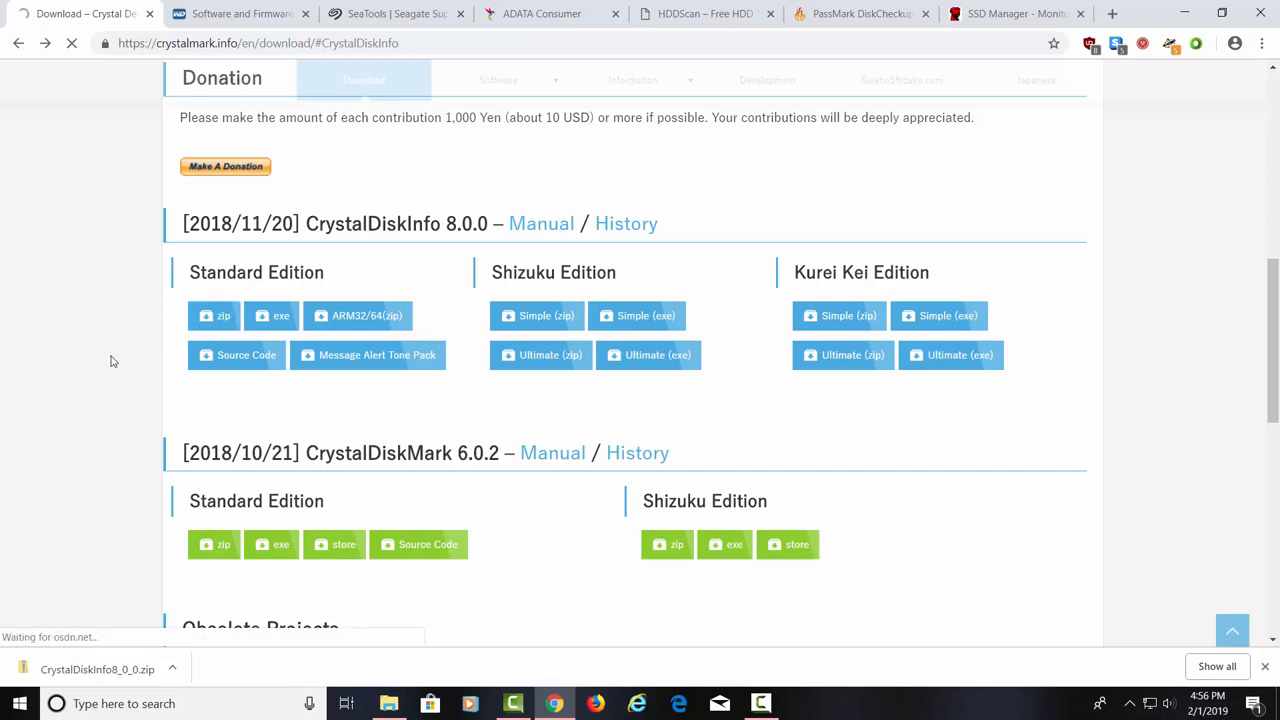
{"action": "left_click", "coordinate": [213, 315]}
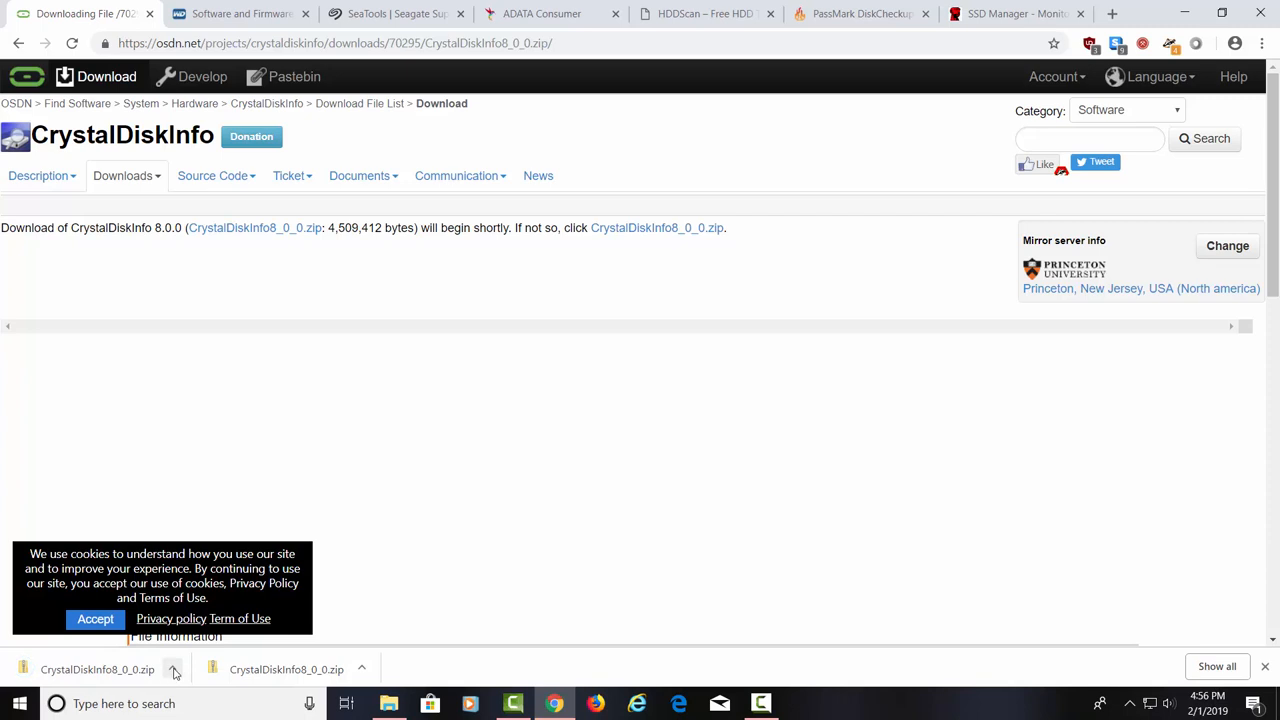
{"action": "left_click", "coordinate": [174, 669]}
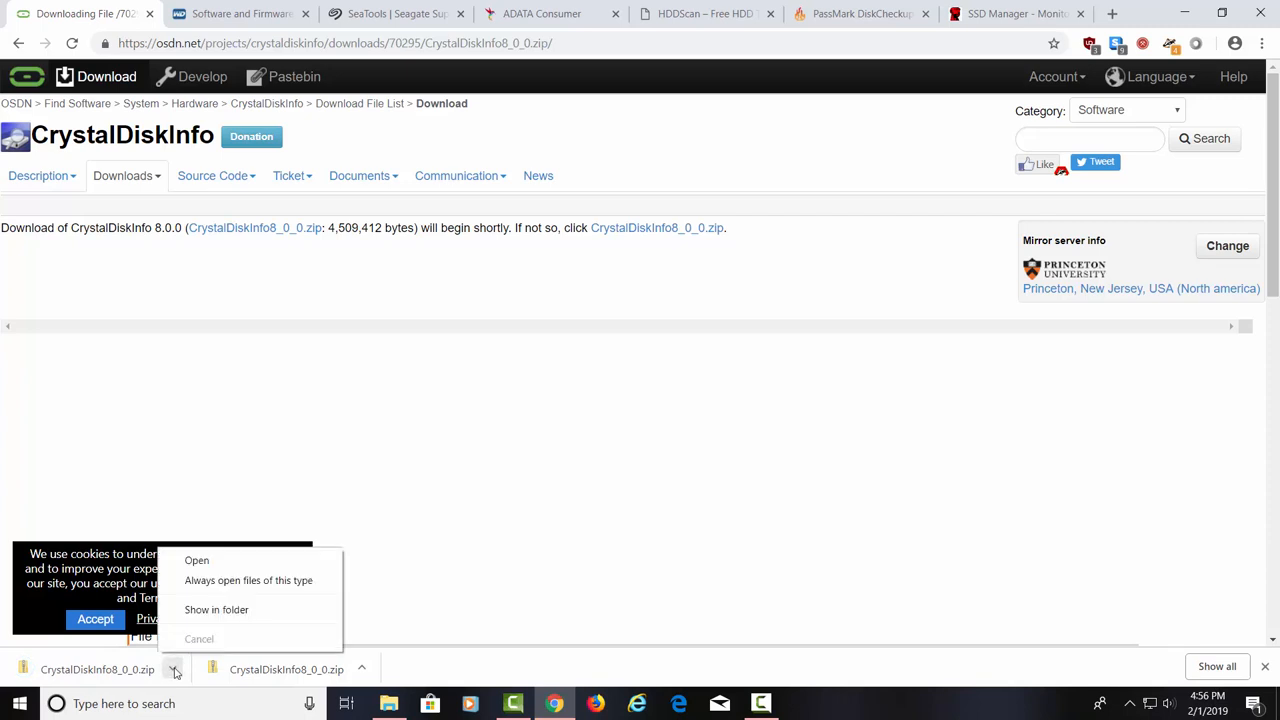
{"action": "mouse_move", "coordinate": [178, 669]}
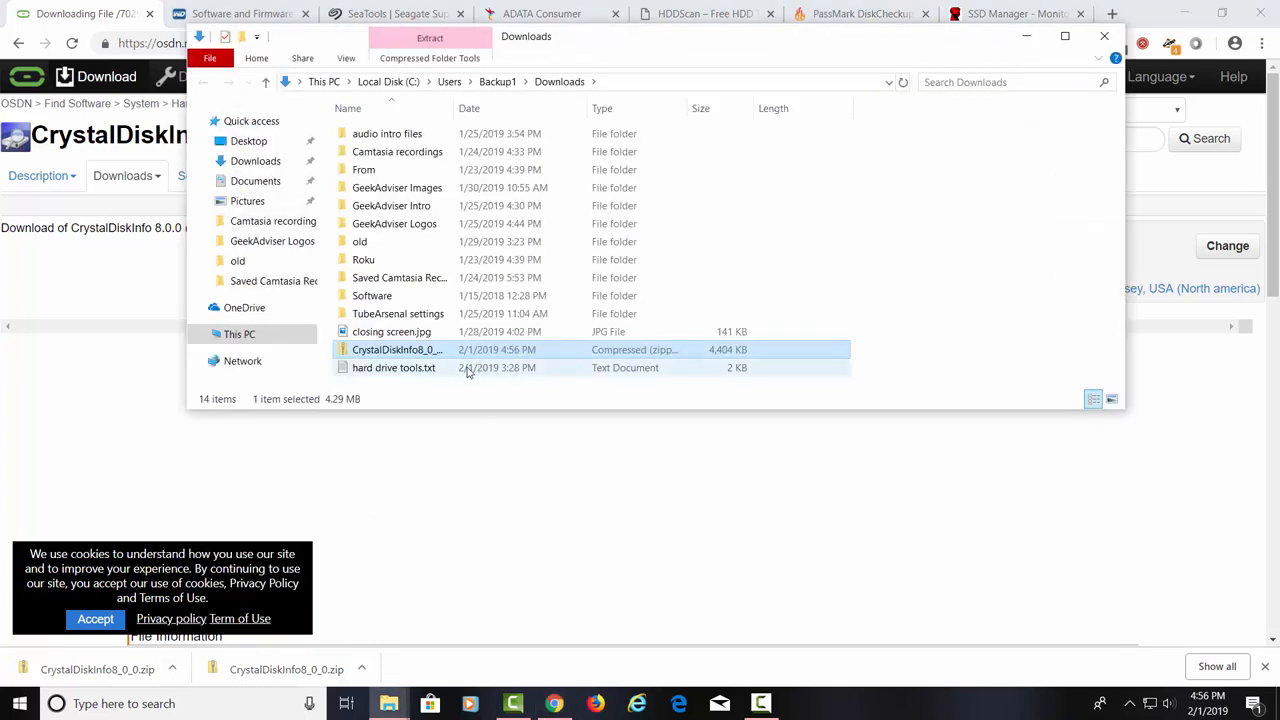
Extract CrystalDiskInfo8_0_0.zip into its suggested folder in Downloads
{"action": "right_click", "coordinate": [397, 349]}
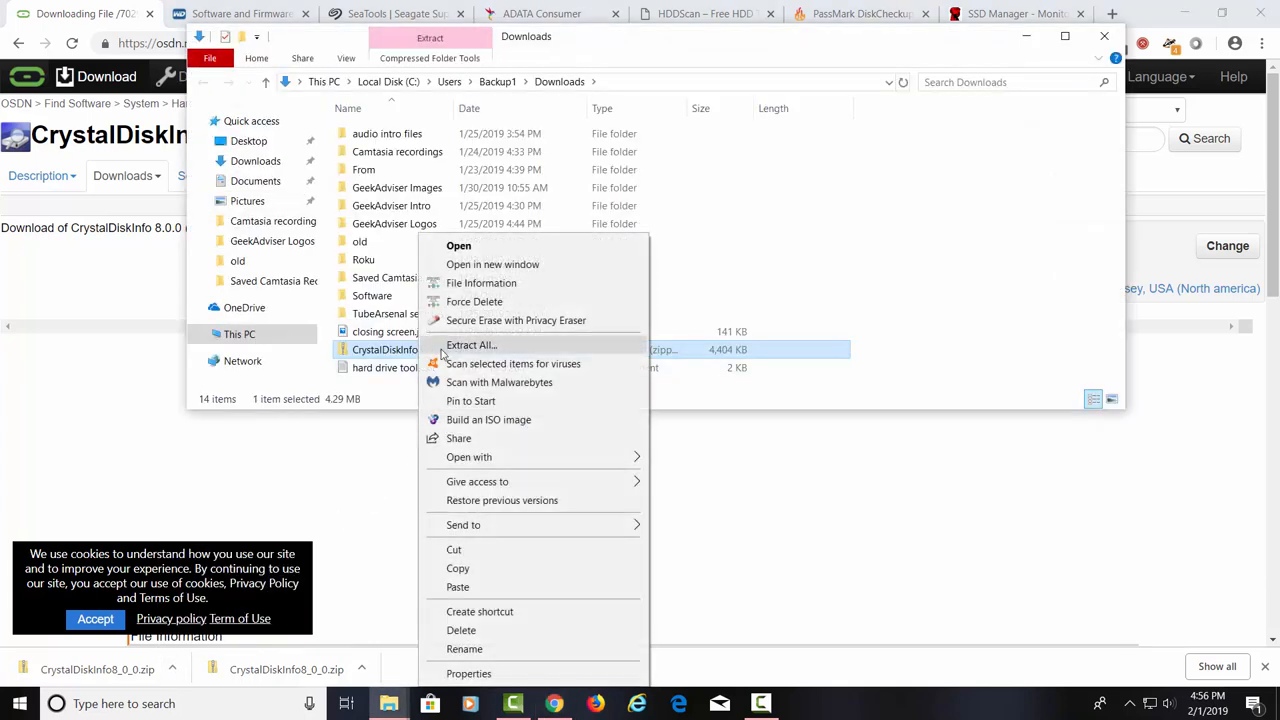
{"action": "left_click", "coordinate": [471, 345]}
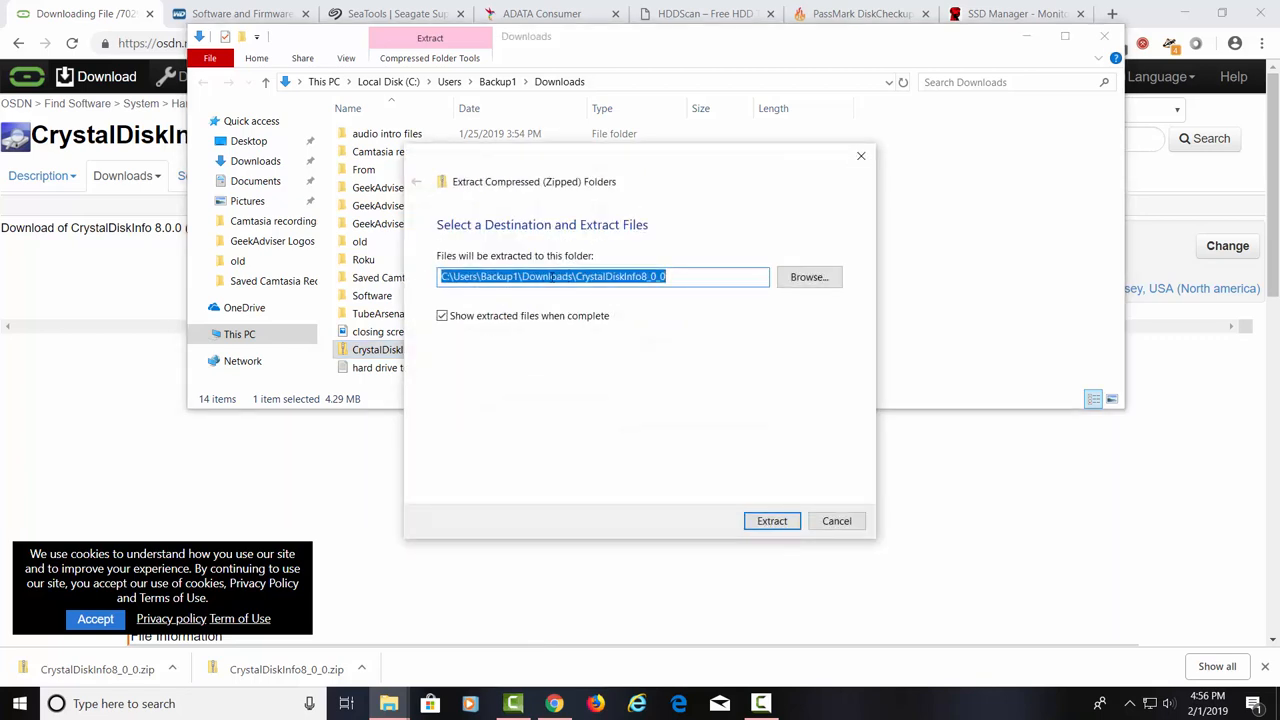
{"action": "left_click", "coordinate": [771, 520]}
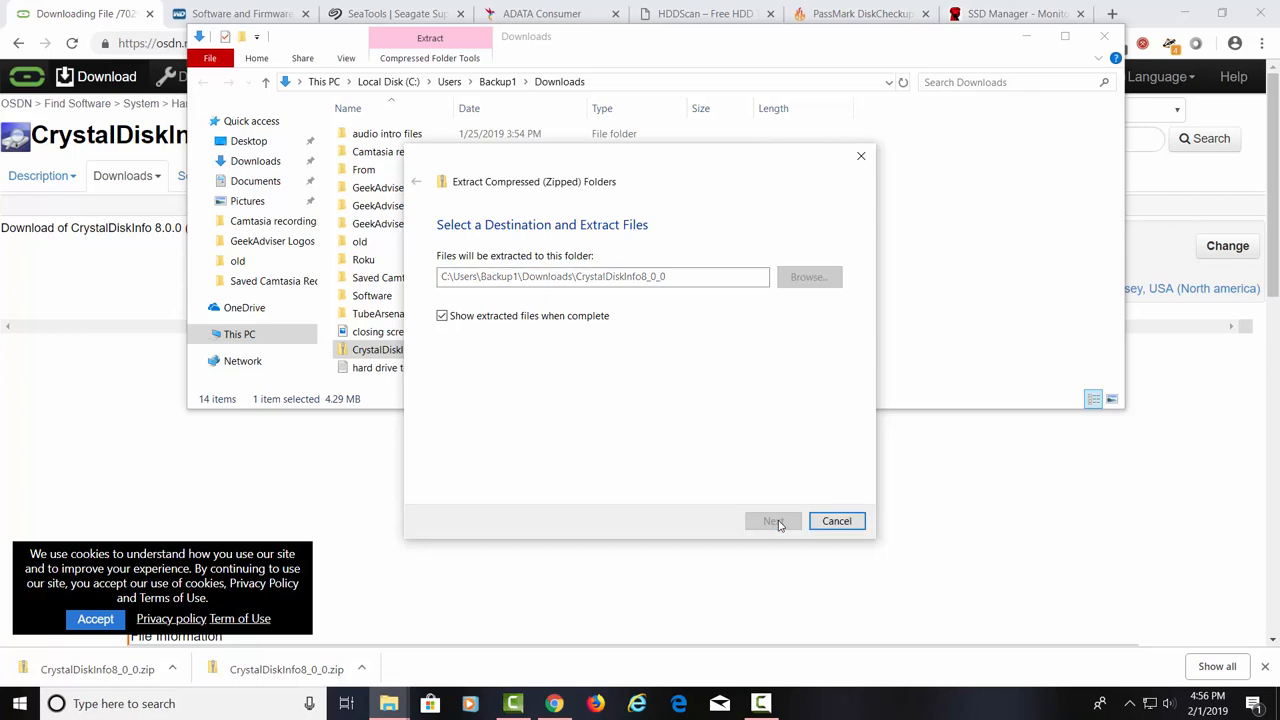
{"action": "left_click", "coordinate": [772, 520]}
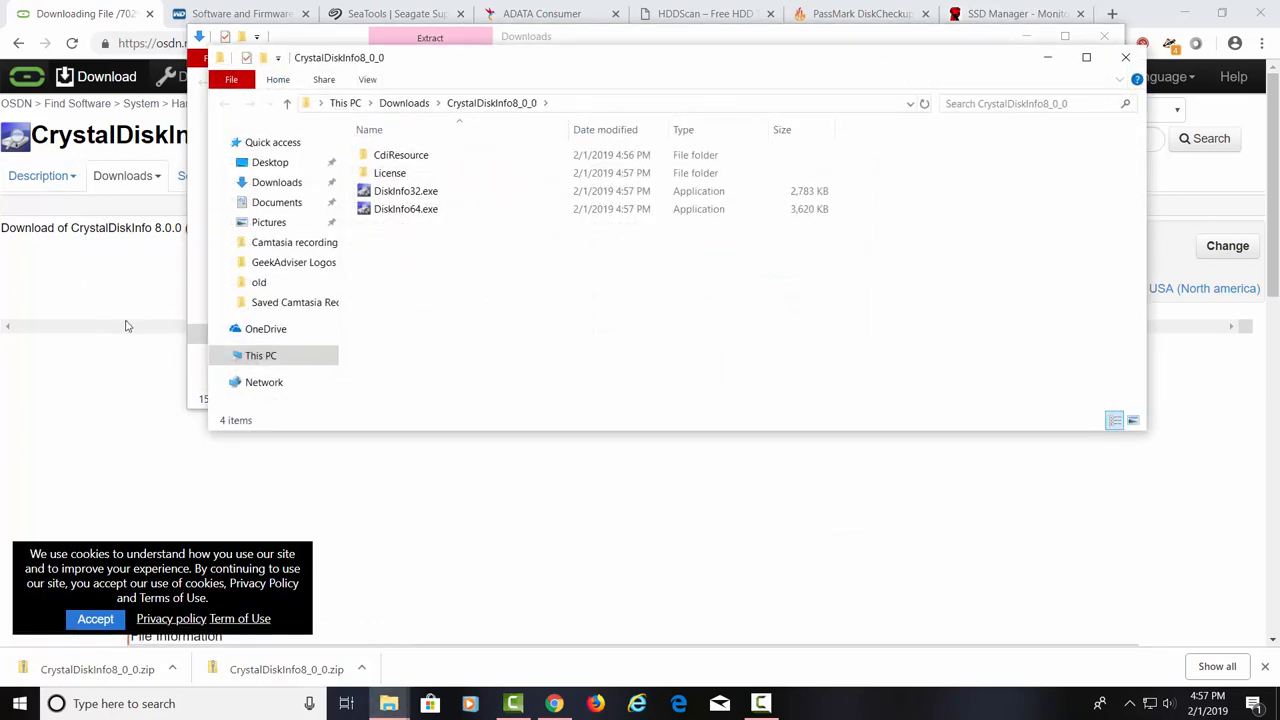
{"action": "mouse_move", "coordinate": [437, 227]}
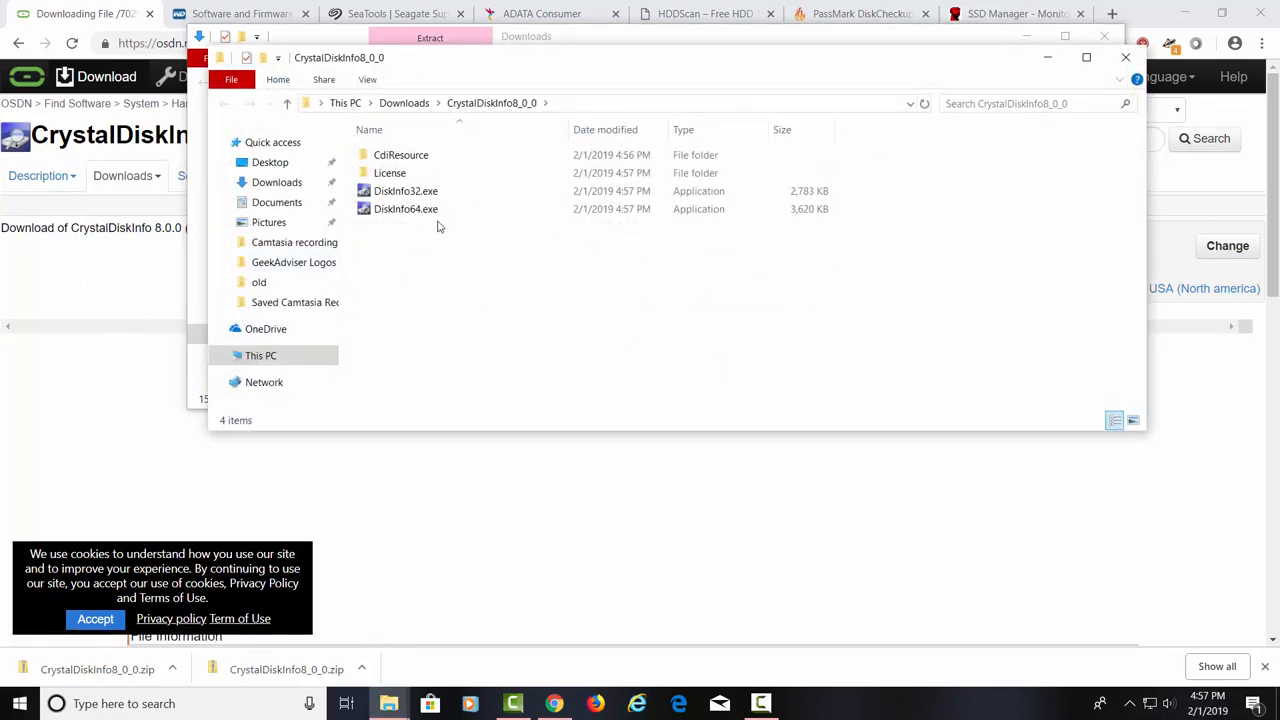
{"action": "mouse_move", "coordinate": [406, 208]}
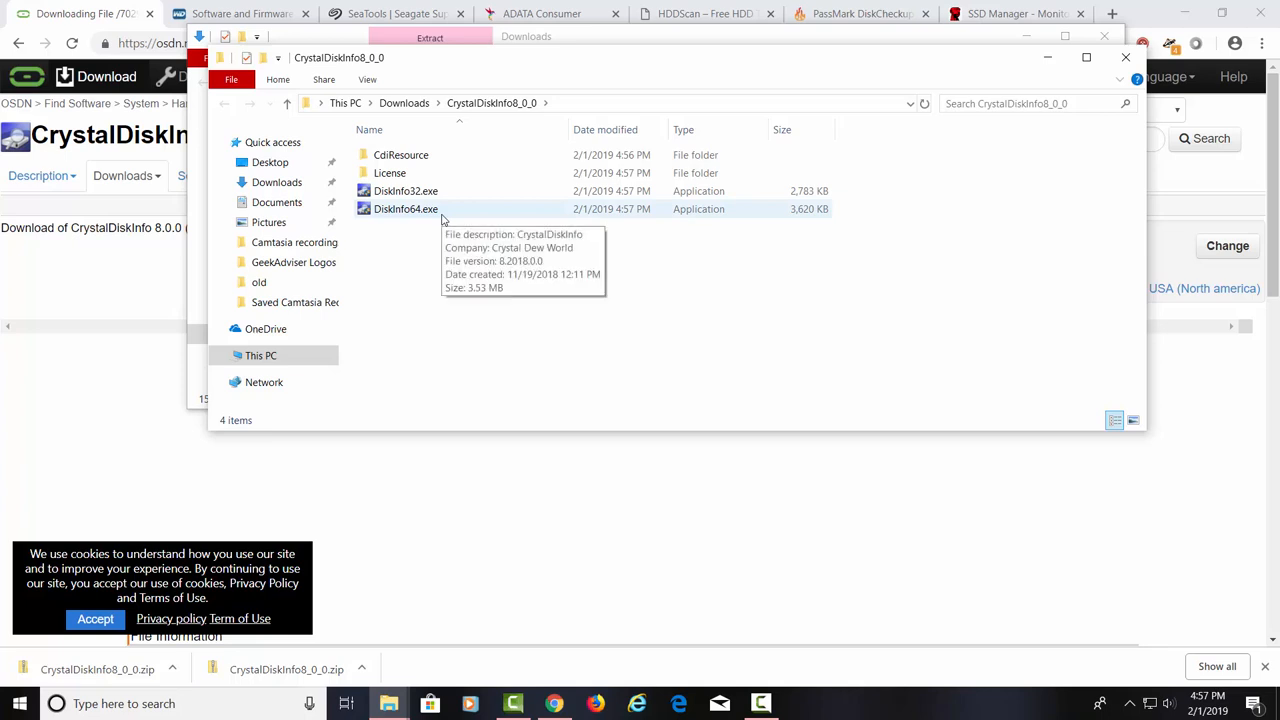
{"action": "mouse_move", "coordinate": [441, 222]}
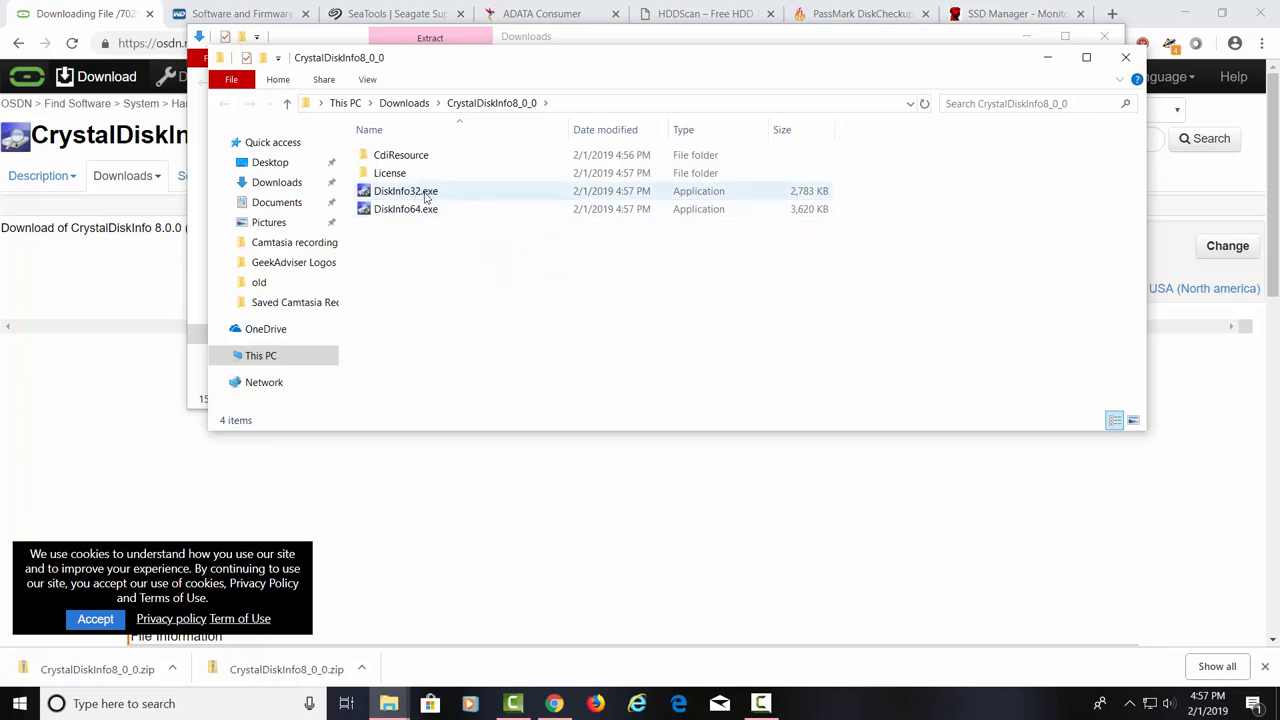
Select DiskInfo32.exe, then DiskInfo64.exe in the extracted CrystalDiskInfo folder
{"action": "left_click", "coordinate": [405, 209]}
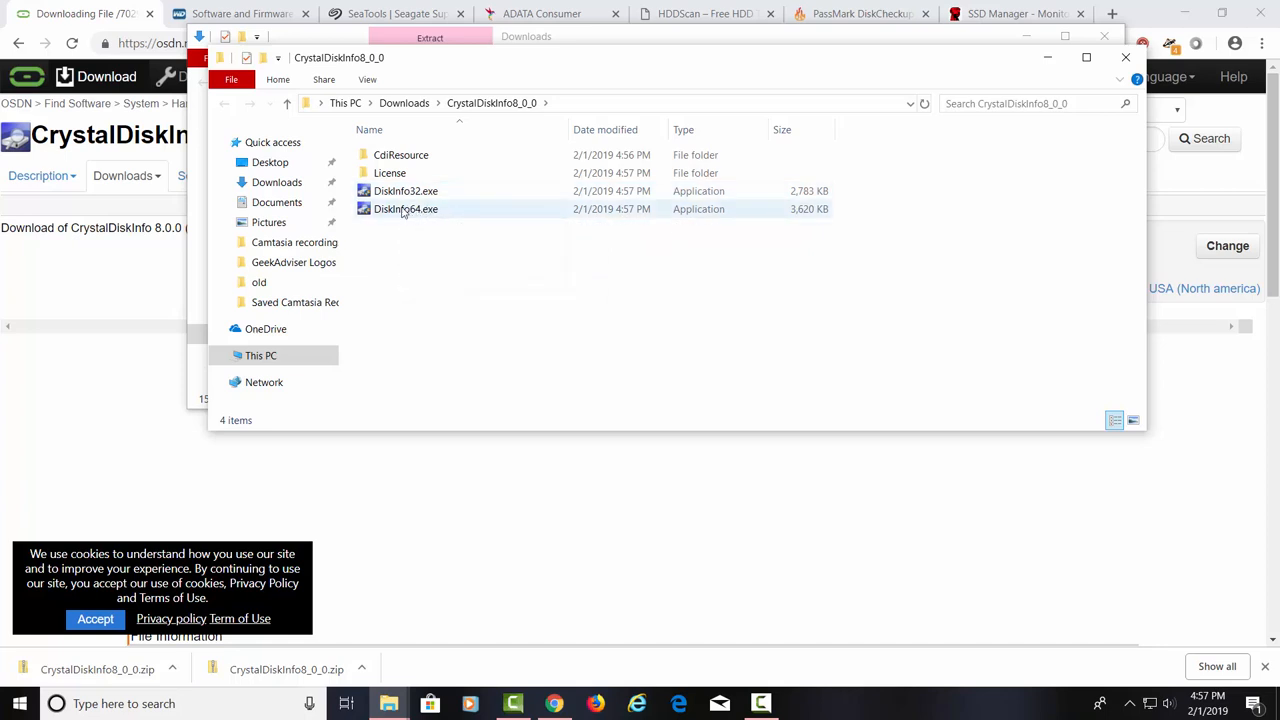
{"action": "left_click", "coordinate": [406, 208]}
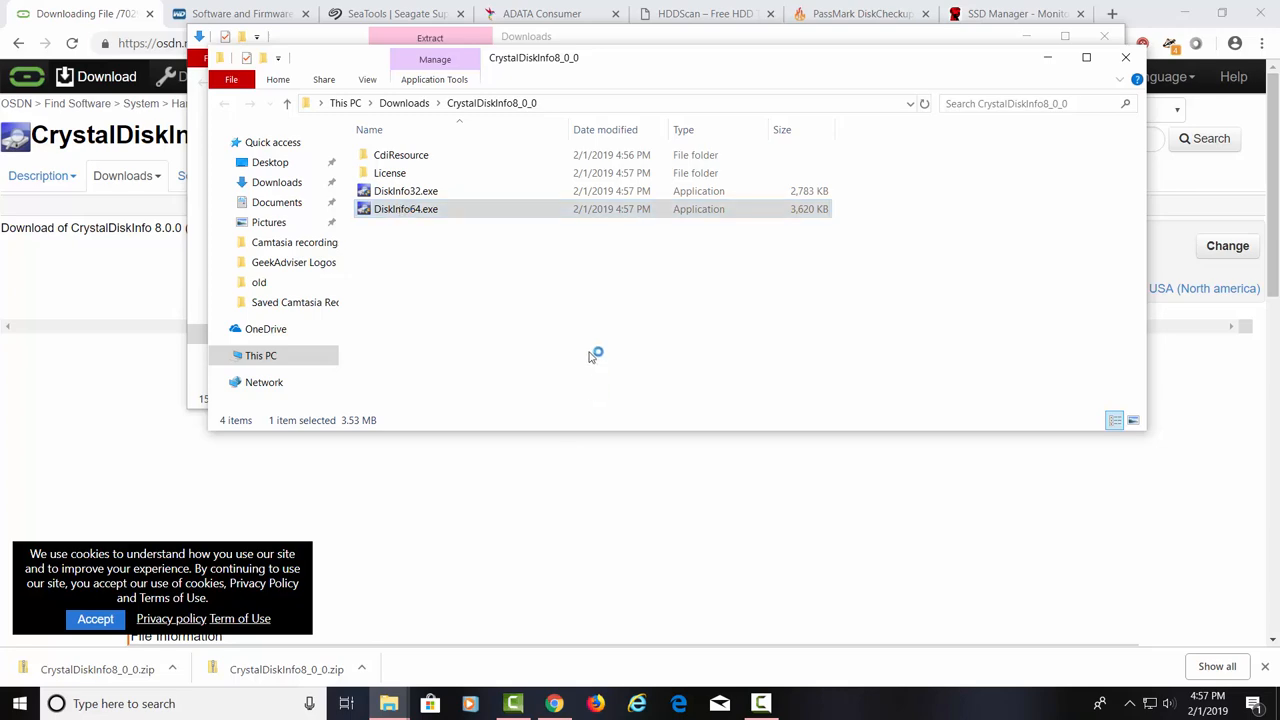
Run 64-bit CrystalDiskInfo, see the drive as Good at 27 °C, then close it and File Explorer
{"action": "double_click", "coordinate": [406, 208]}
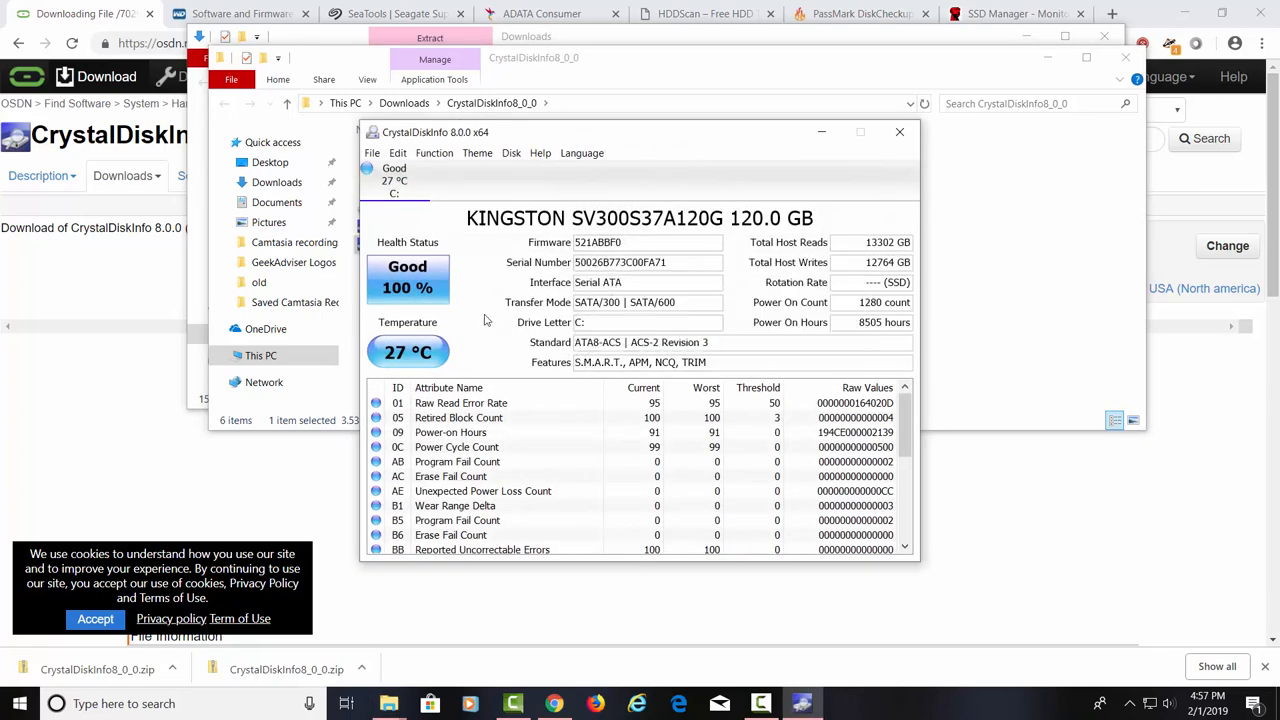
{"action": "mouse_move", "coordinate": [753, 222]}
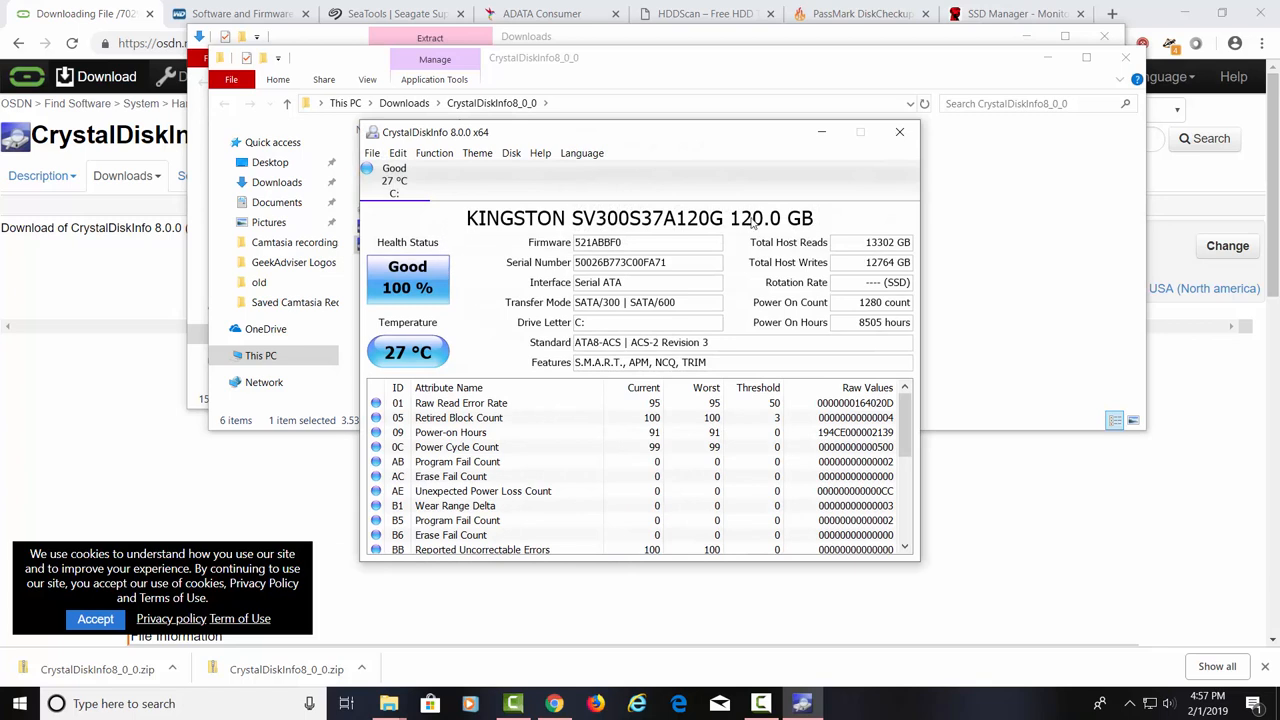
{"action": "mouse_move", "coordinate": [797, 225]}
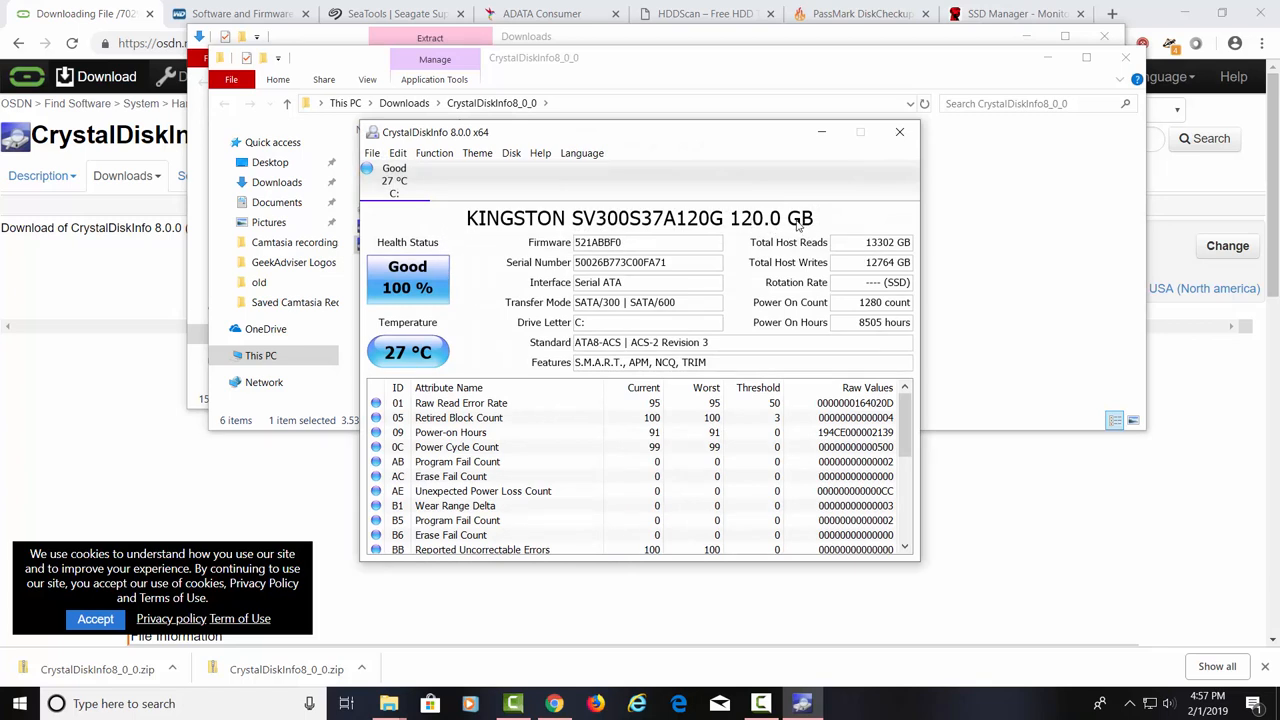
{"action": "mouse_move", "coordinate": [658, 247]}
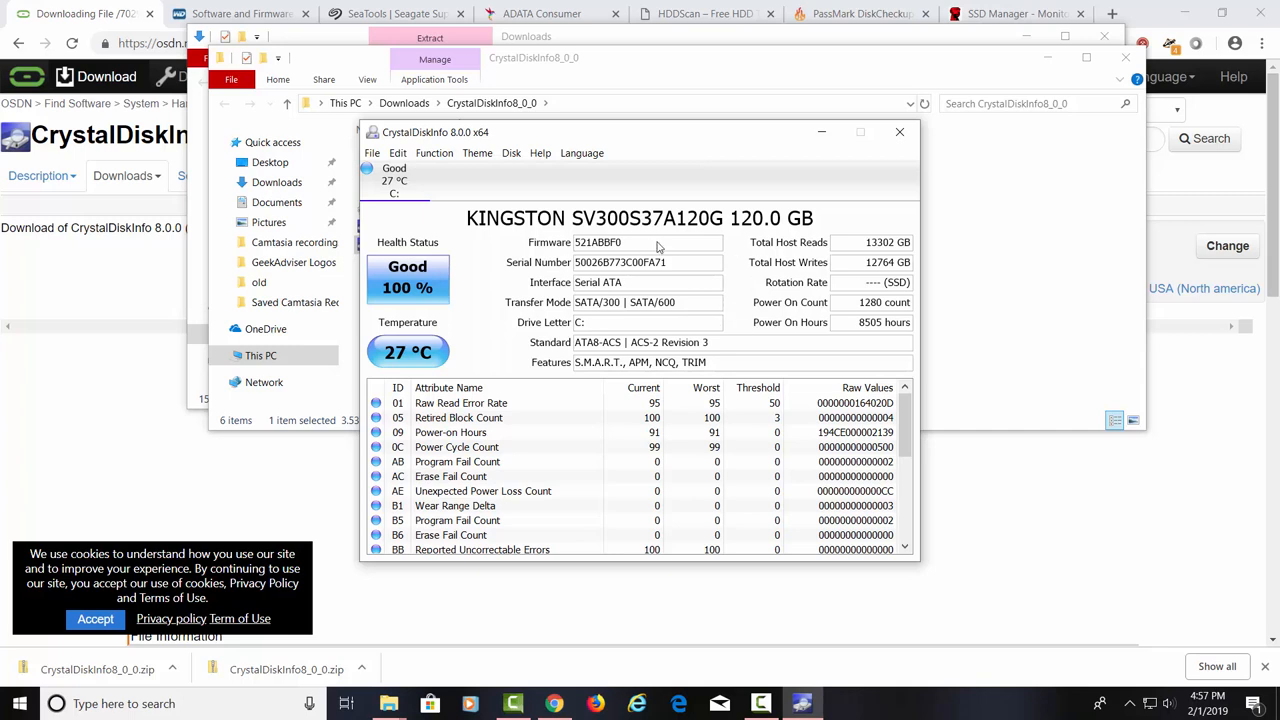
{"action": "mouse_move", "coordinate": [465, 293]}
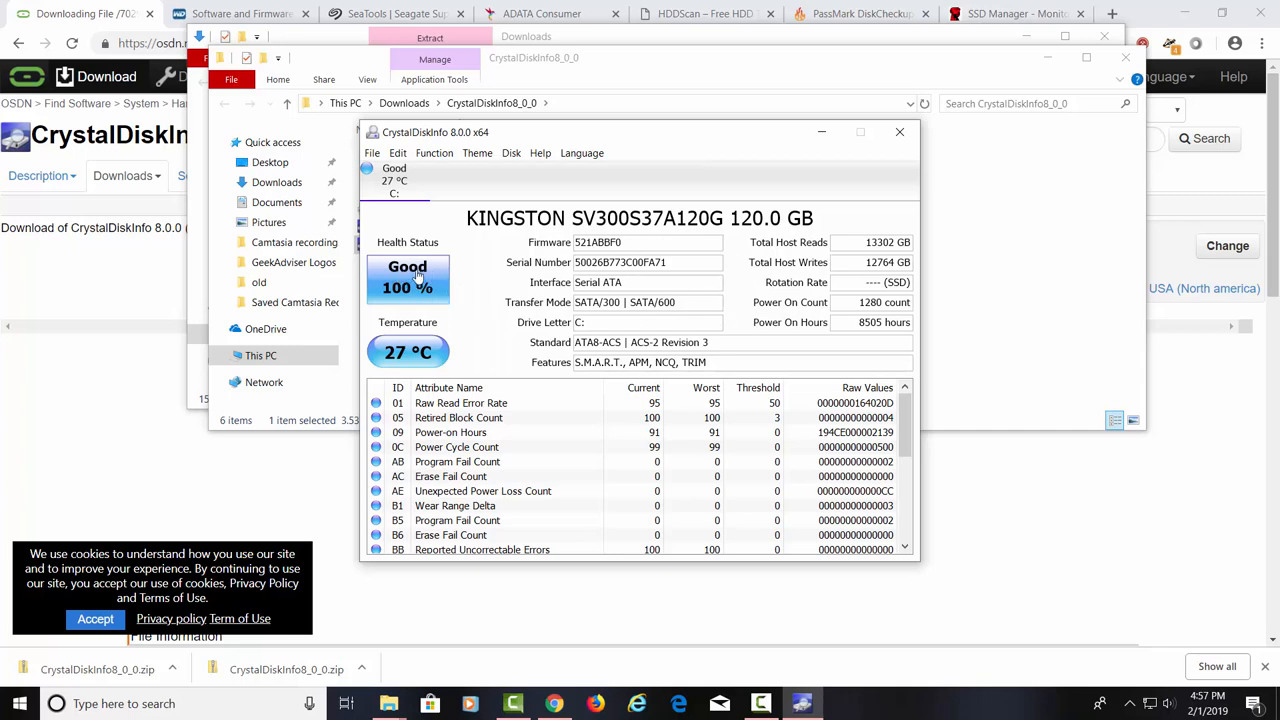
{"action": "mouse_move", "coordinate": [408, 358]}
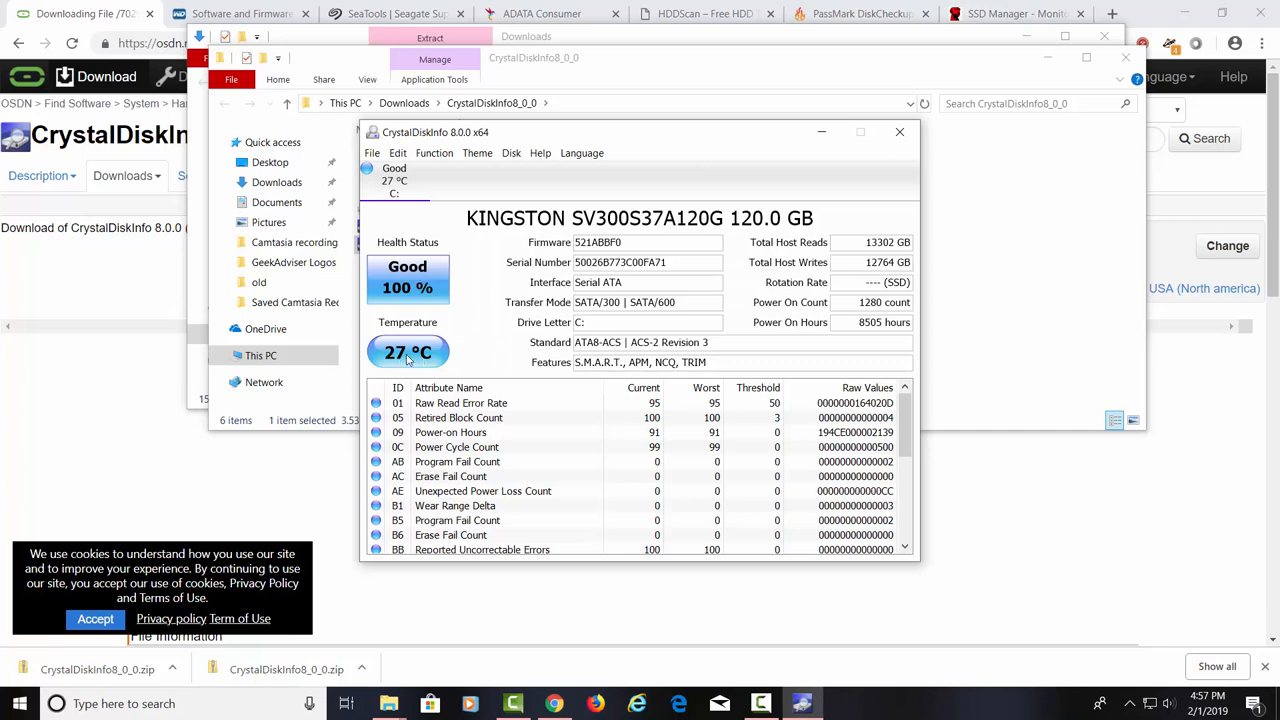
{"action": "mouse_move", "coordinate": [433, 353]}
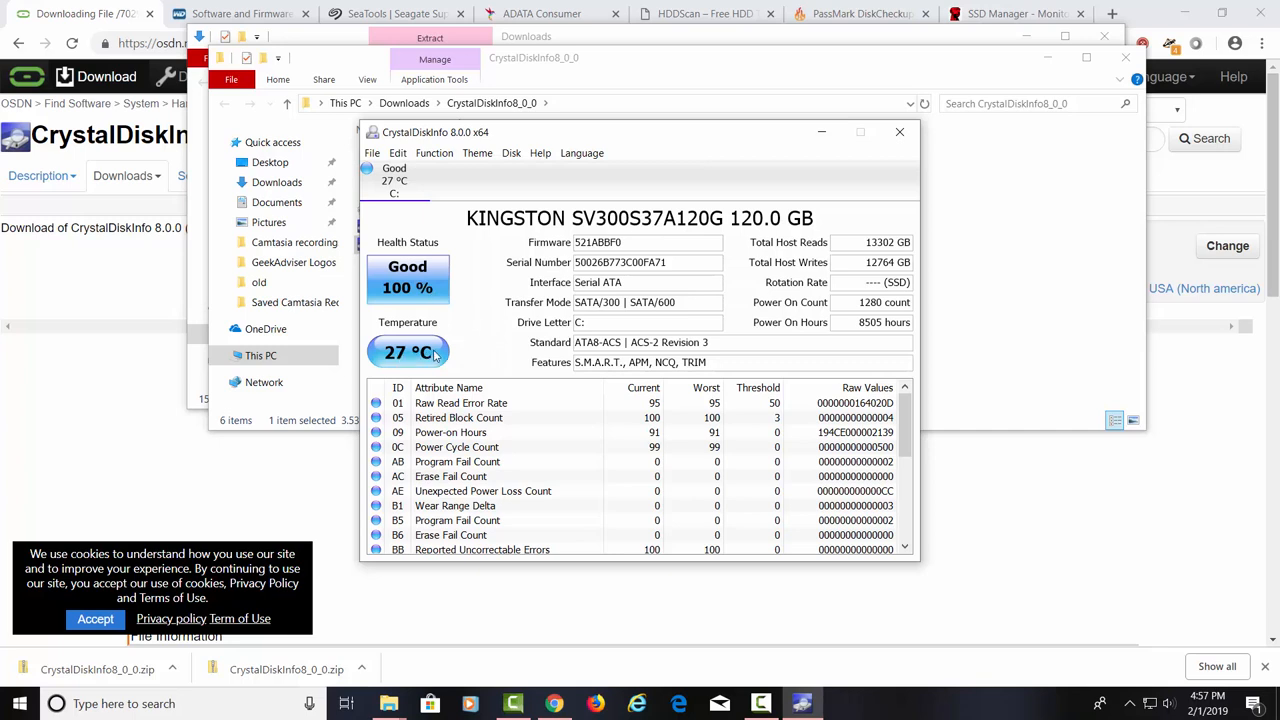
{"action": "mouse_move", "coordinate": [430, 363]}
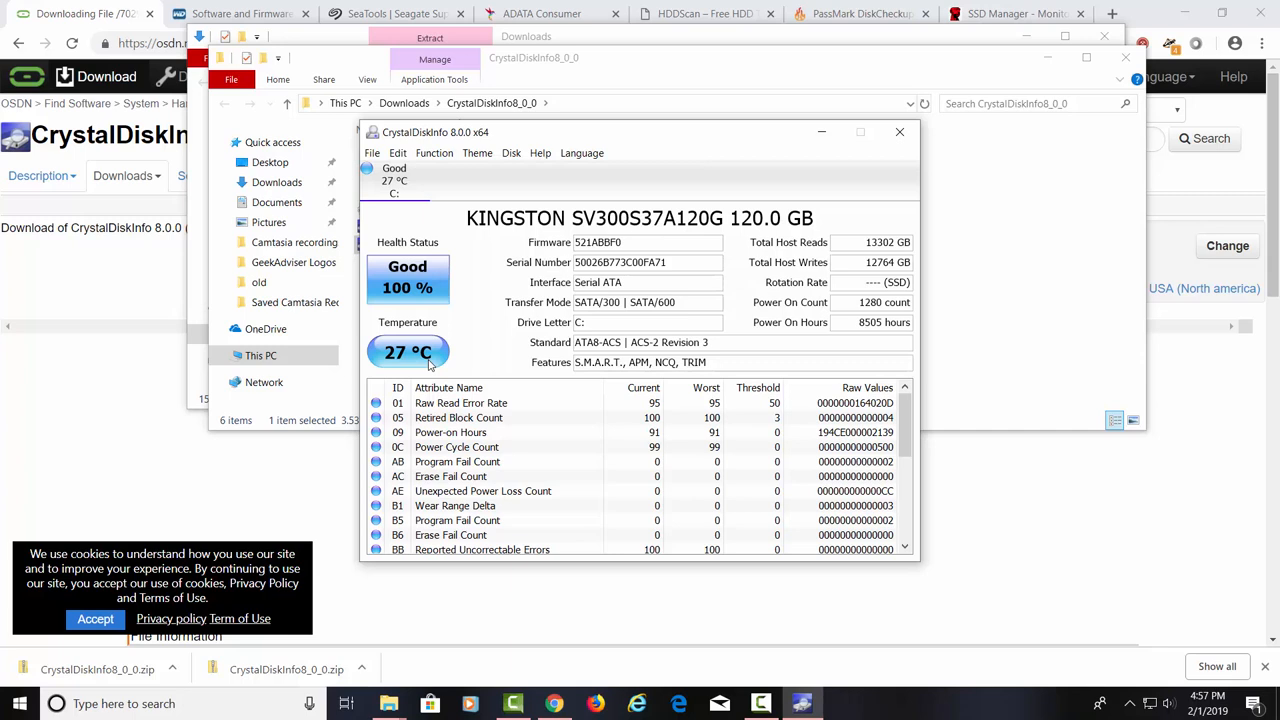
{"action": "mouse_move", "coordinate": [899, 131]}
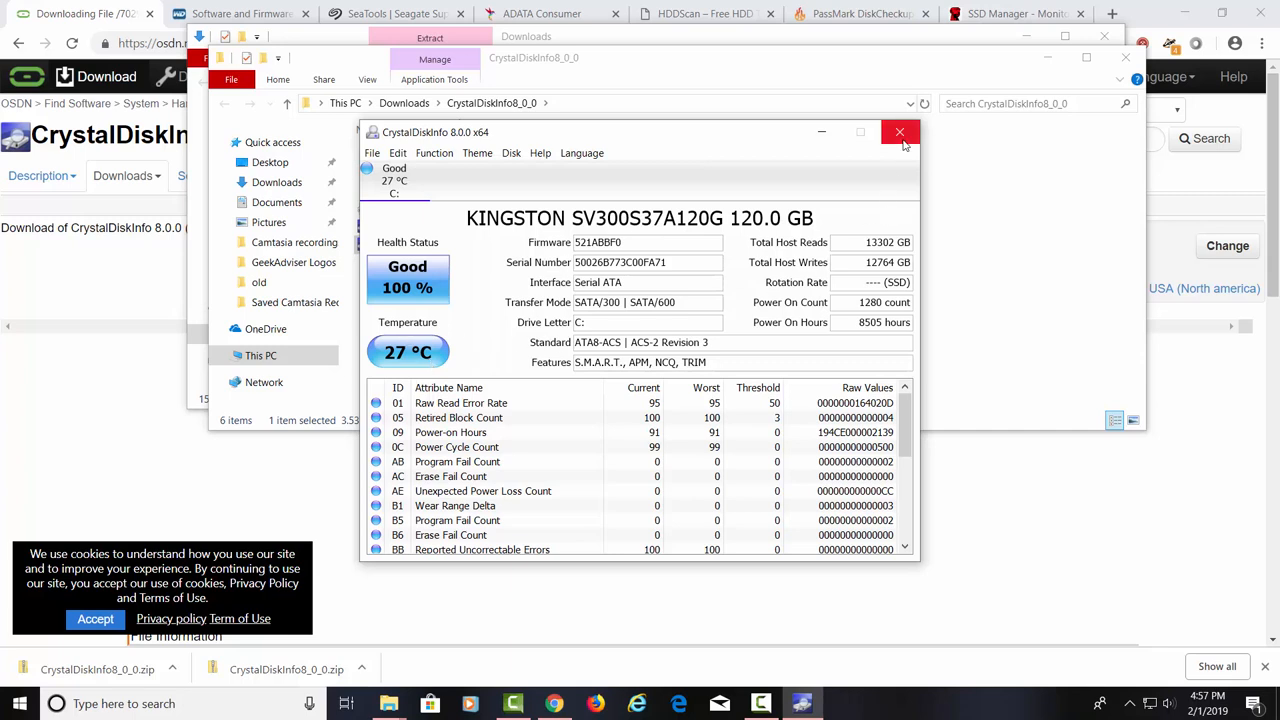
{"action": "mouse_move", "coordinate": [899, 131]}
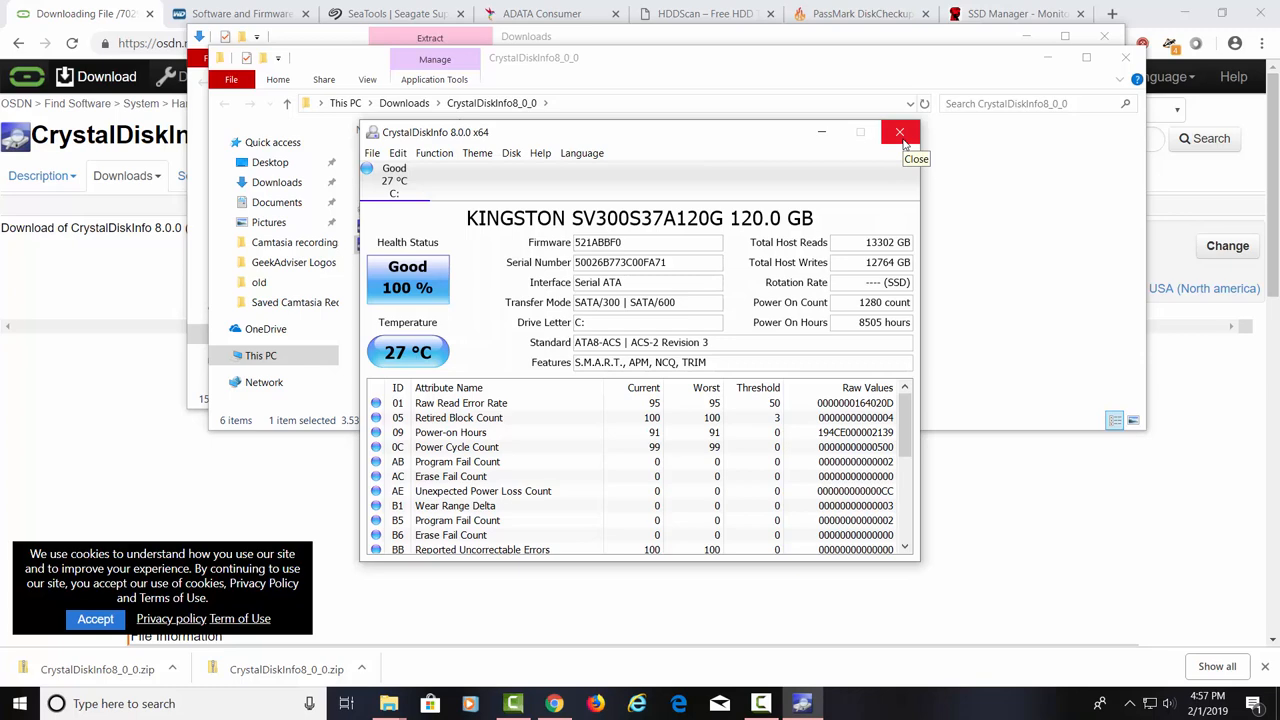
{"action": "left_click", "coordinate": [899, 131]}
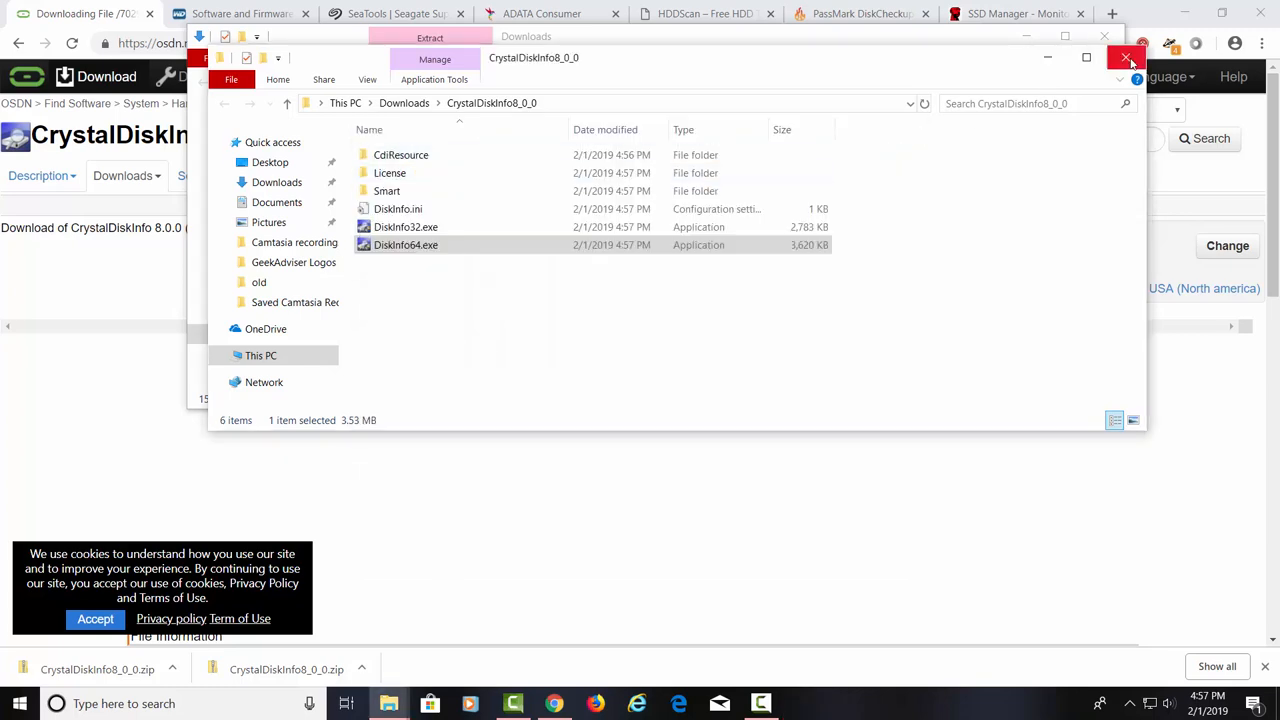
{"action": "left_click", "coordinate": [1127, 57]}
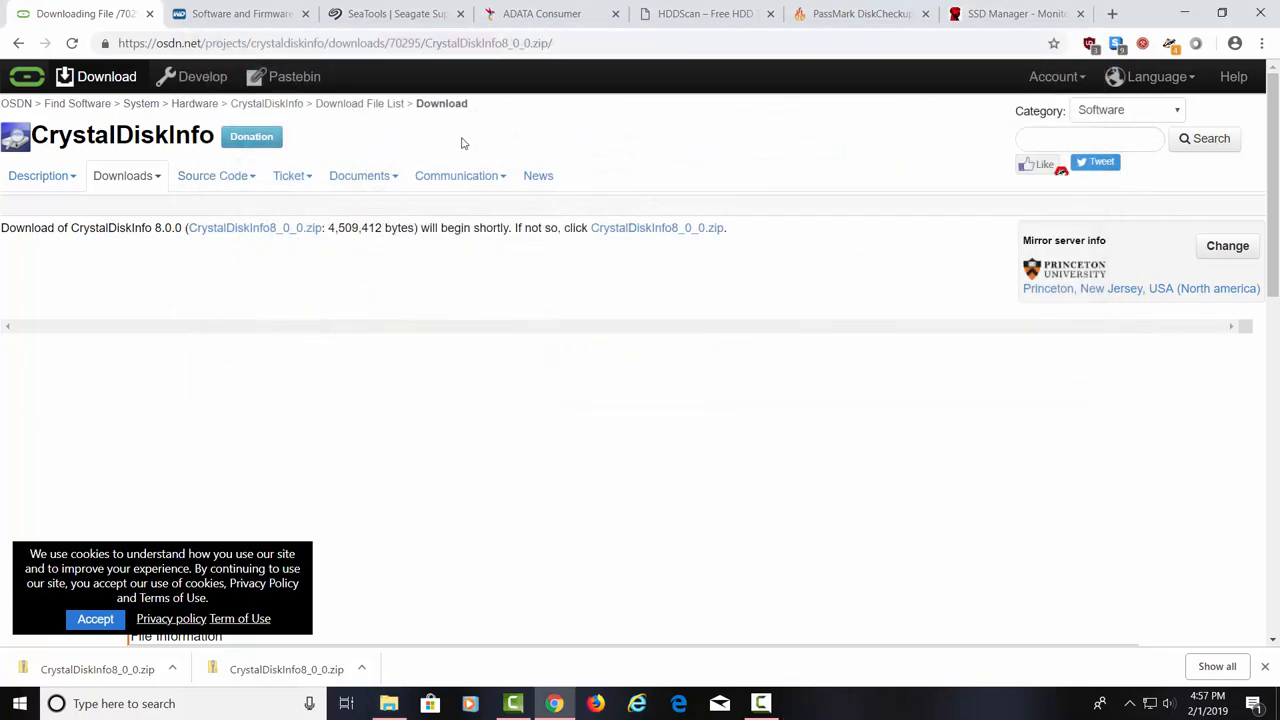
{"action": "mouse_move", "coordinate": [240, 13]}
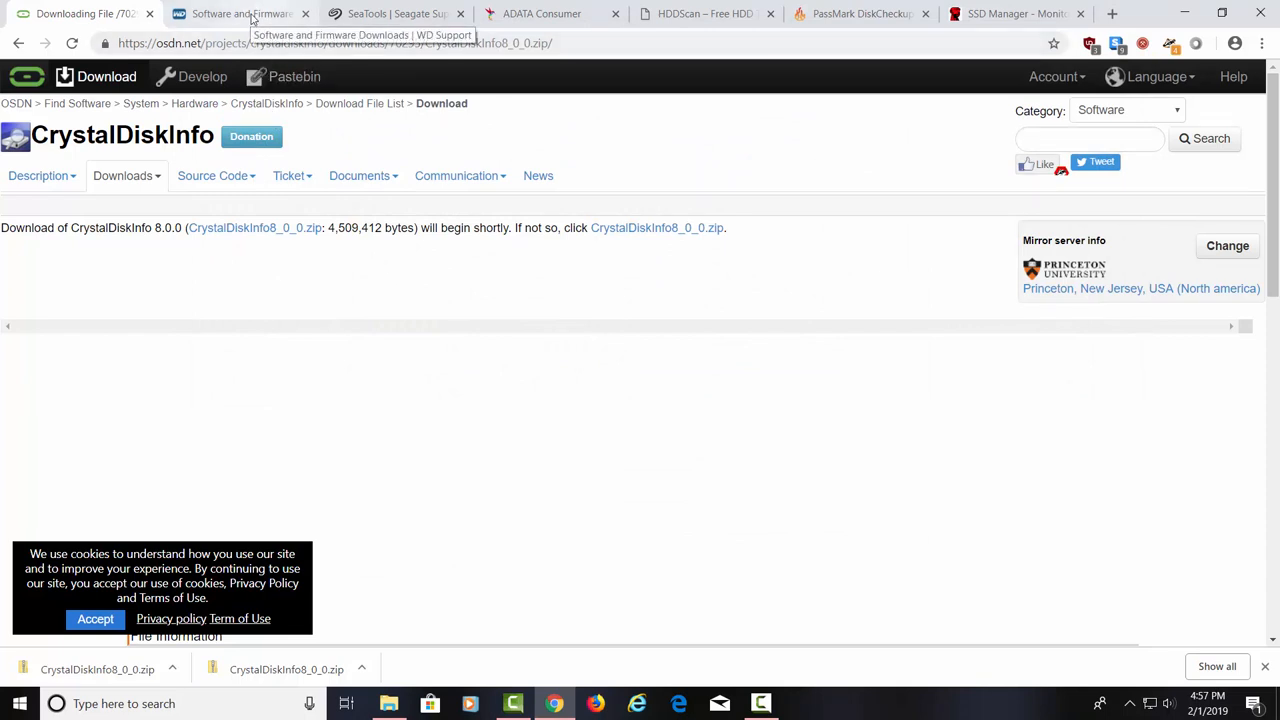
Expand Data Lifeguard Diagnostic for Windows on WD Support to show v1.36, 558 KB
{"action": "left_click", "coordinate": [240, 13]}
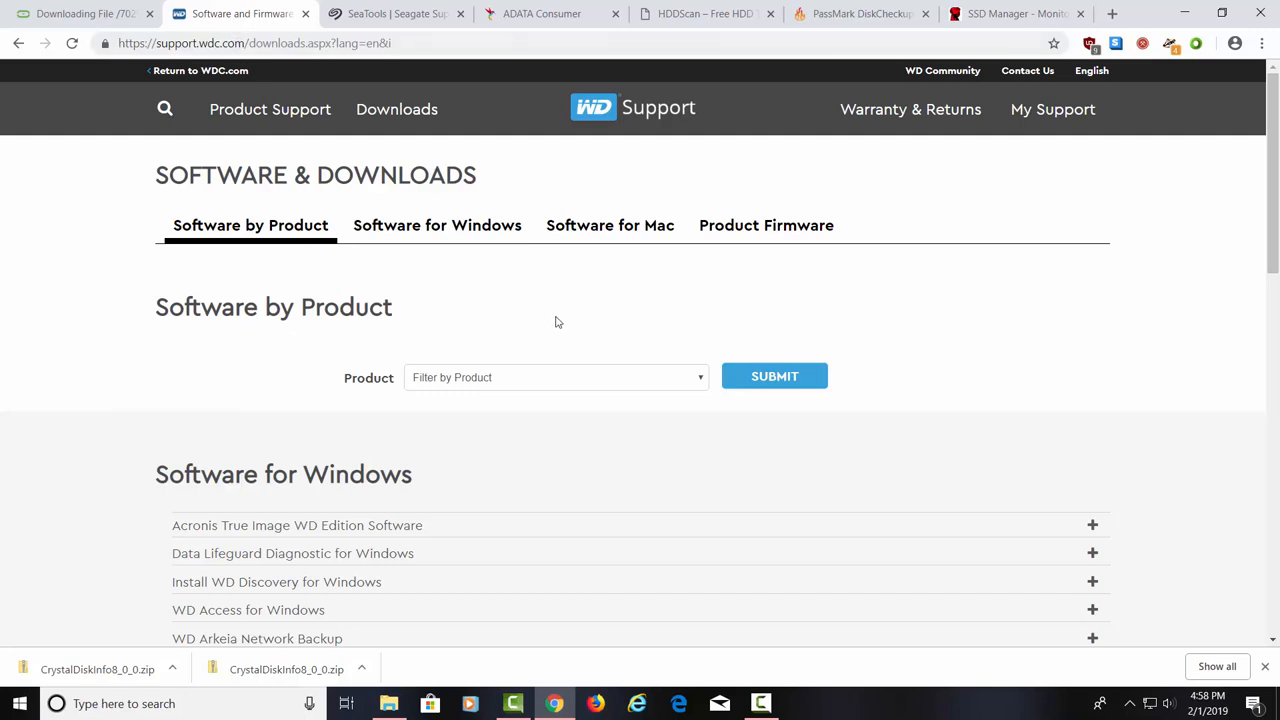
{"action": "mouse_move", "coordinate": [532, 371]}
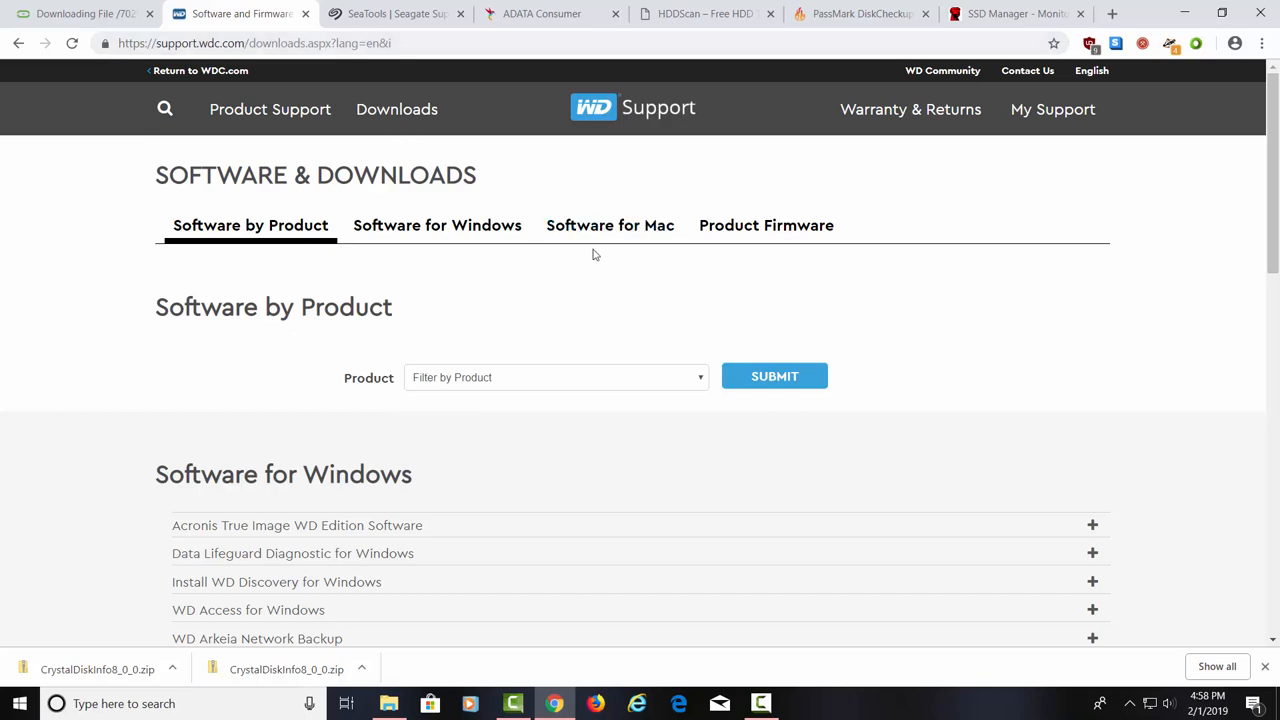
{"action": "scroll", "scroll_direction": "down", "scroll_amount": 3}
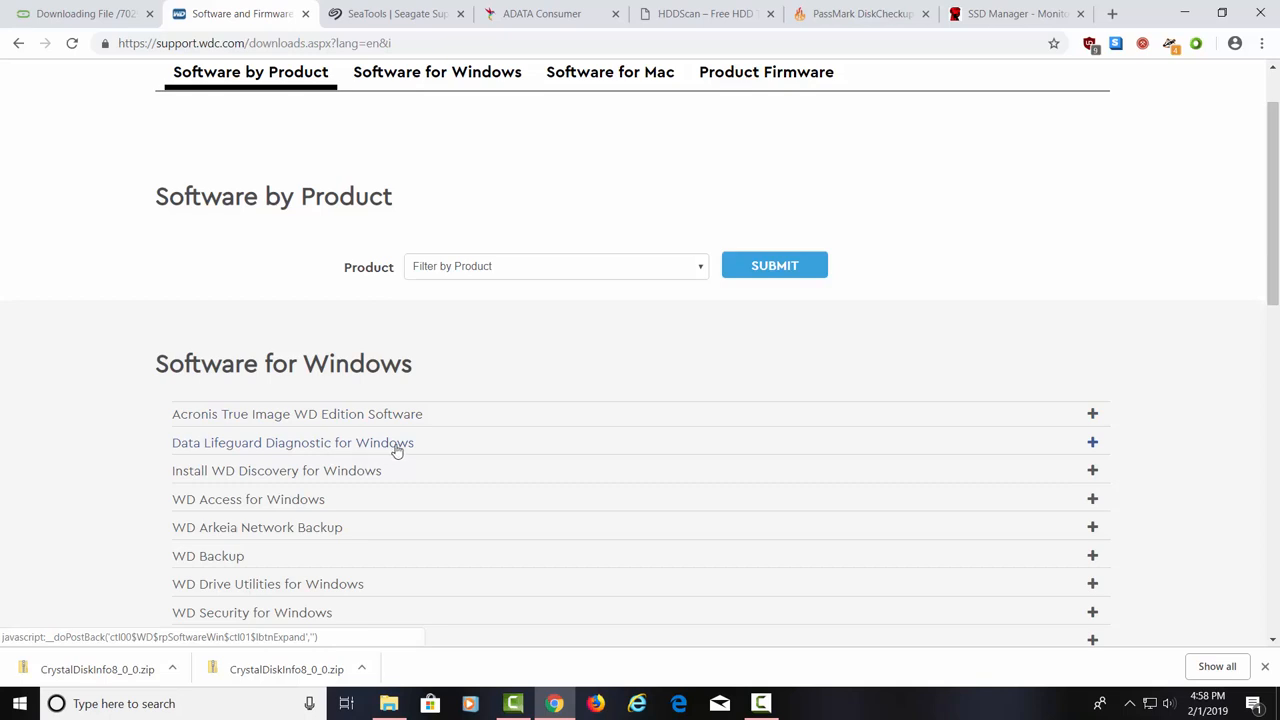
{"action": "mouse_move", "coordinate": [1094, 448]}
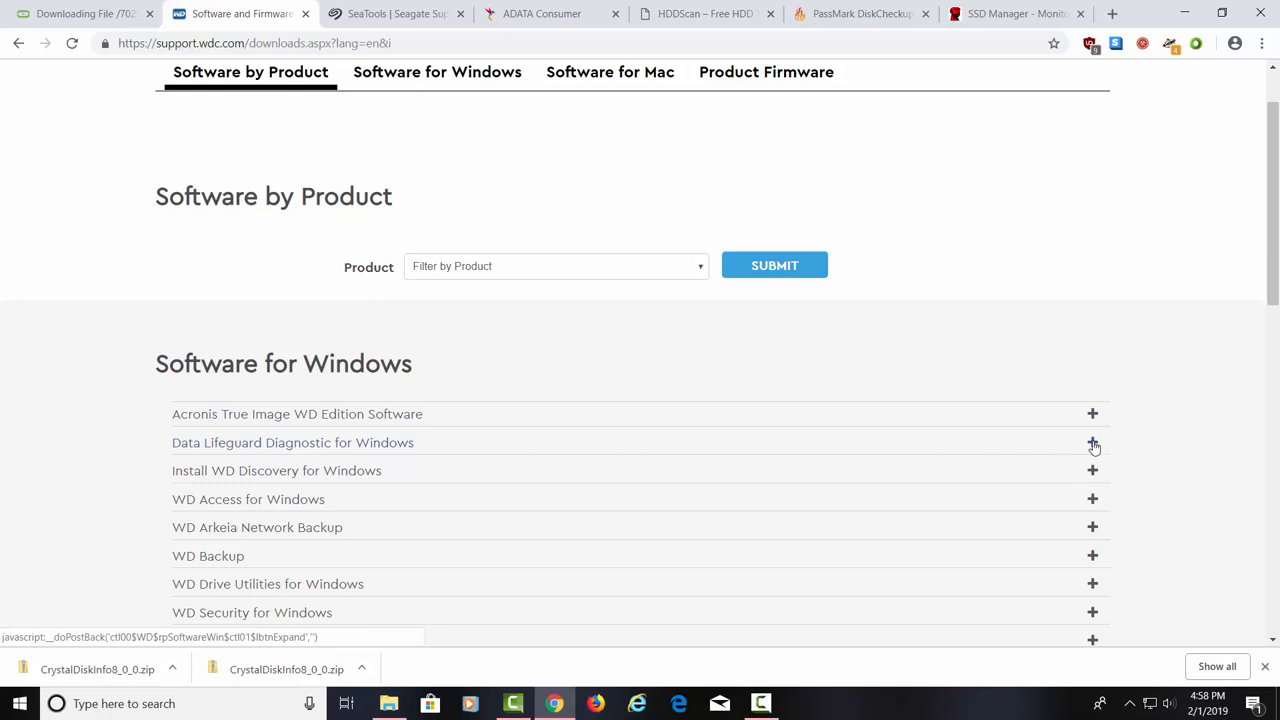
{"action": "left_click", "coordinate": [1092, 442]}
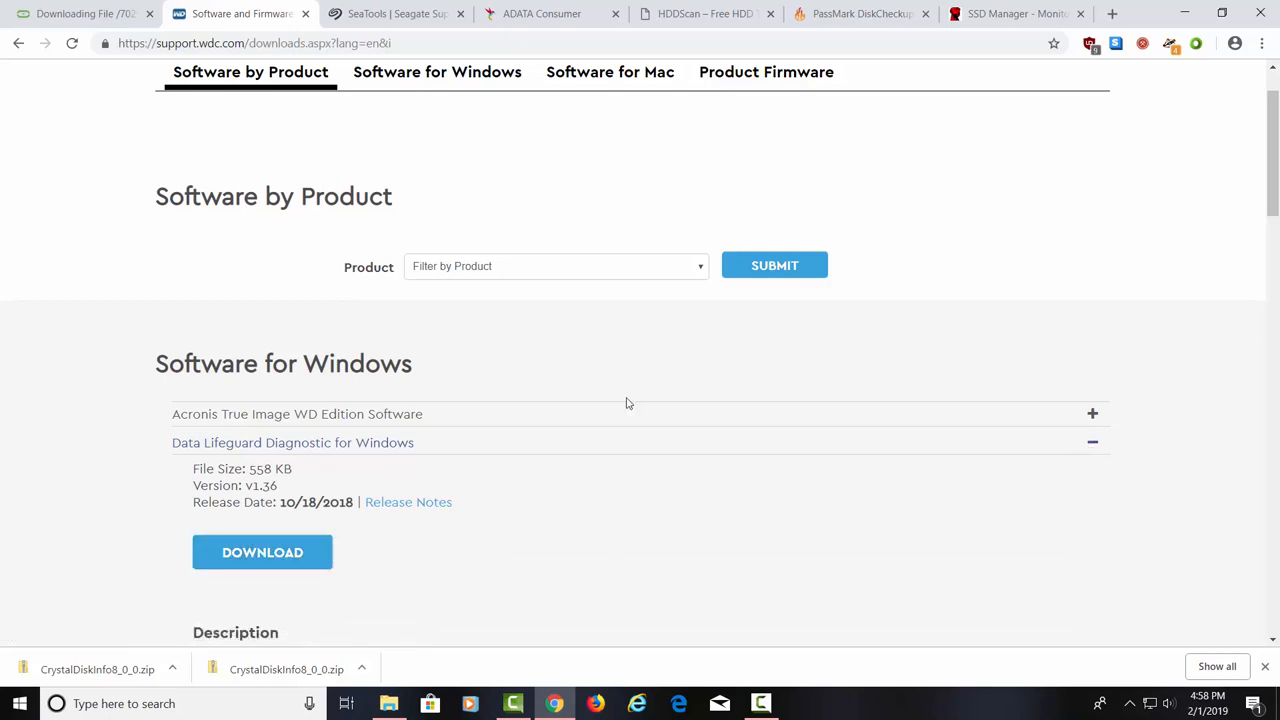
{"action": "mouse_move", "coordinate": [631, 391]}
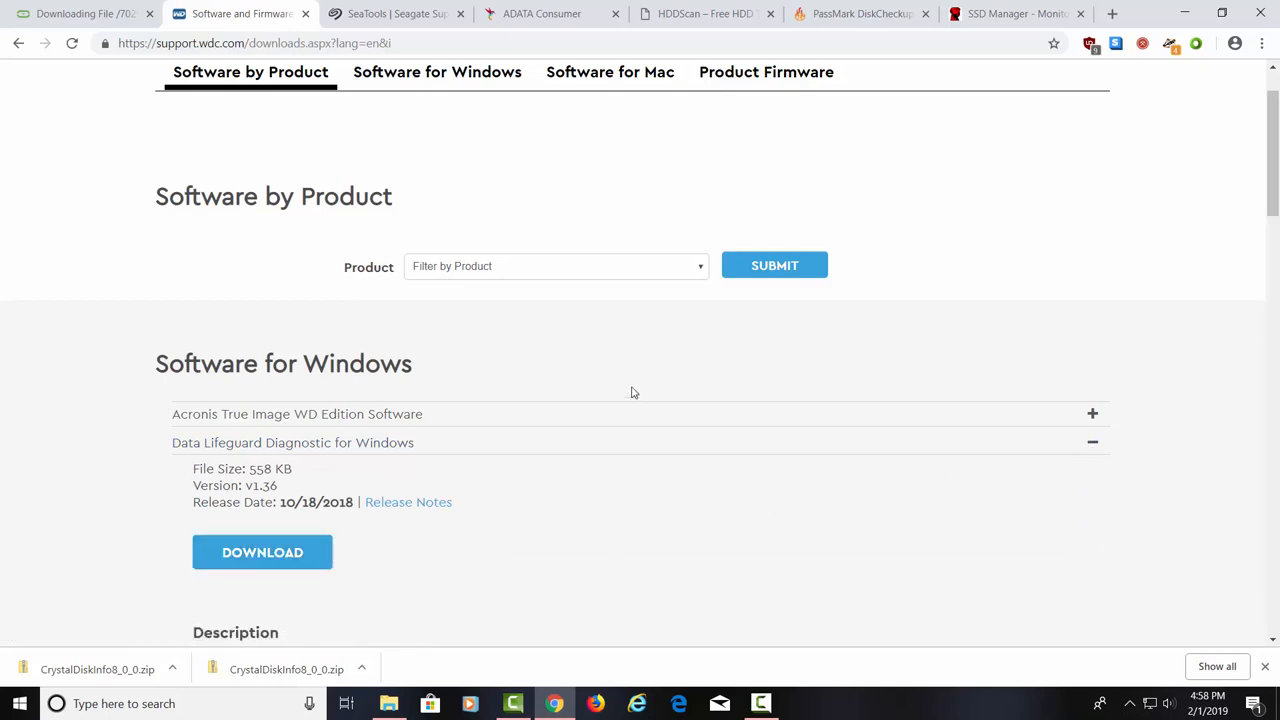
{"action": "mouse_move", "coordinate": [35, 531]}
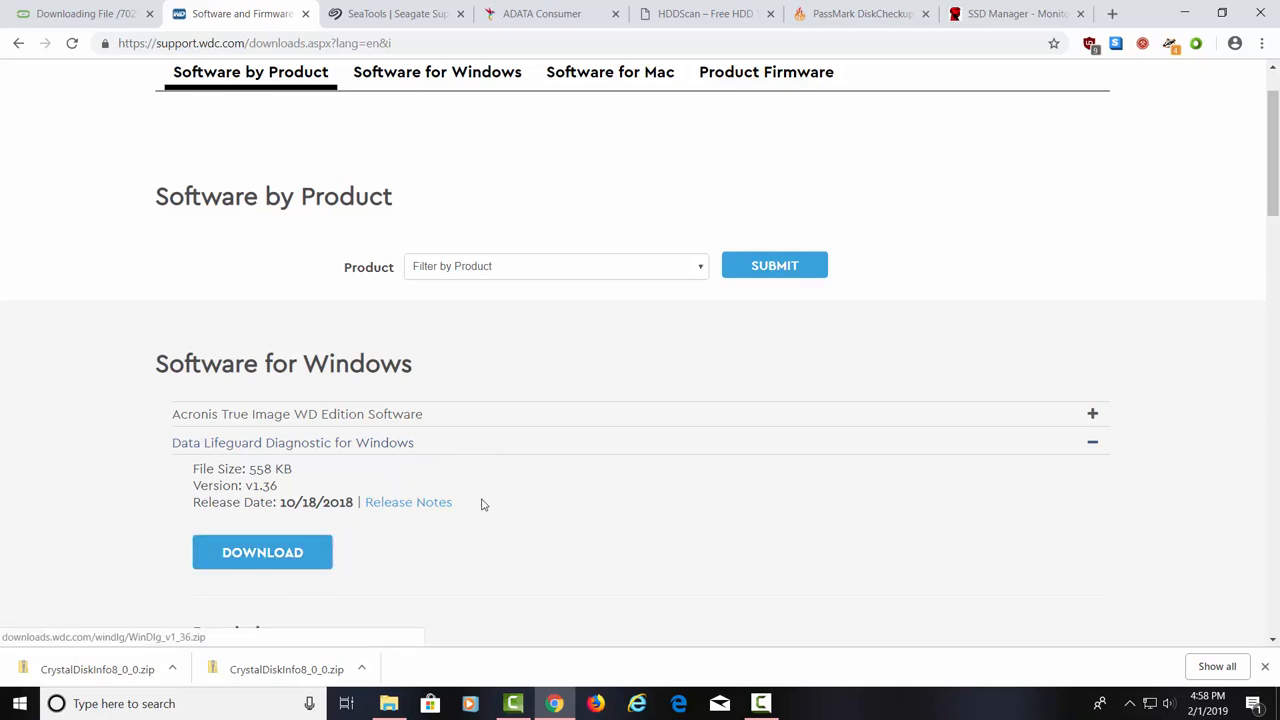
{"action": "scroll", "scroll_direction": "down", "scroll_amount": 3}
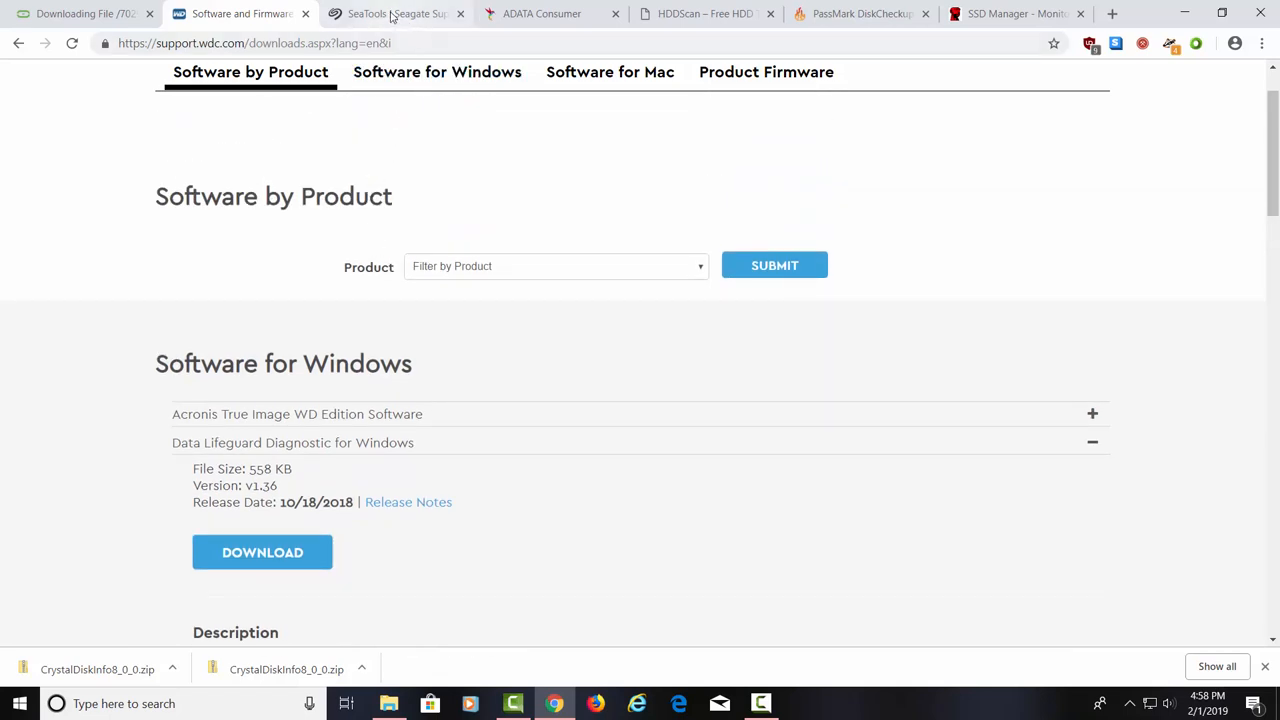
Start downloading SeaTools for Windows from Seagate Support's SeaTools page
{"action": "left_click", "coordinate": [395, 13]}
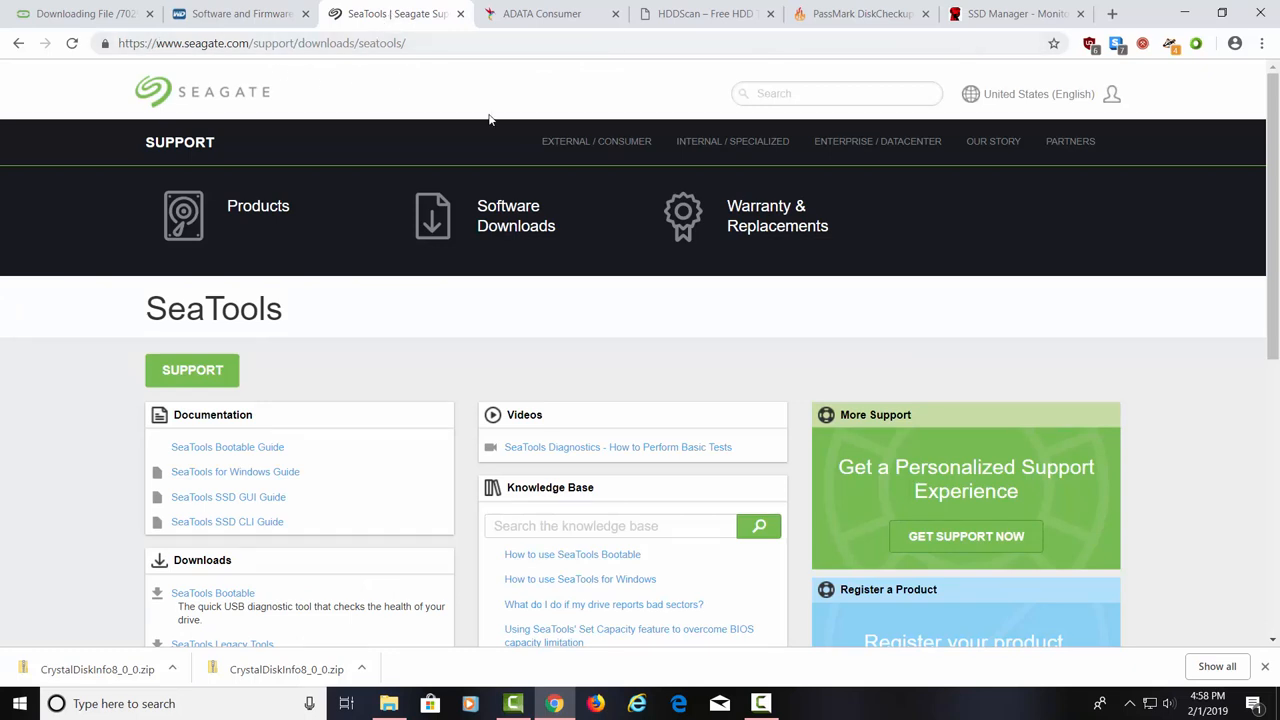
{"action": "mouse_move", "coordinate": [644, 343]}
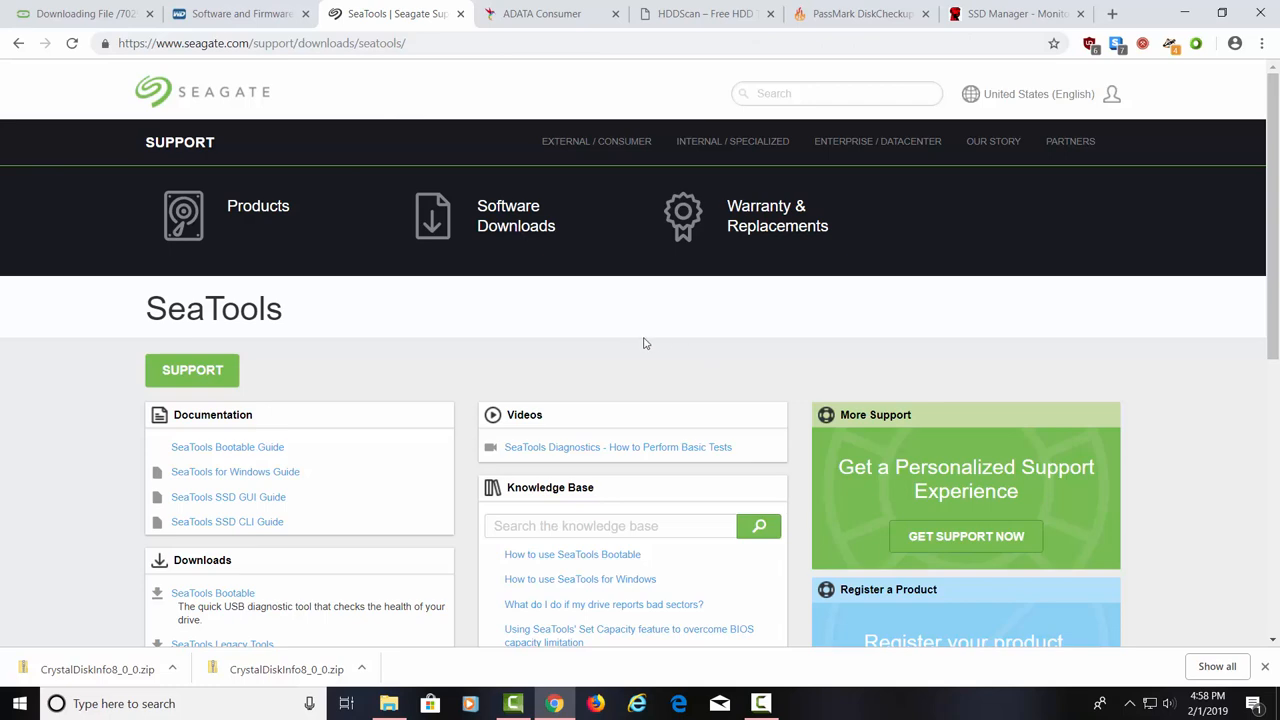
{"action": "scroll", "scroll_direction": "down", "scroll_amount": 3}
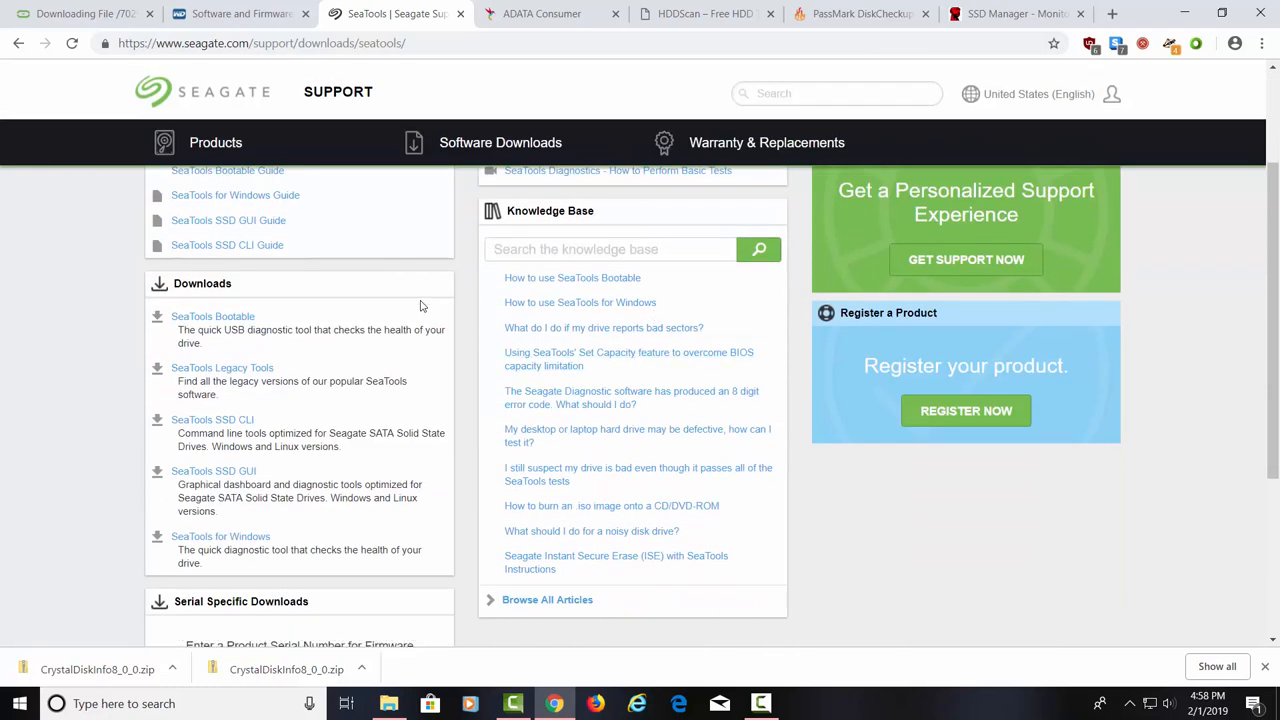
{"action": "scroll", "scroll_direction": "down", "scroll_amount": 3}
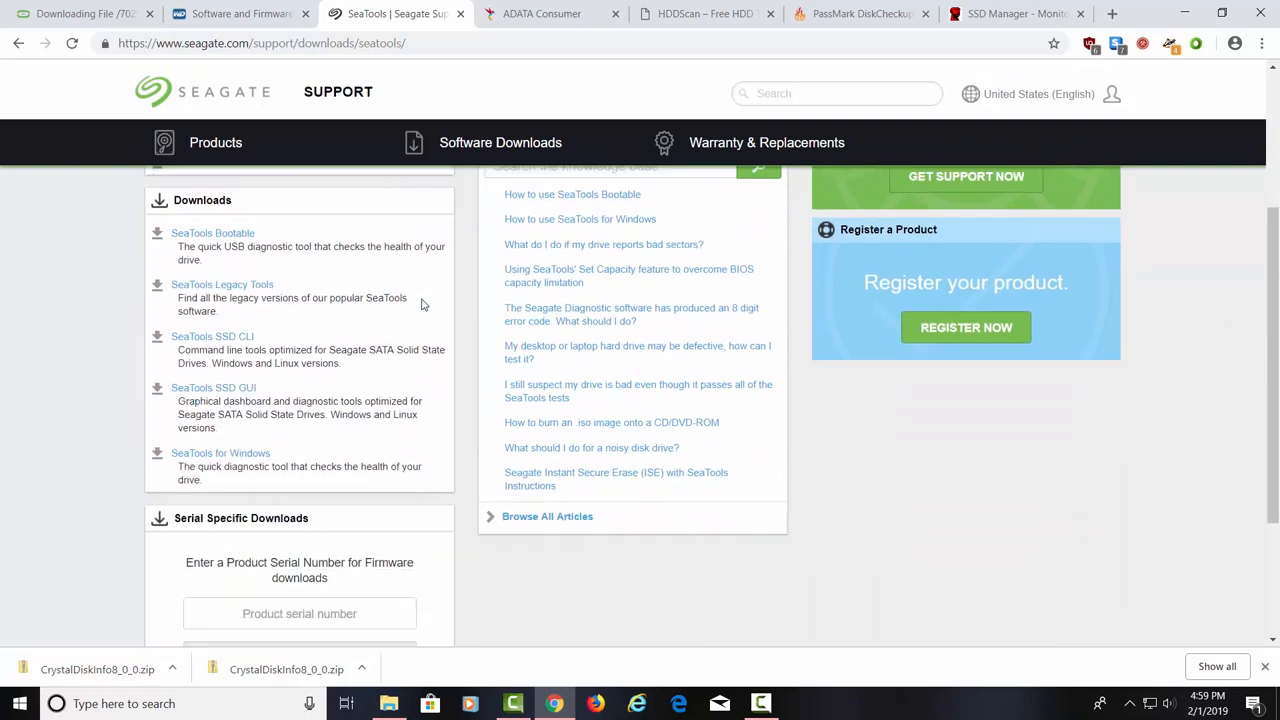
{"action": "mouse_move", "coordinate": [220, 452]}
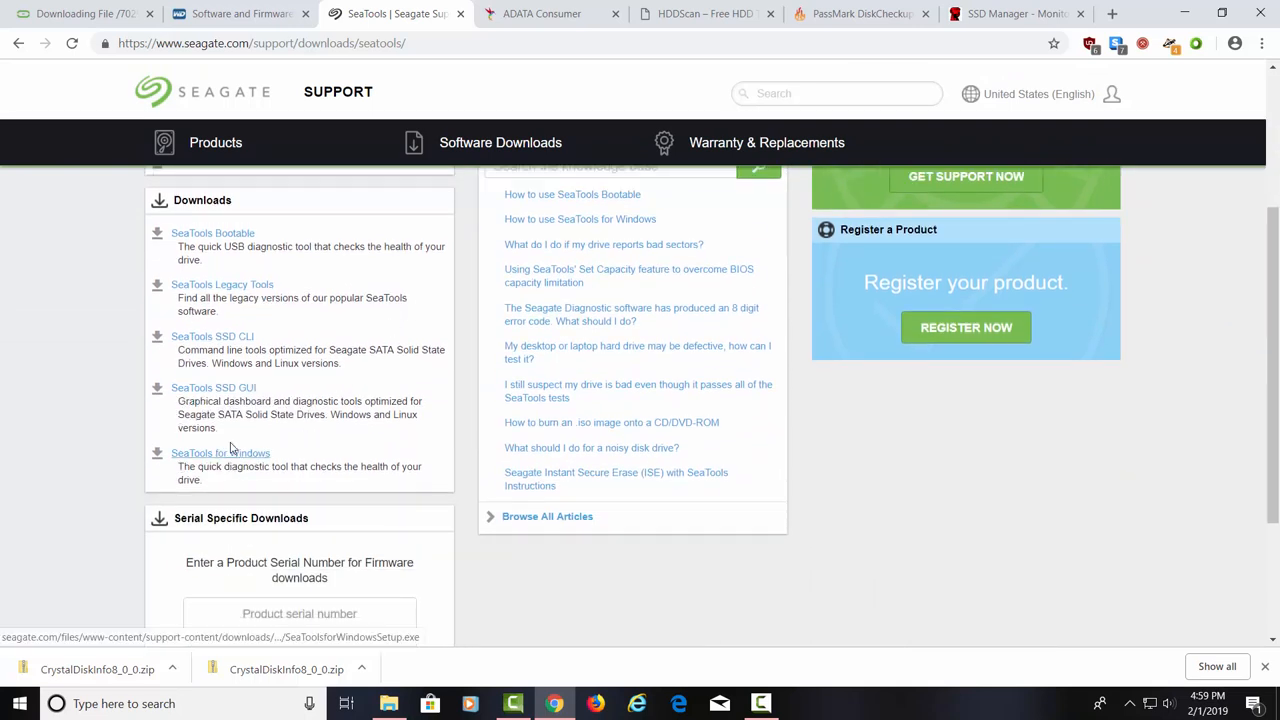
{"action": "left_click", "coordinate": [220, 453]}
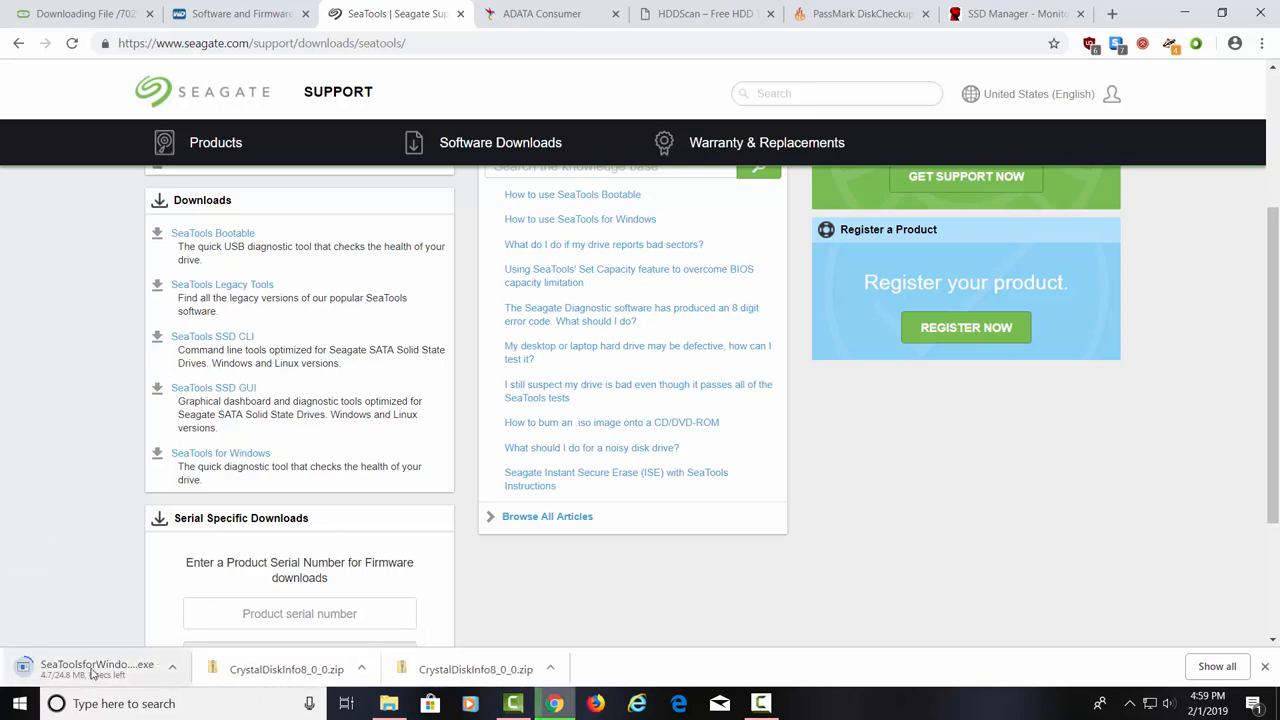
{"action": "mouse_move", "coordinate": [97, 668]}
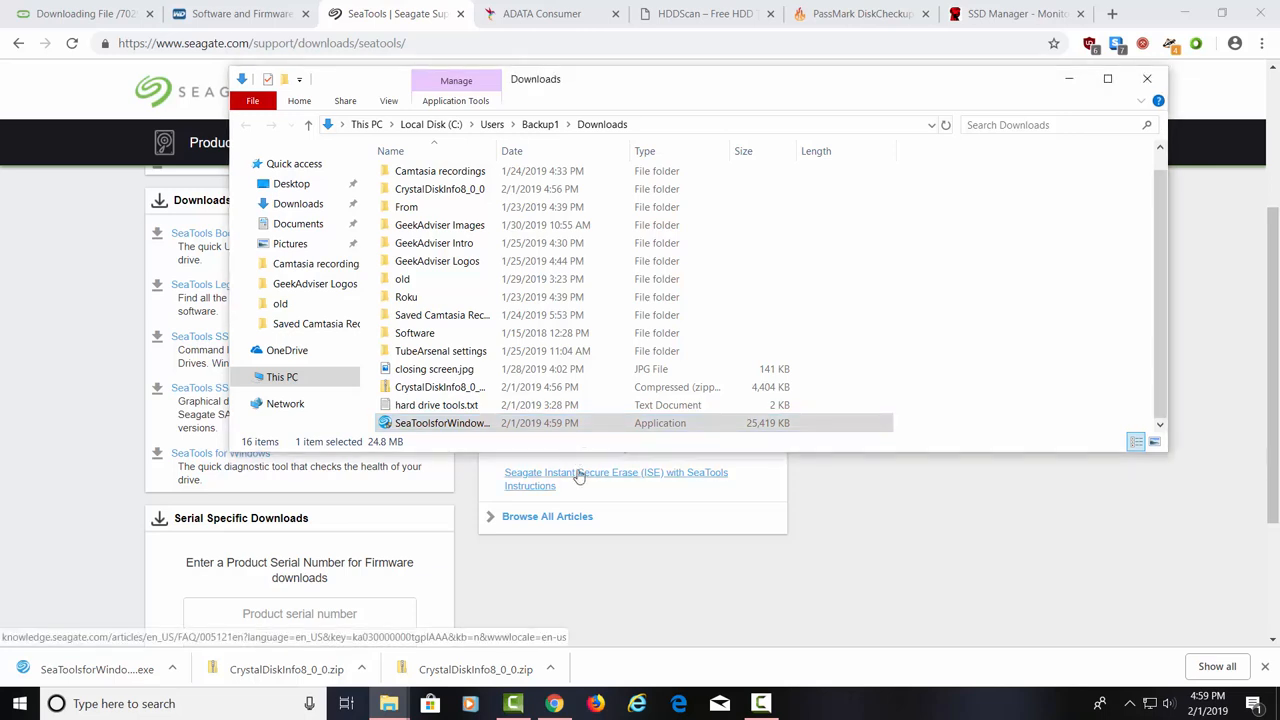
Install SeaTools for Windows 1.4.0.7 with default folder and shortcuts, accepting the license
{"action": "double_click", "coordinate": [442, 423]}
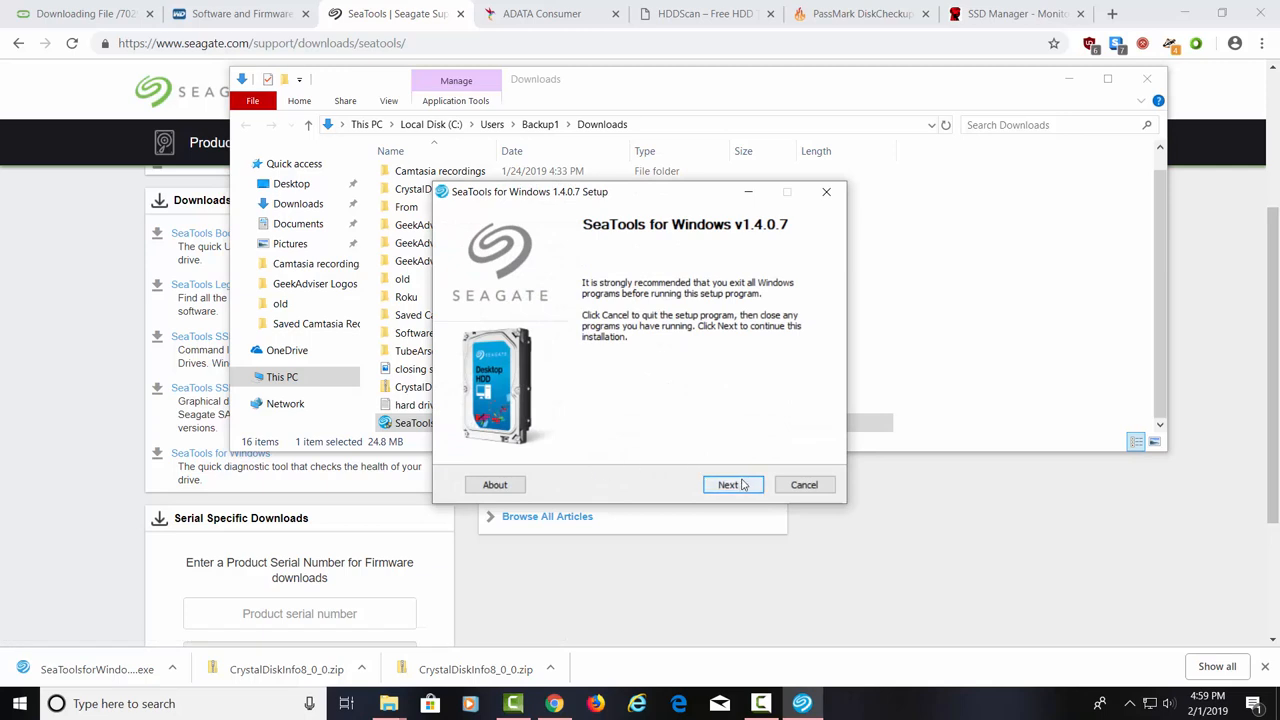
{"action": "left_click", "coordinate": [728, 484]}
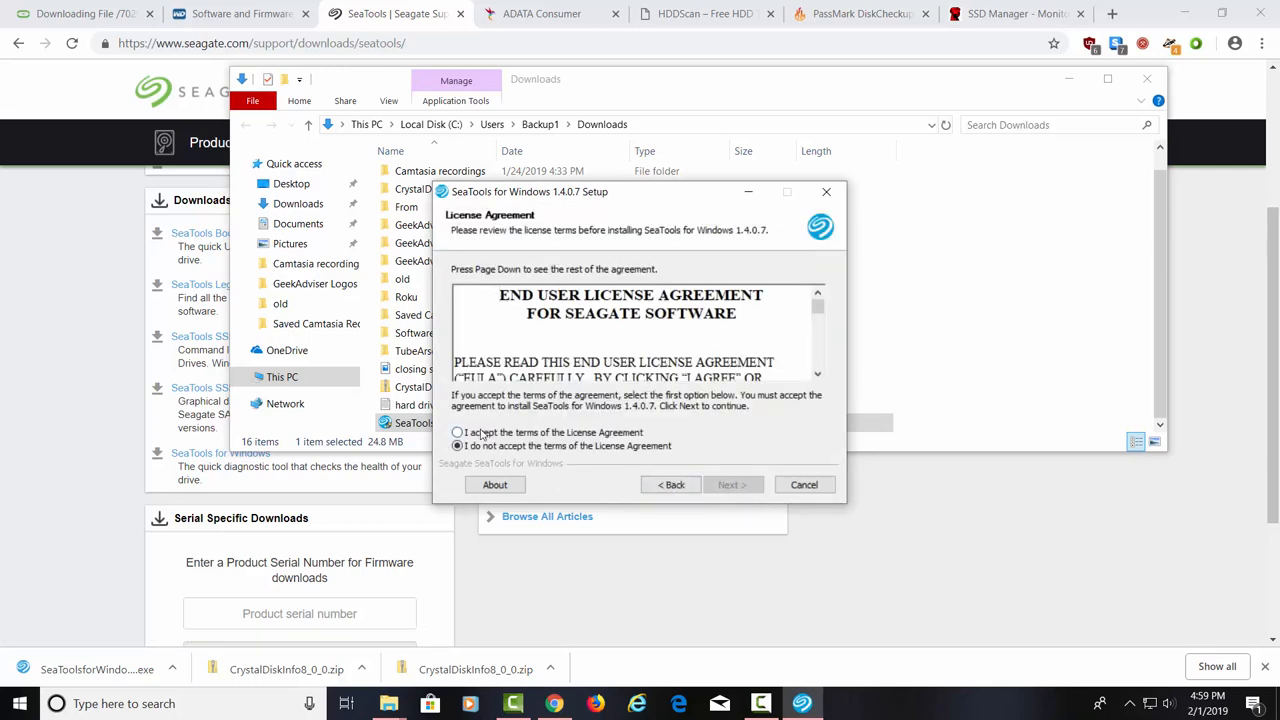
{"action": "left_click", "coordinate": [728, 485]}
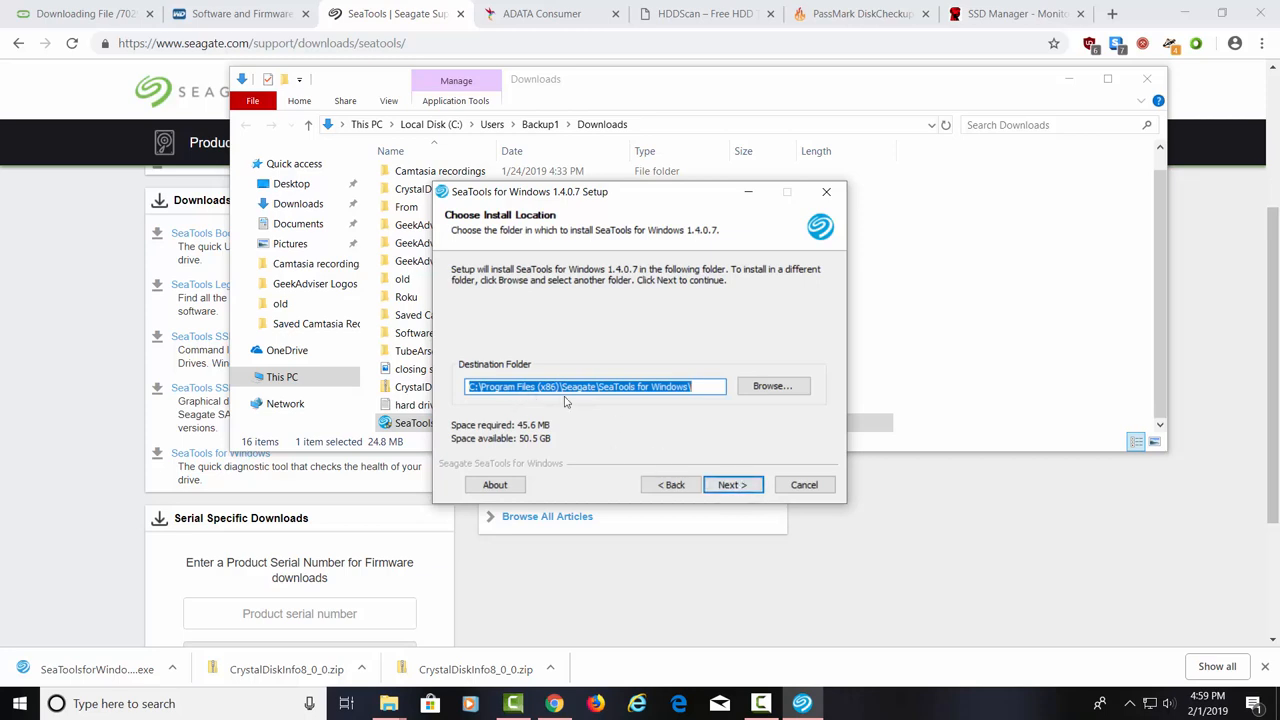
{"action": "left_click", "coordinate": [731, 485]}
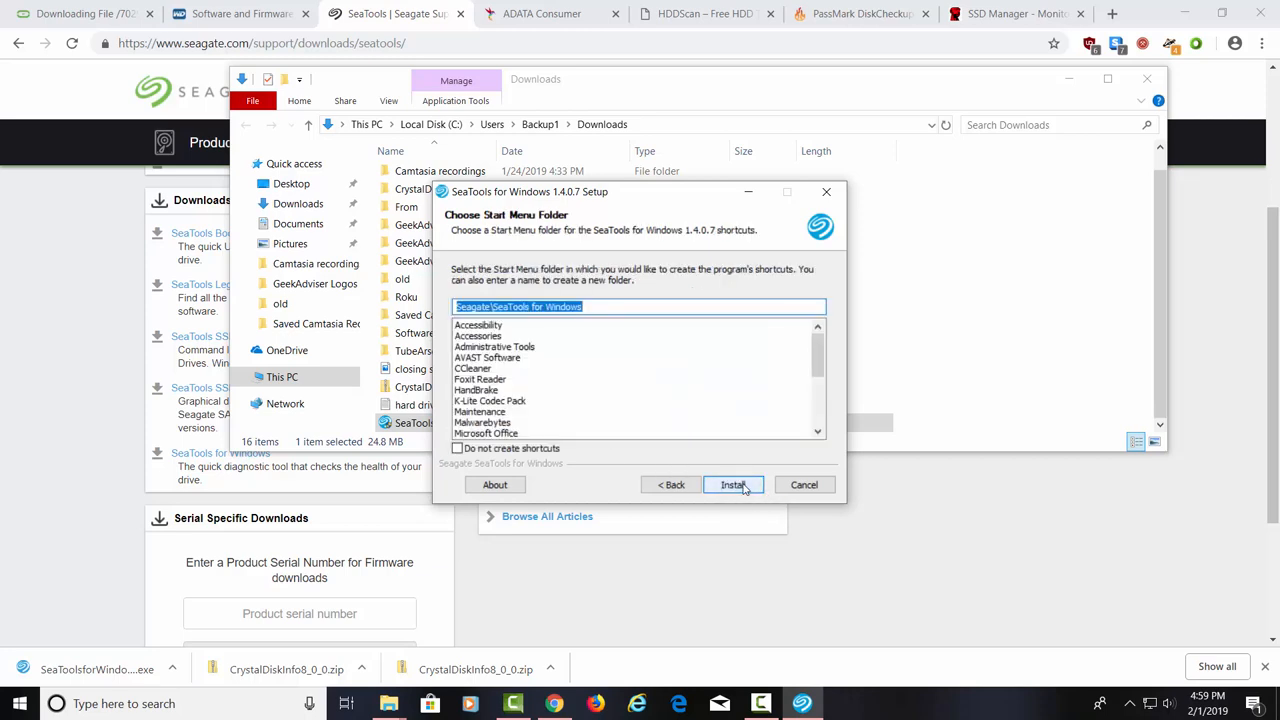
{"action": "left_click", "coordinate": [733, 485]}
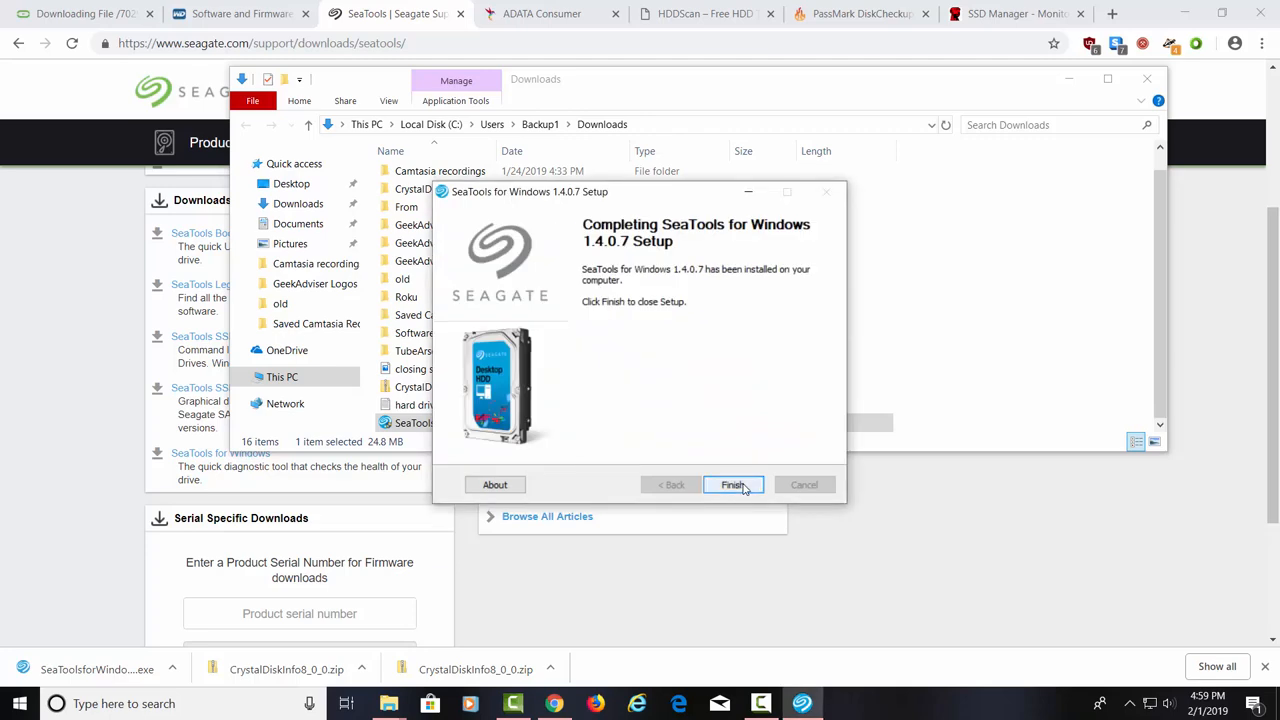
{"action": "left_click", "coordinate": [733, 485]}
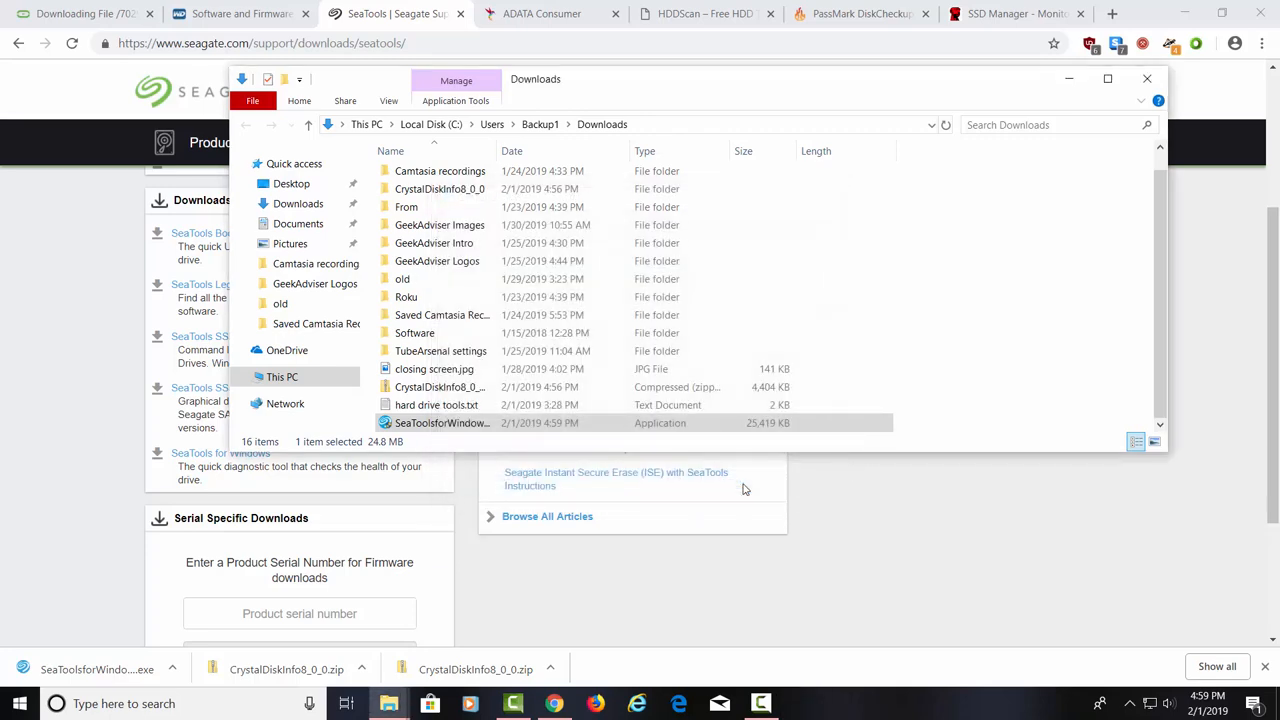
{"action": "mouse_move", "coordinate": [740, 496]}
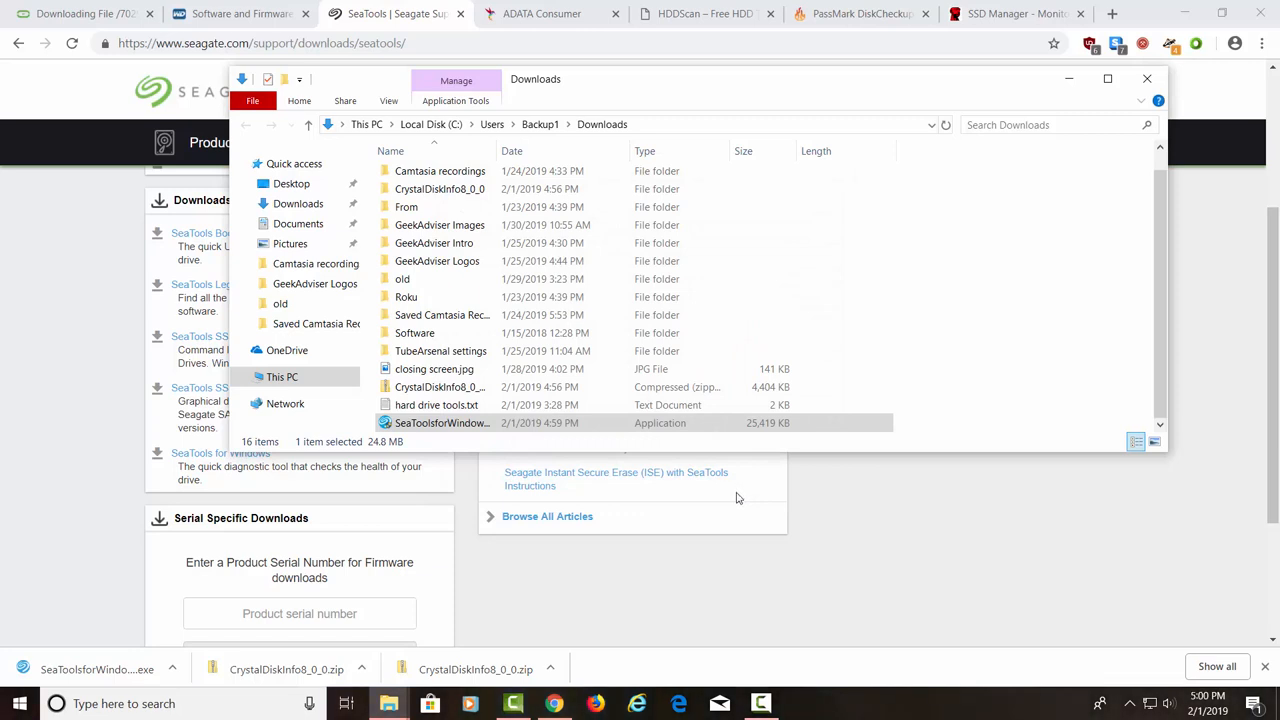
{"action": "mouse_move", "coordinate": [524, 515]}
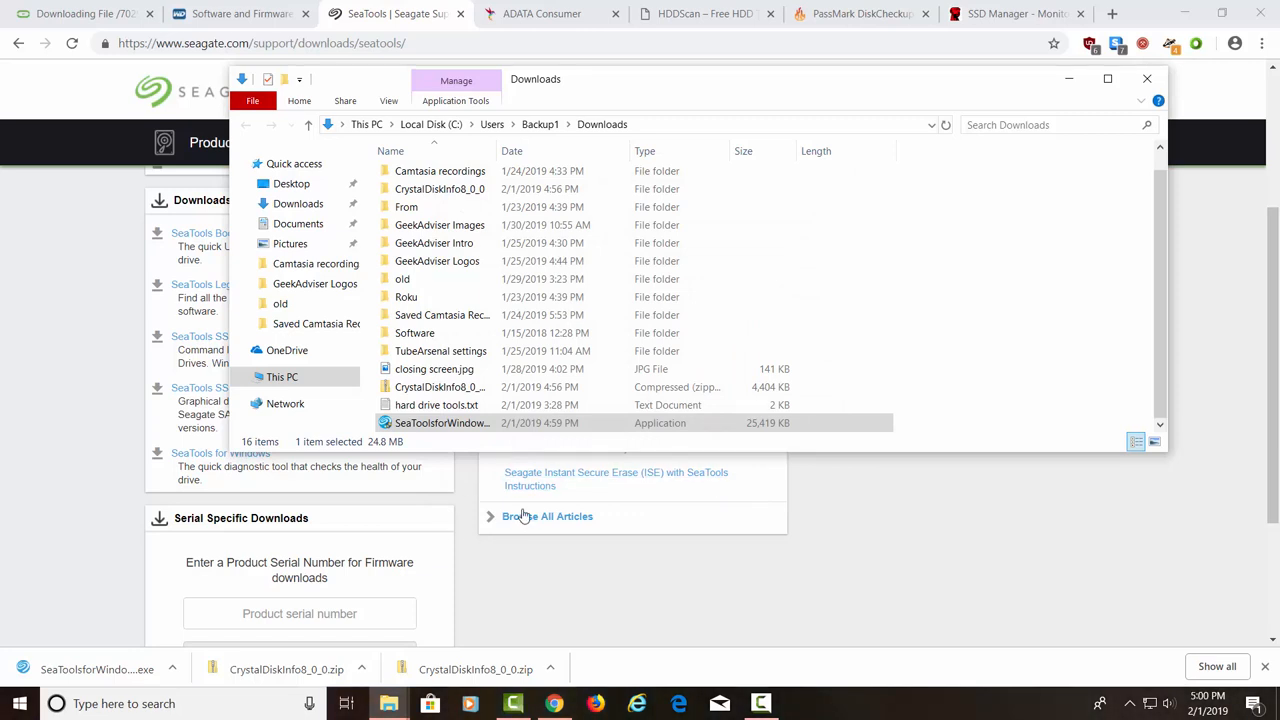
{"action": "mouse_move", "coordinate": [575, 508]}
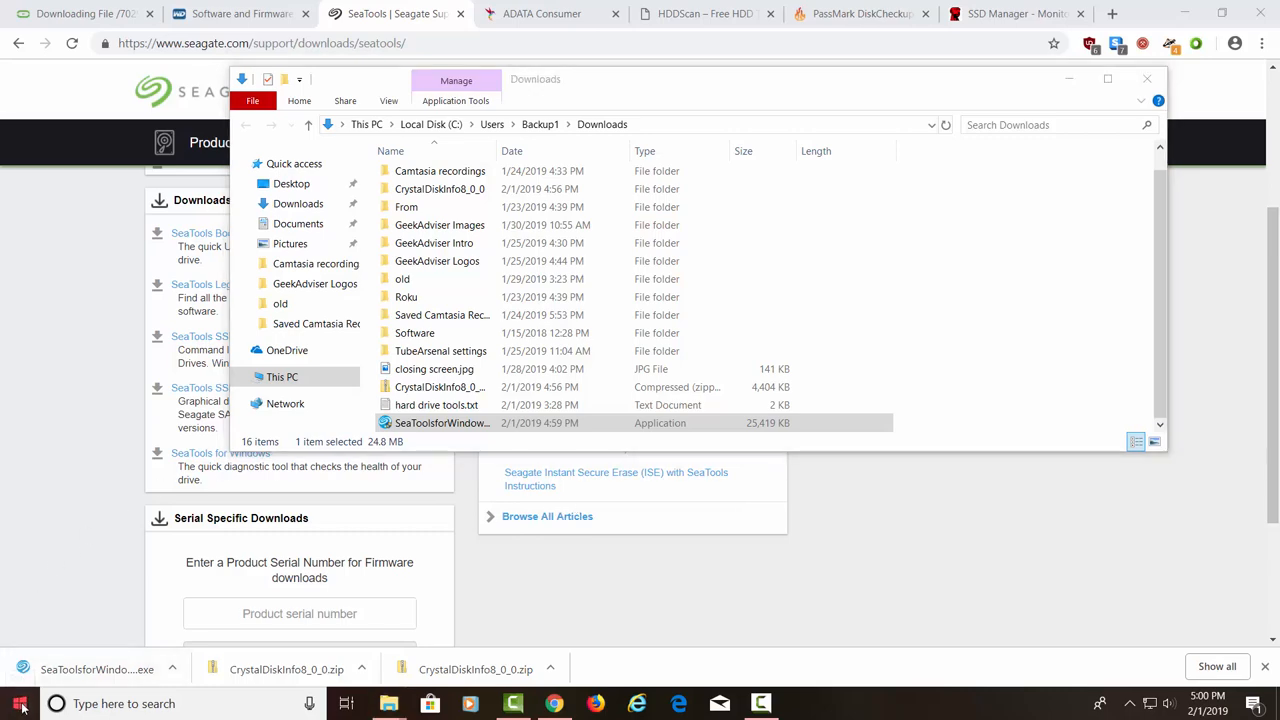
Run SeaTools for Windows as administrator from Start menu search and accept its licence
{"action": "left_click", "coordinate": [18, 703]}
{"action": "type", "text": "sea"}
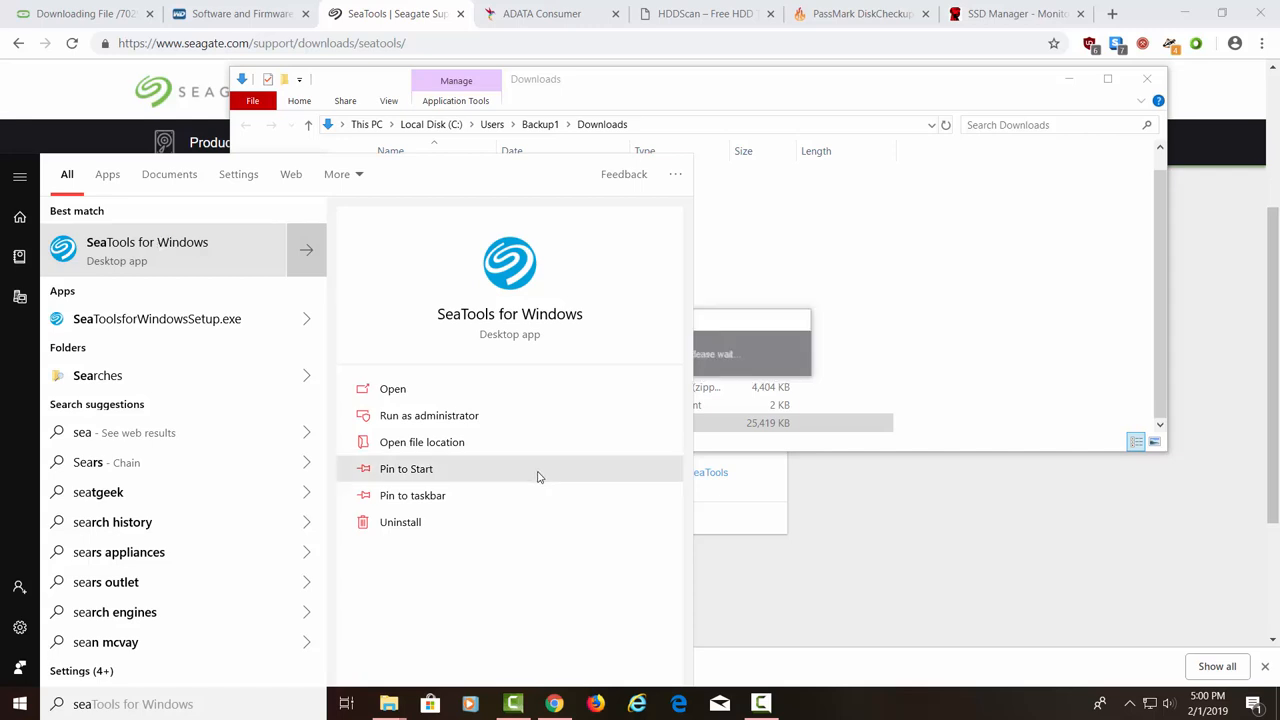
{"action": "mouse_move", "coordinate": [532, 328]}
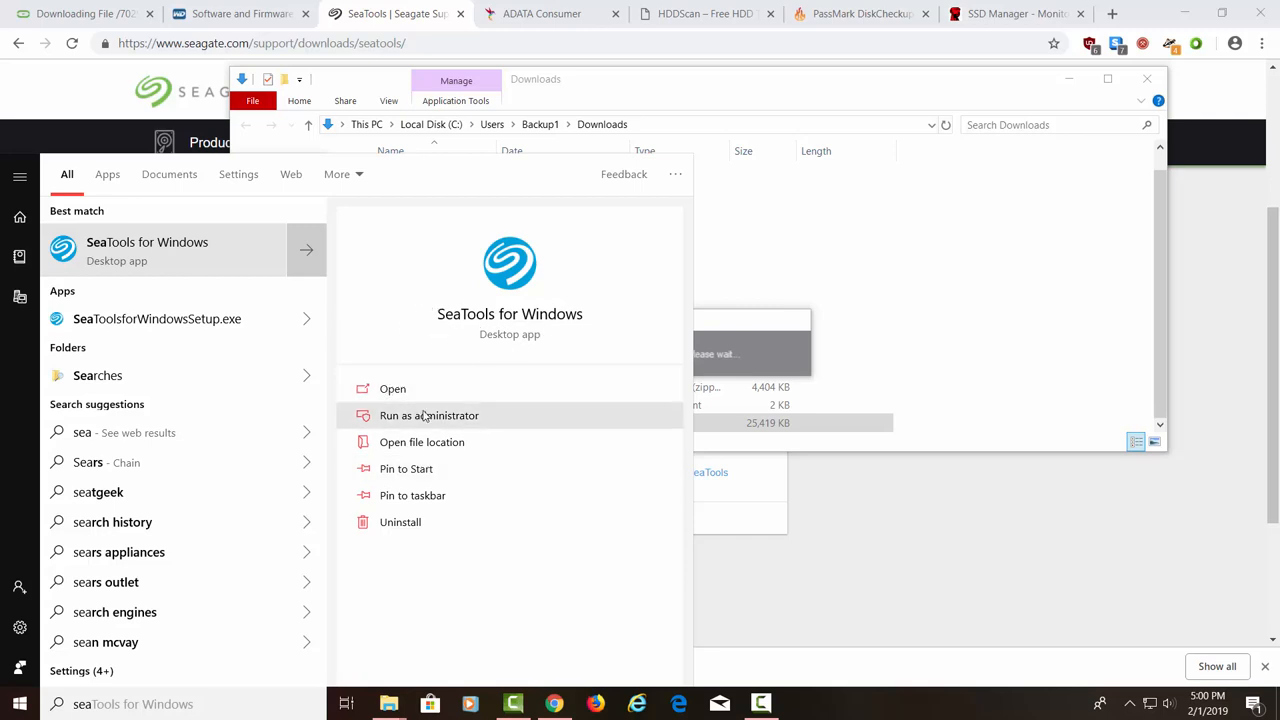
{"action": "left_click", "coordinate": [429, 415]}
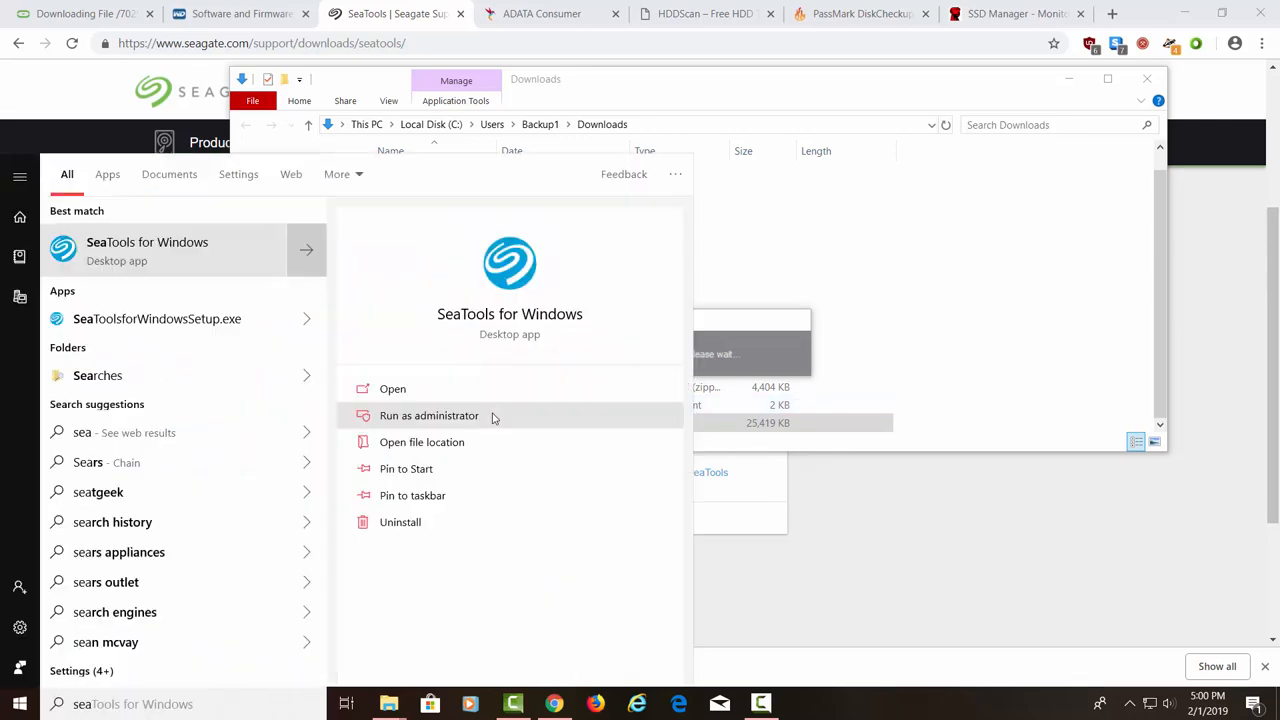
{"action": "left_click", "coordinate": [429, 415]}
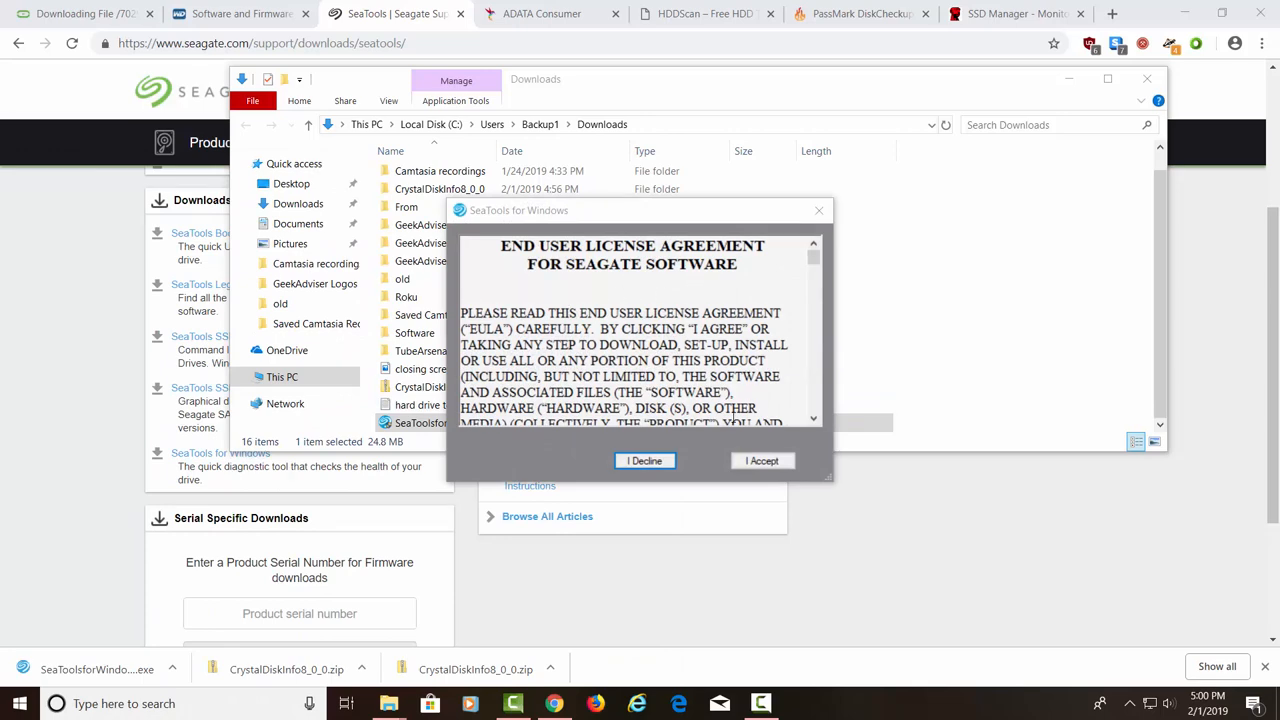
{"action": "left_click", "coordinate": [762, 460]}
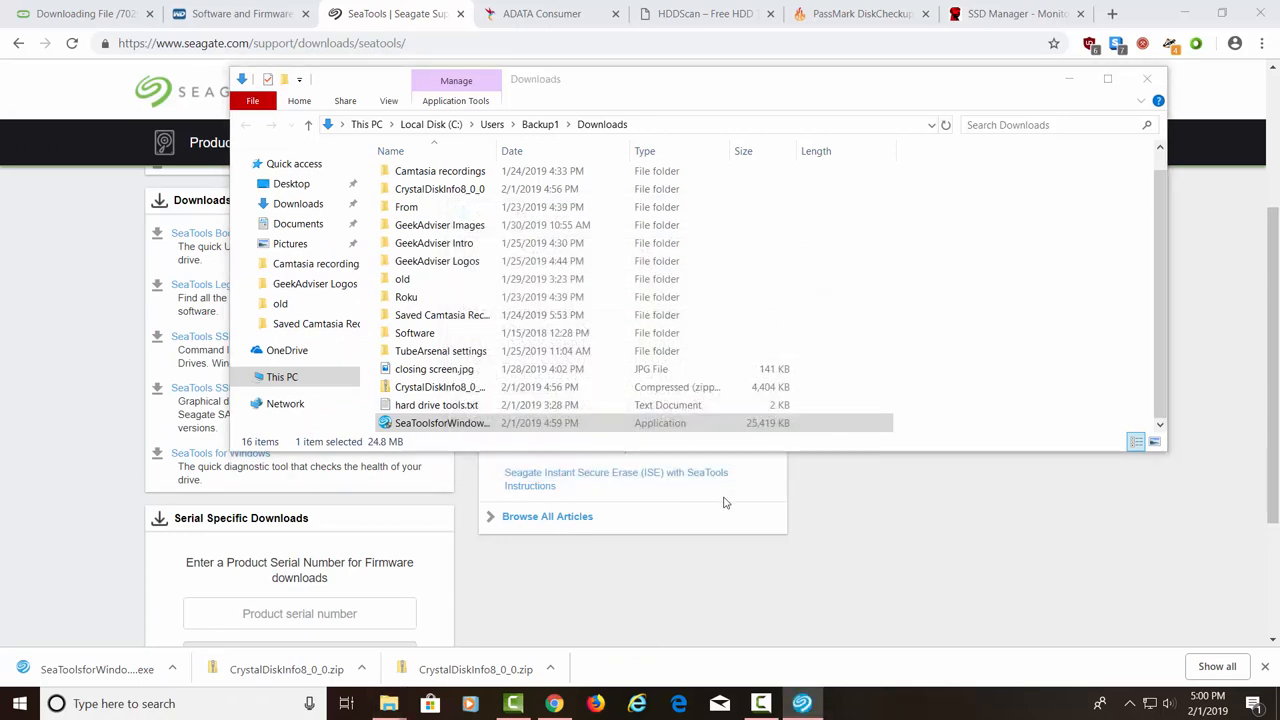
Check SeaTools' empty Detected Drives list and System Tools menu, then close the tool
{"action": "double_click", "coordinate": [441, 422]}
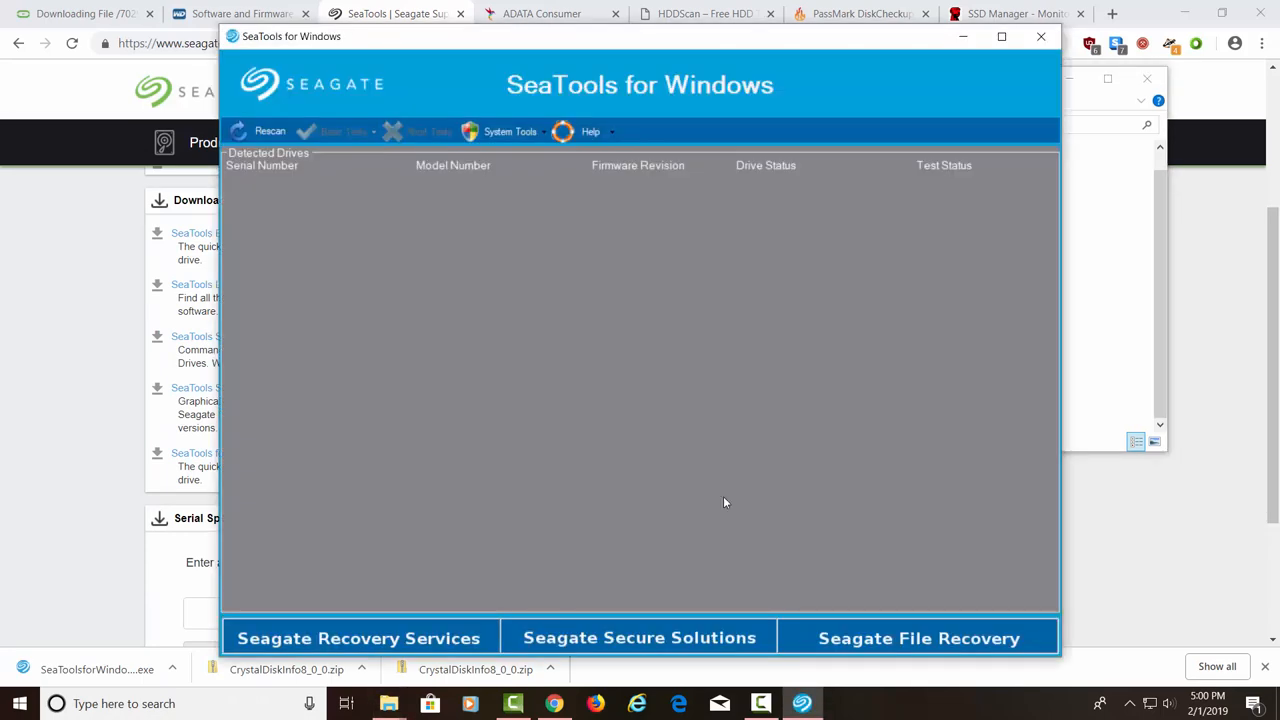
{"action": "mouse_move", "coordinate": [696, 461]}
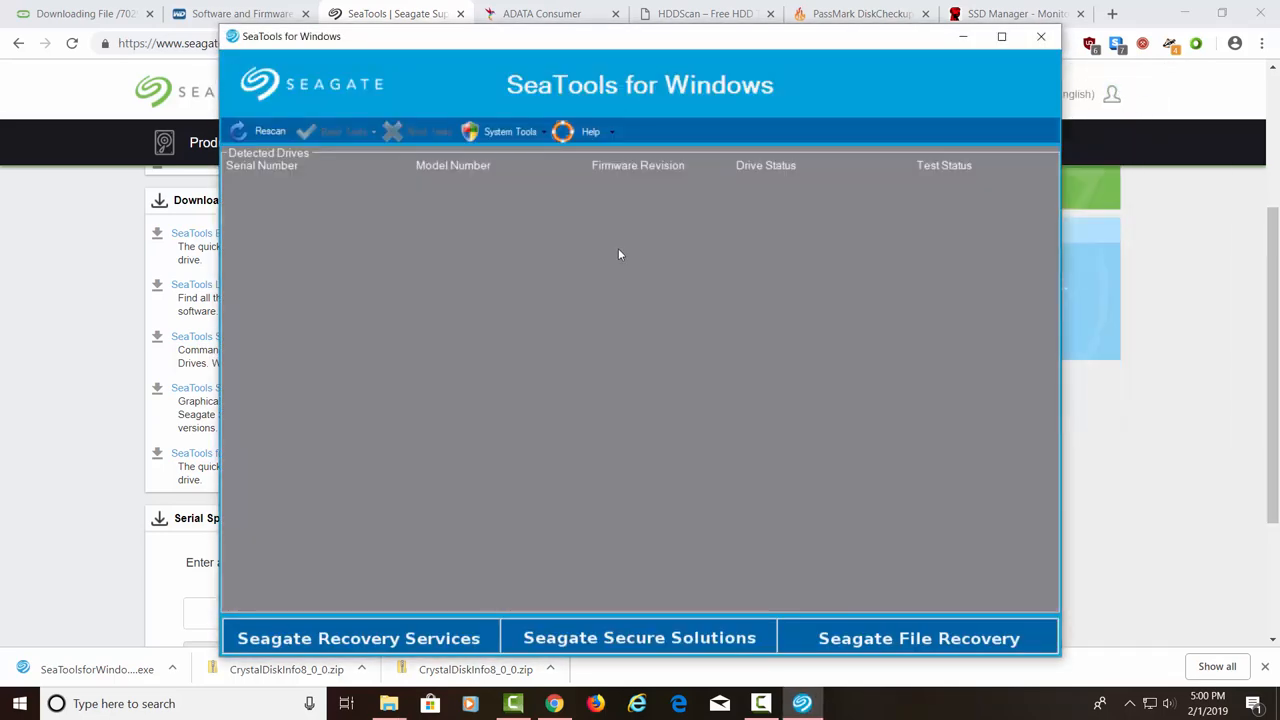
{"action": "mouse_move", "coordinate": [808, 283]}
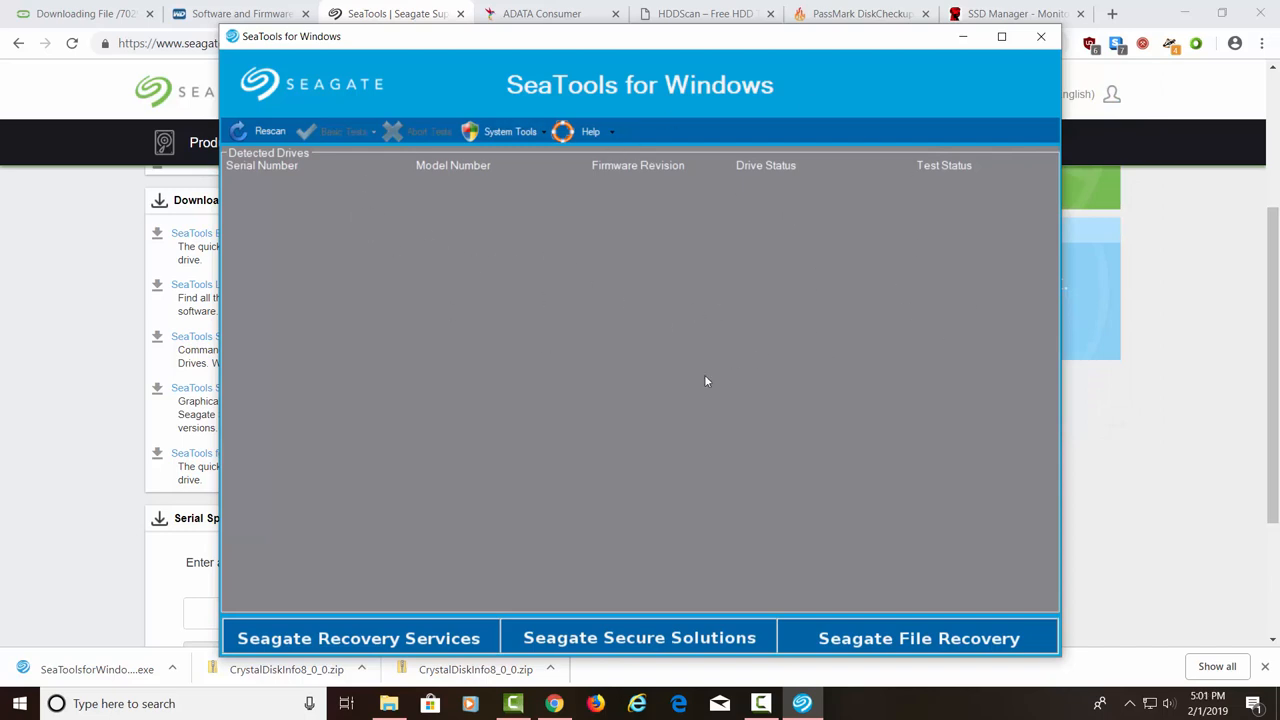
{"action": "mouse_move", "coordinate": [434, 176]}
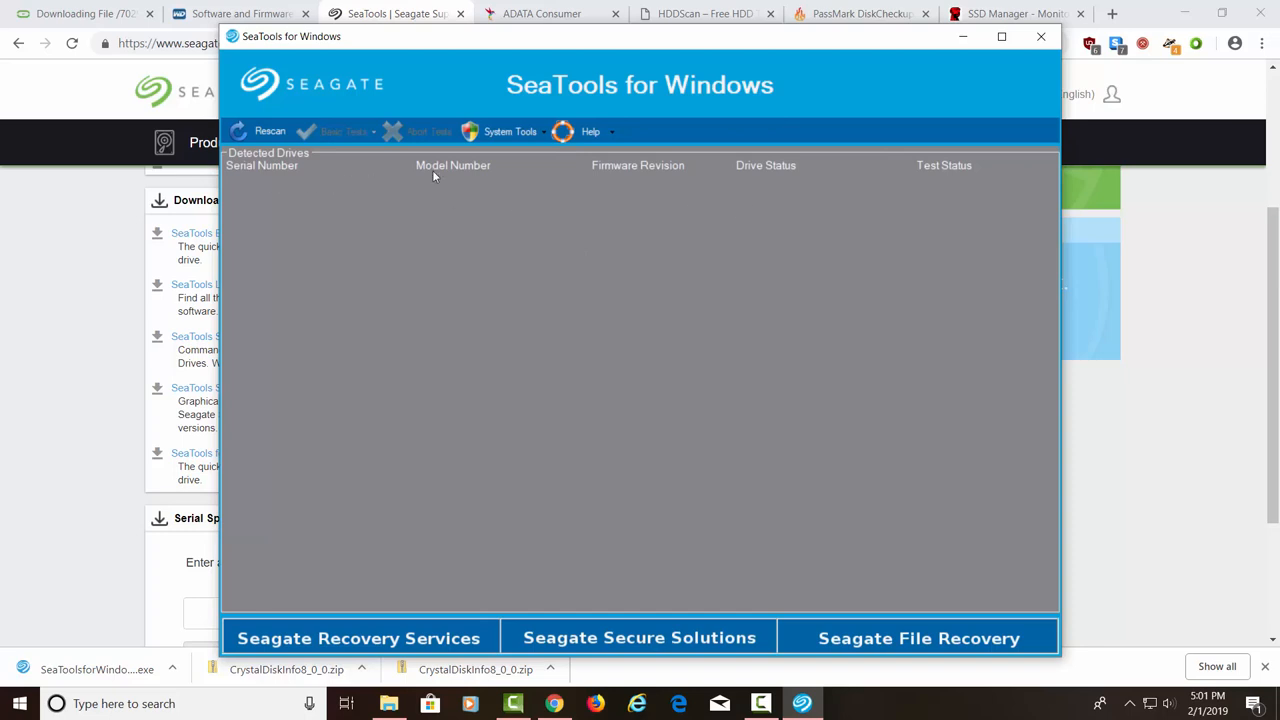
{"action": "left_click", "coordinate": [510, 131]}
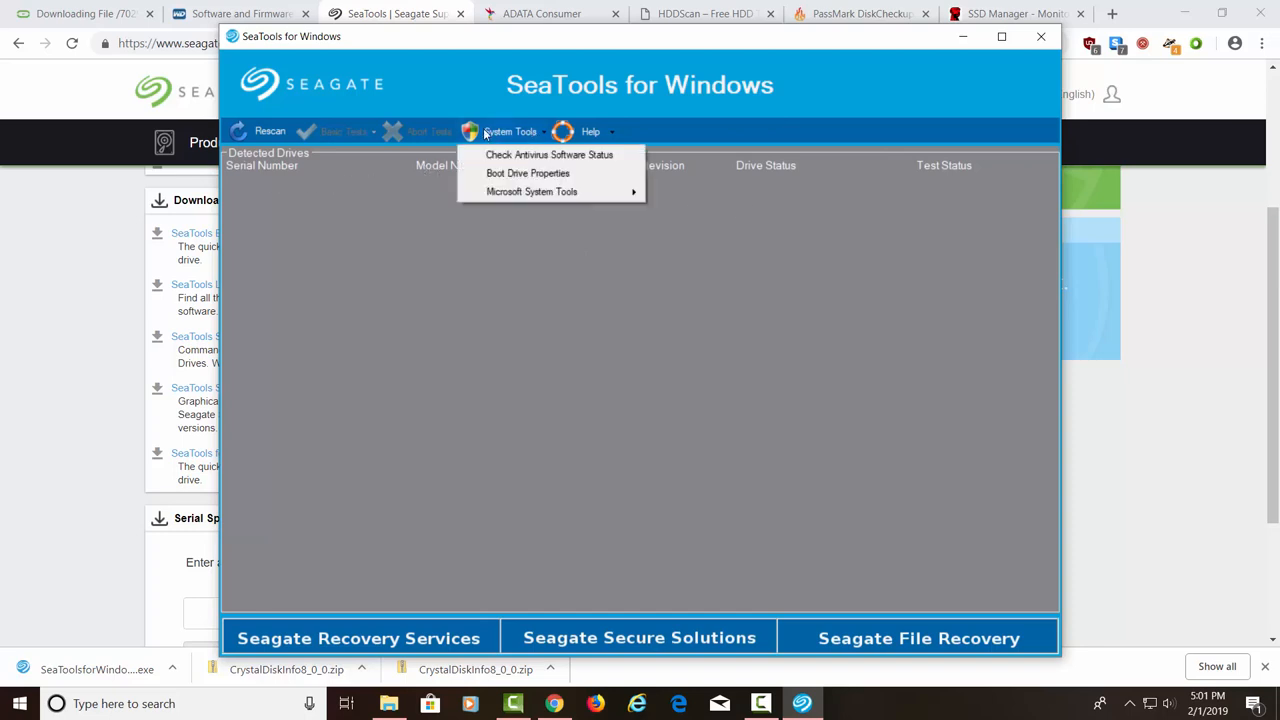
{"action": "mouse_move", "coordinate": [430, 211]}
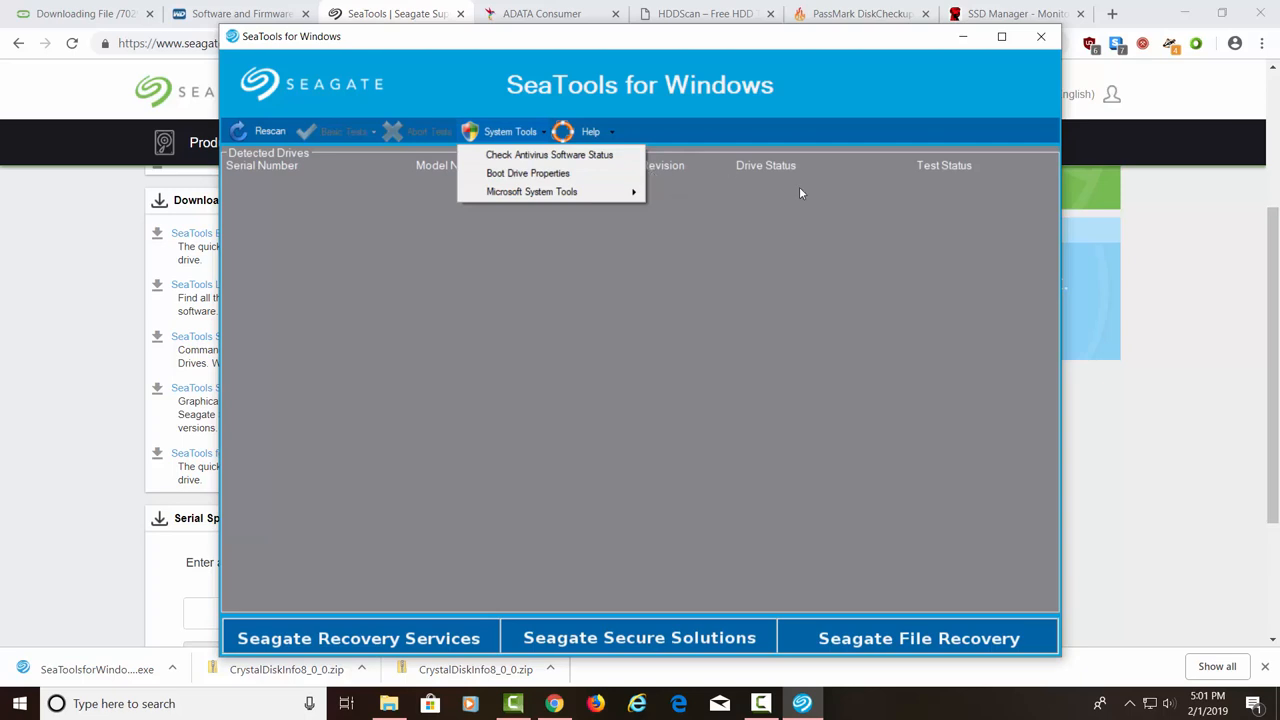
{"action": "mouse_move", "coordinate": [902, 173]}
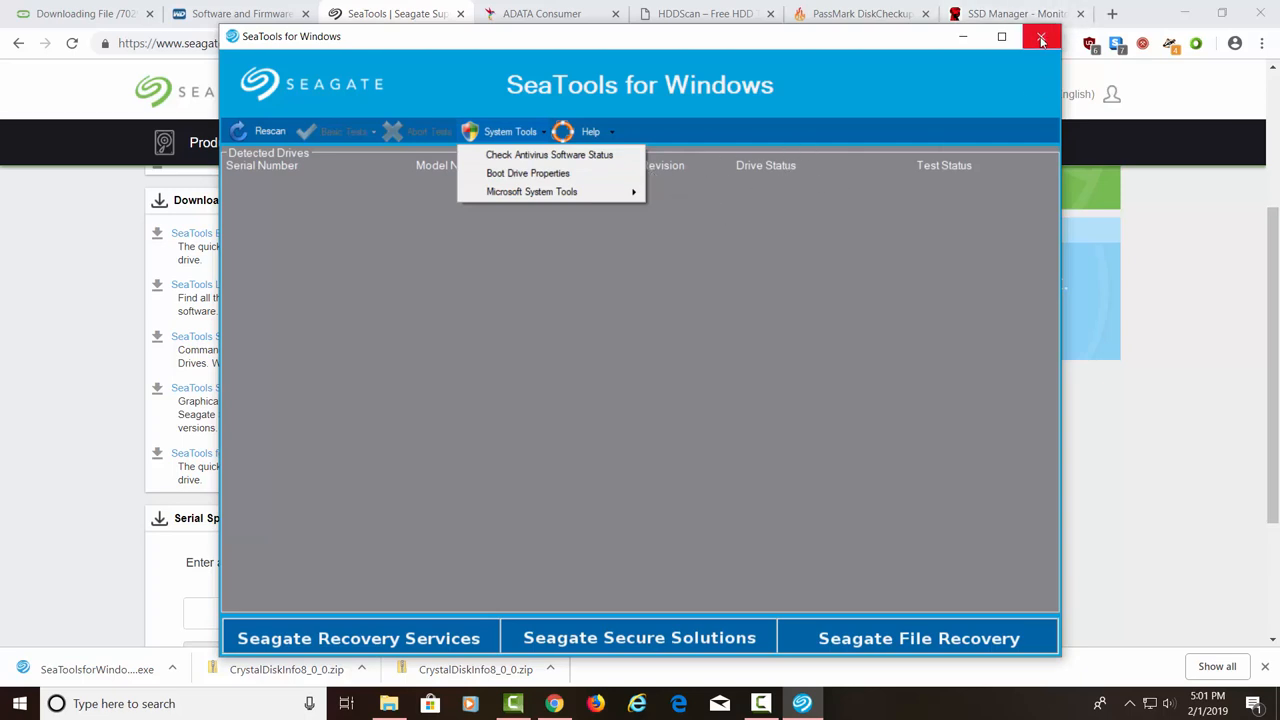
{"action": "left_click", "coordinate": [1042, 37]}
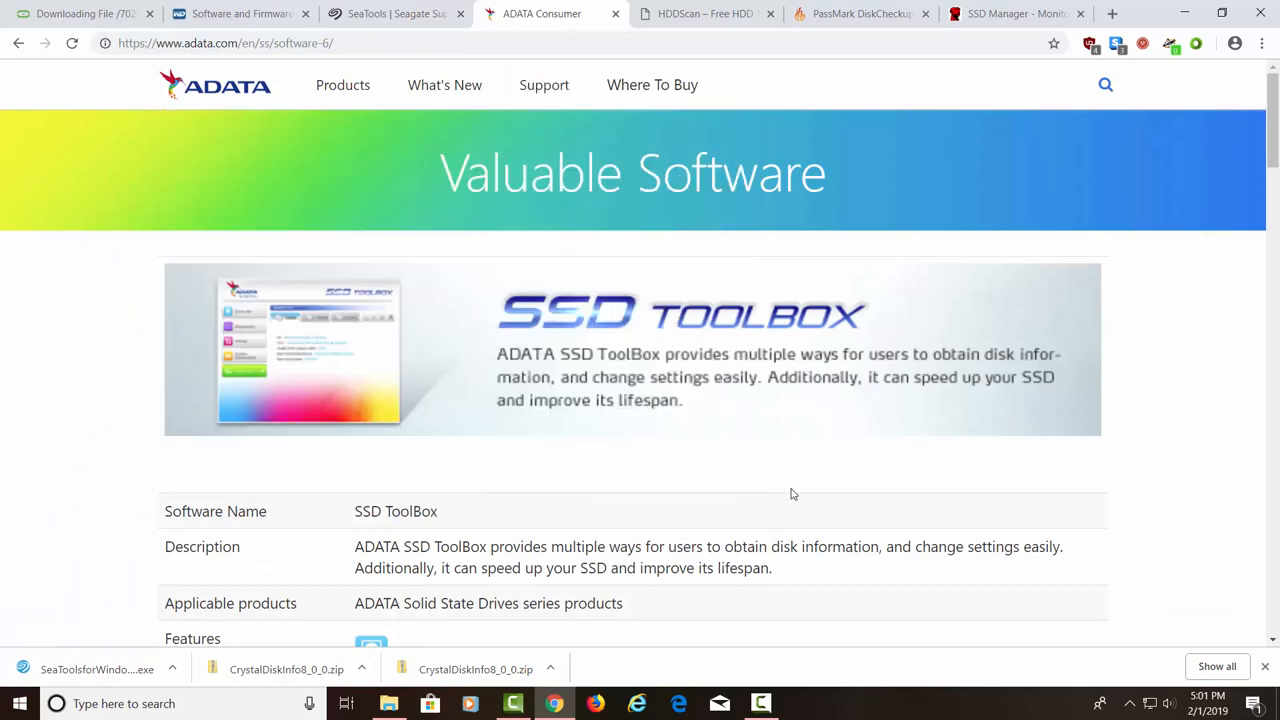
Review ADATA SSD ToolBox features down to its Download buttons, then switch to the HDDScan tab
{"action": "scroll", "scroll_direction": "down", "scroll_amount": 3}
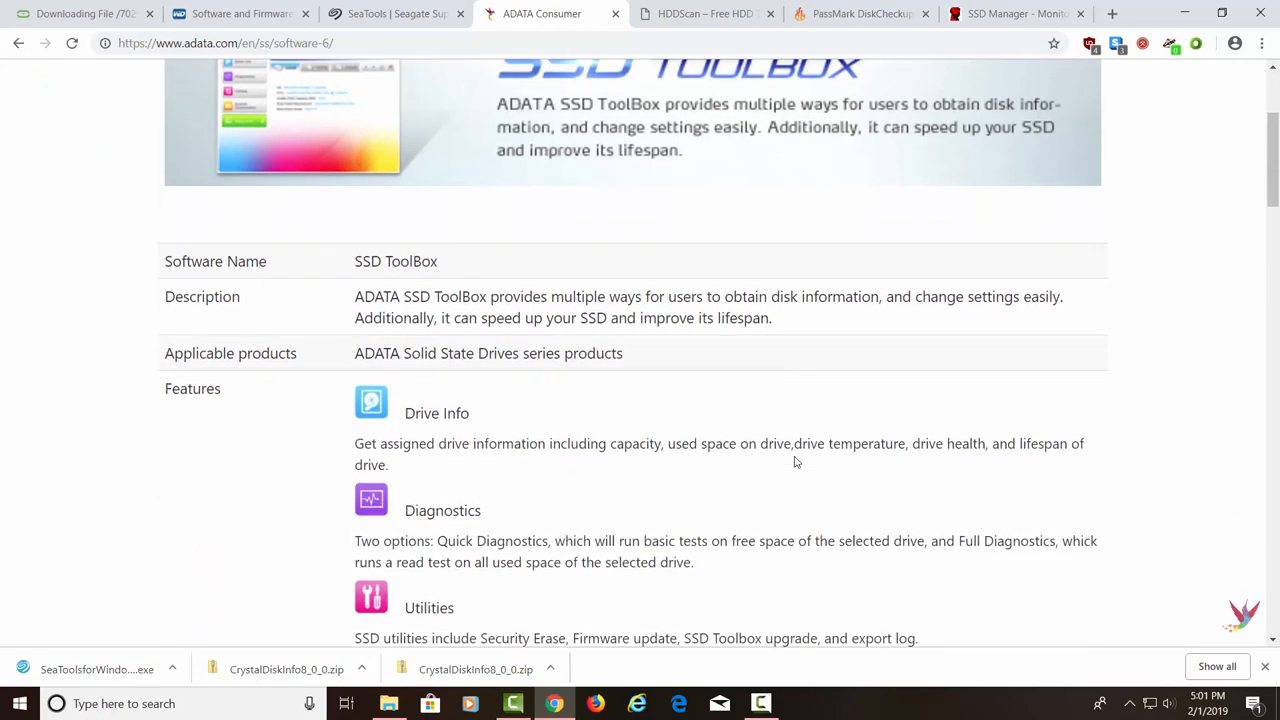
{"action": "scroll", "scroll_direction": "down", "scroll_amount": 3}
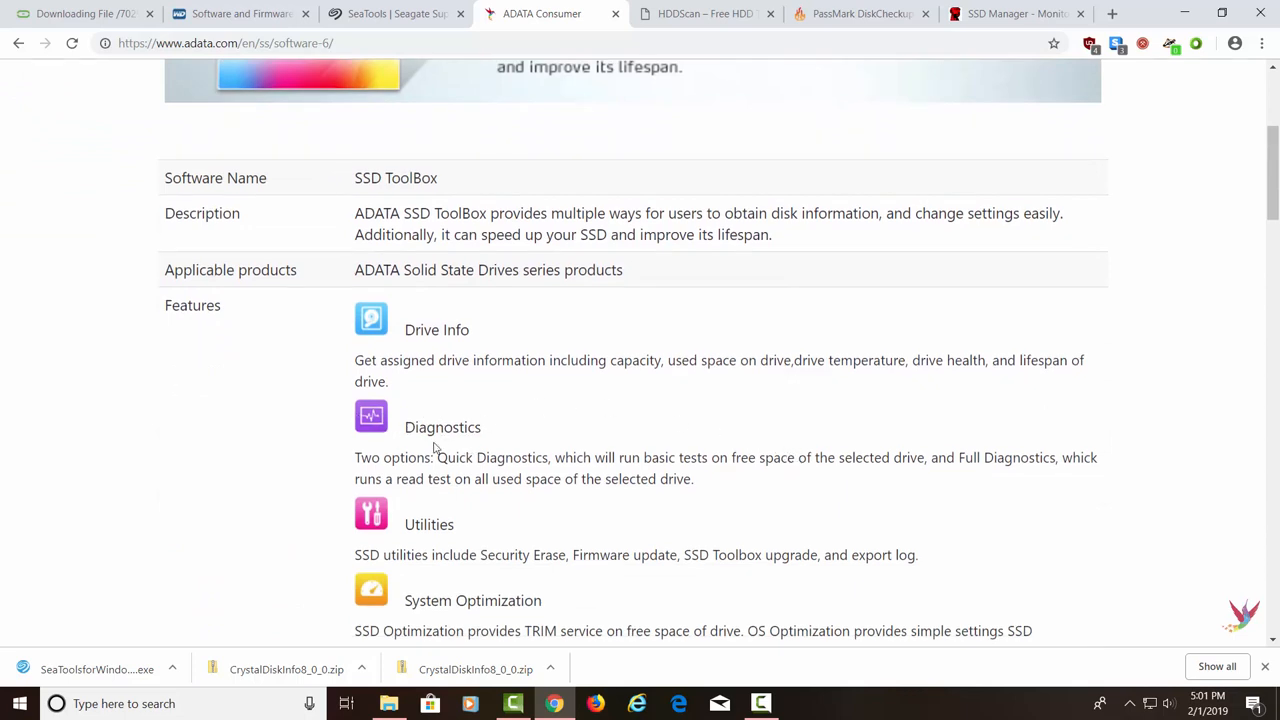
{"action": "scroll", "scroll_direction": "down", "scroll_amount": 3}
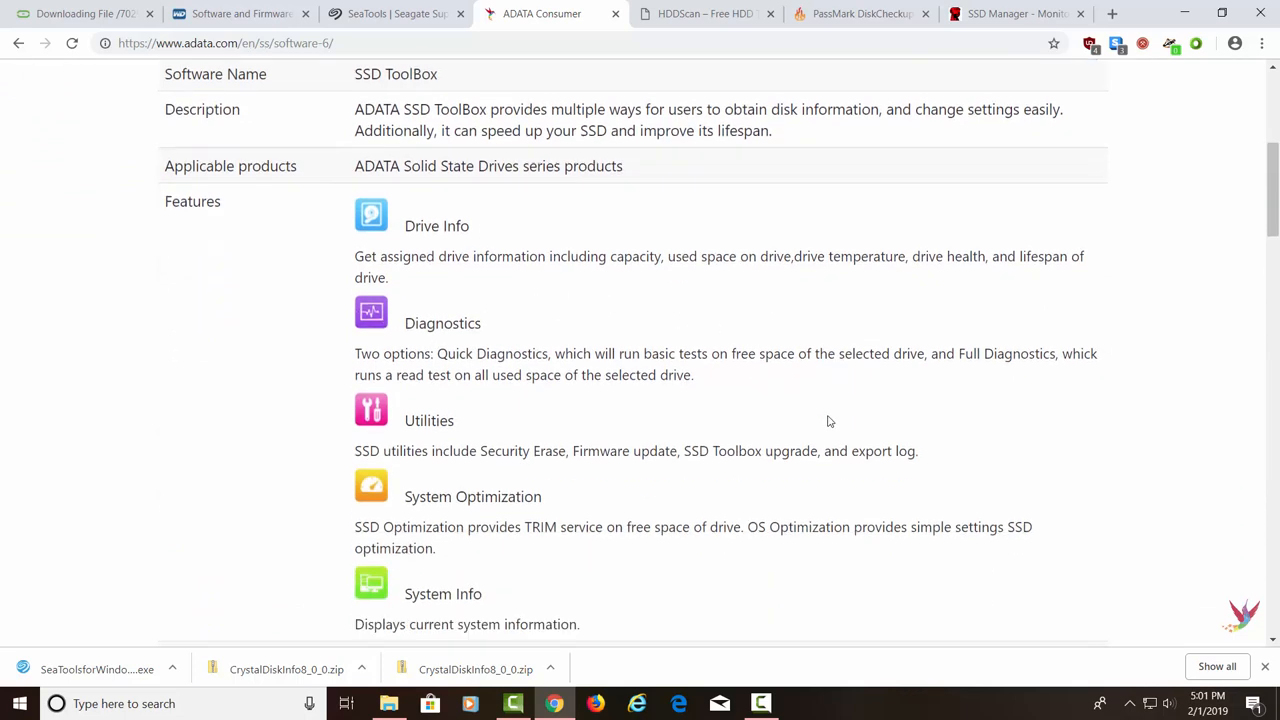
{"action": "scroll", "scroll_direction": "down", "scroll_amount": 3}
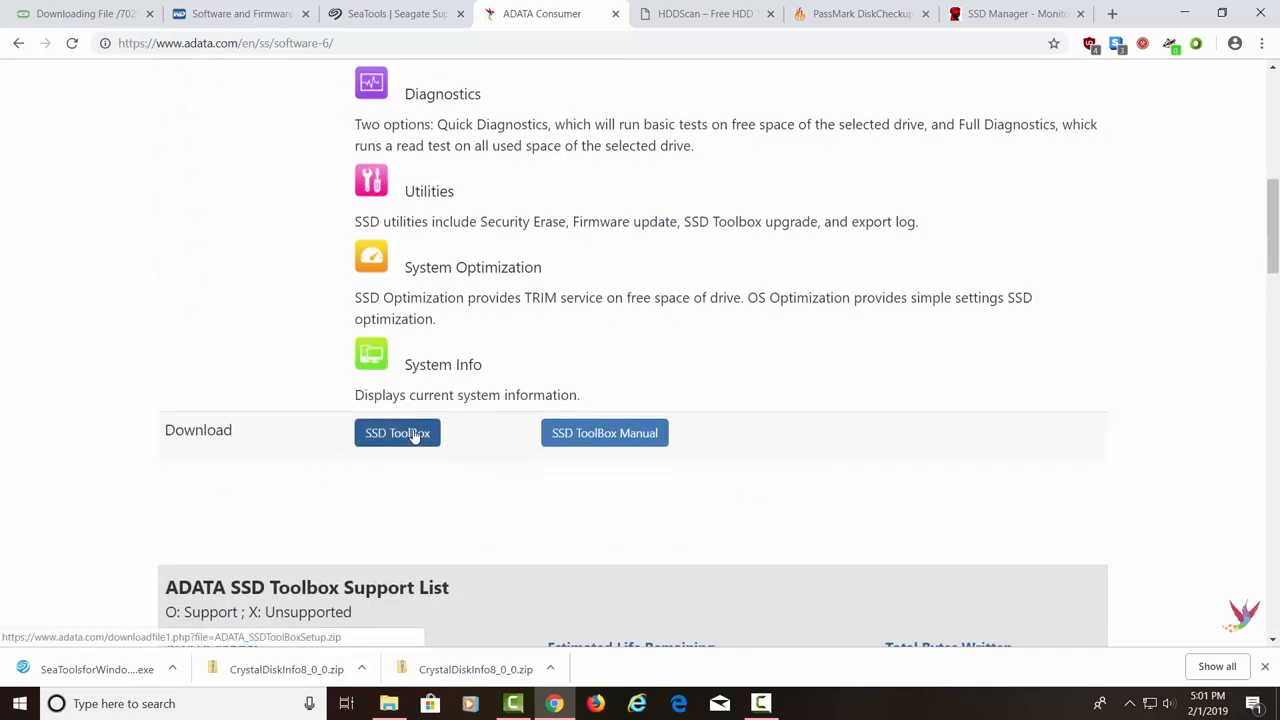
{"action": "scroll", "scroll_direction": "up", "scroll_amount": 3}
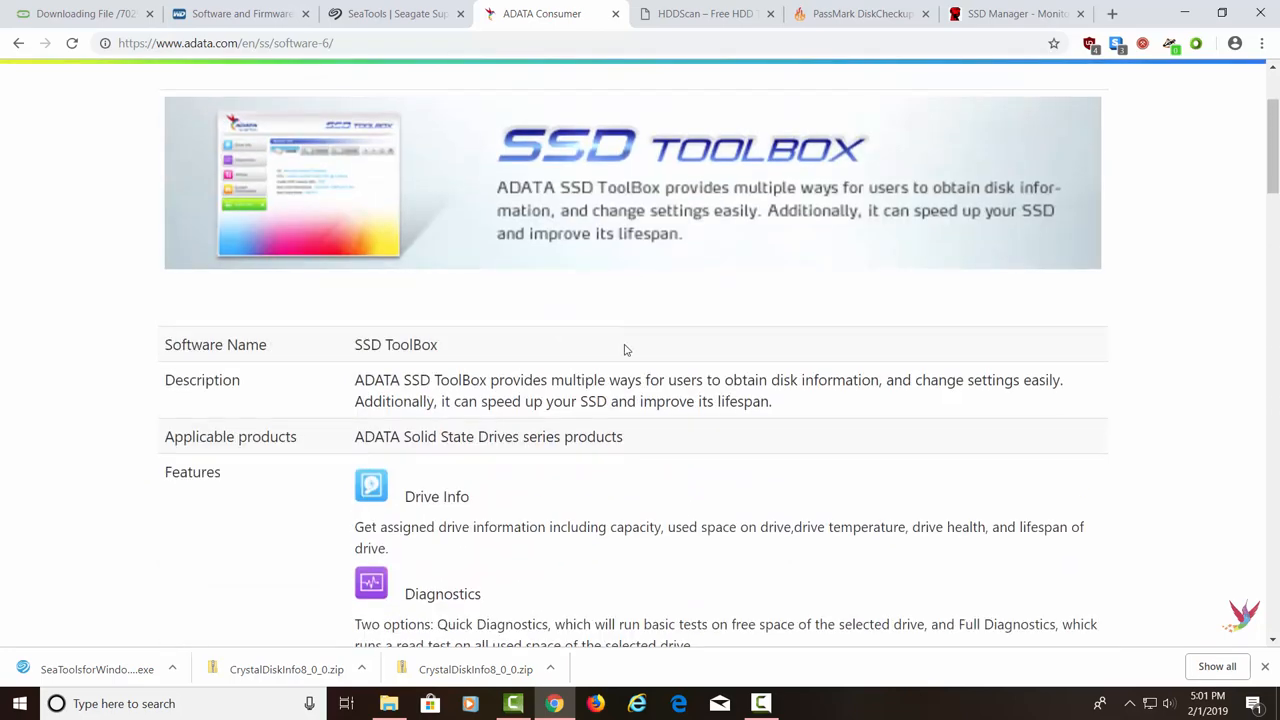
{"action": "mouse_move", "coordinate": [684, 425]}
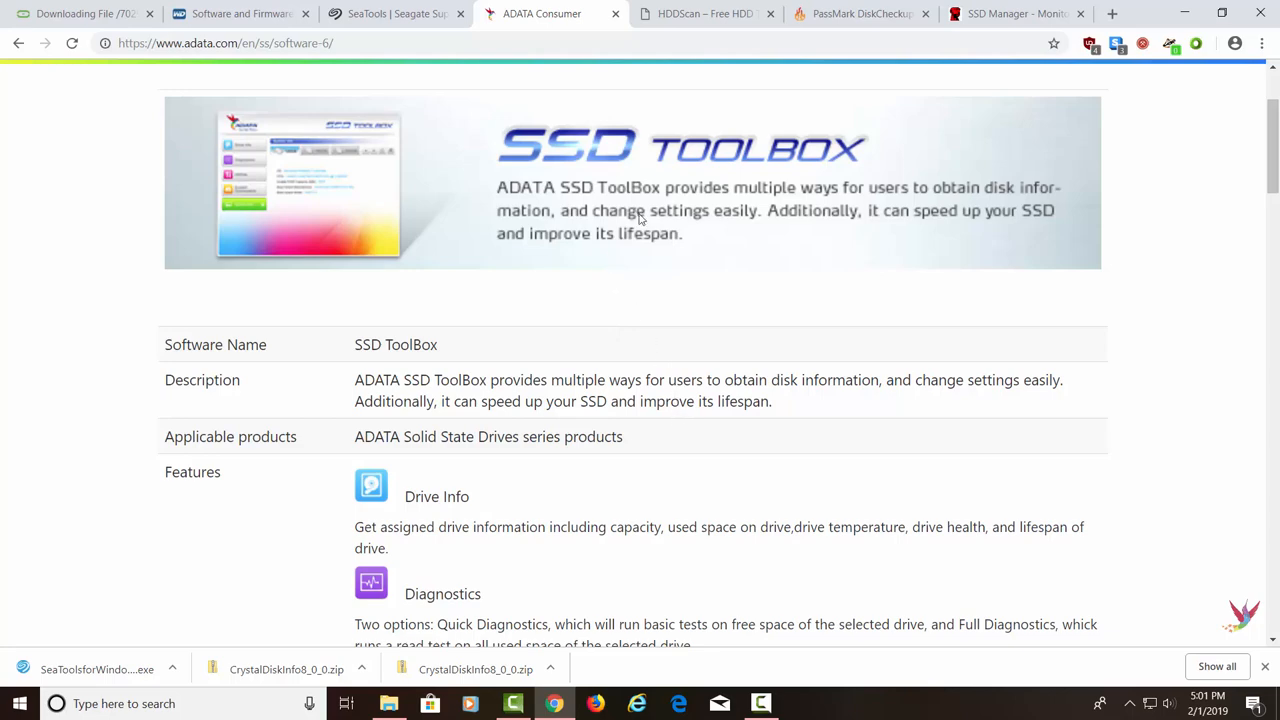
{"action": "mouse_move", "coordinate": [640, 218]}
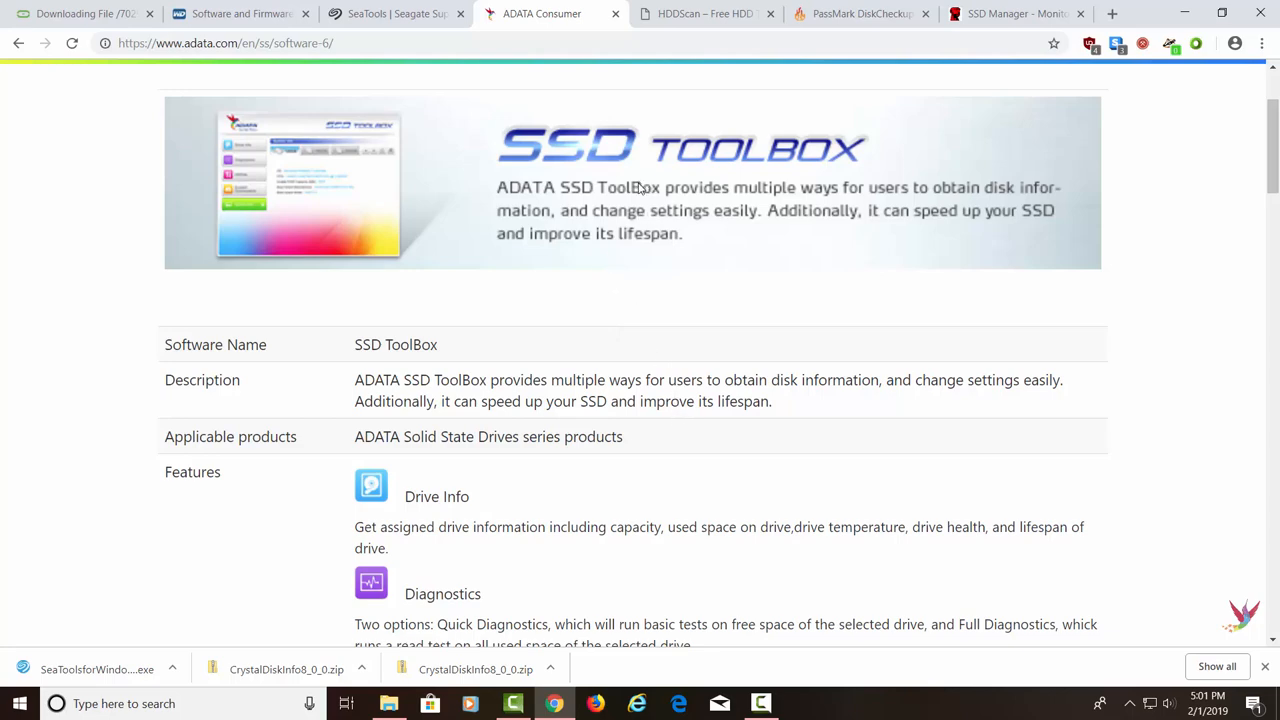
{"action": "left_click", "coordinate": [706, 13]}
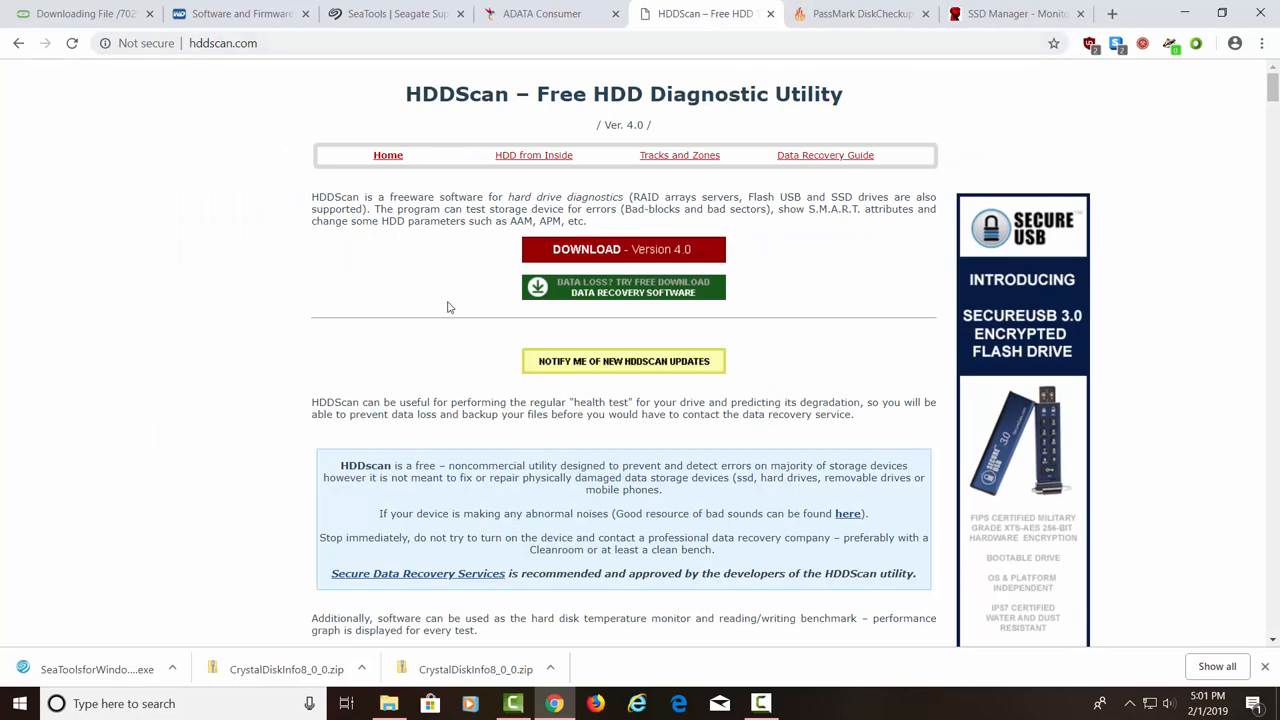
{"action": "mouse_move", "coordinate": [408, 334]}
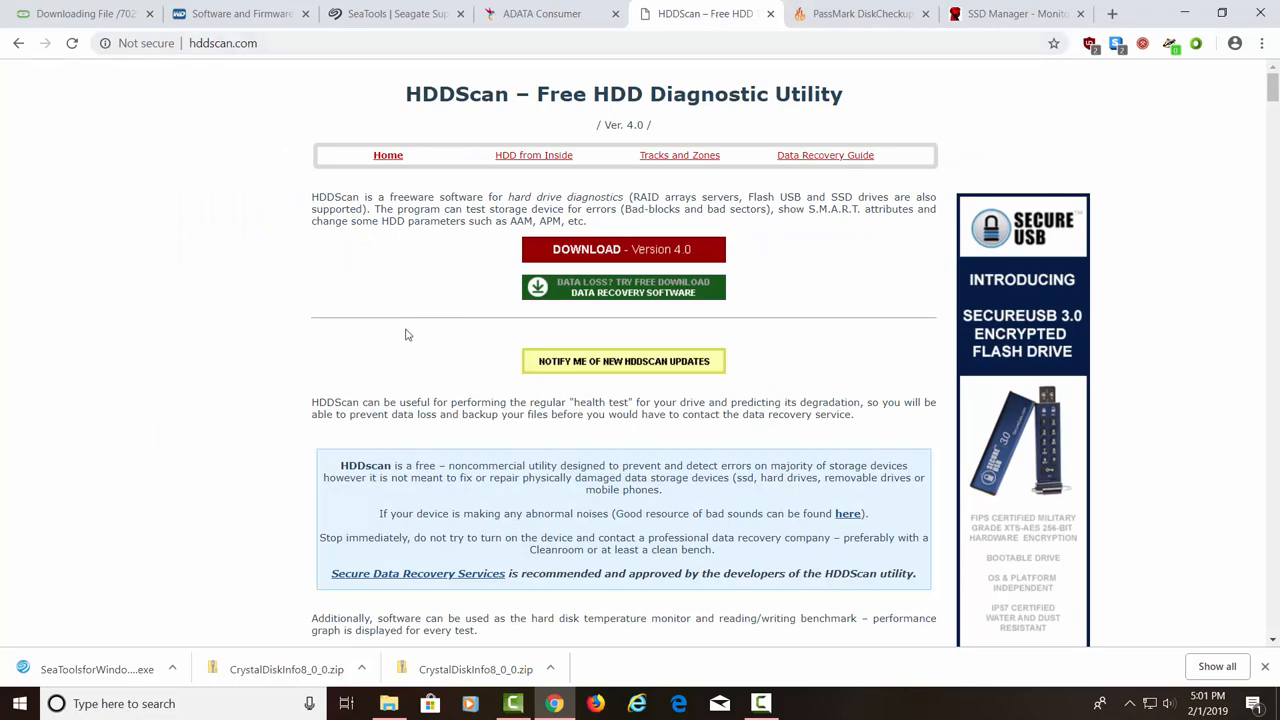
{"action": "mouse_move", "coordinate": [343, 291]}
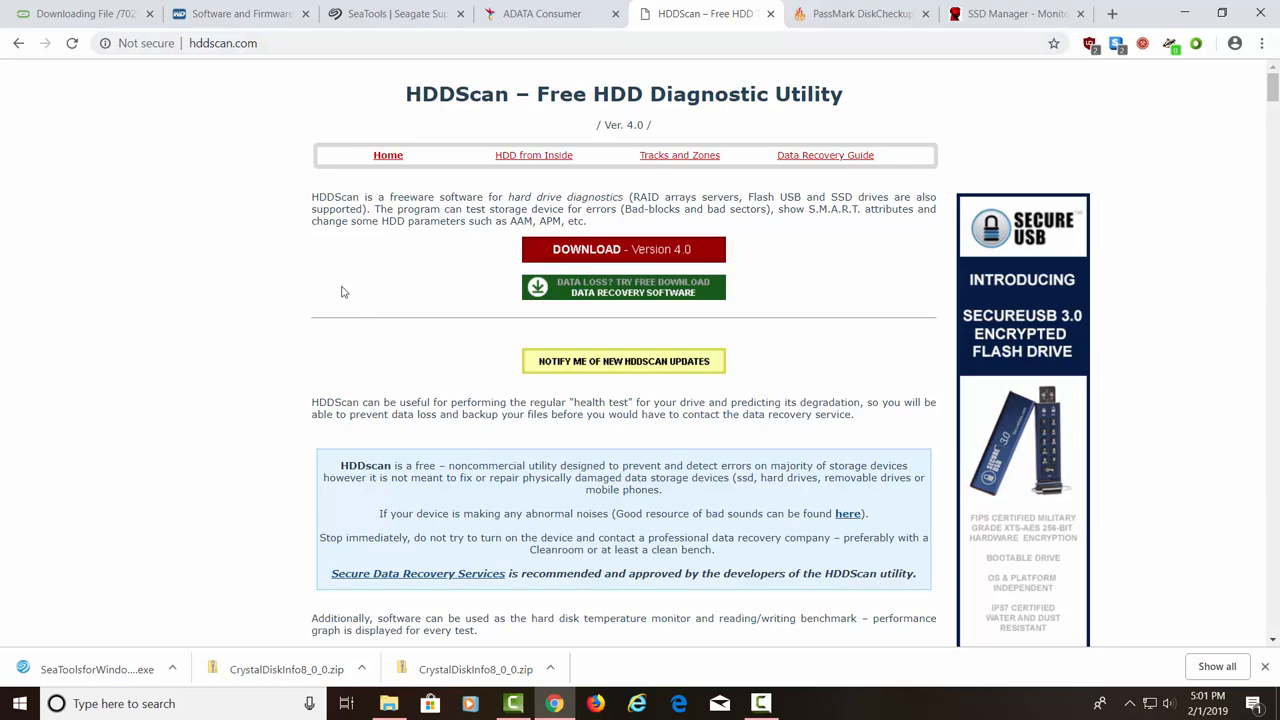
{"action": "mouse_move", "coordinate": [598, 249]}
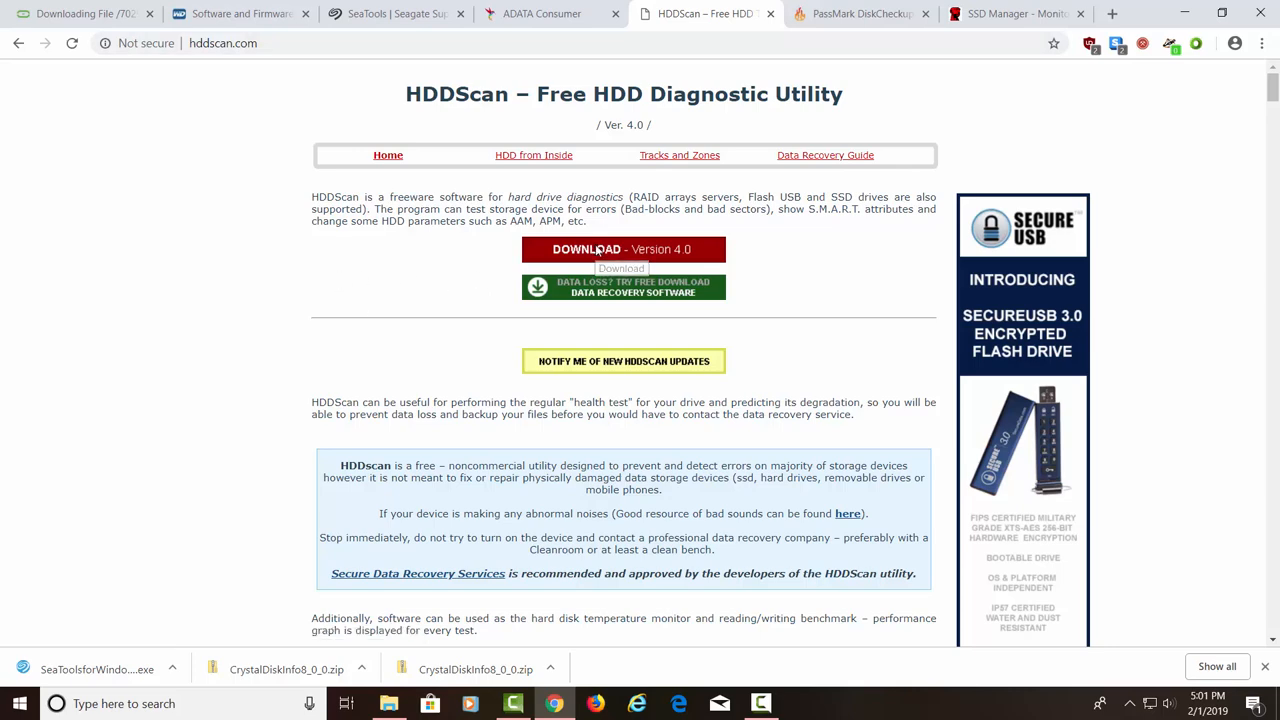
Download HDDScan version 4.0 from hddscan.com as HDDScan.zip
{"action": "left_click", "coordinate": [623, 249]}
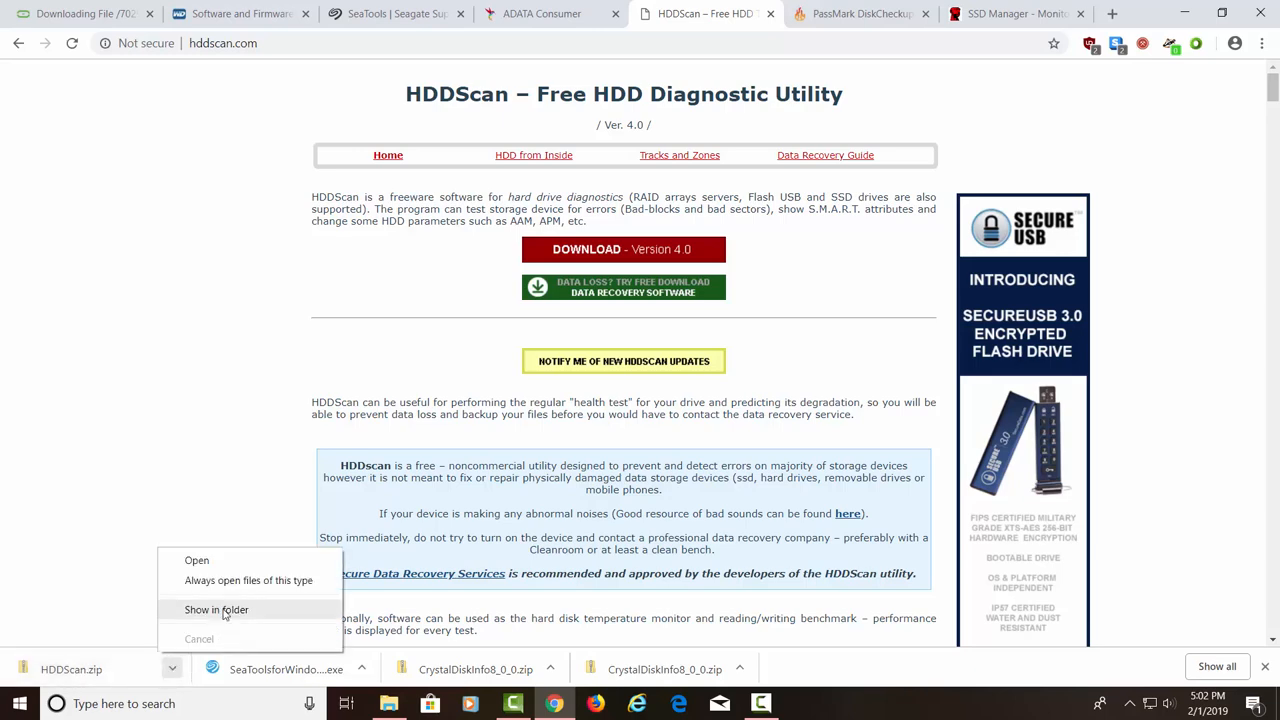
Extract HDDScan.zip into an HDDScan folder from its download location and launch HDDScan.exe
{"action": "left_click", "coordinate": [216, 609]}
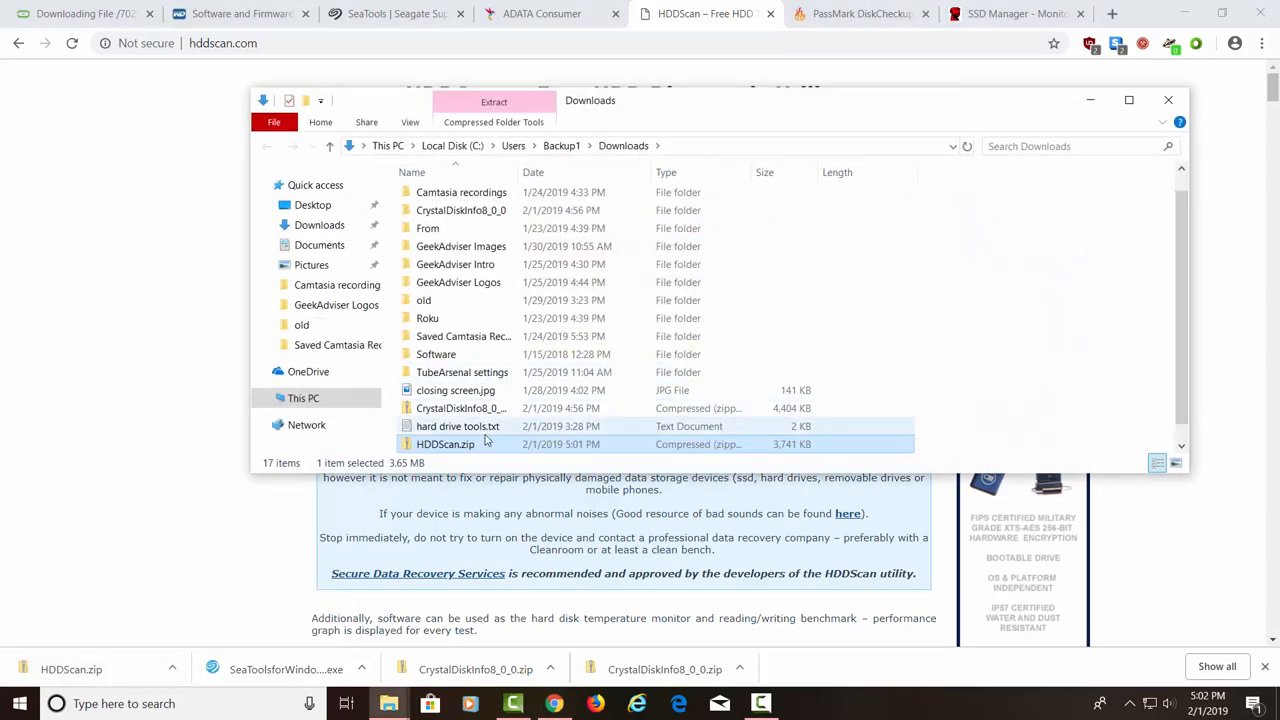
{"action": "right_click", "coordinate": [444, 444]}
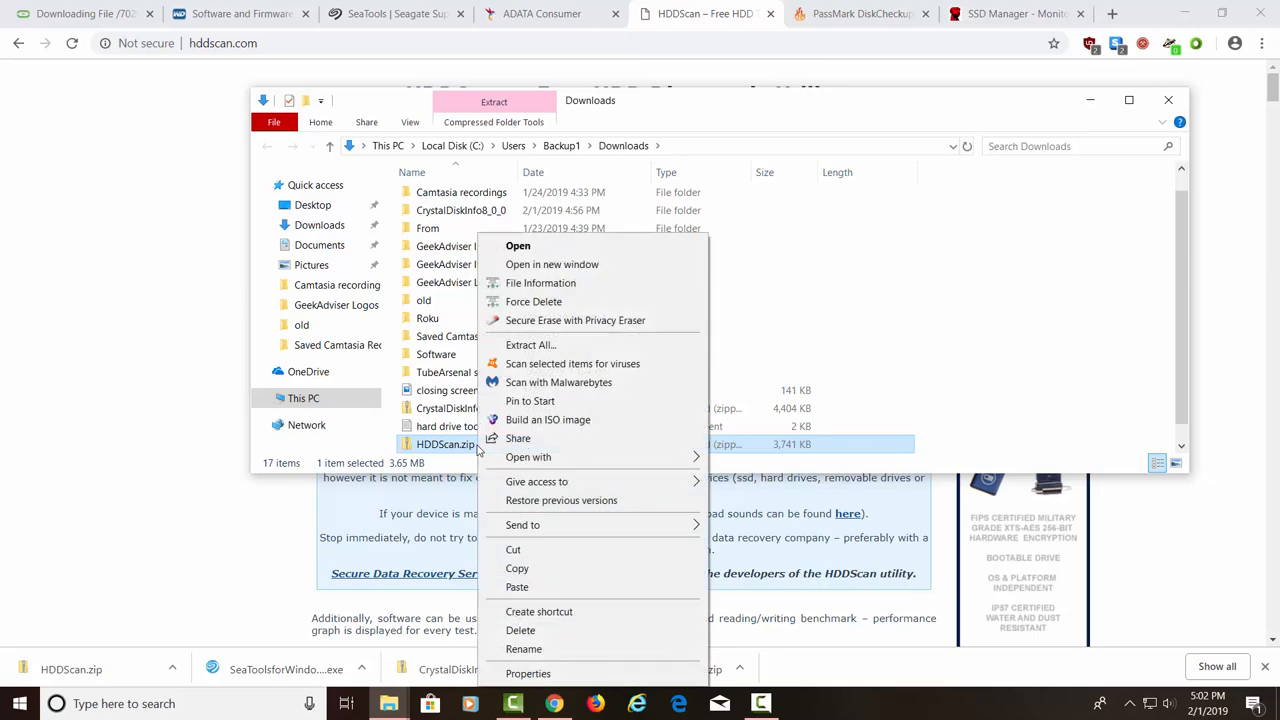
{"action": "left_click", "coordinate": [530, 344]}
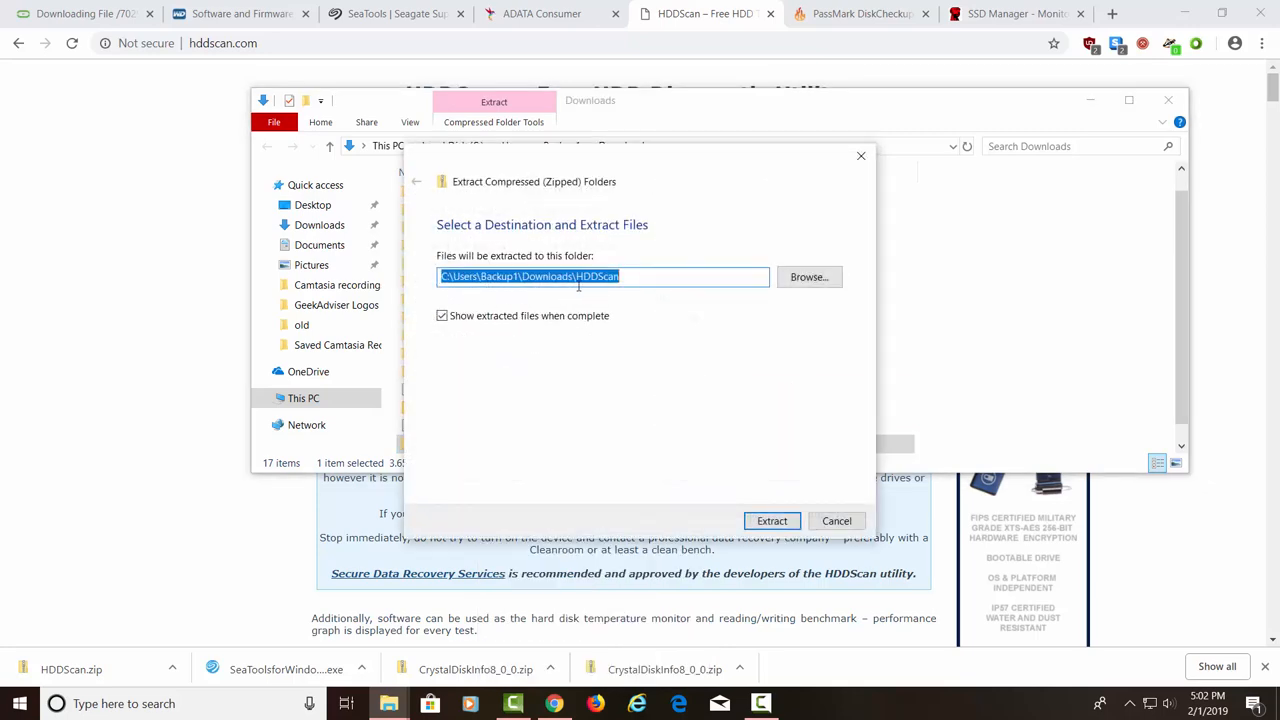
{"action": "left_click", "coordinate": [771, 520]}
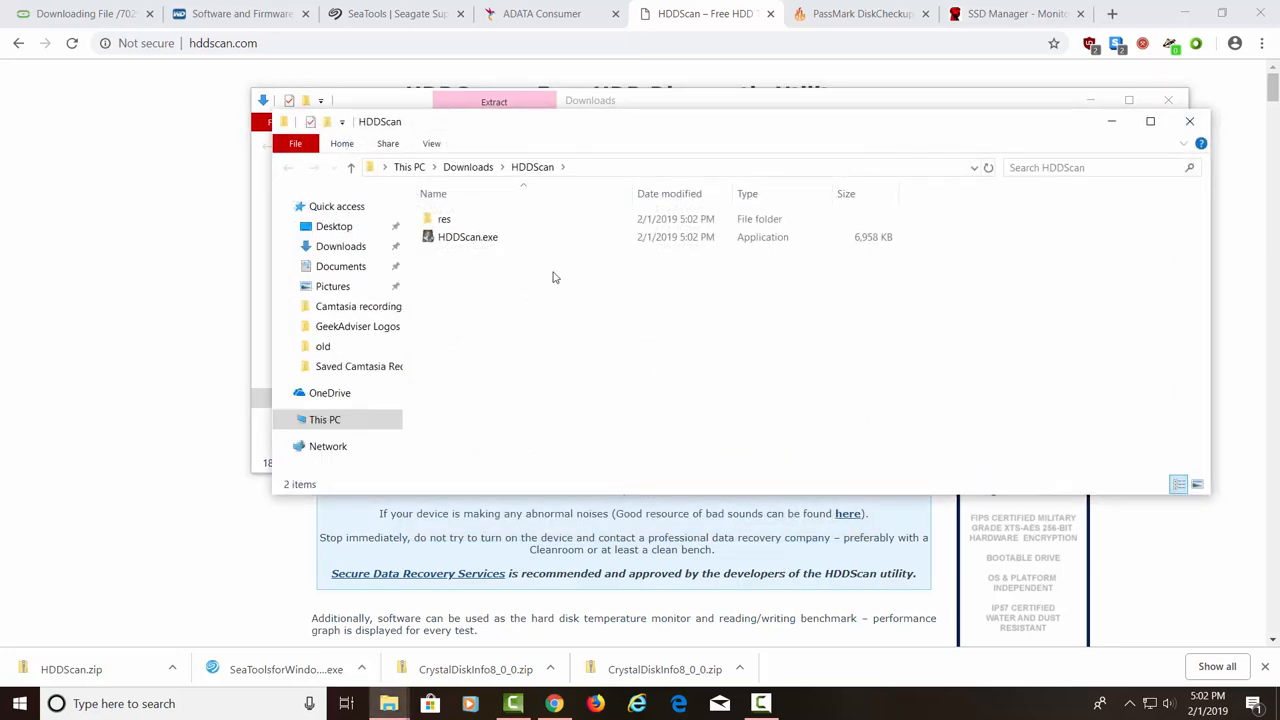
{"action": "mouse_move", "coordinate": [467, 237]}
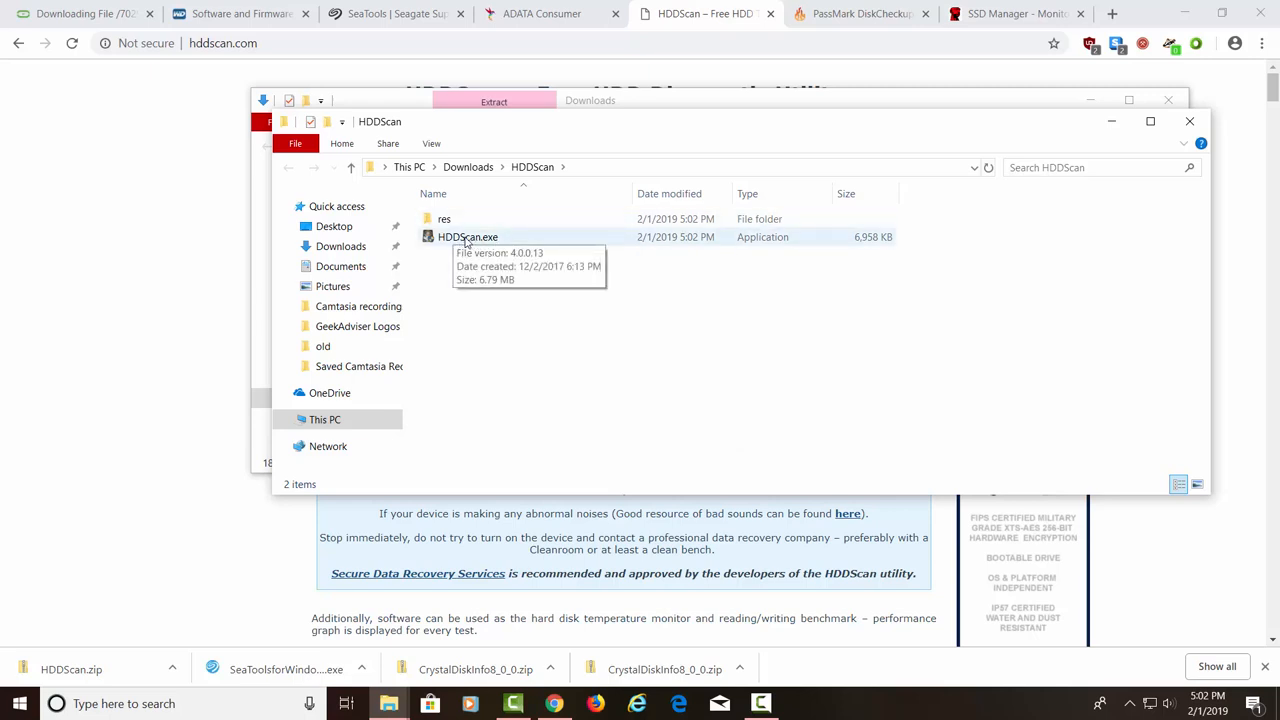
{"action": "left_click", "coordinate": [467, 237]}
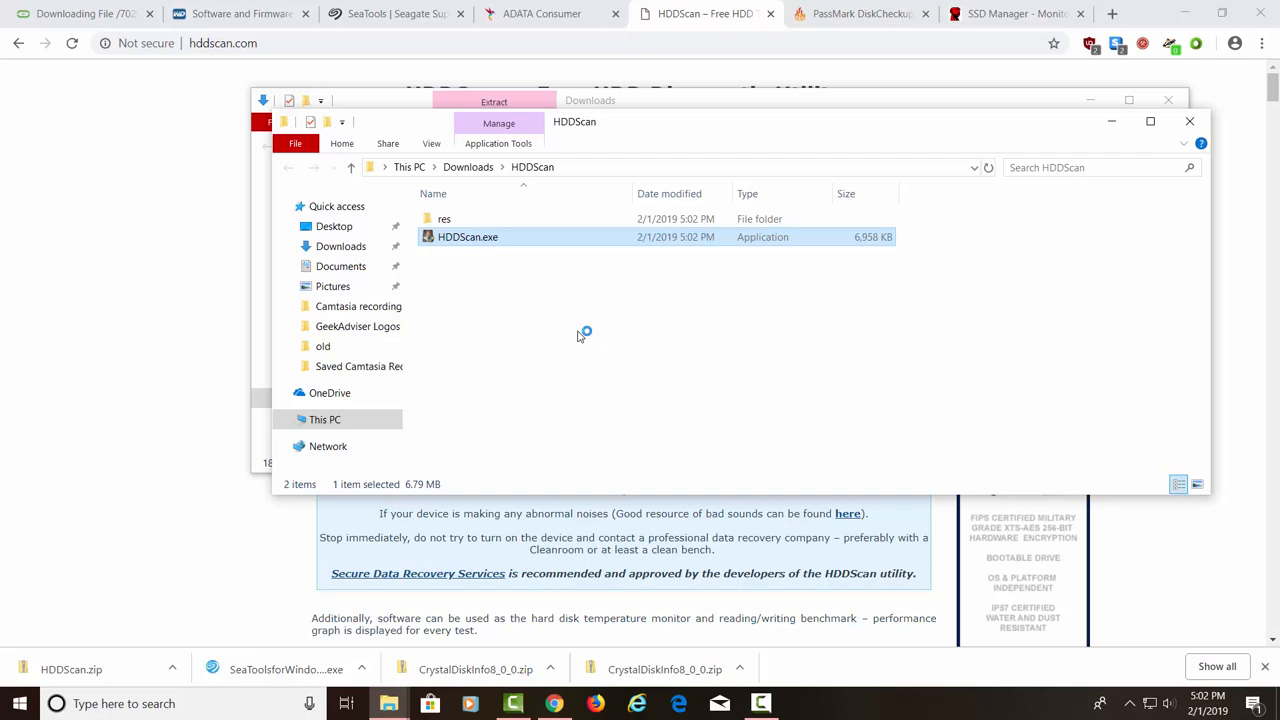
{"action": "mouse_move", "coordinate": [574, 463]}
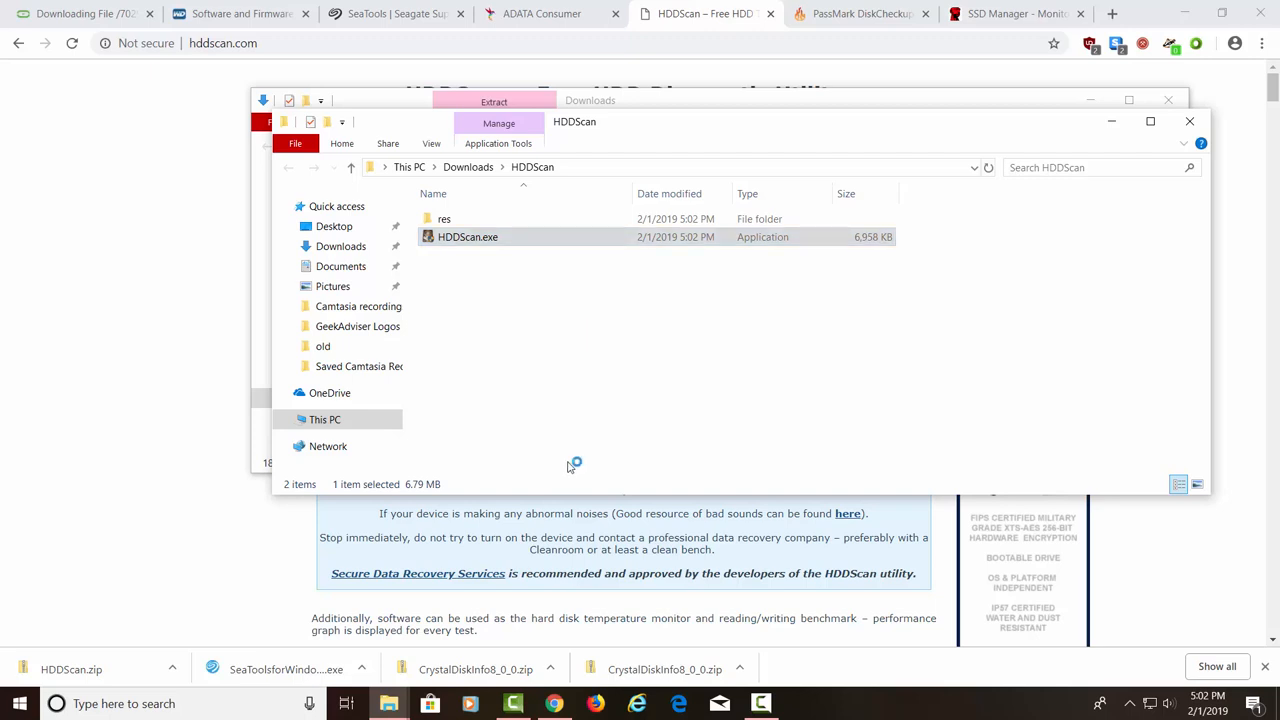
Start HDDScan.exe and accept its licence agreement so the Kingston SV300S37A120G drive is detected
{"action": "double_click", "coordinate": [467, 237]}
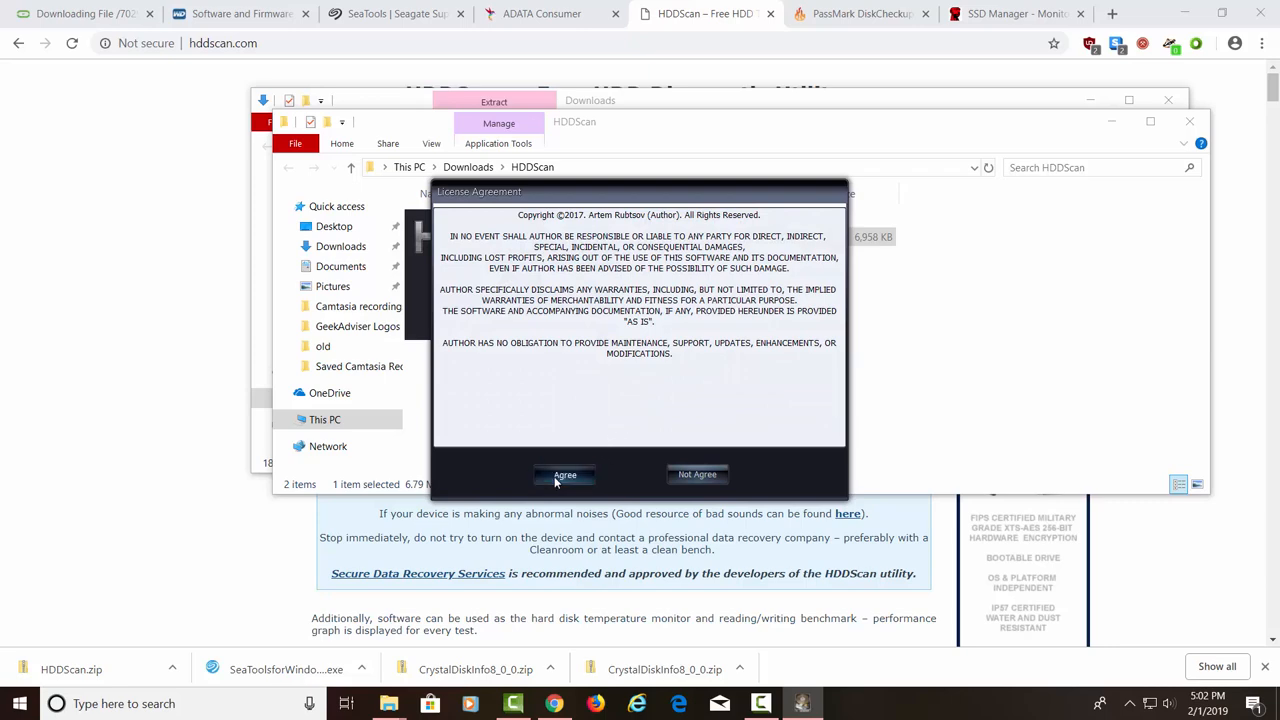
{"action": "left_click", "coordinate": [565, 474]}
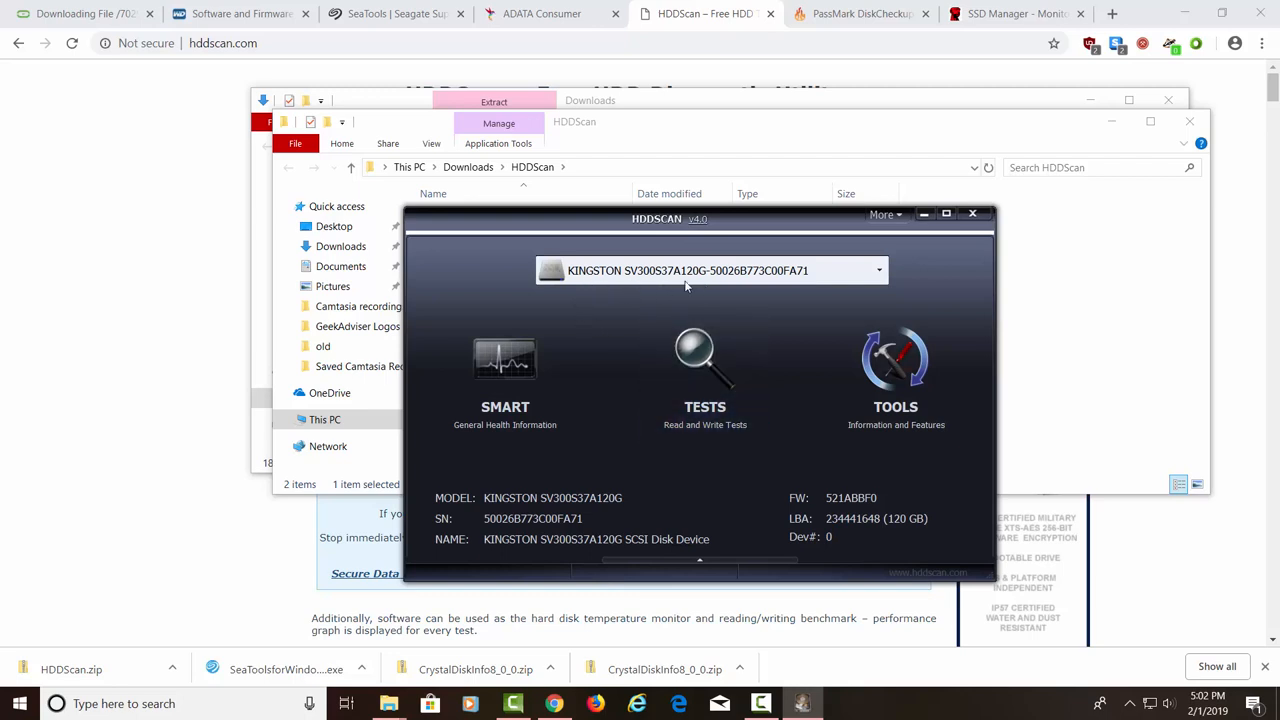
{"action": "mouse_move", "coordinate": [546, 398]}
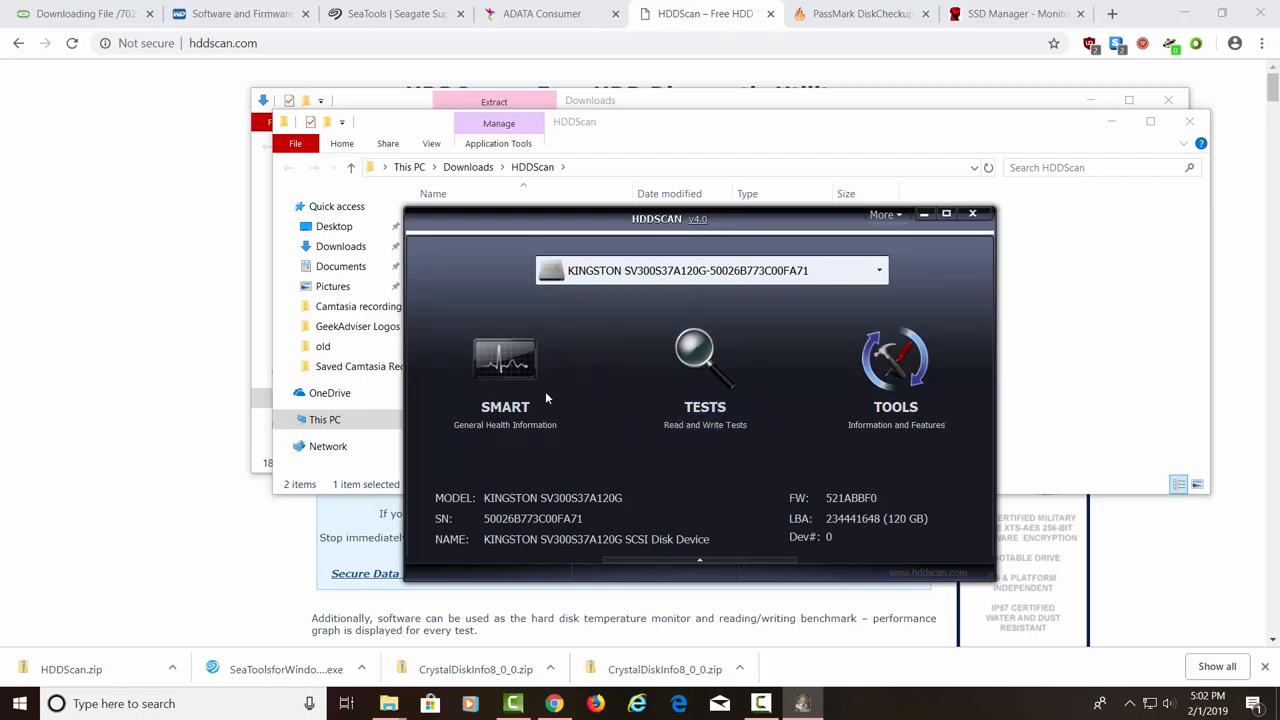
Open the Kingston drive's S.M.A.R.T. report and scroll through its attributes
{"action": "left_click", "coordinate": [505, 380]}
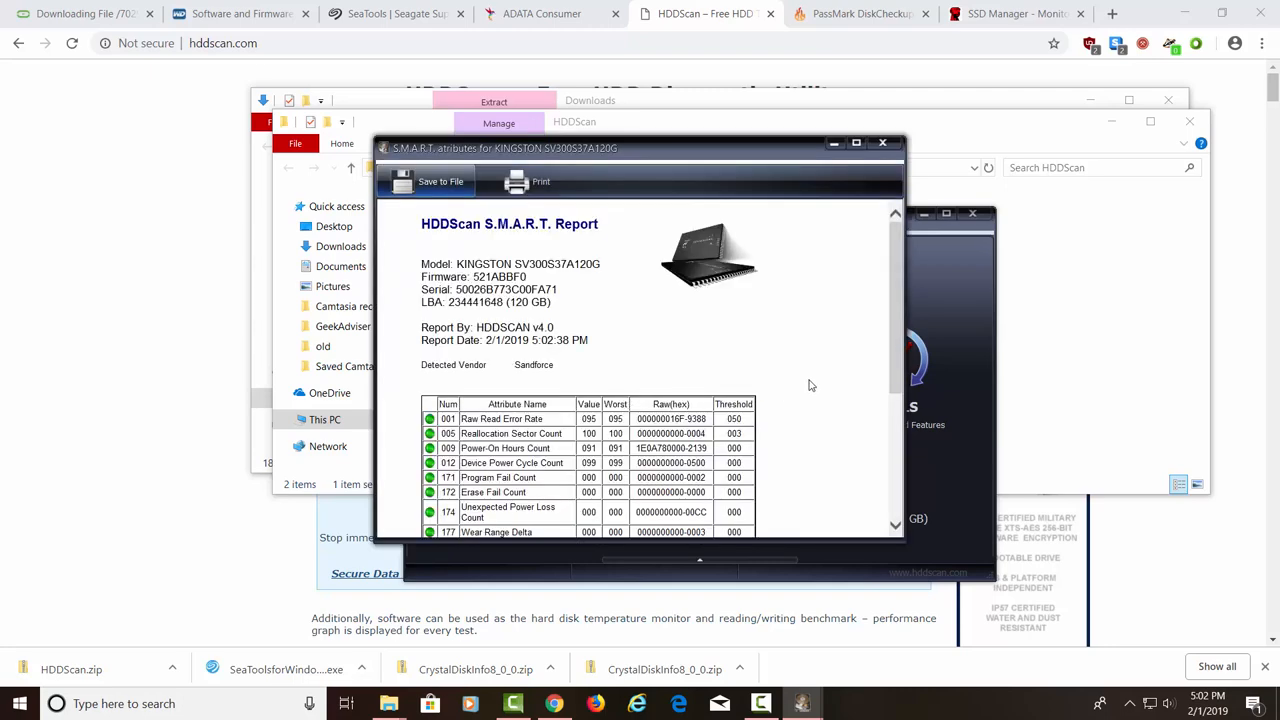
{"action": "scroll", "scroll_direction": "down", "scroll_amount": 3}
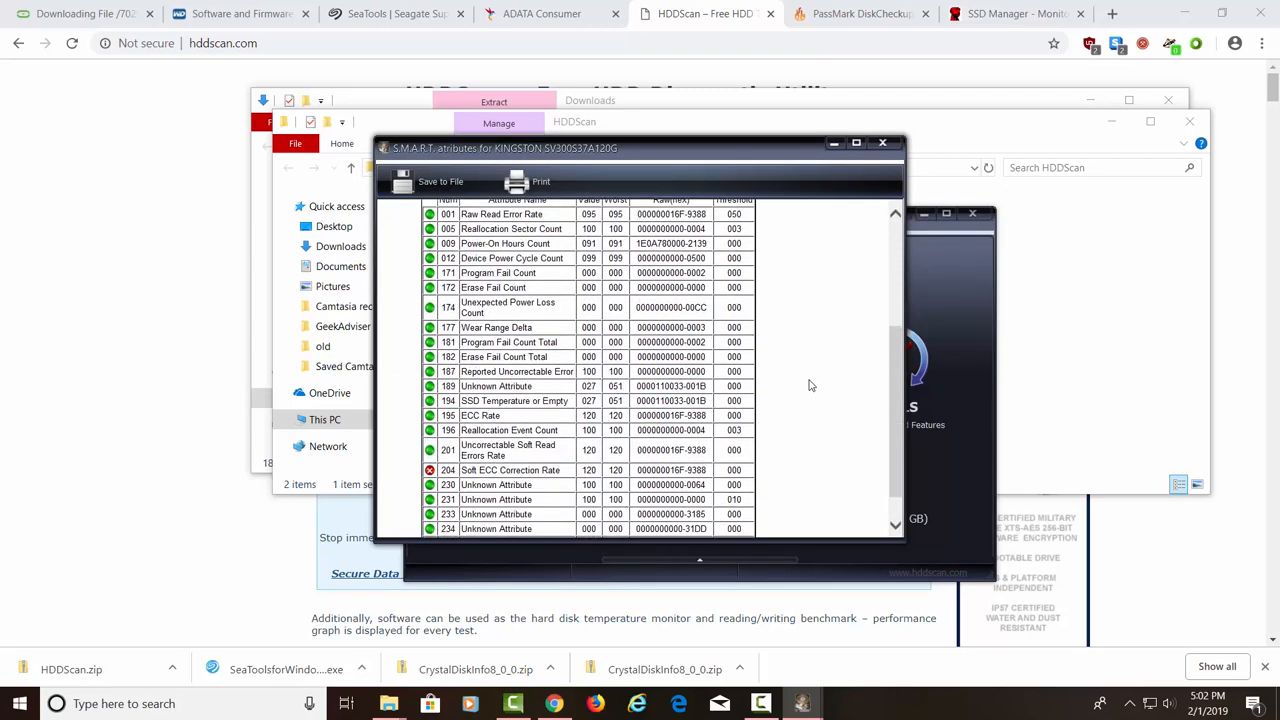
{"action": "scroll", "scroll_direction": "down", "scroll_amount": 3}
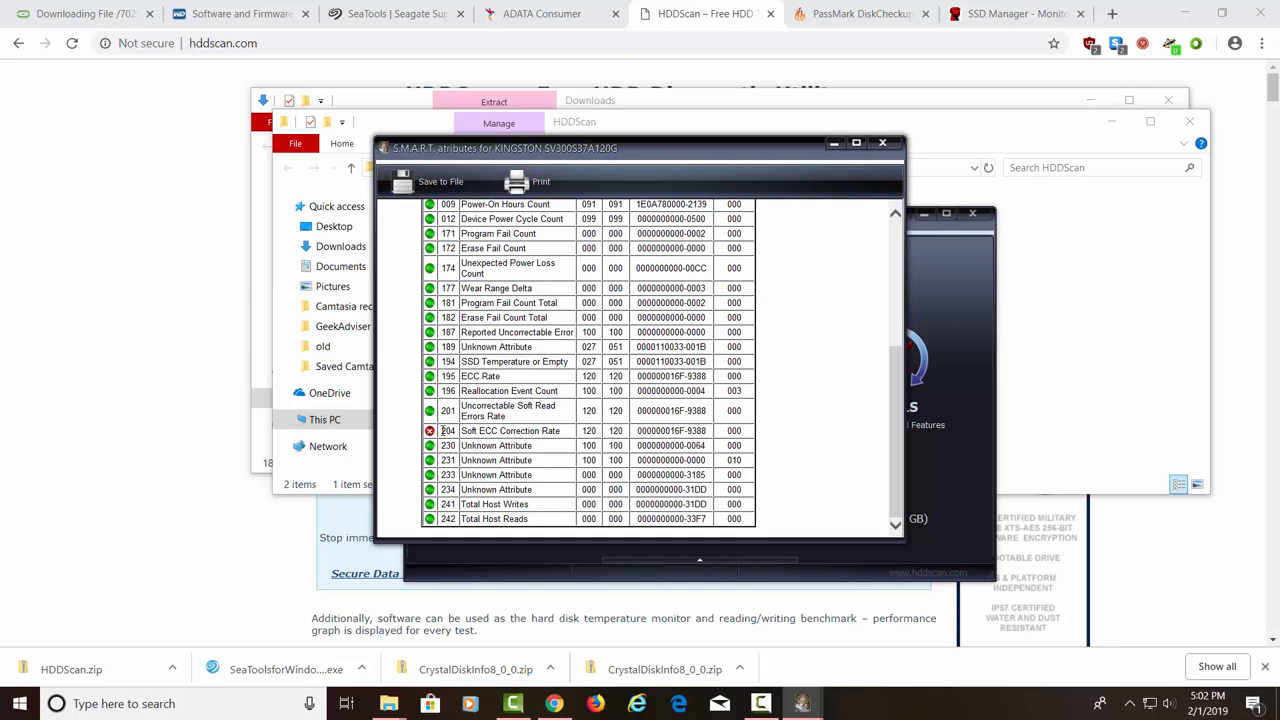
{"action": "mouse_move", "coordinate": [653, 441]}
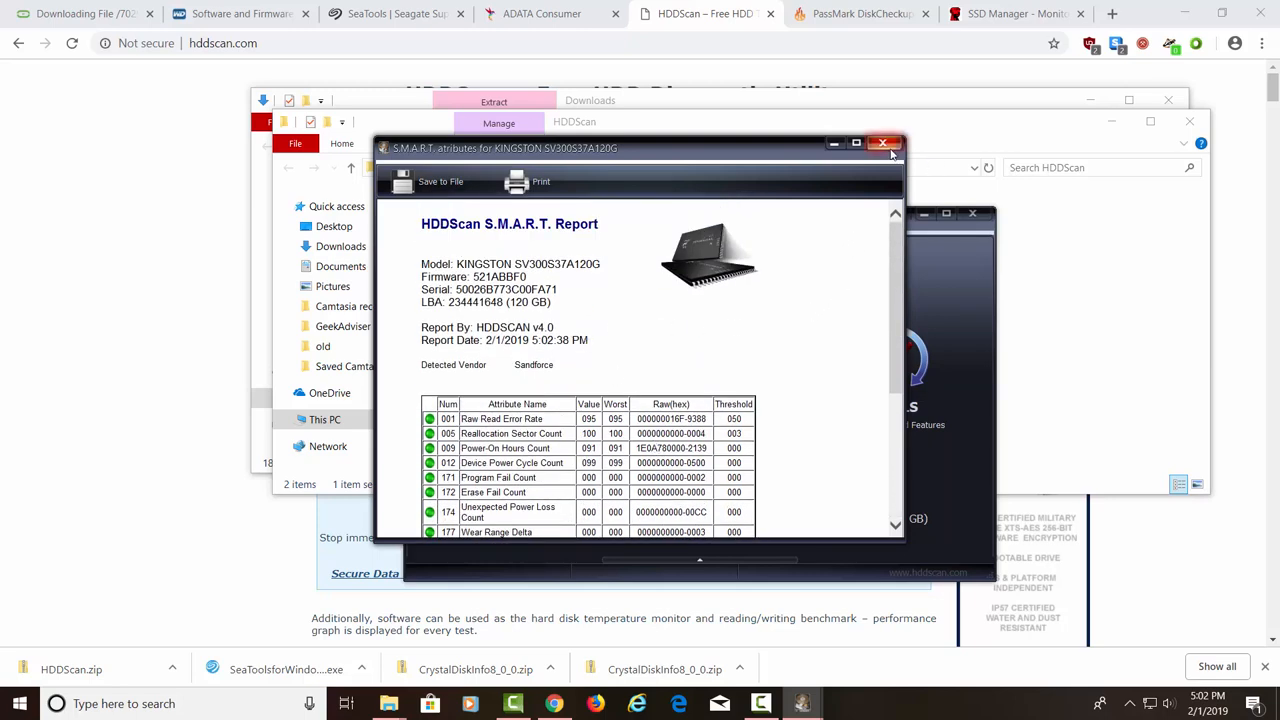
Close the SMART report, view the Read Test setup, then close HDDScan and its folder window
{"action": "left_click", "coordinate": [884, 143]}
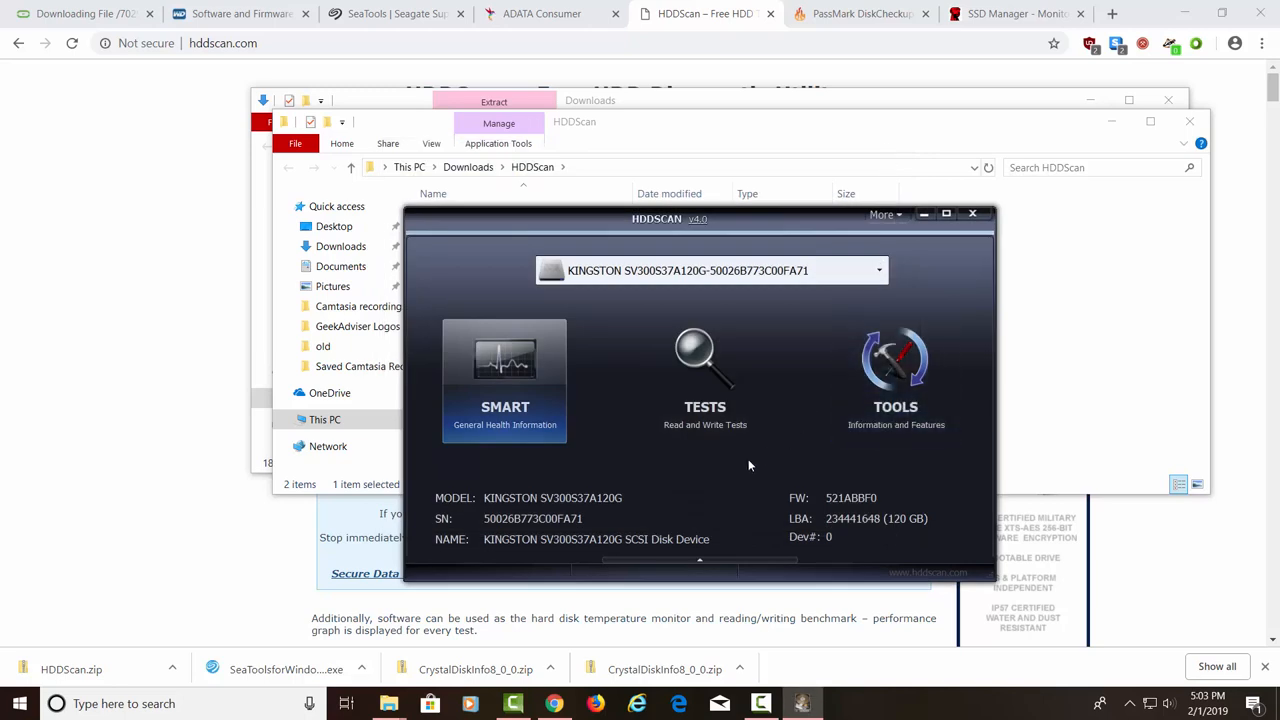
{"action": "mouse_move", "coordinate": [705, 375]}
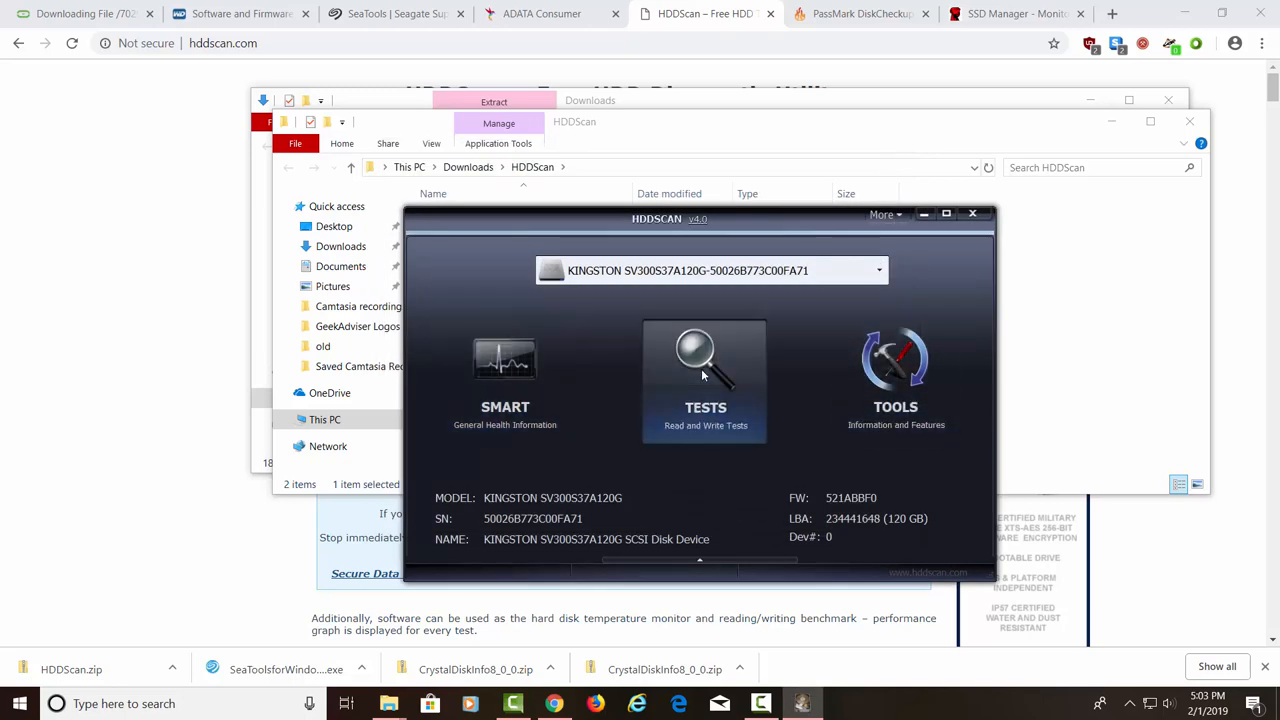
{"action": "left_click", "coordinate": [705, 370]}
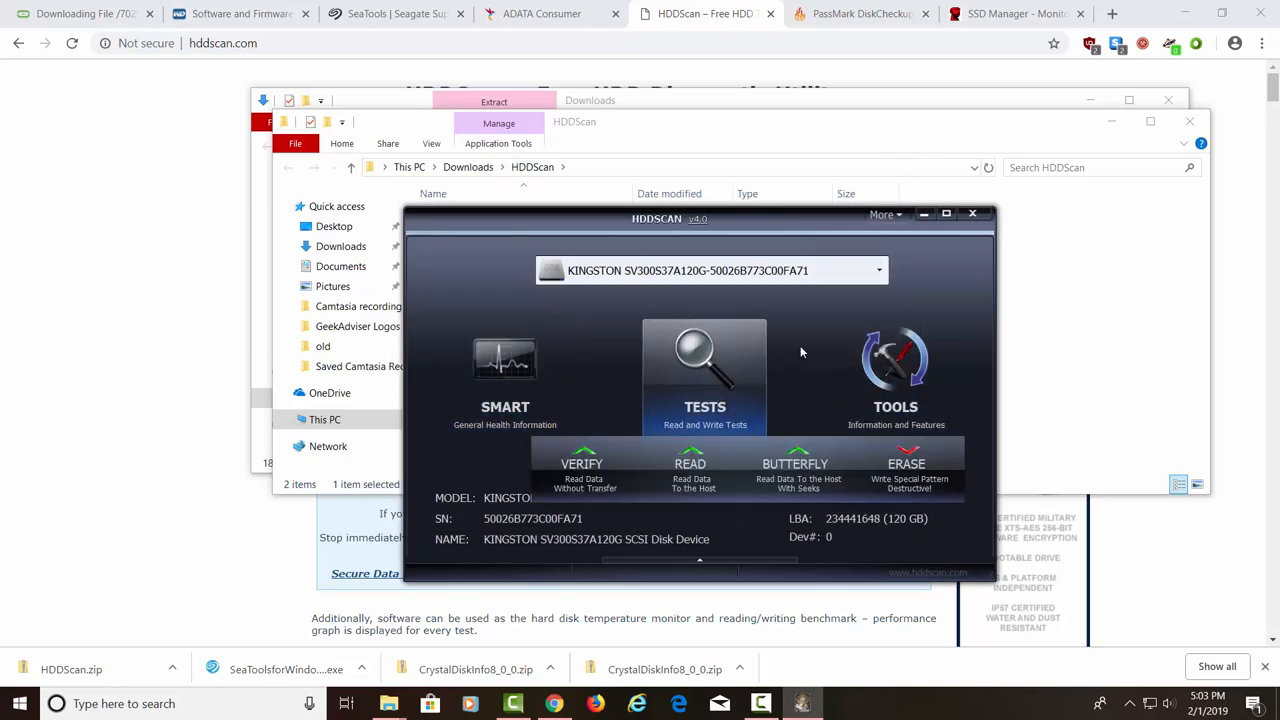
{"action": "mouse_move", "coordinate": [800, 373]}
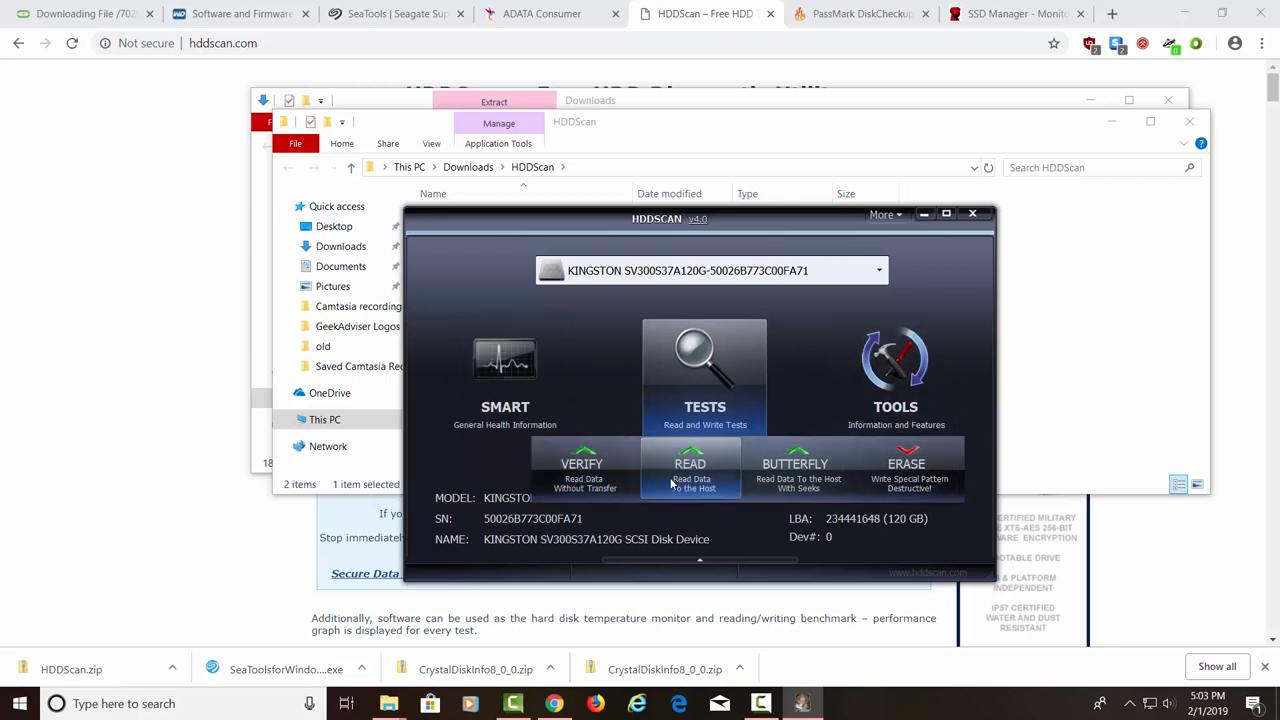
{"action": "left_click", "coordinate": [690, 468]}
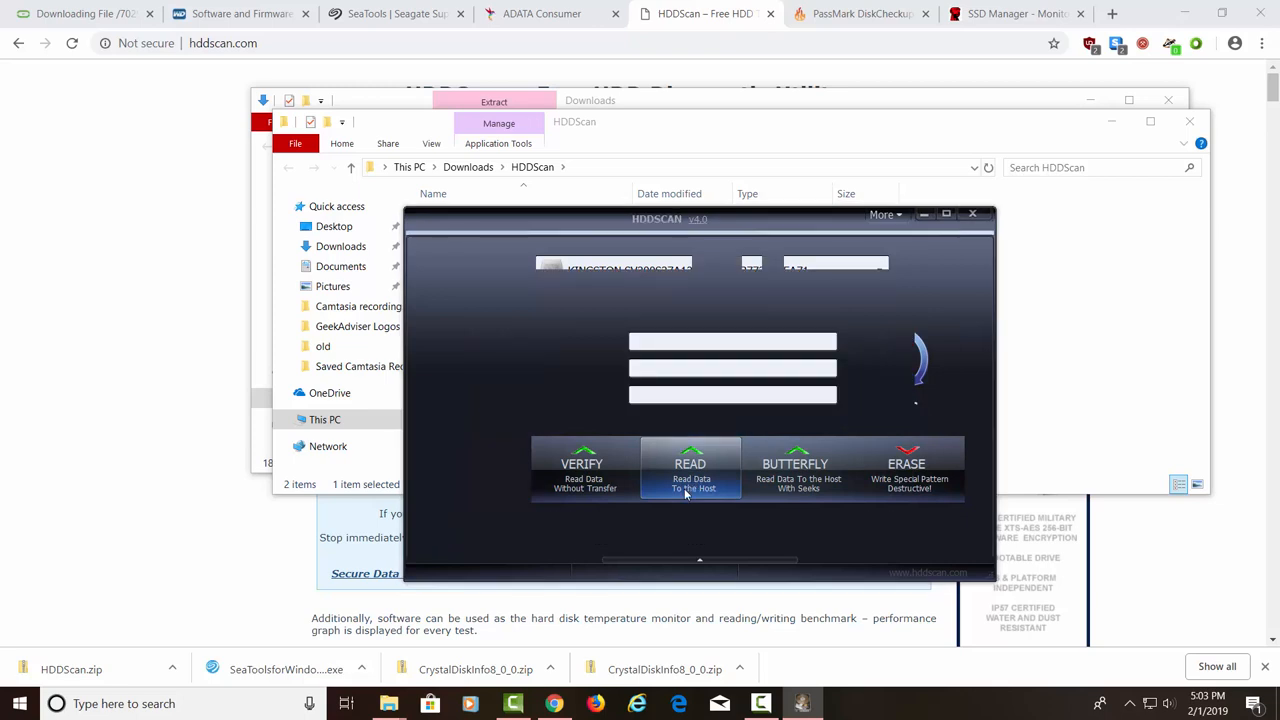
{"action": "left_click", "coordinate": [690, 467]}
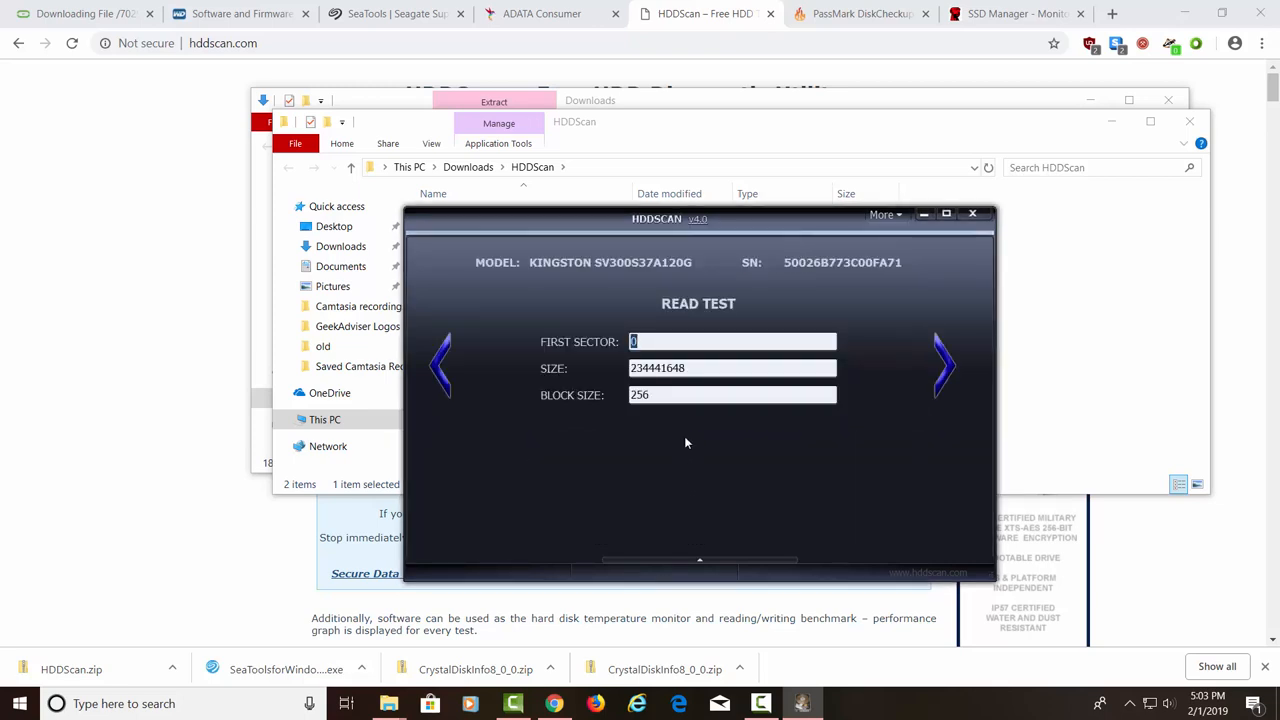
{"action": "mouse_move", "coordinate": [729, 391]}
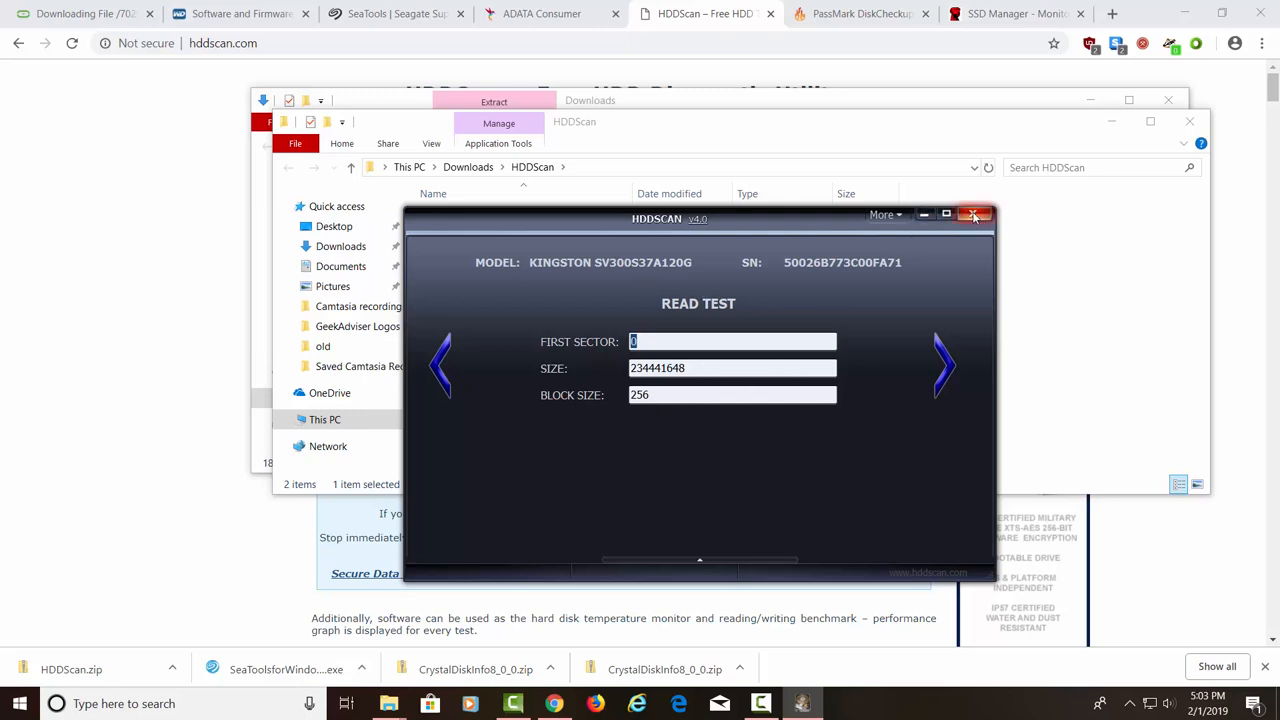
{"action": "left_click", "coordinate": [975, 214]}
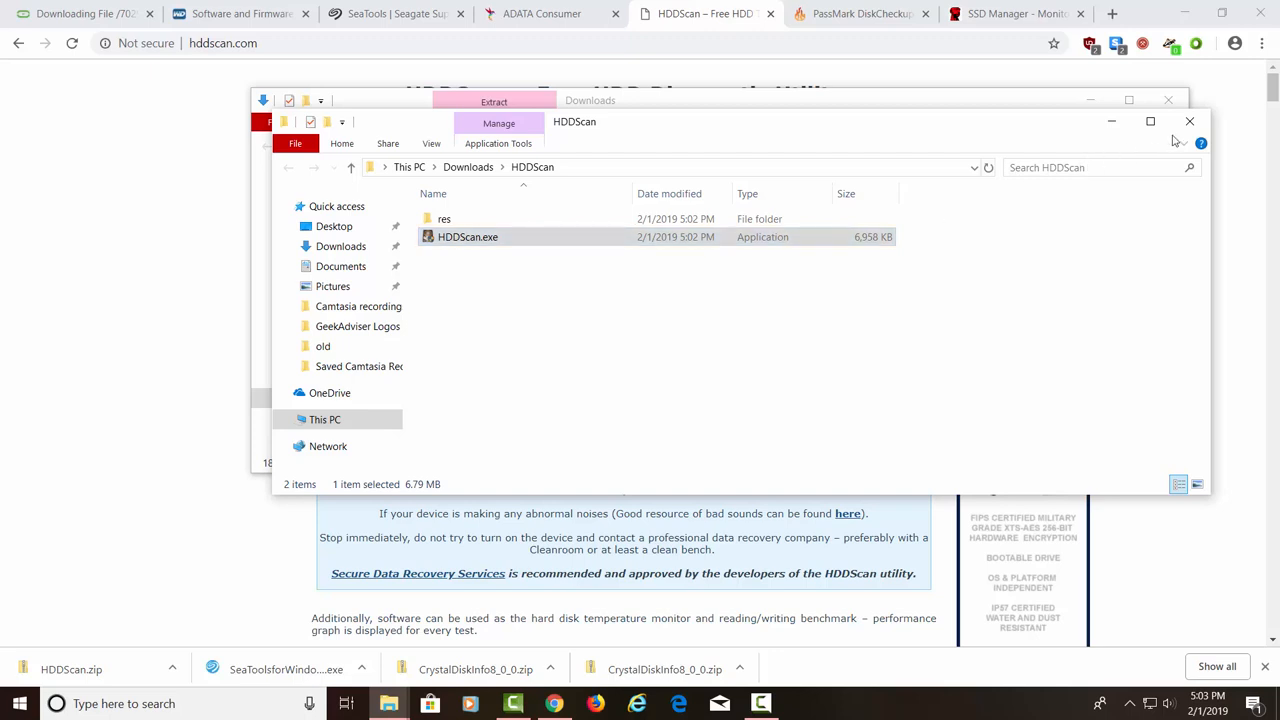
{"action": "left_click", "coordinate": [1190, 122]}
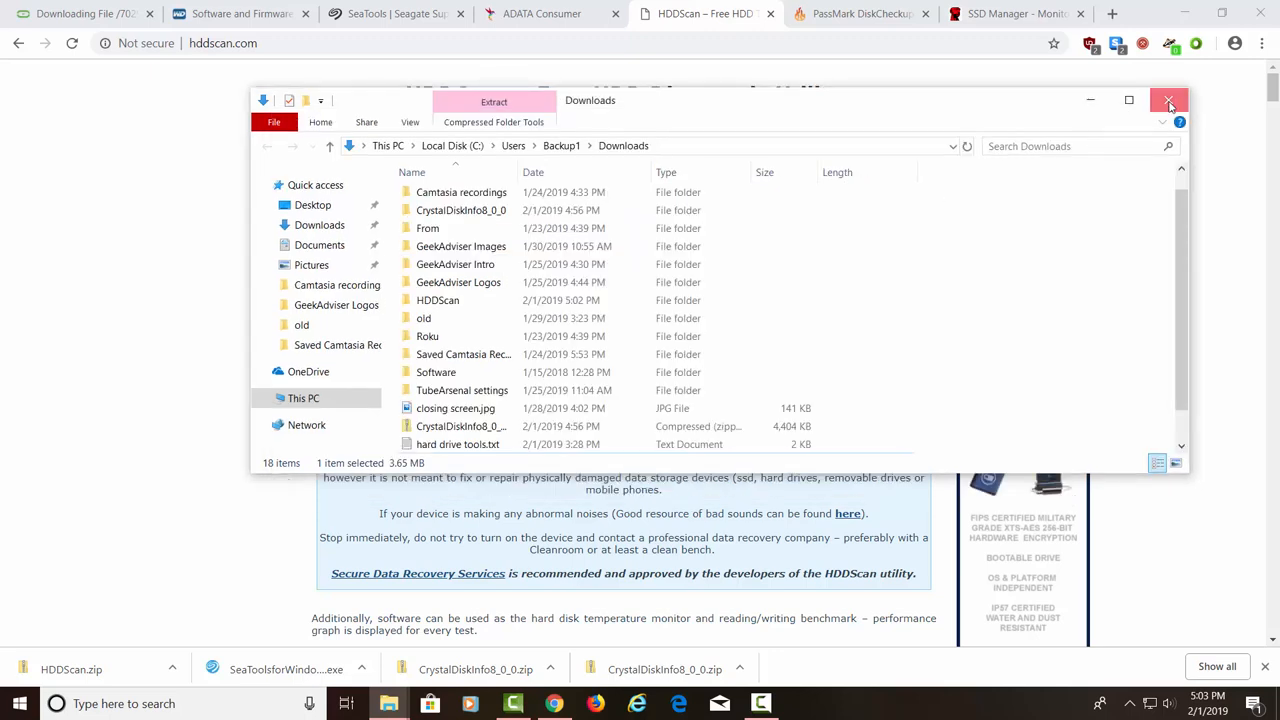
Close the Downloads folder and scroll the PassMark DiskCheckup page down to its download link
{"action": "left_click", "coordinate": [1169, 100]}
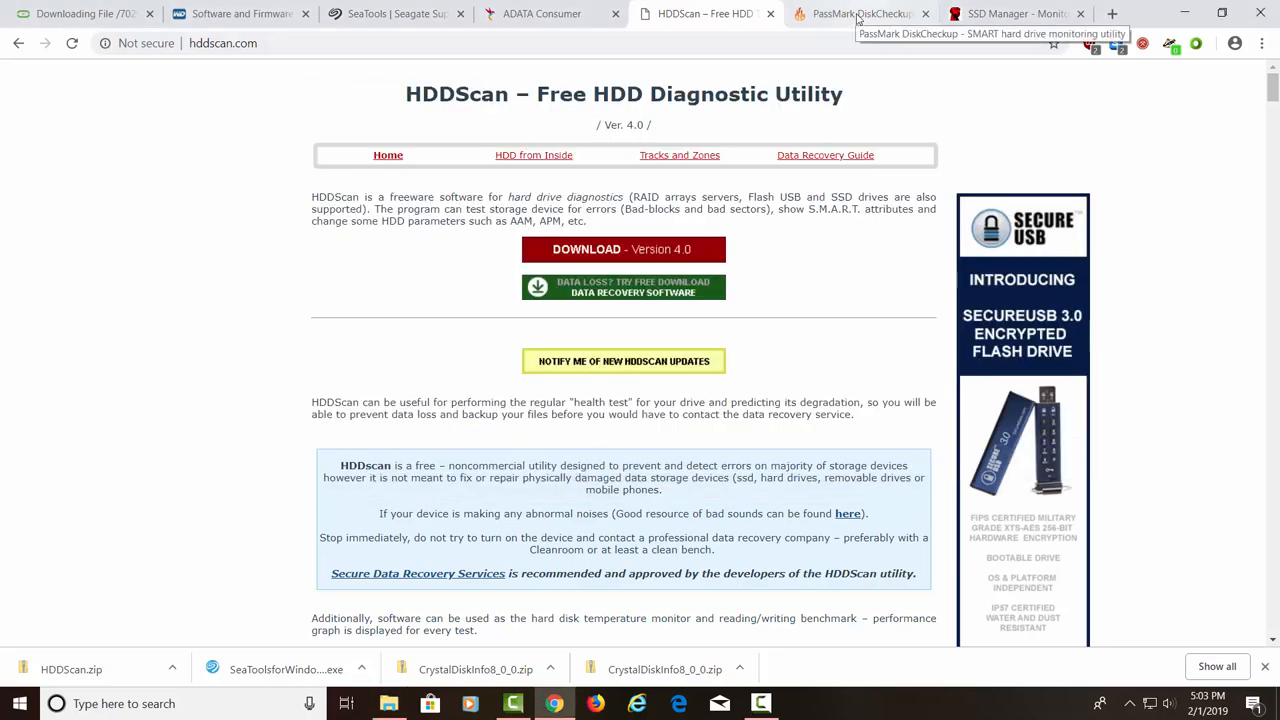
{"action": "left_click", "coordinate": [860, 13]}
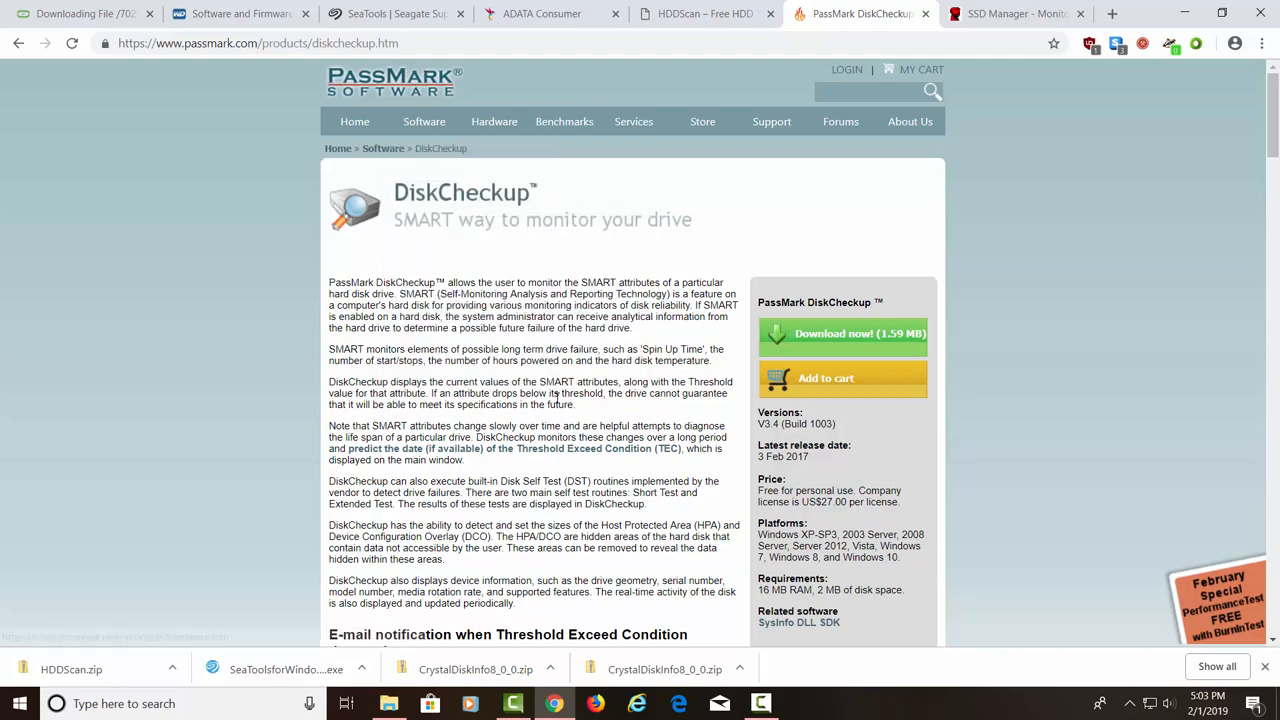
{"action": "scroll", "scroll_direction": "down", "scroll_amount": 3}
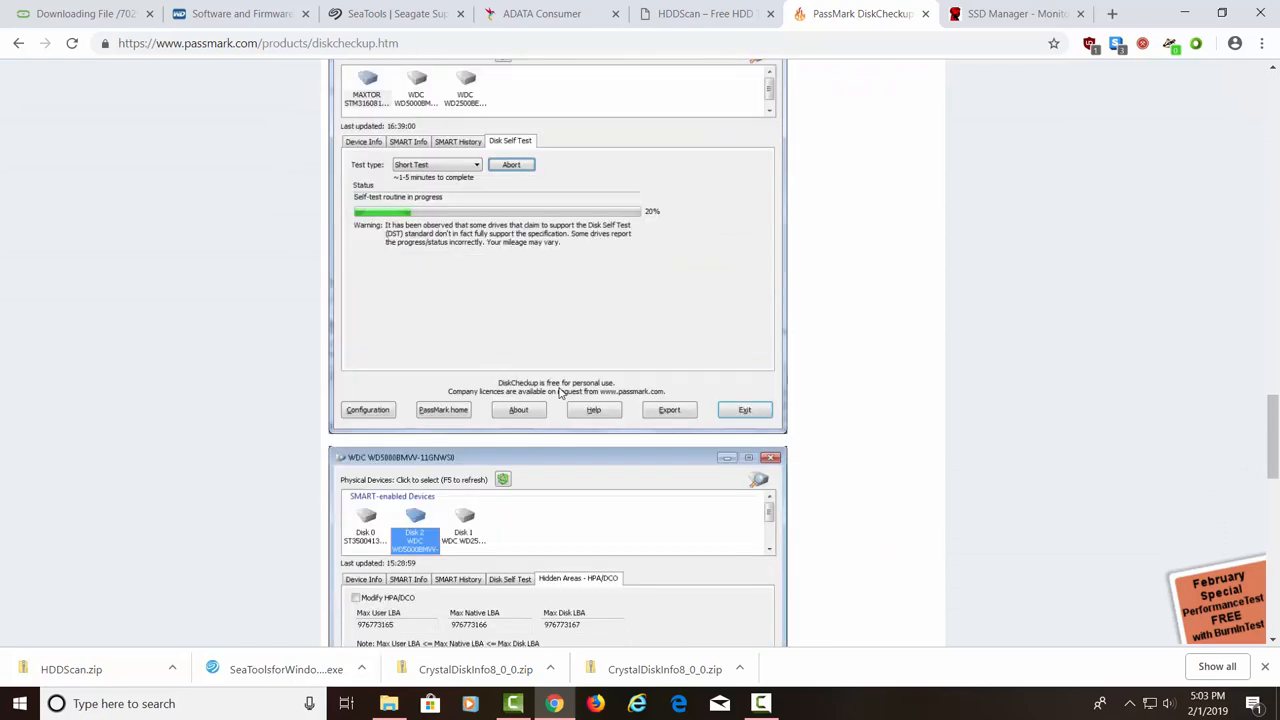
{"action": "scroll", "scroll_direction": "down", "scroll_amount": 3}
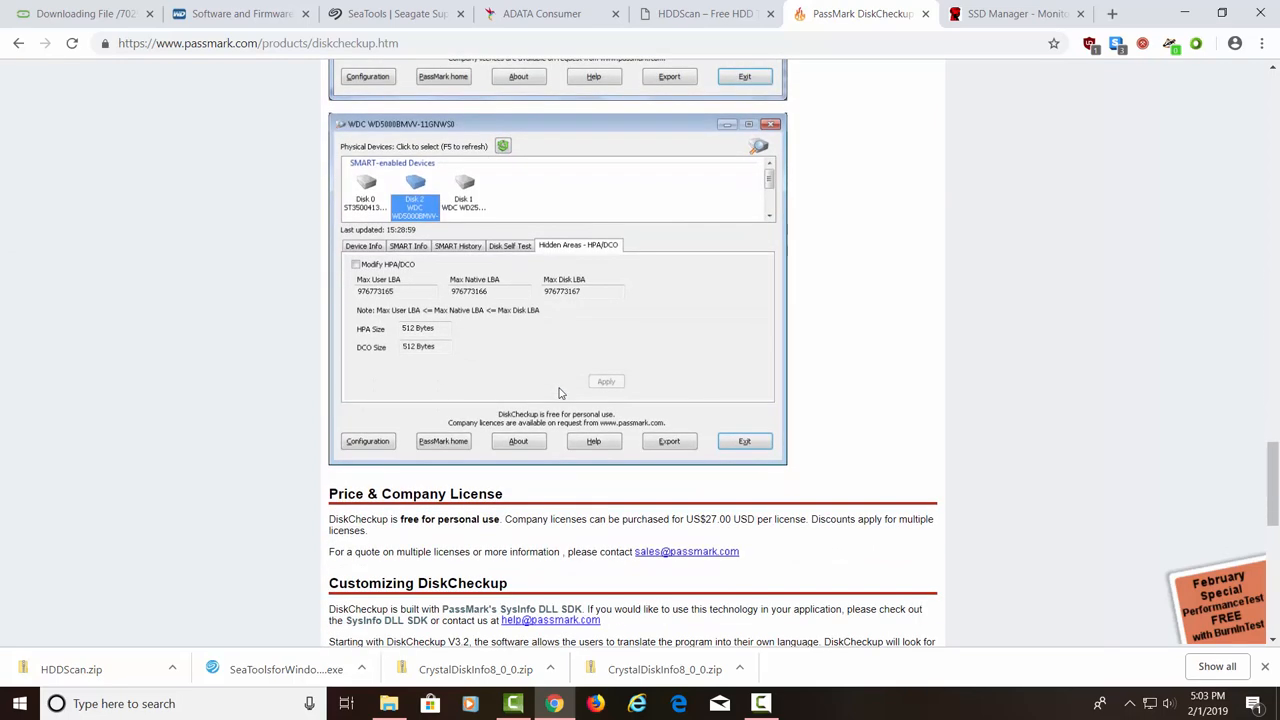
{"action": "scroll", "scroll_direction": "down", "scroll_amount": 3}
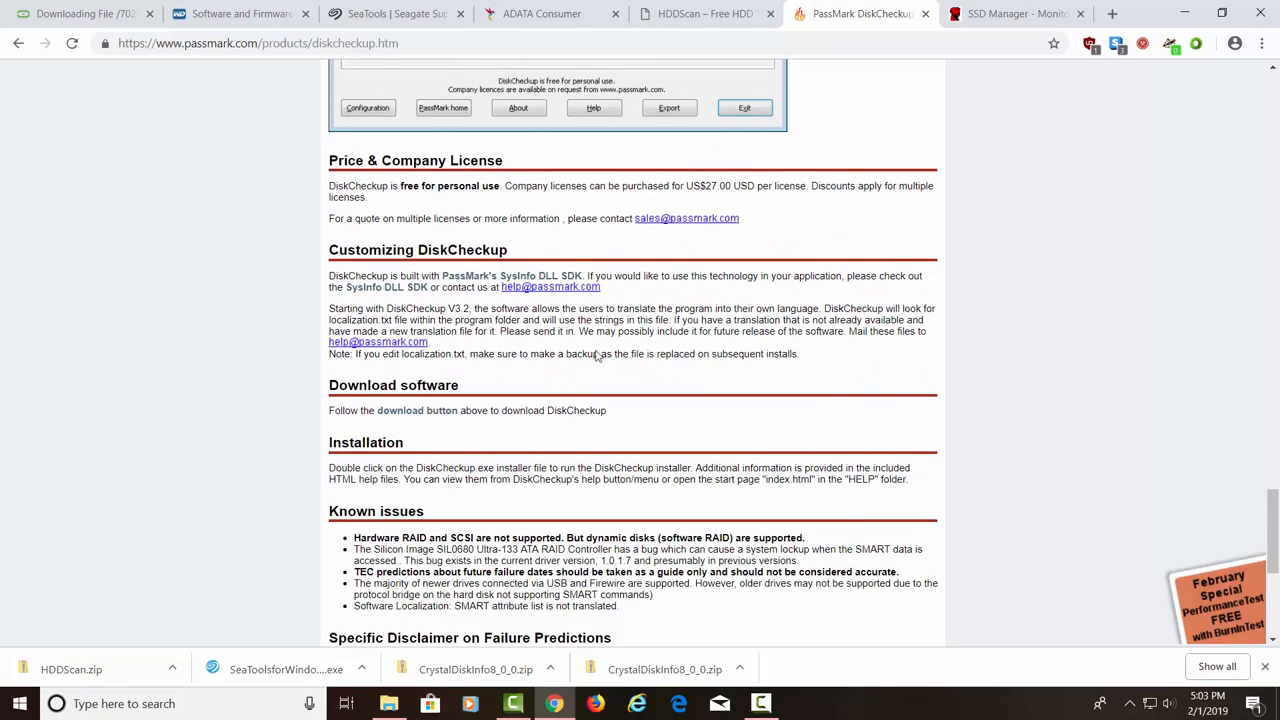
{"action": "mouse_move", "coordinate": [463, 208]}
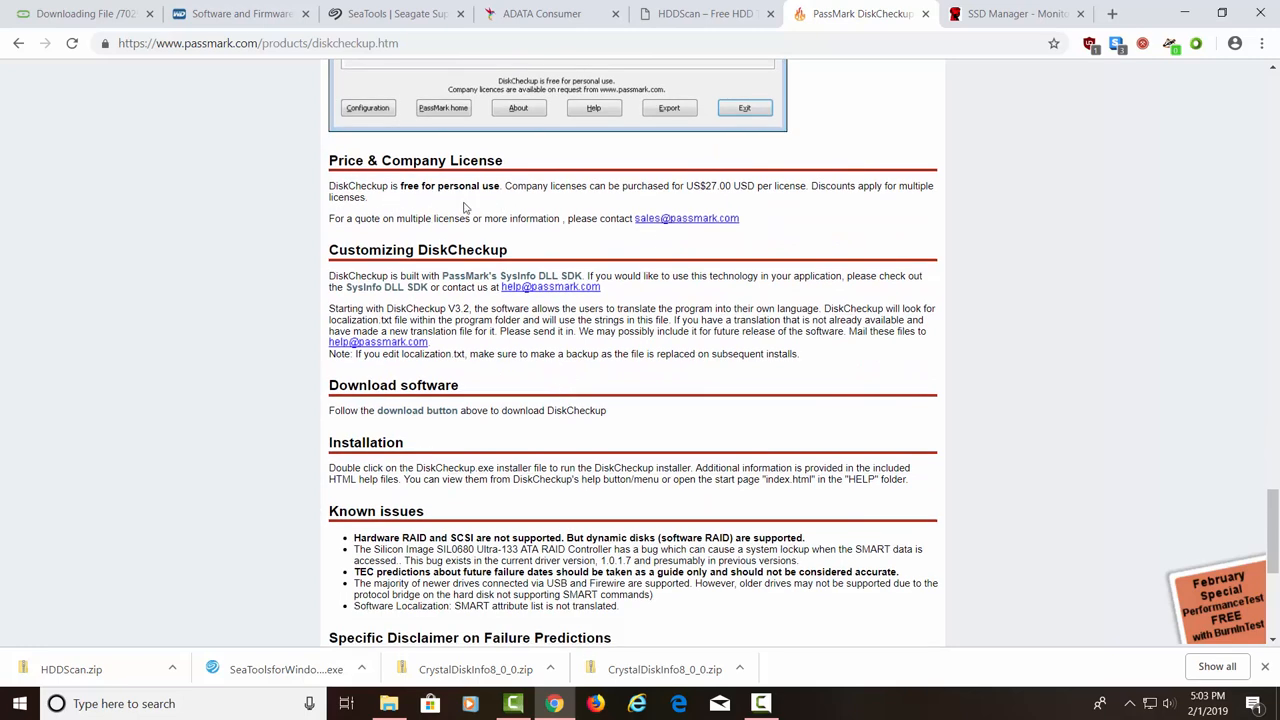
{"action": "scroll", "scroll_direction": "down", "scroll_amount": 3}
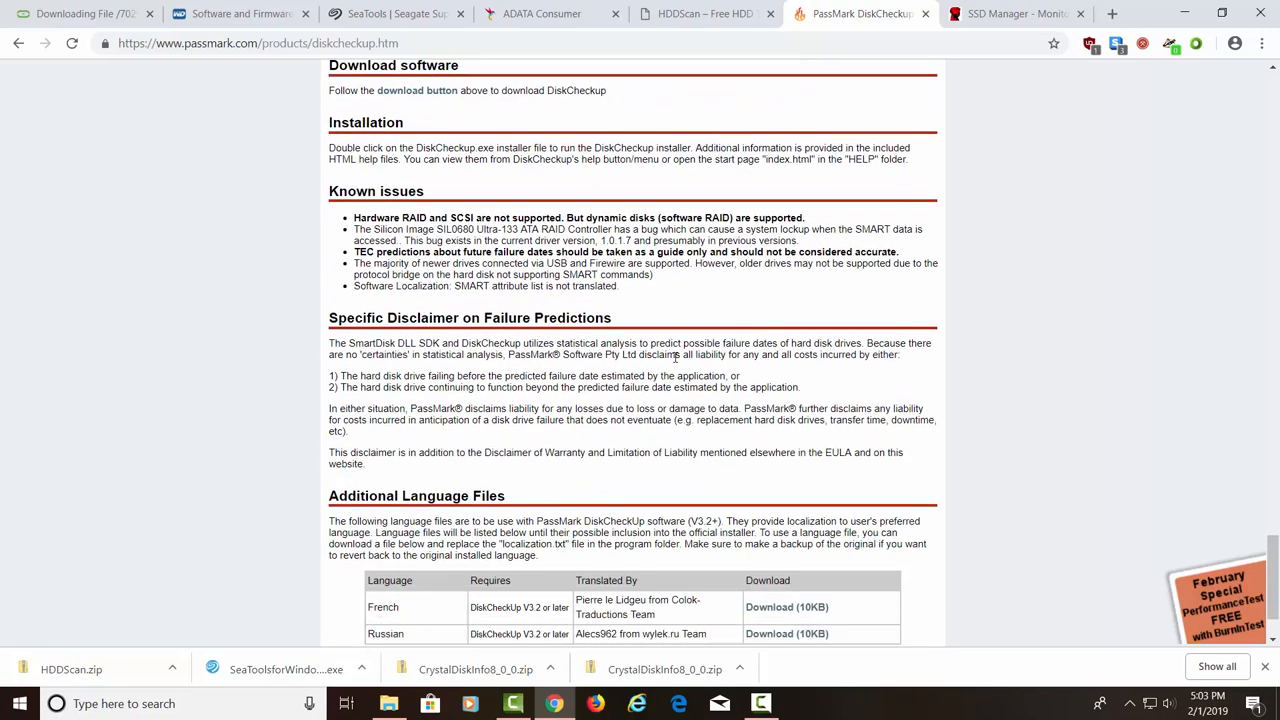
{"action": "scroll", "scroll_direction": "down", "scroll_amount": 3}
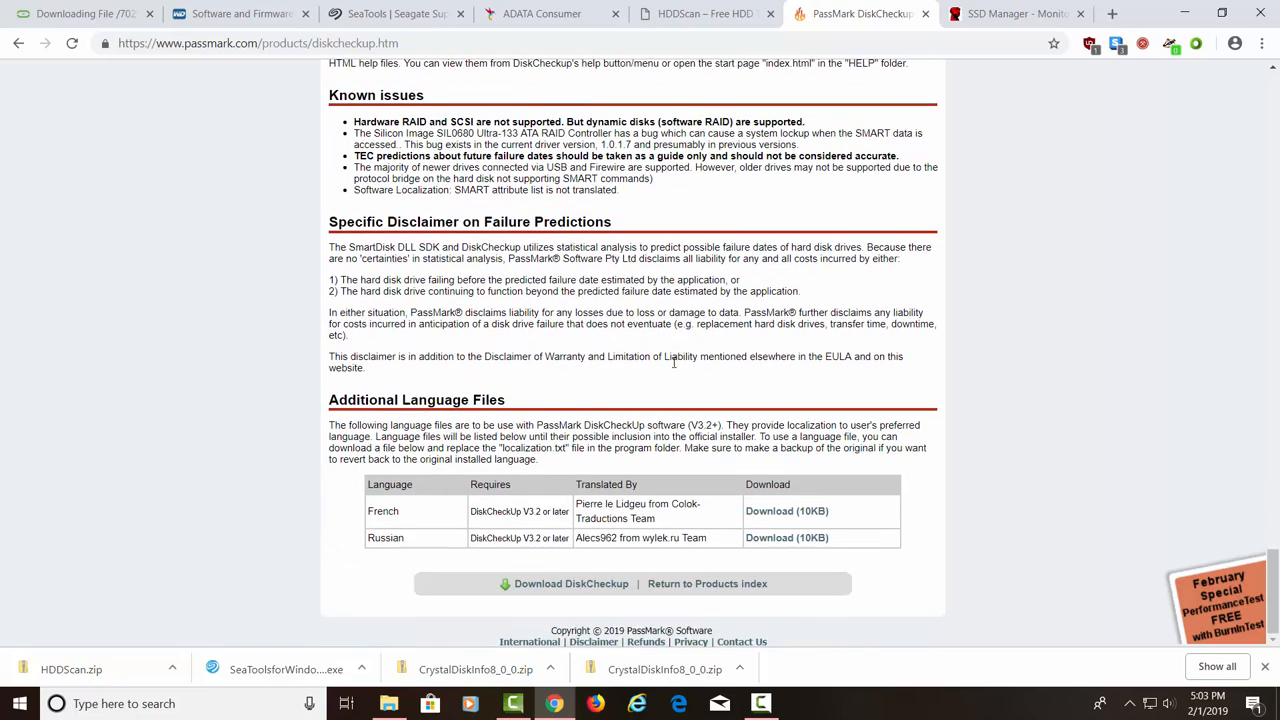
{"action": "mouse_move", "coordinate": [570, 584]}
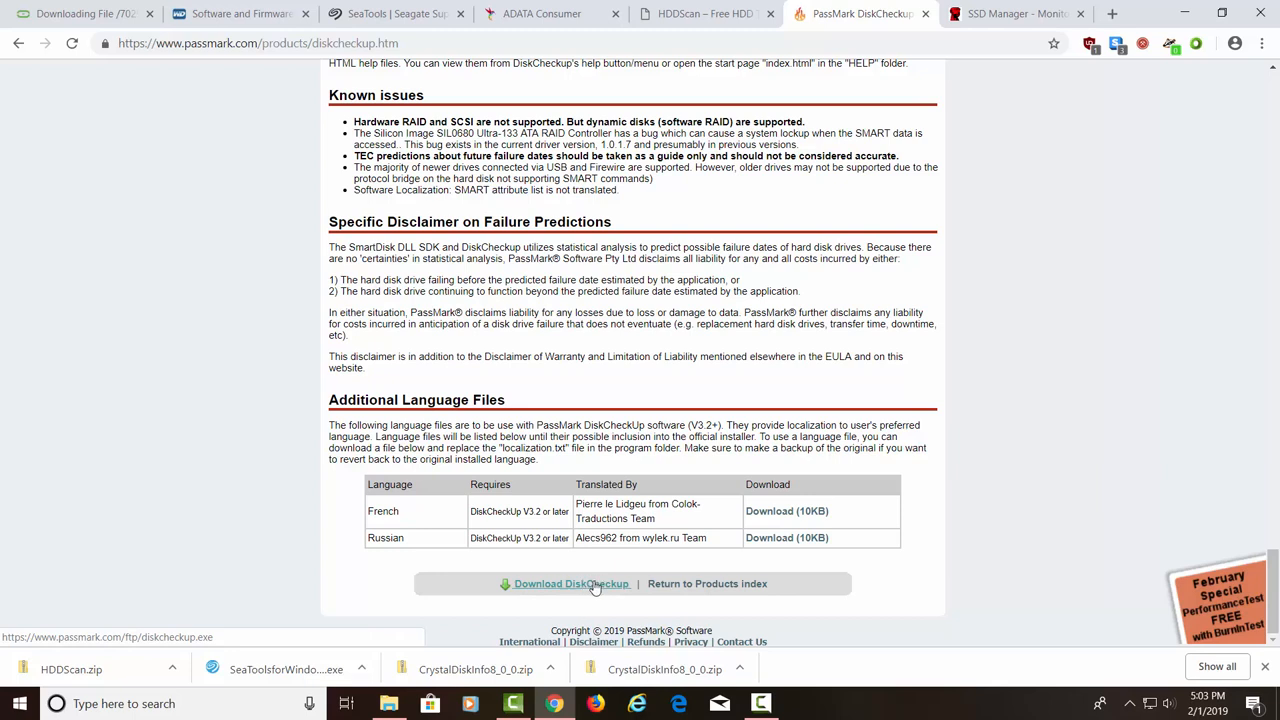
Download and run the DiskCheckup installer, moving past the welcome page
{"action": "left_click", "coordinate": [571, 583]}
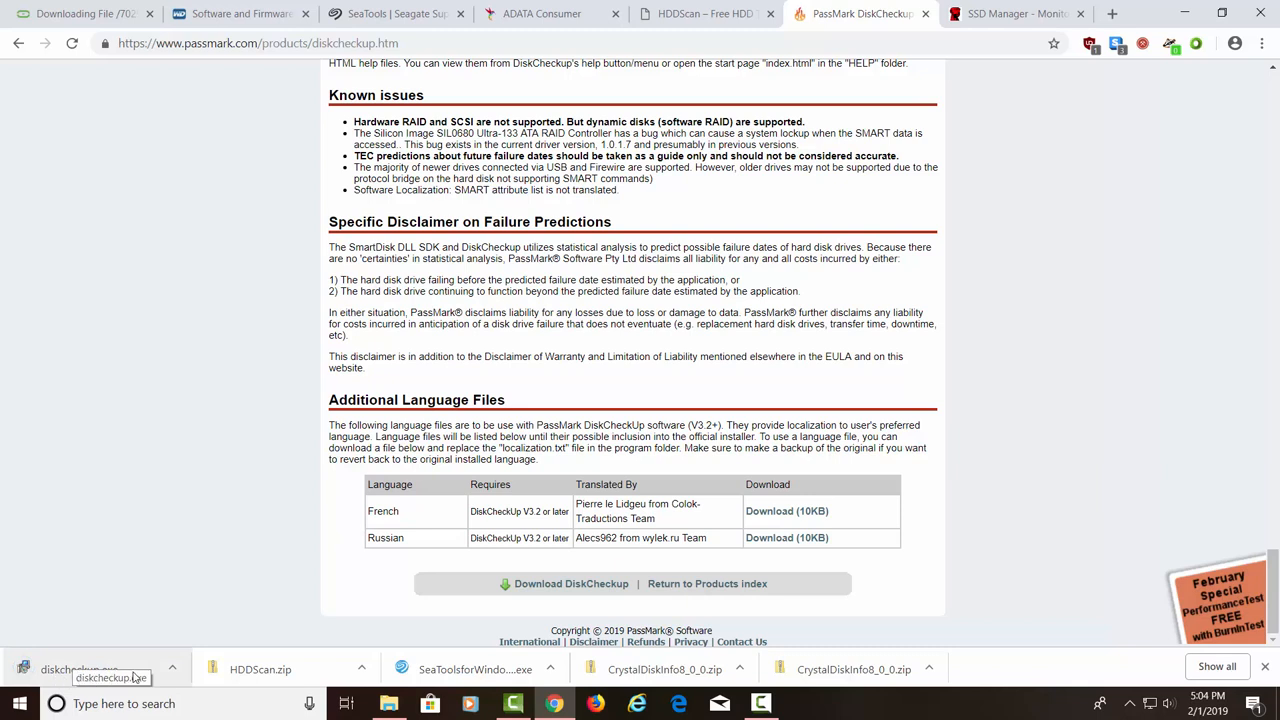
{"action": "left_click", "coordinate": [80, 669]}
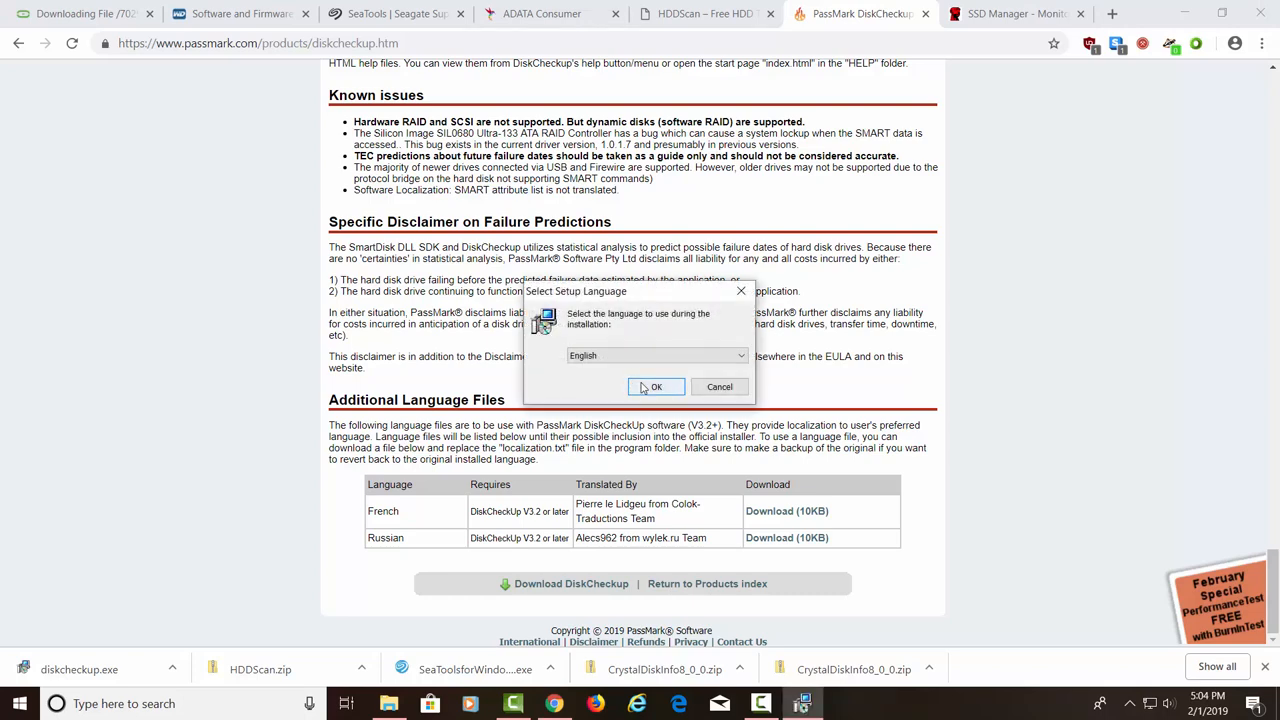
{"action": "left_click", "coordinate": [656, 387]}
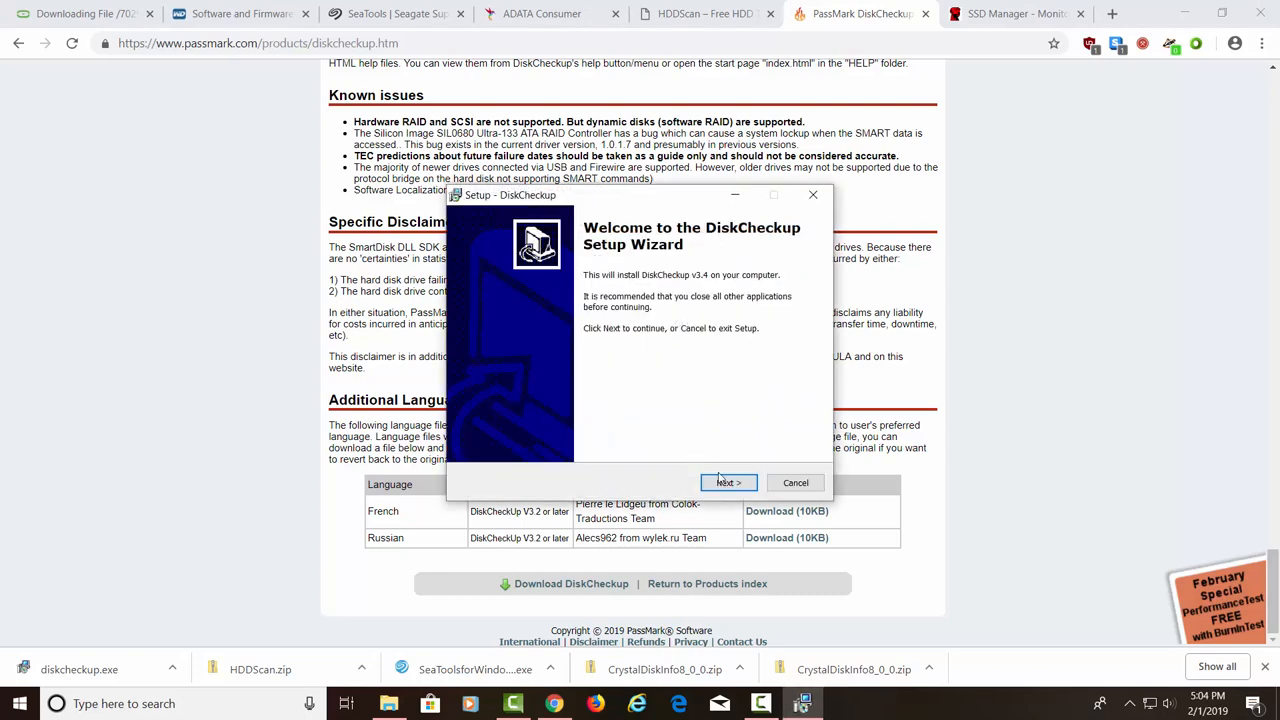
{"action": "left_click", "coordinate": [727, 482]}
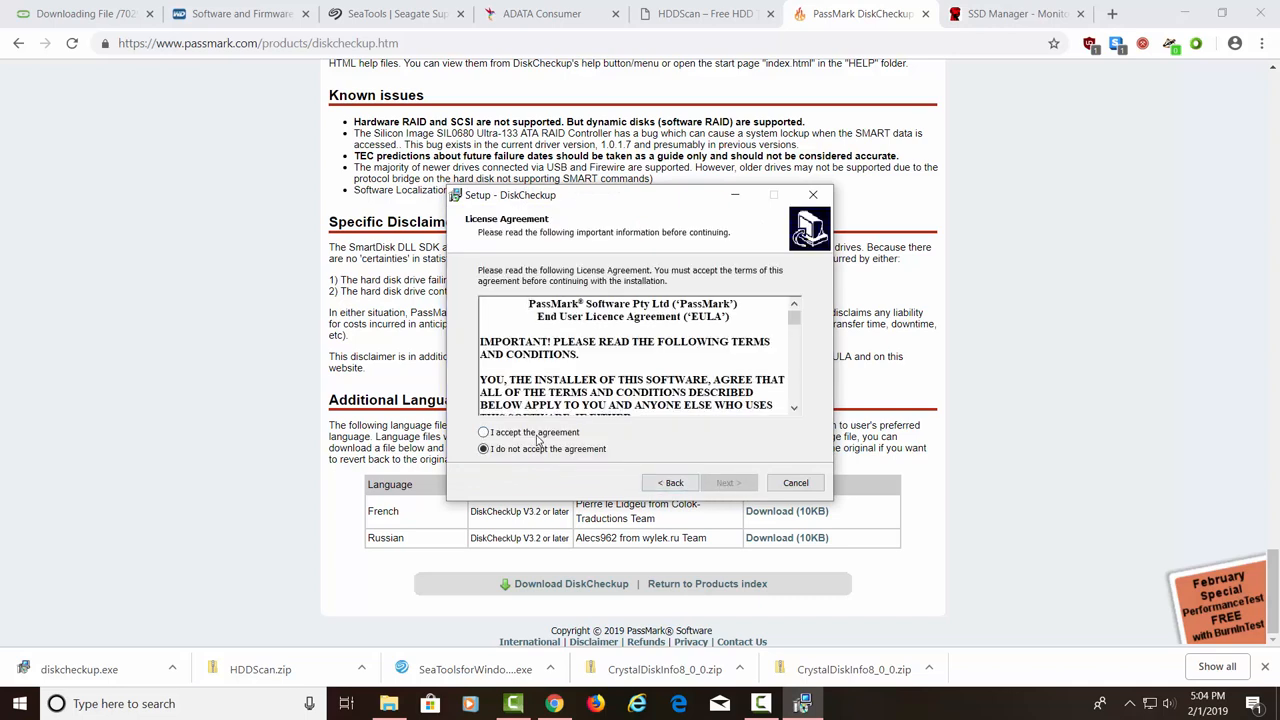
Accept the licence, keep the default folder, Start Menu folder and desktop icon, and install
{"action": "left_click", "coordinate": [484, 432]}
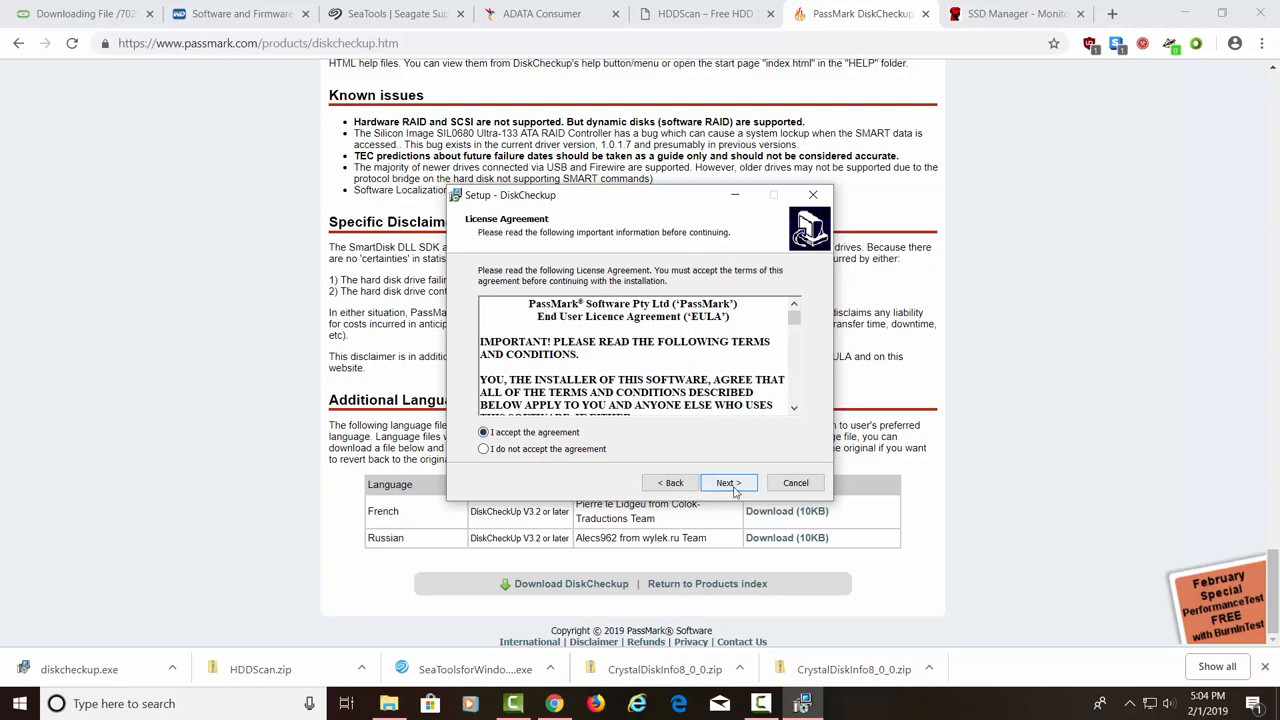
{"action": "left_click", "coordinate": [728, 483]}
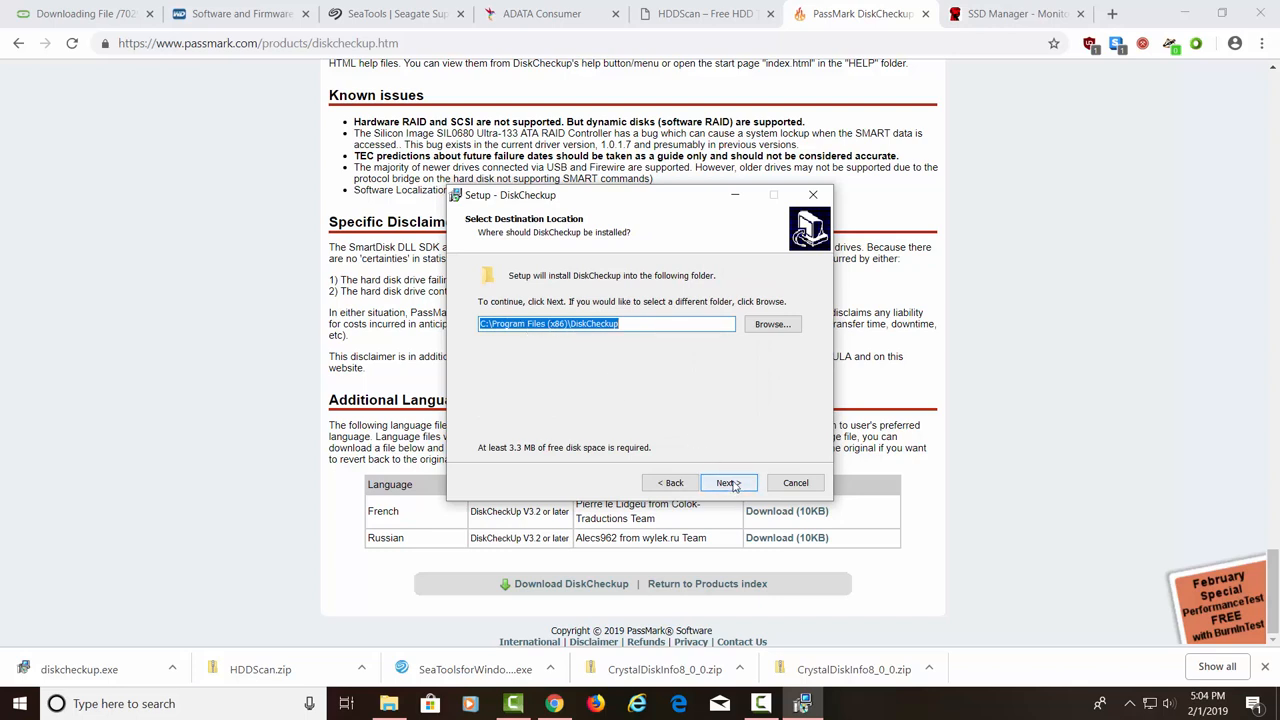
{"action": "left_click", "coordinate": [728, 483]}
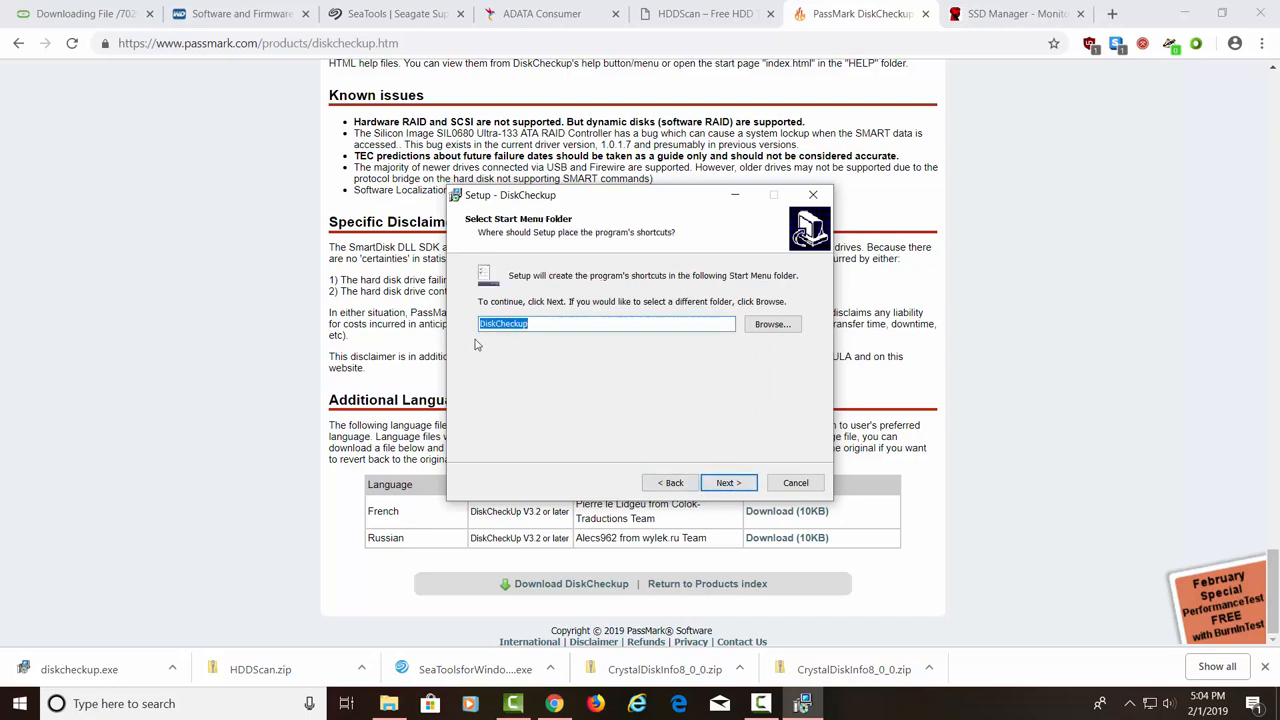
{"action": "left_click", "coordinate": [728, 483]}
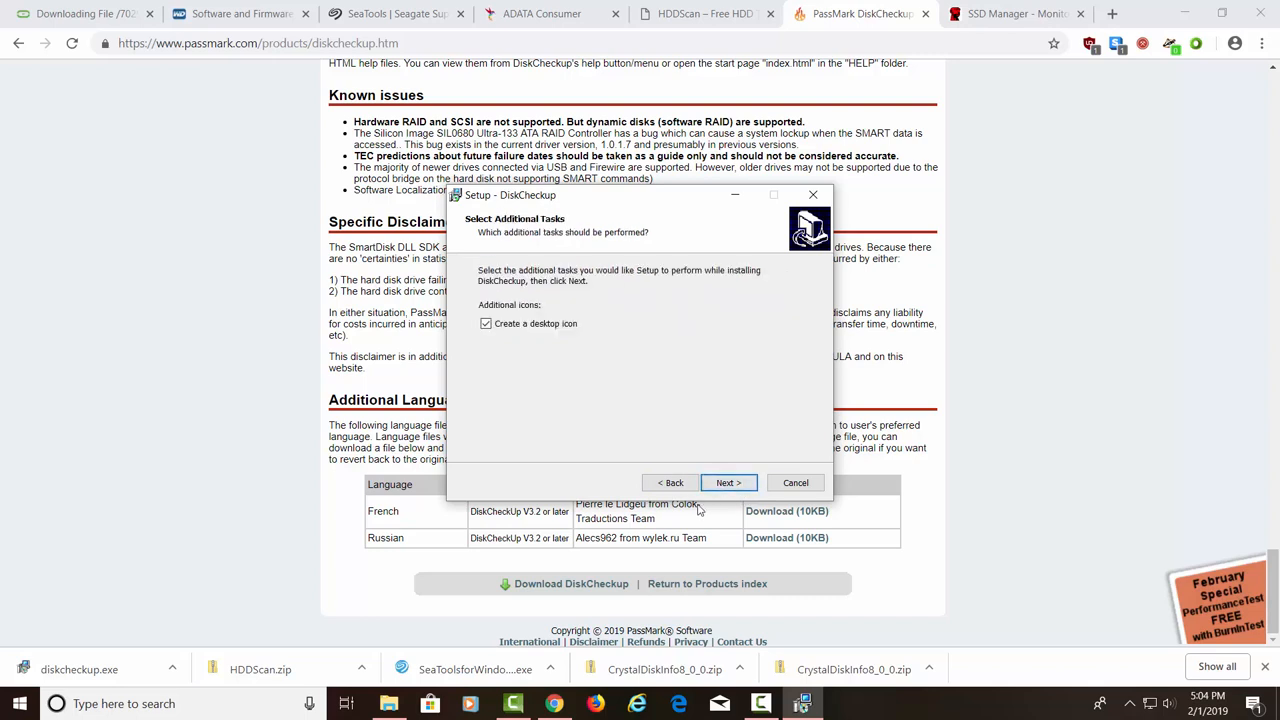
{"action": "left_click", "coordinate": [728, 482]}
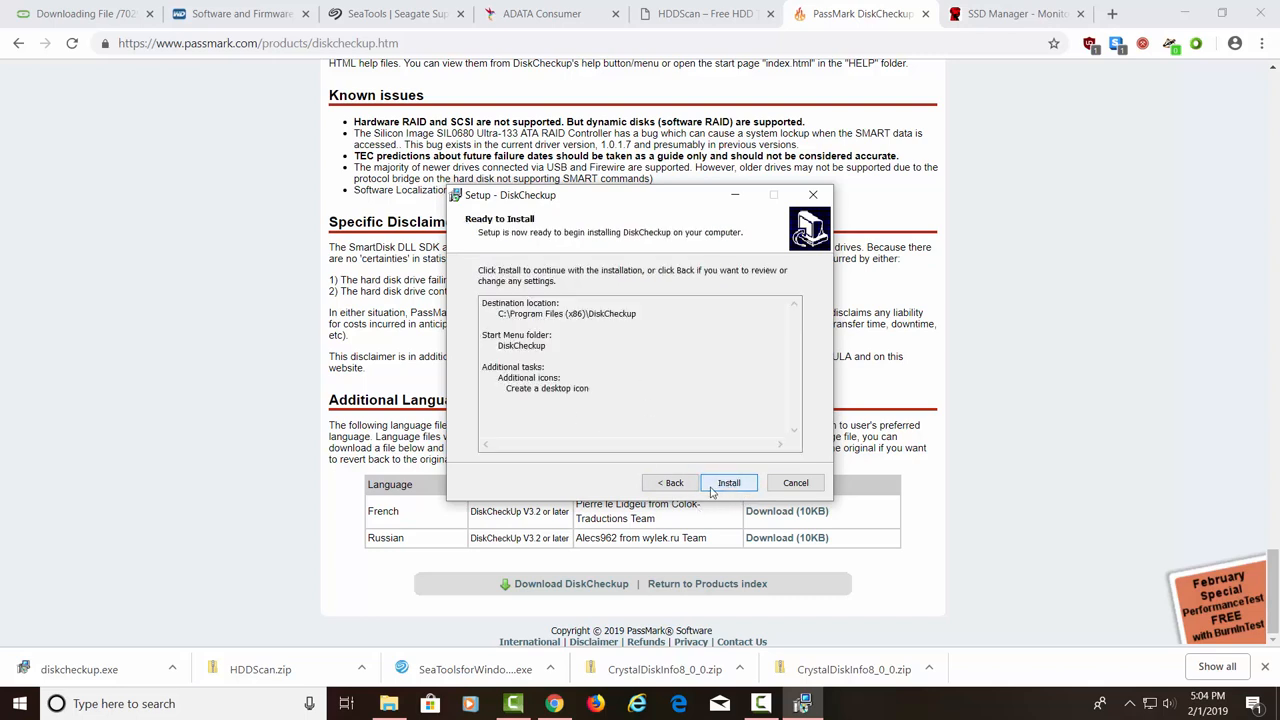
{"action": "left_click", "coordinate": [729, 482]}
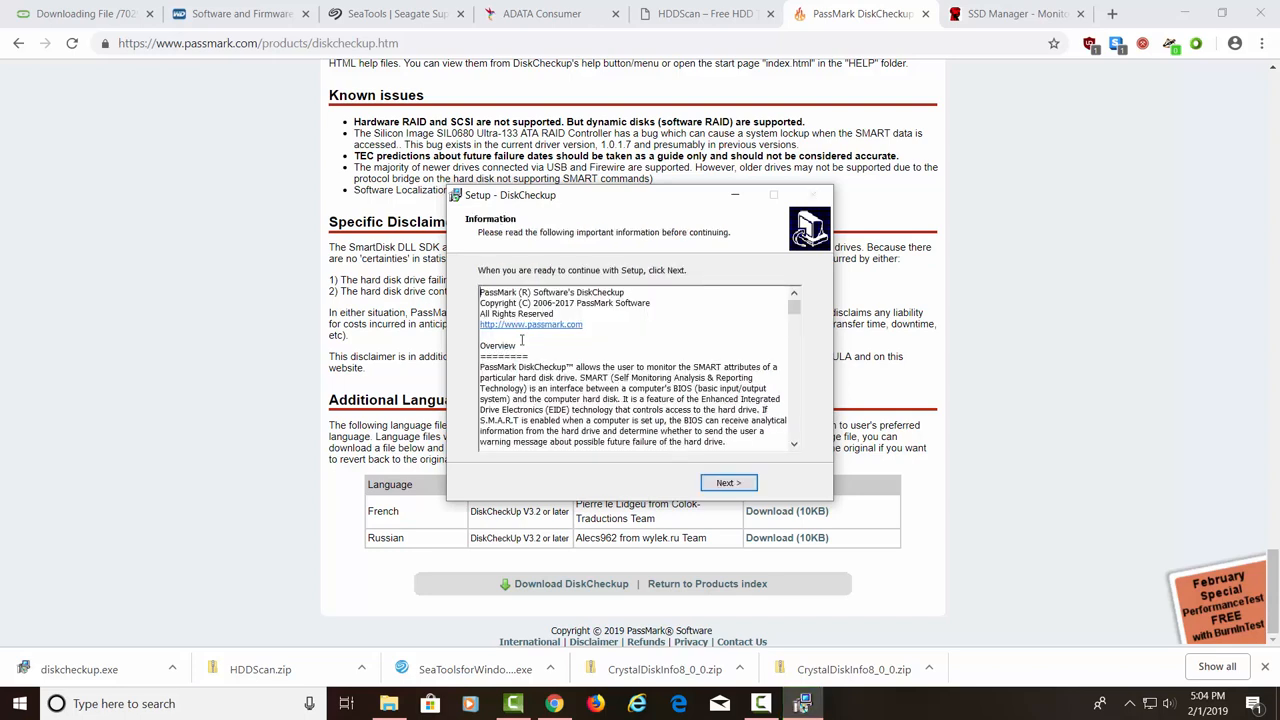
{"action": "mouse_move", "coordinate": [665, 324]}
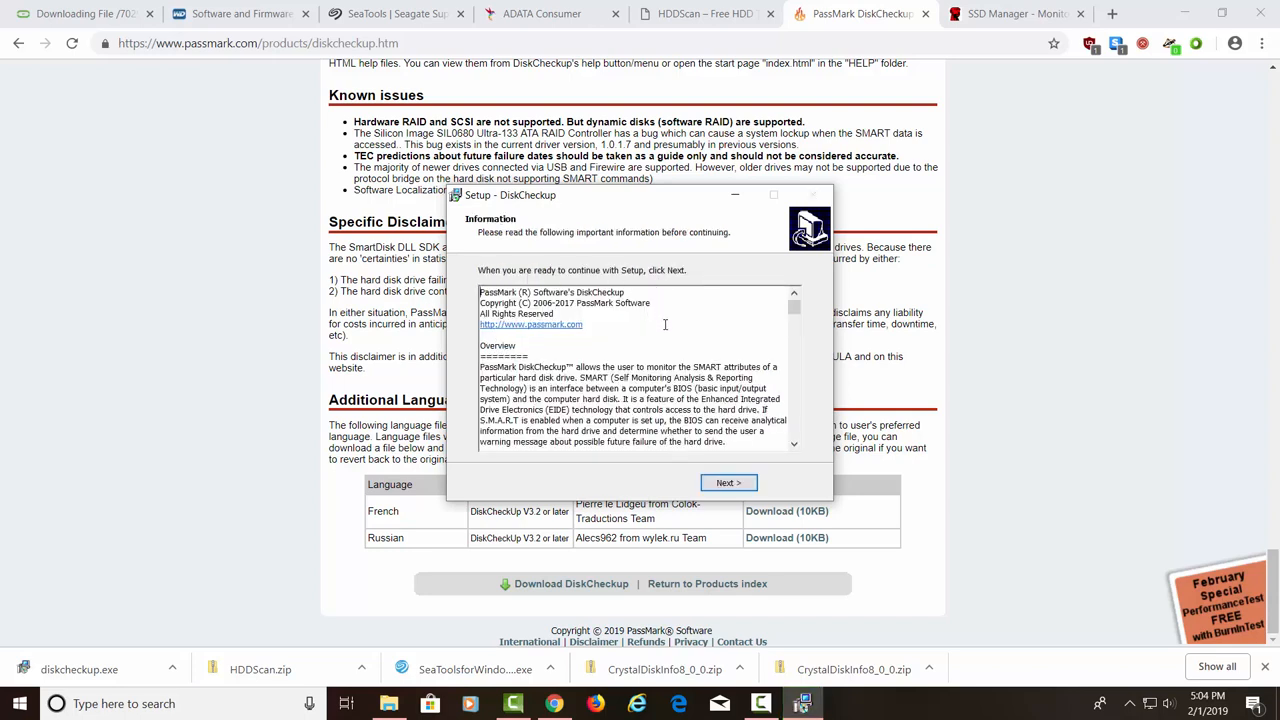
{"action": "left_click", "coordinate": [728, 483]}
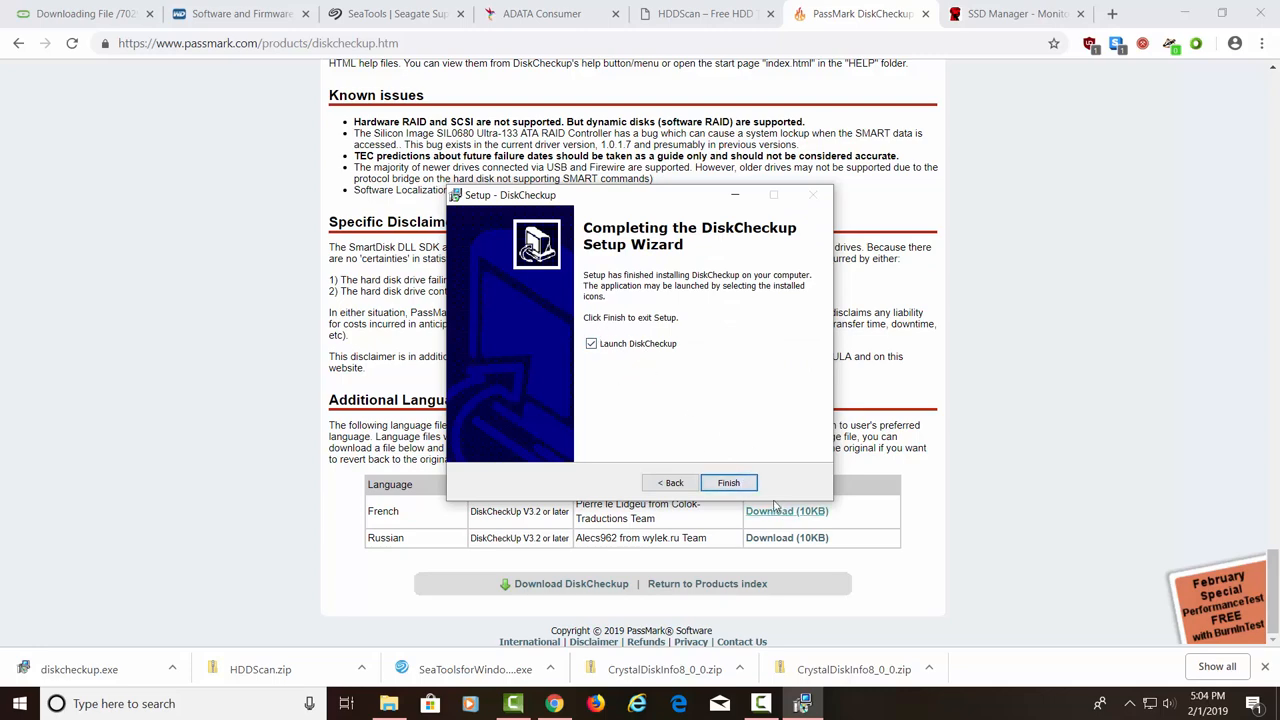
Finish setup to launch DiskCheckup v3.4 and select Disk 0 KINGSTON for device info
{"action": "left_click", "coordinate": [728, 483]}
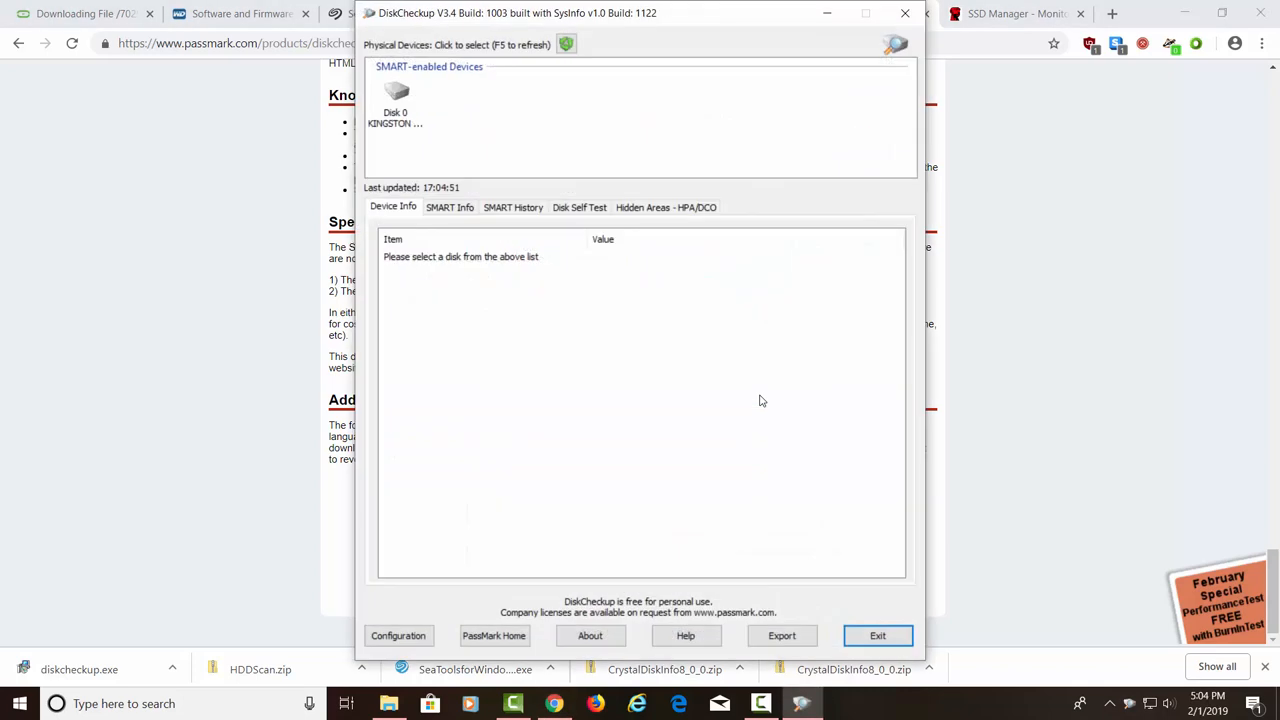
{"action": "mouse_move", "coordinate": [405, 110]}
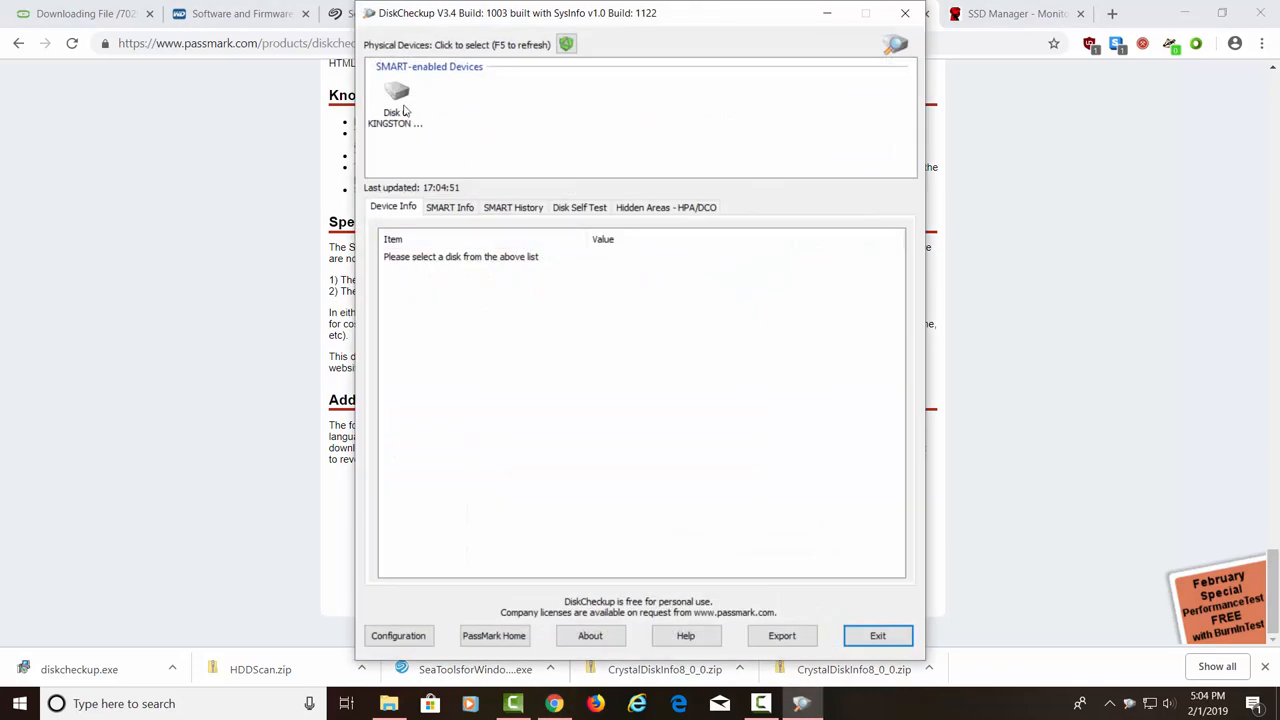
{"action": "left_click", "coordinate": [396, 95]}
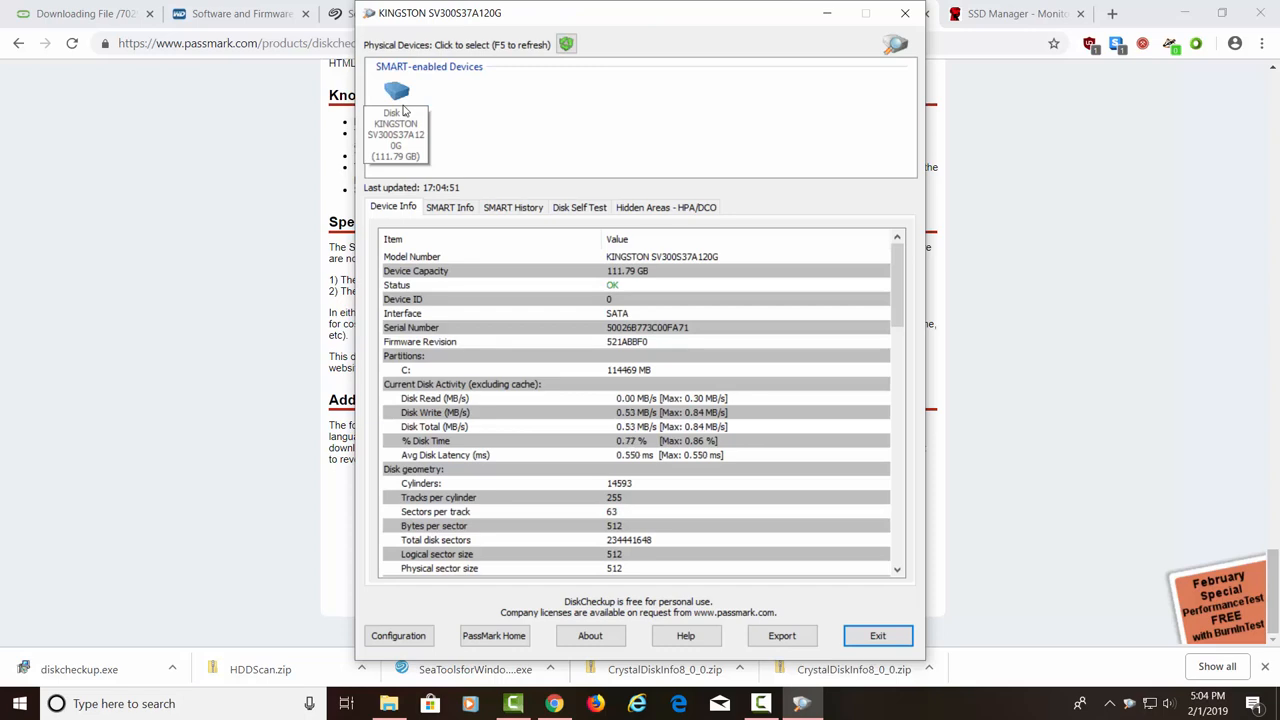
{"action": "left_click", "coordinate": [396, 135]}
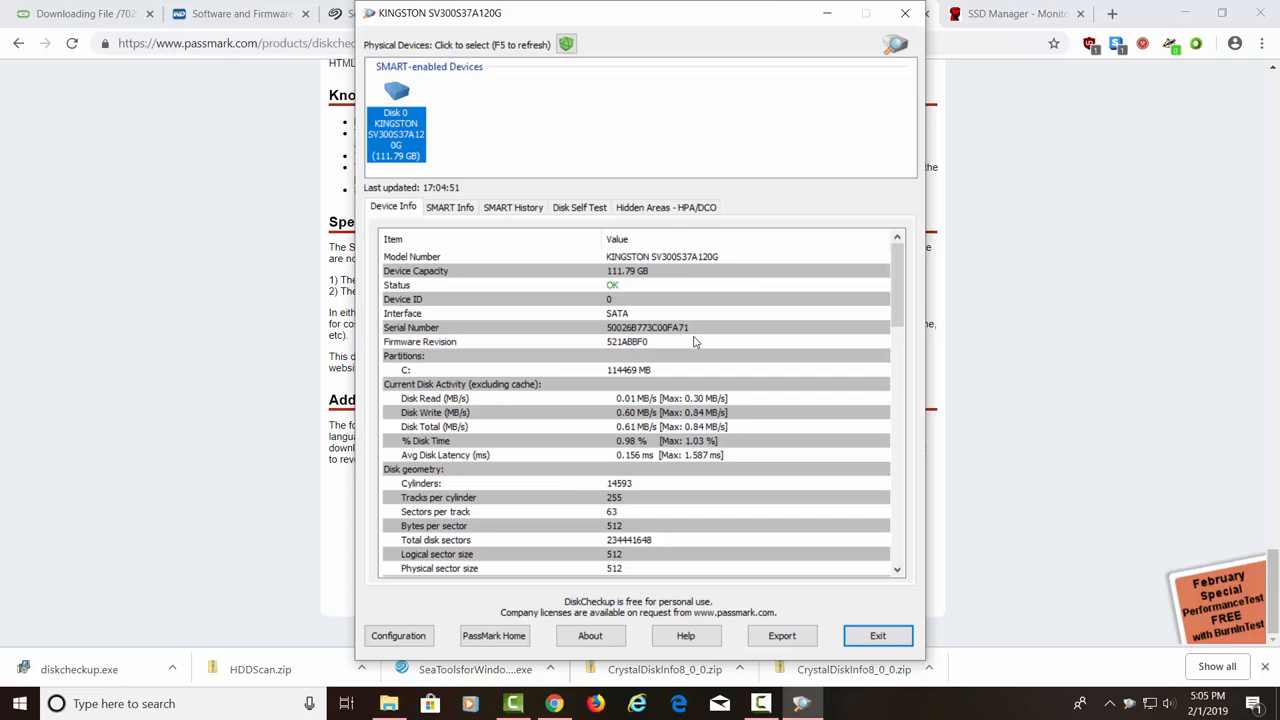
{"action": "mouse_move", "coordinate": [613, 297]}
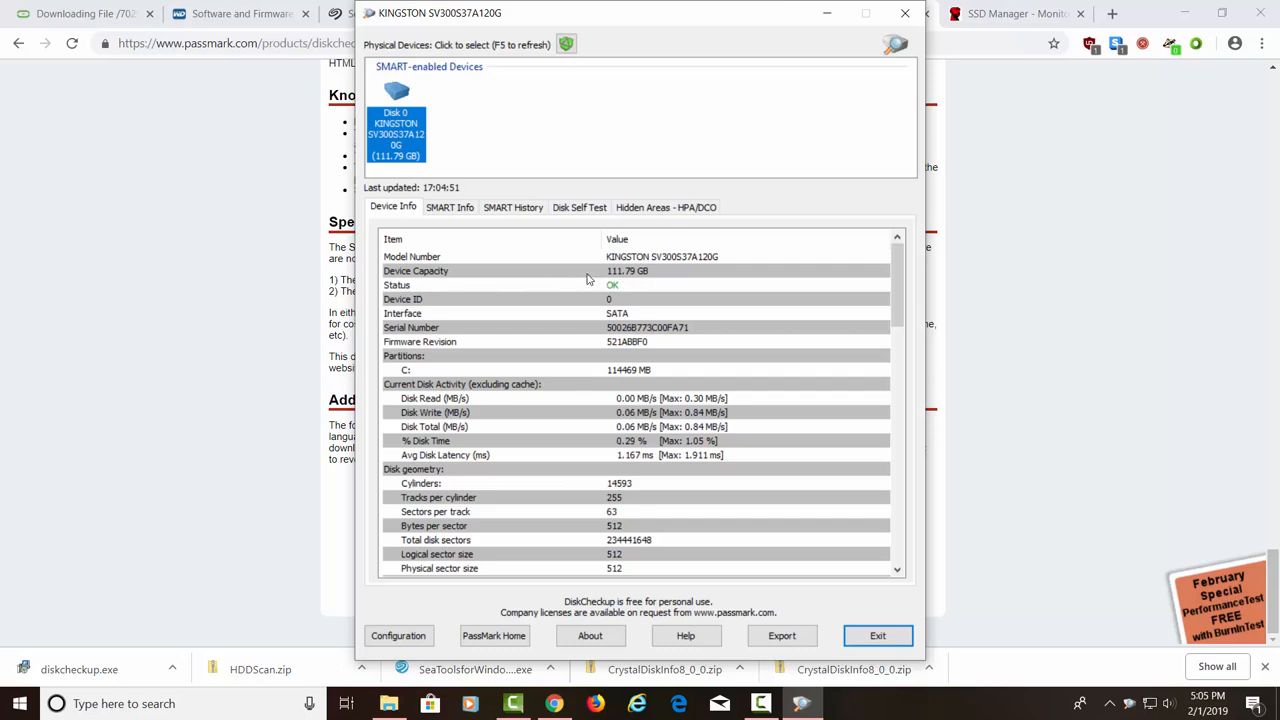
Review the Kingston disk's SMART attributes, then view its SMART History tab
{"action": "left_click", "coordinate": [449, 207]}
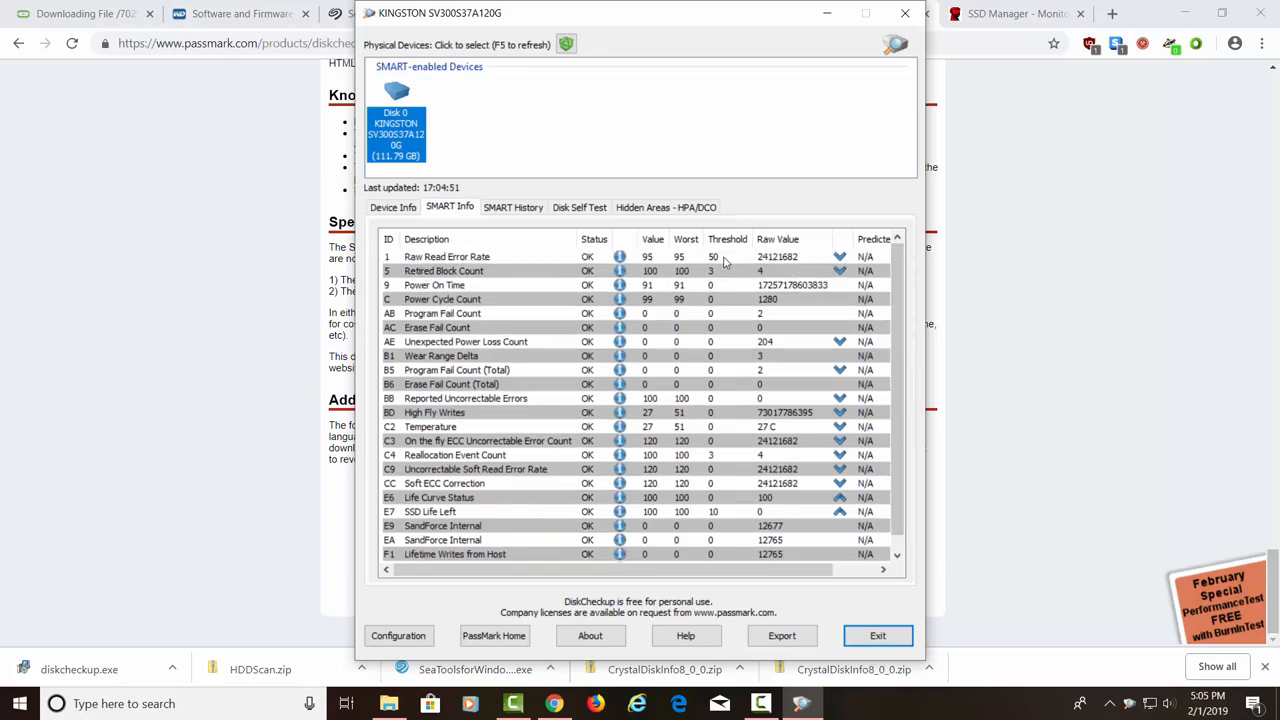
{"action": "mouse_move", "coordinate": [610, 277]}
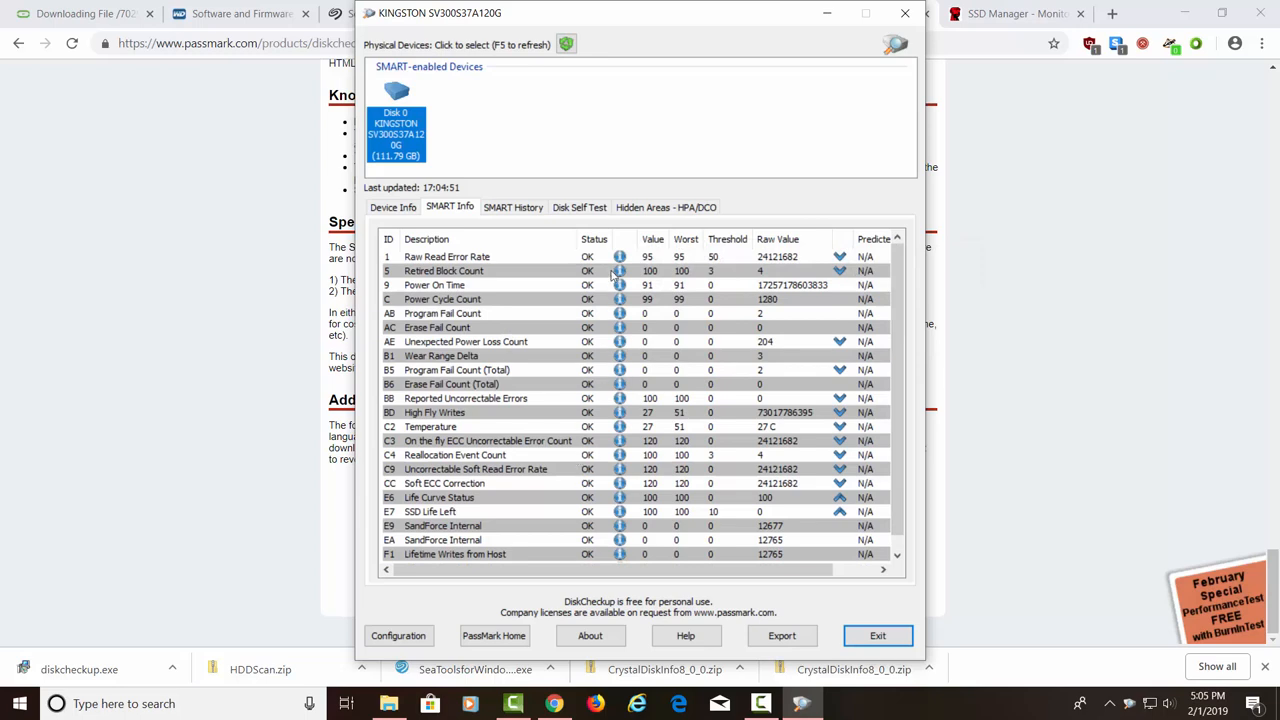
{"action": "left_click", "coordinate": [513, 207]}
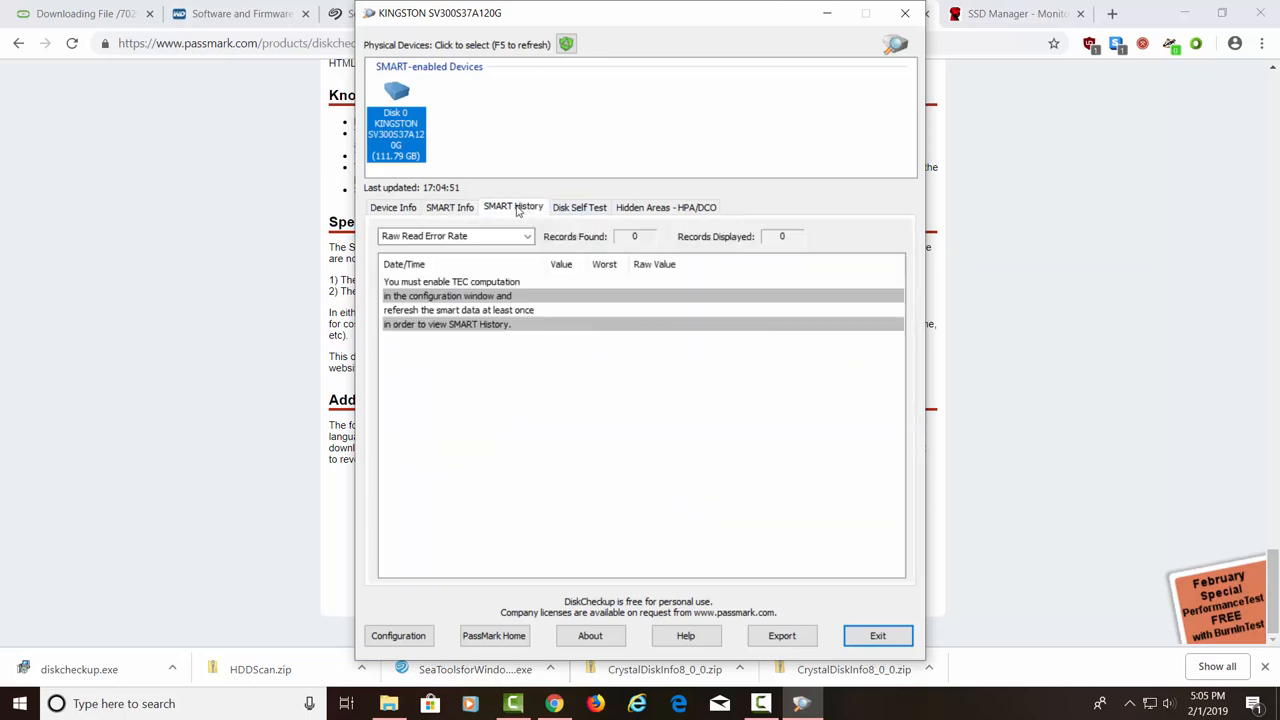
View the Disk Self Test tab showing the last short self-test completed without error
{"action": "left_click", "coordinate": [579, 207]}
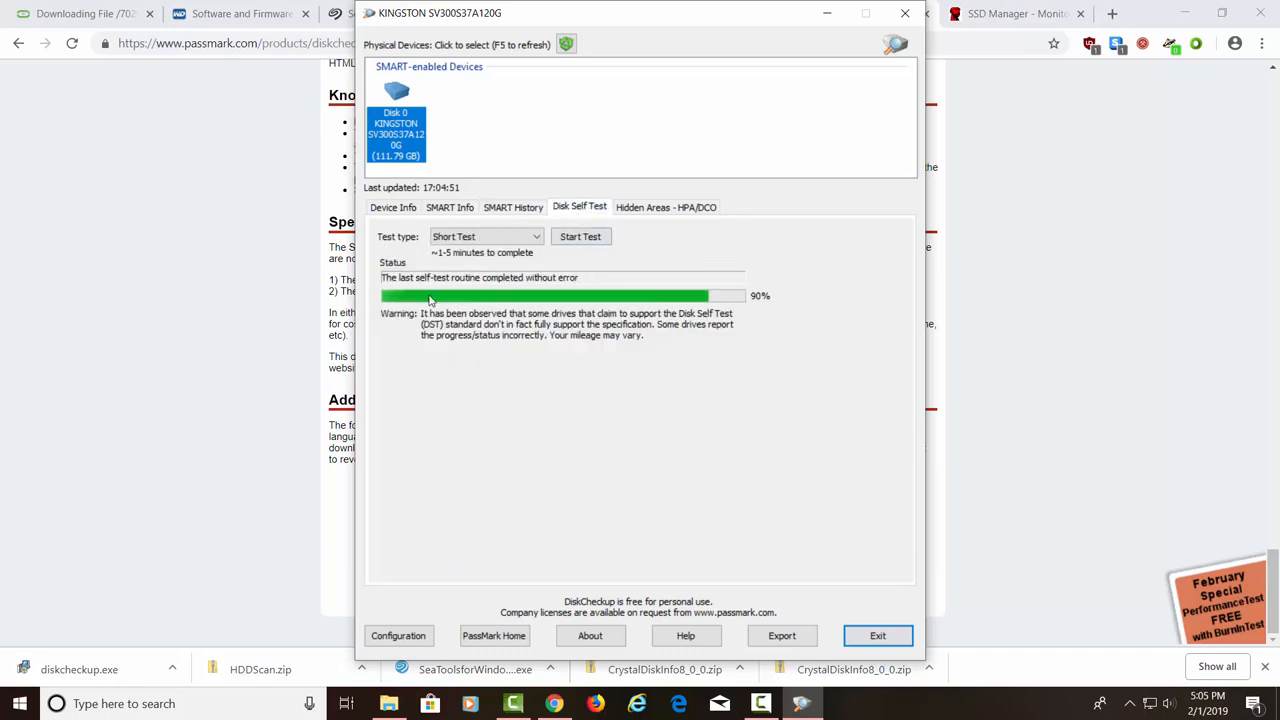
{"action": "mouse_move", "coordinate": [743, 300]}
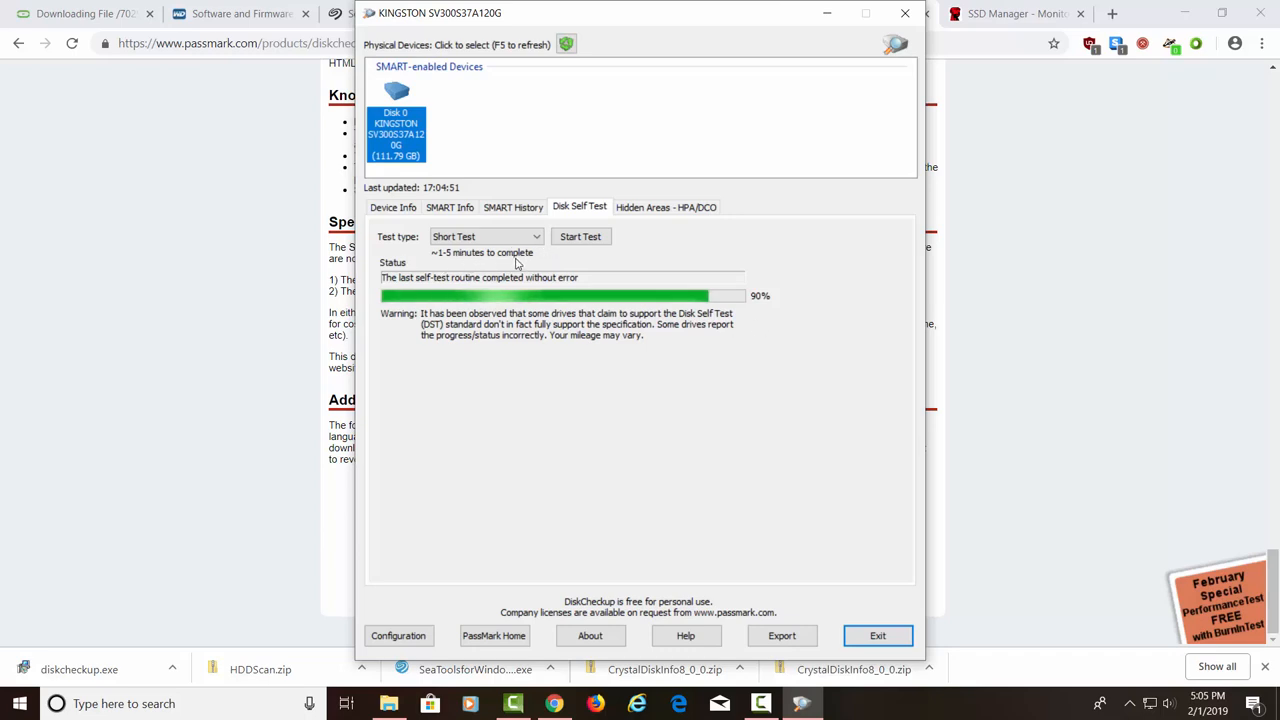
Start a DiskCheckup short self-test, attempt to abort it, dismiss the failure, and exit
{"action": "left_click", "coordinate": [580, 236]}
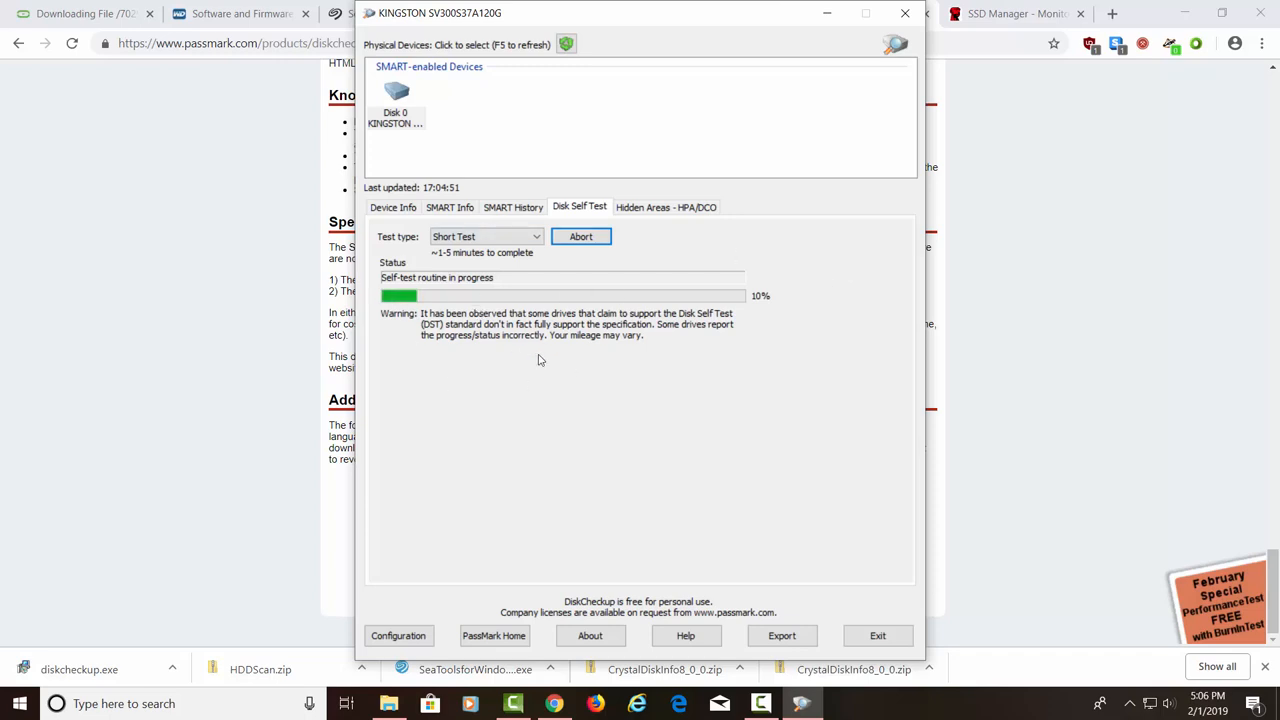
{"action": "mouse_move", "coordinate": [584, 359]}
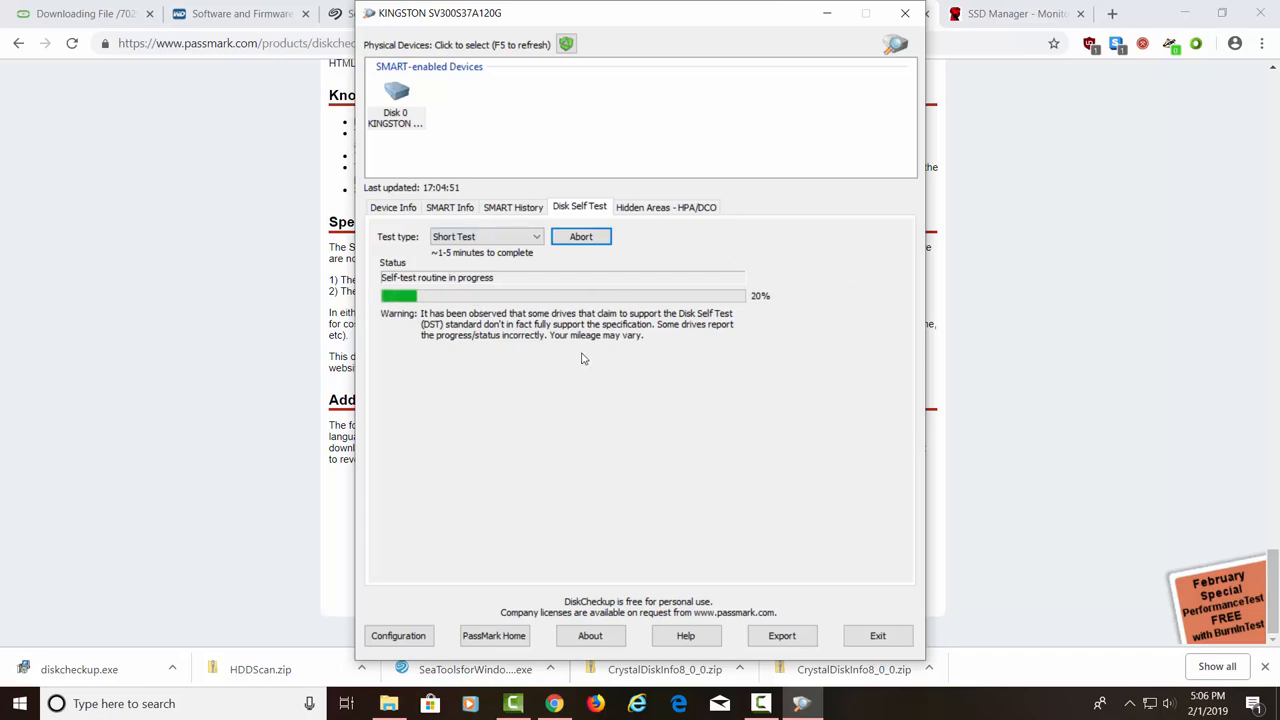
{"action": "mouse_move", "coordinate": [595, 408]}
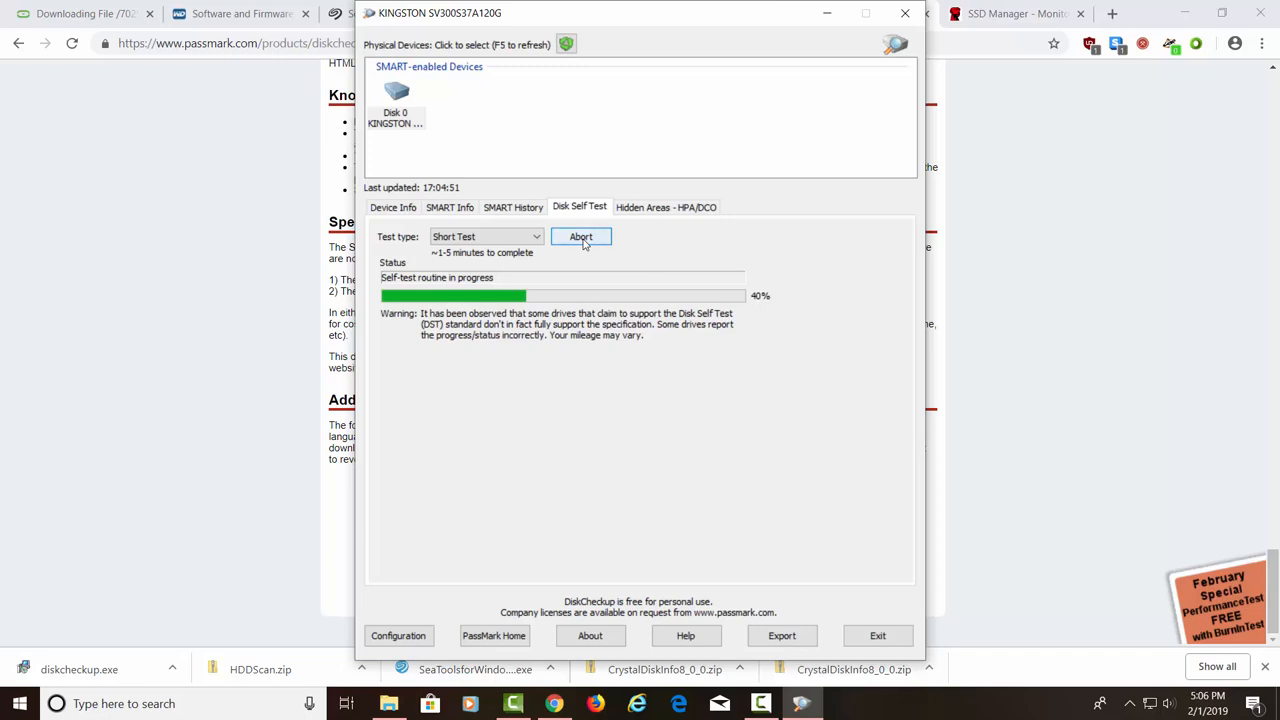
{"action": "left_click", "coordinate": [581, 236]}
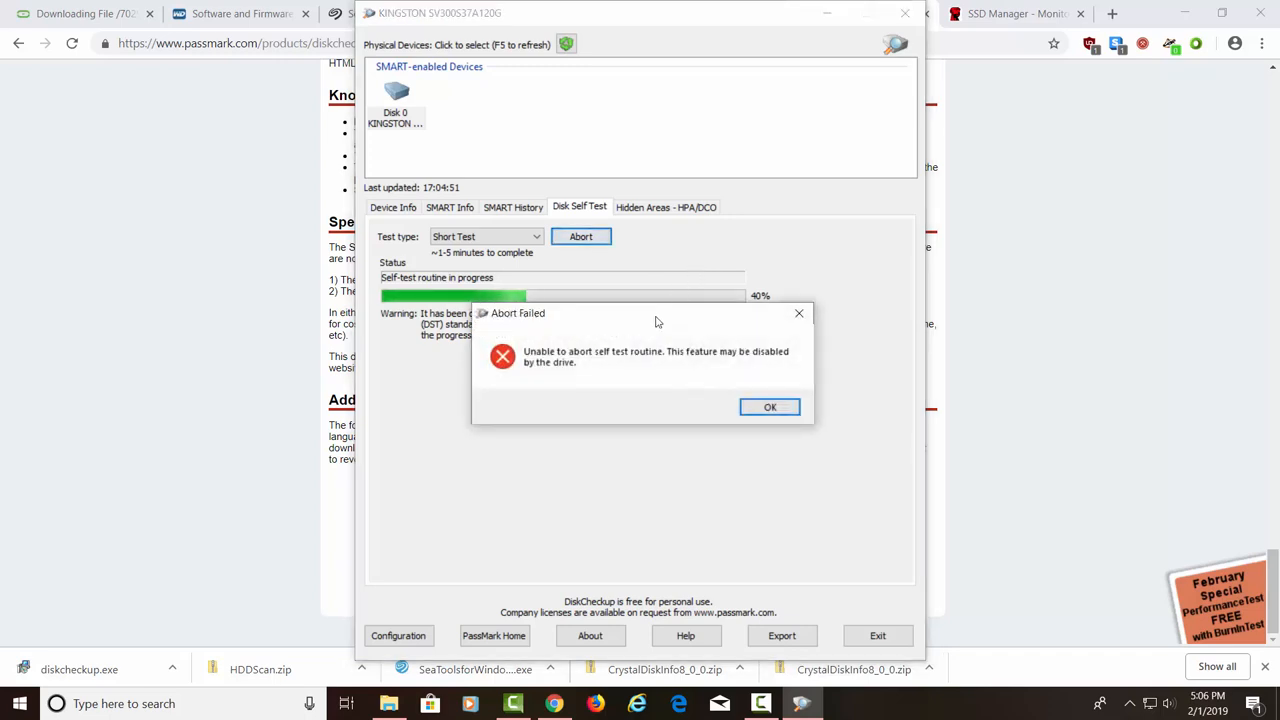
{"action": "left_click", "coordinate": [770, 407]}
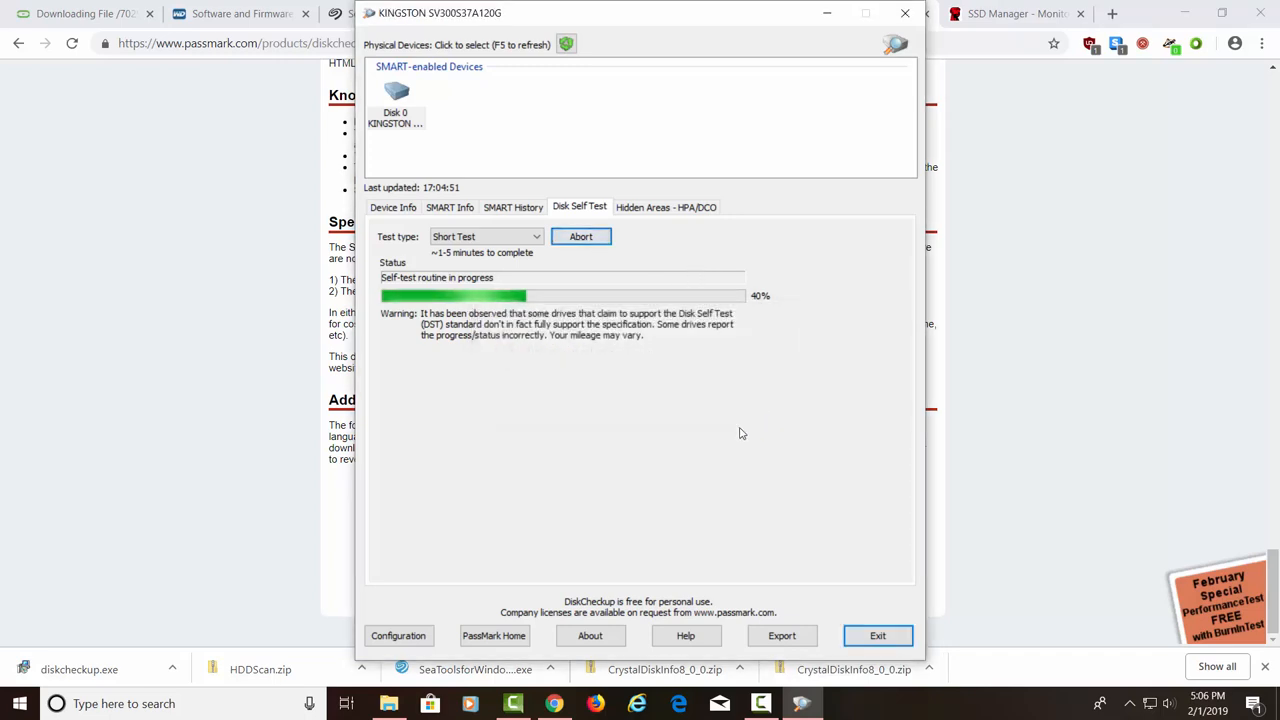
{"action": "mouse_move", "coordinate": [630, 452]}
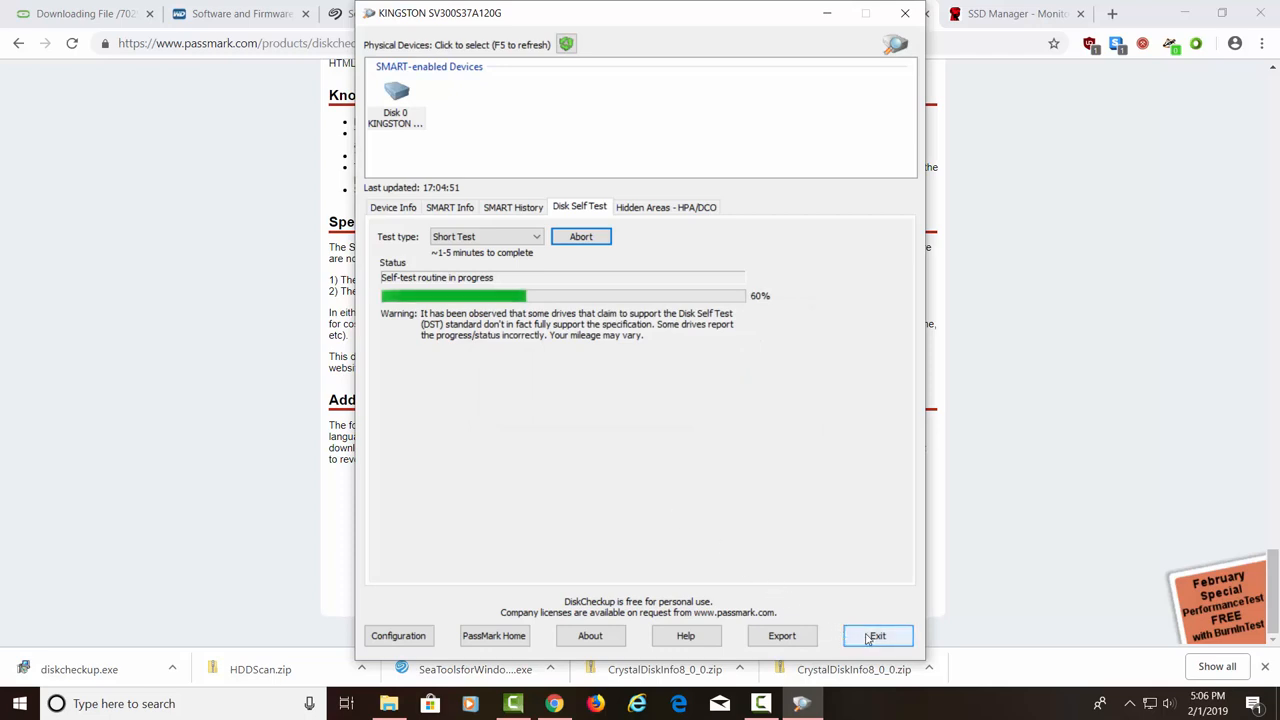
{"action": "left_click", "coordinate": [876, 635]}
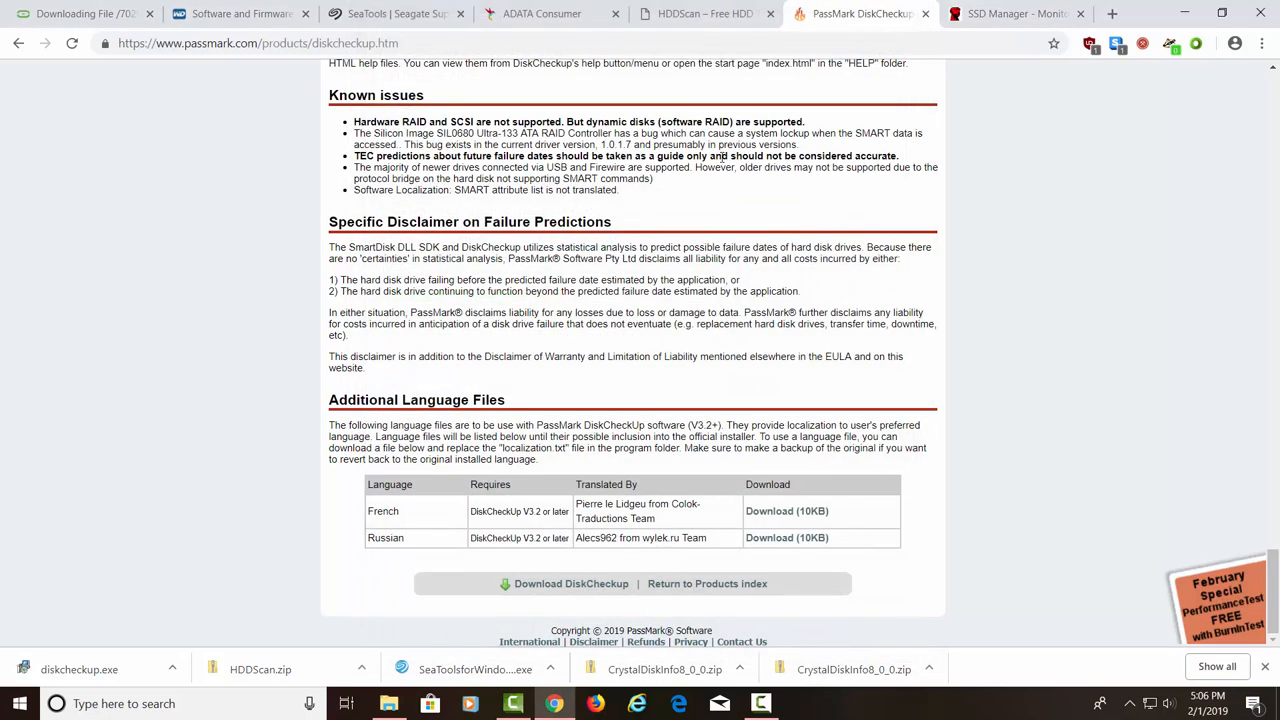
Download Kingston SSD Manager v1.1.1.8 from the Kingston support page and run KSM_setup.exe
{"action": "left_click", "coordinate": [1013, 13]}
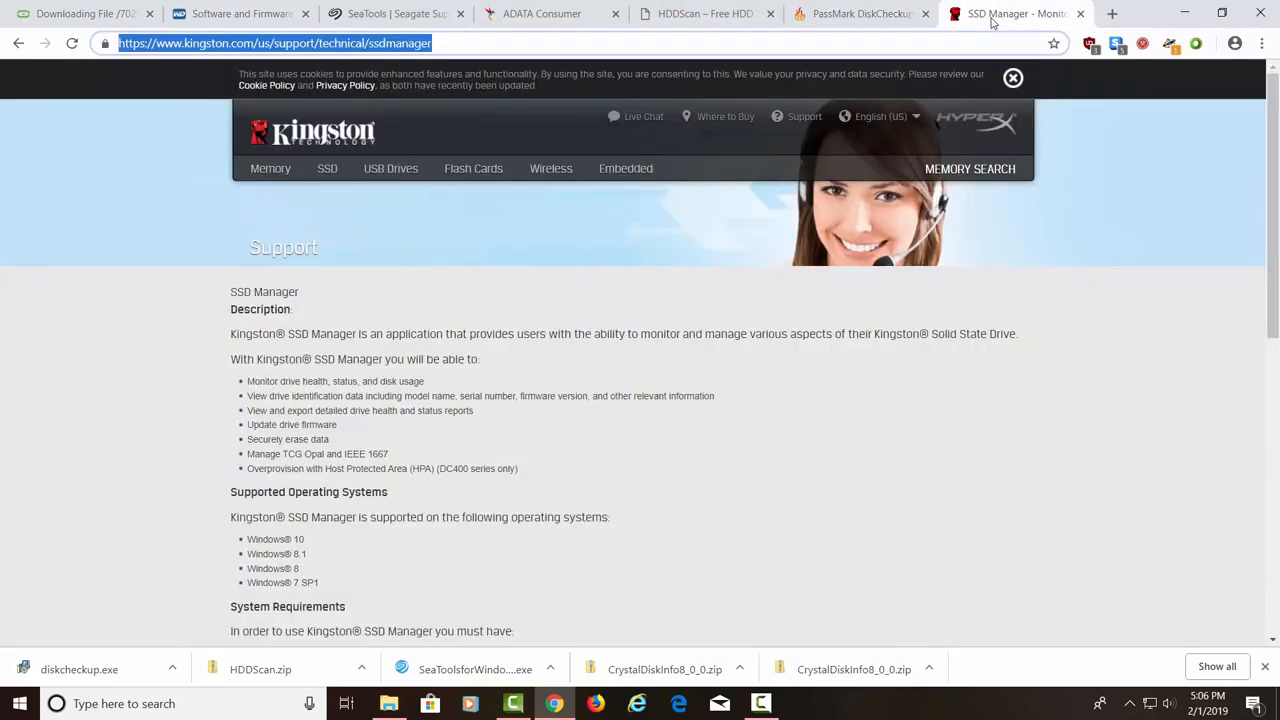
{"action": "mouse_move", "coordinate": [567, 373]}
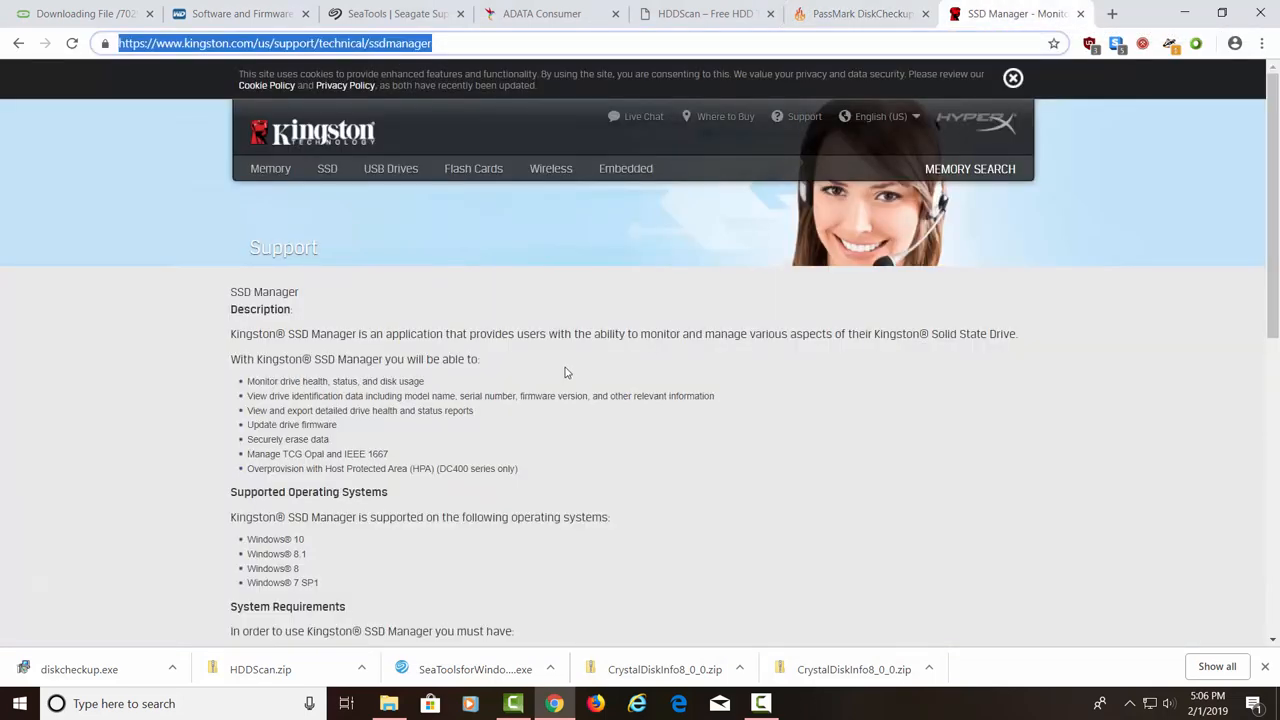
{"action": "scroll", "scroll_direction": "down", "scroll_amount": 3}
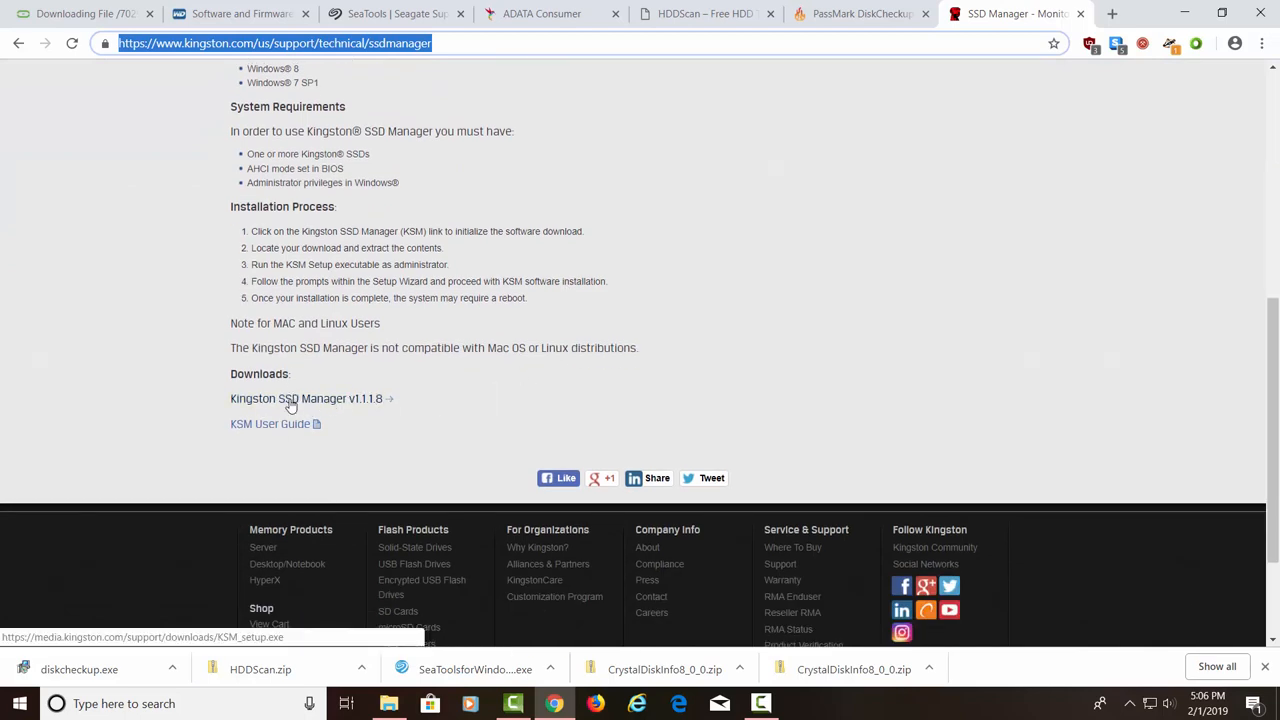
{"action": "left_click", "coordinate": [306, 398]}
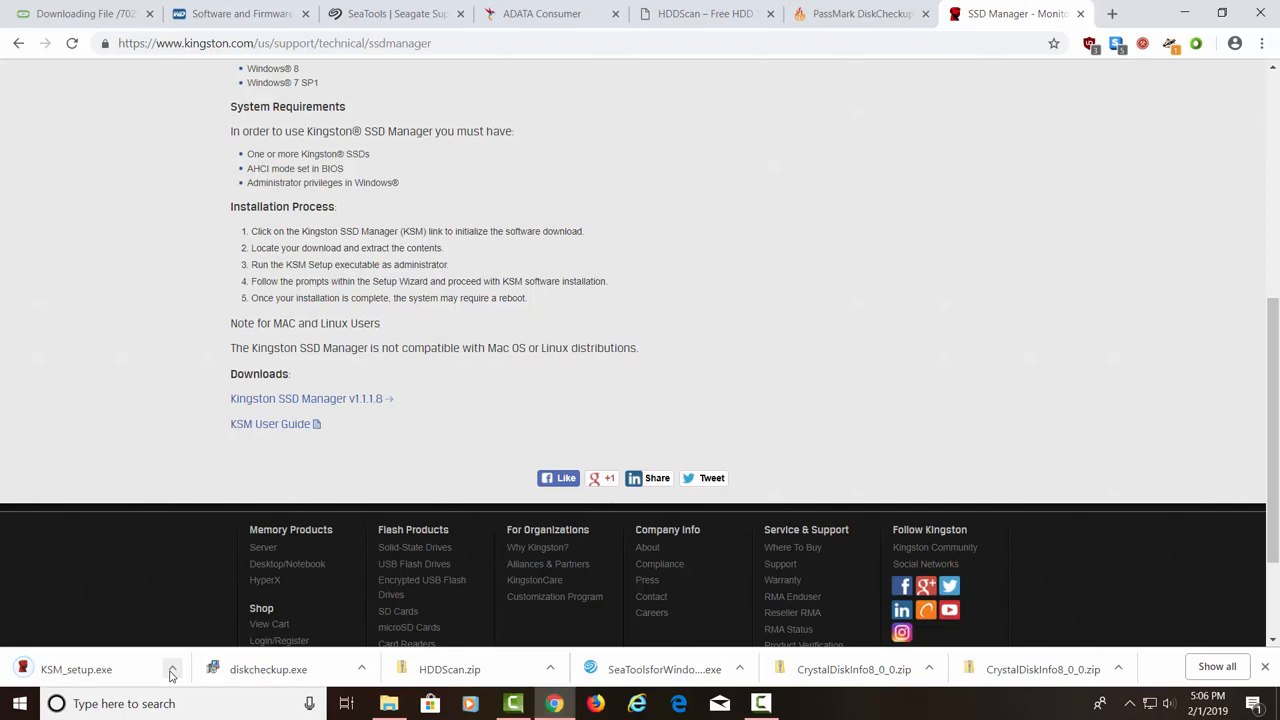
{"action": "left_click", "coordinate": [76, 669]}
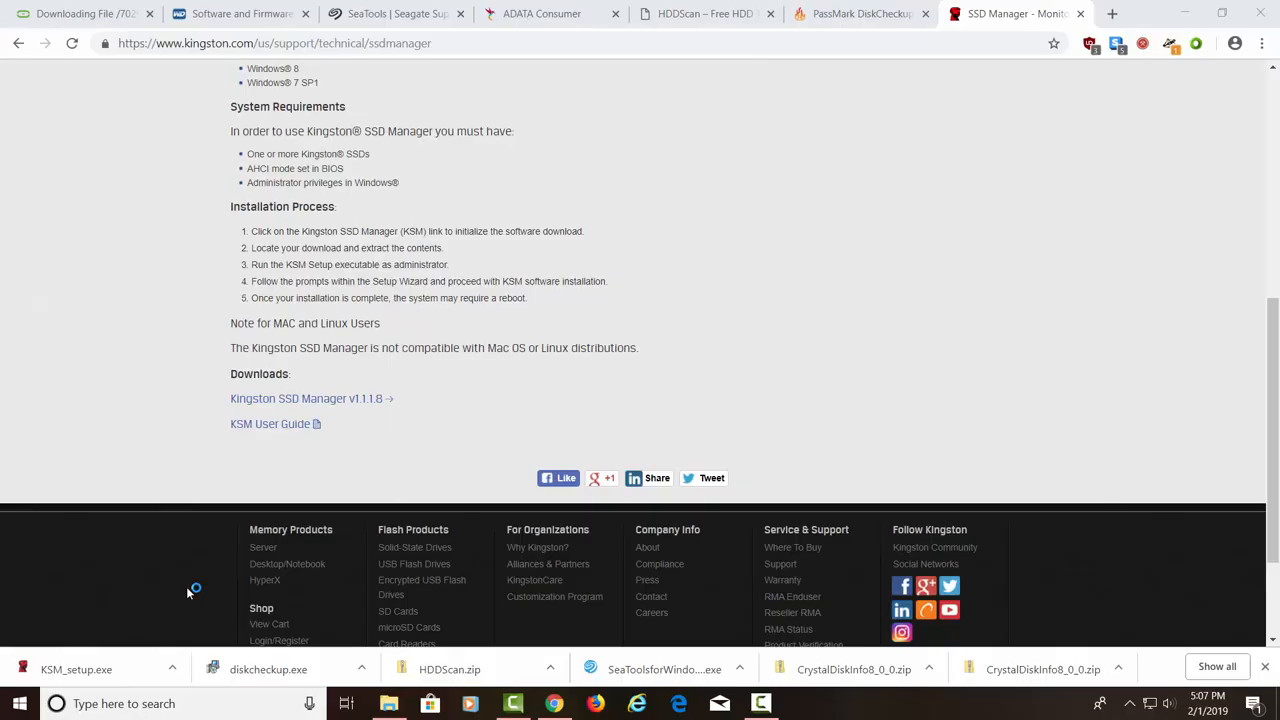
{"action": "mouse_move", "coordinate": [477, 489]}
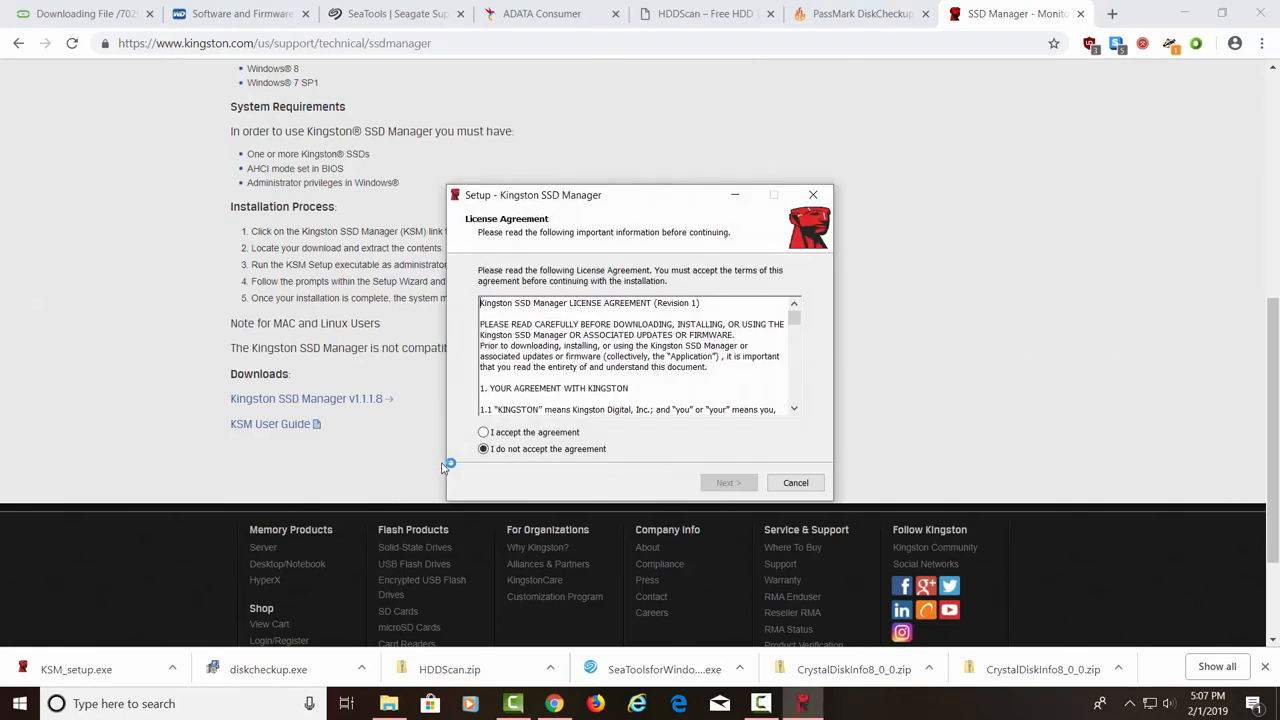
Accept the license and keep the default install and Start menu folders
{"action": "left_click", "coordinate": [483, 432]}
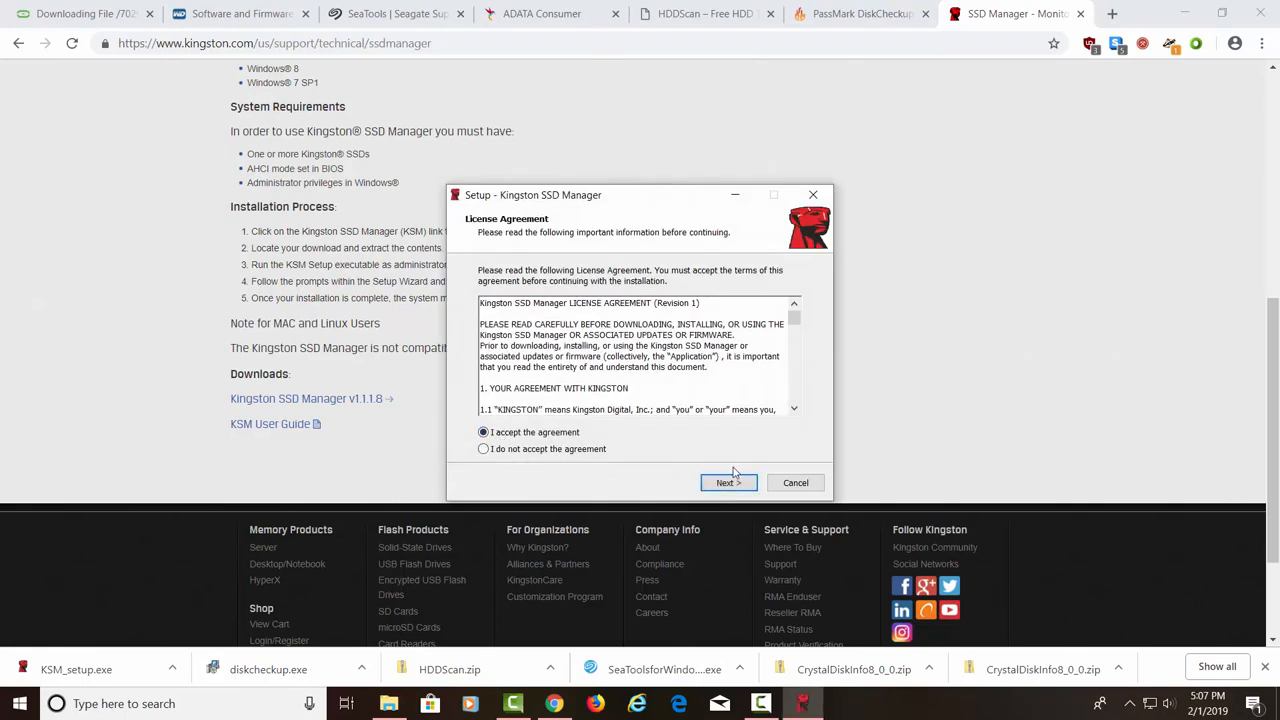
{"action": "left_click", "coordinate": [728, 483]}
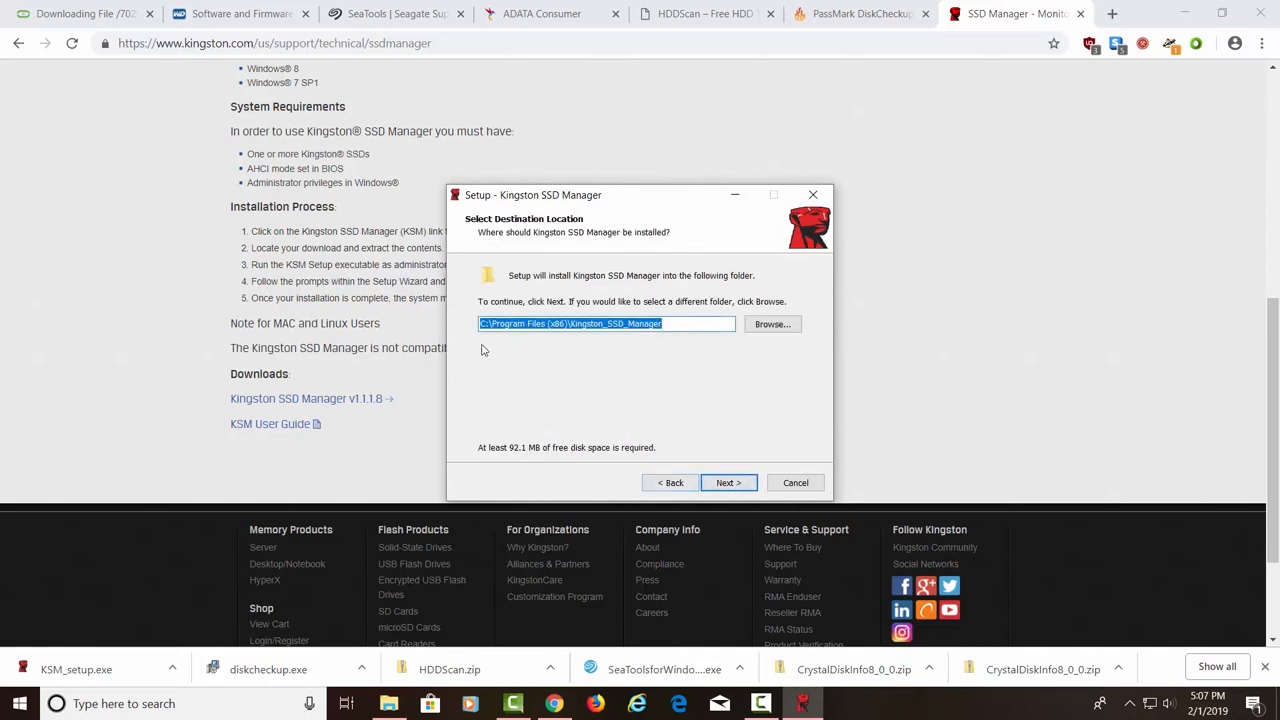
{"action": "mouse_move", "coordinate": [547, 348]}
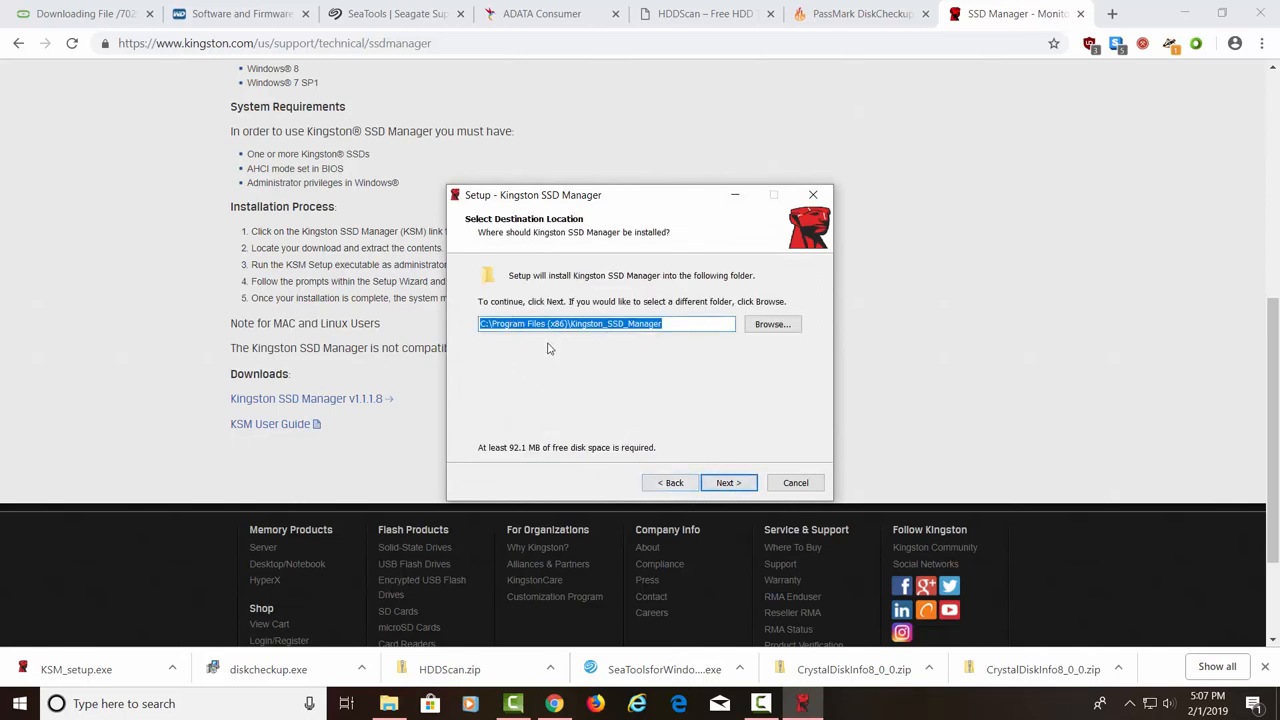
{"action": "left_click", "coordinate": [728, 483]}
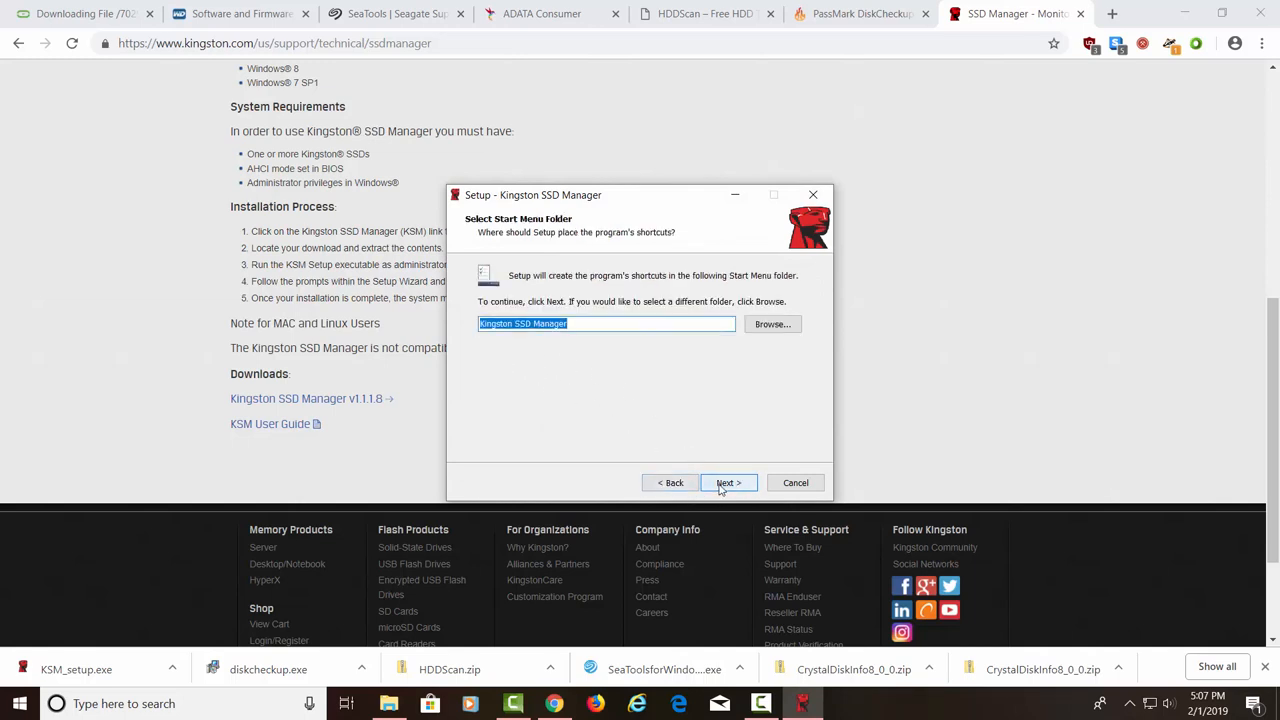
{"action": "left_click", "coordinate": [728, 483]}
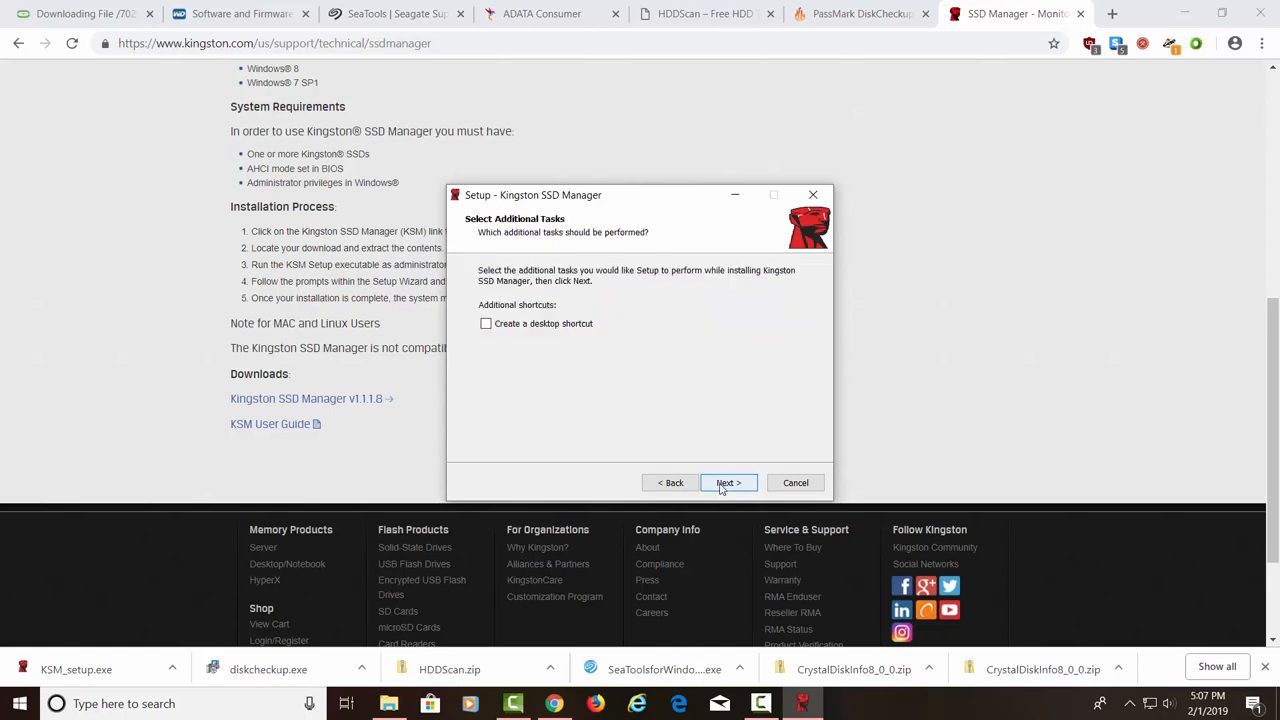
Add a desktop shortcut, install, and finish setup to launch Kingston SSD Manager
{"action": "left_click", "coordinate": [485, 323]}
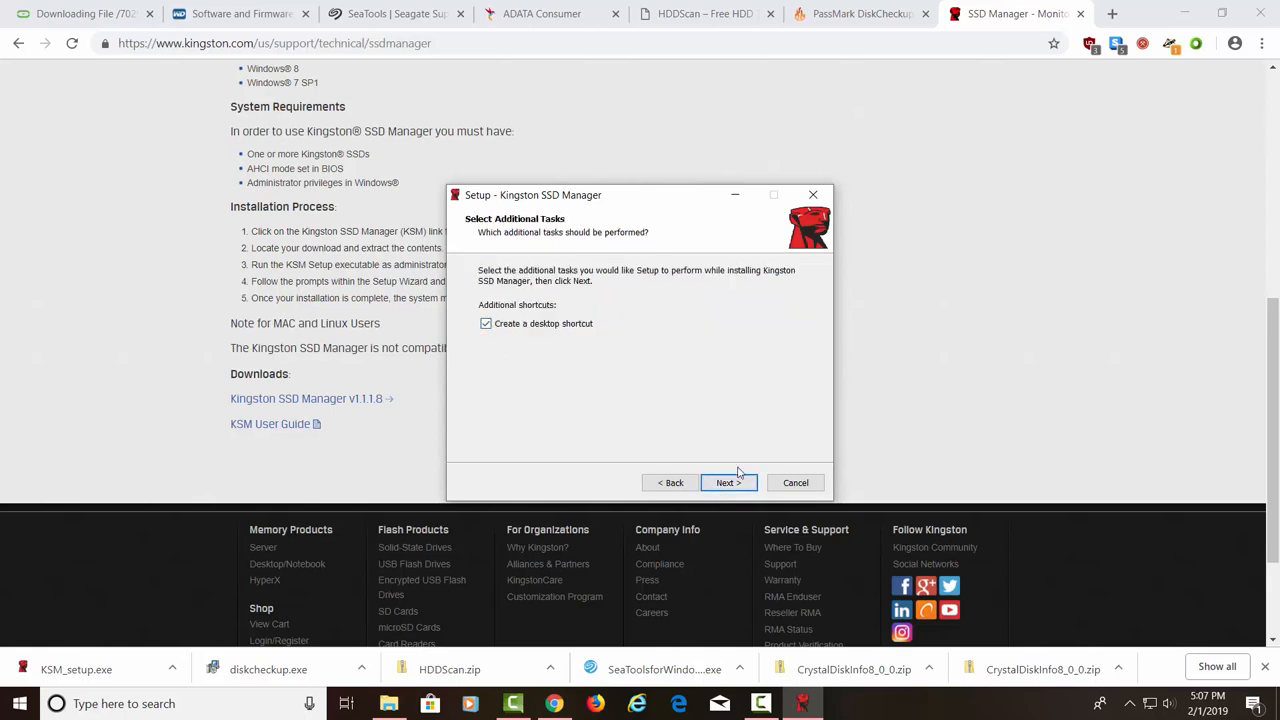
{"action": "left_click", "coordinate": [728, 483]}
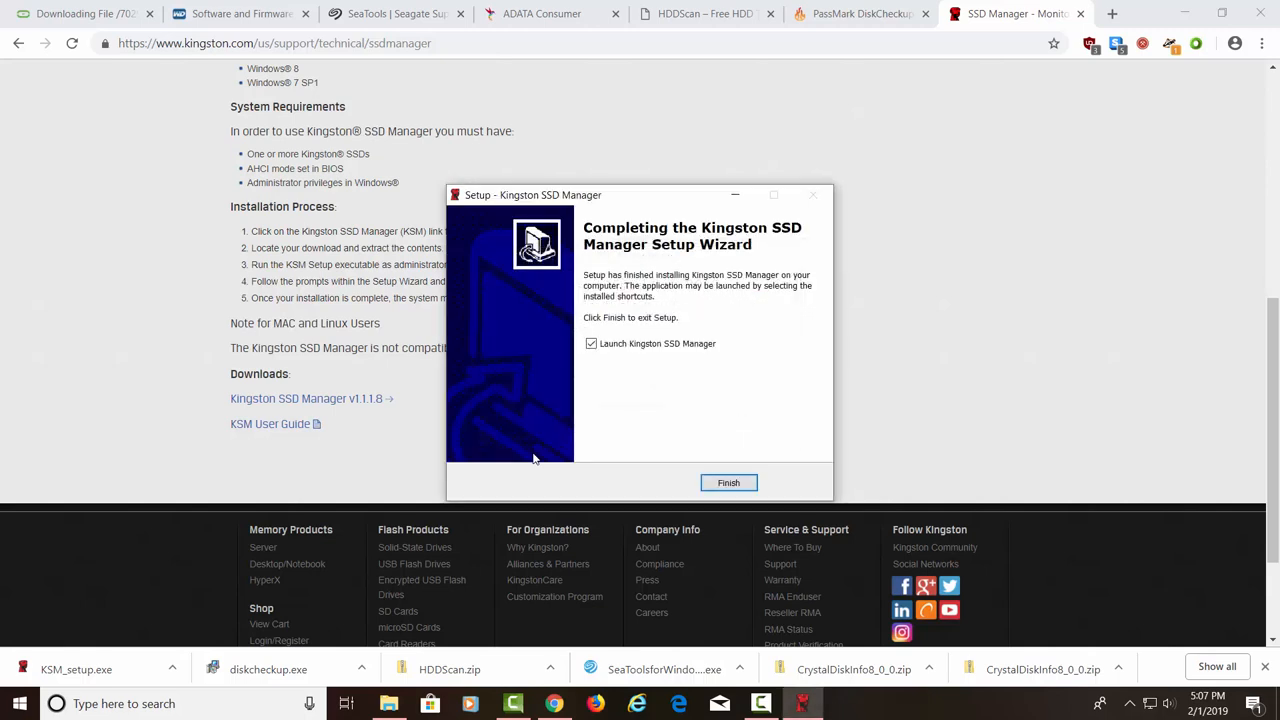
{"action": "left_click", "coordinate": [728, 482]}
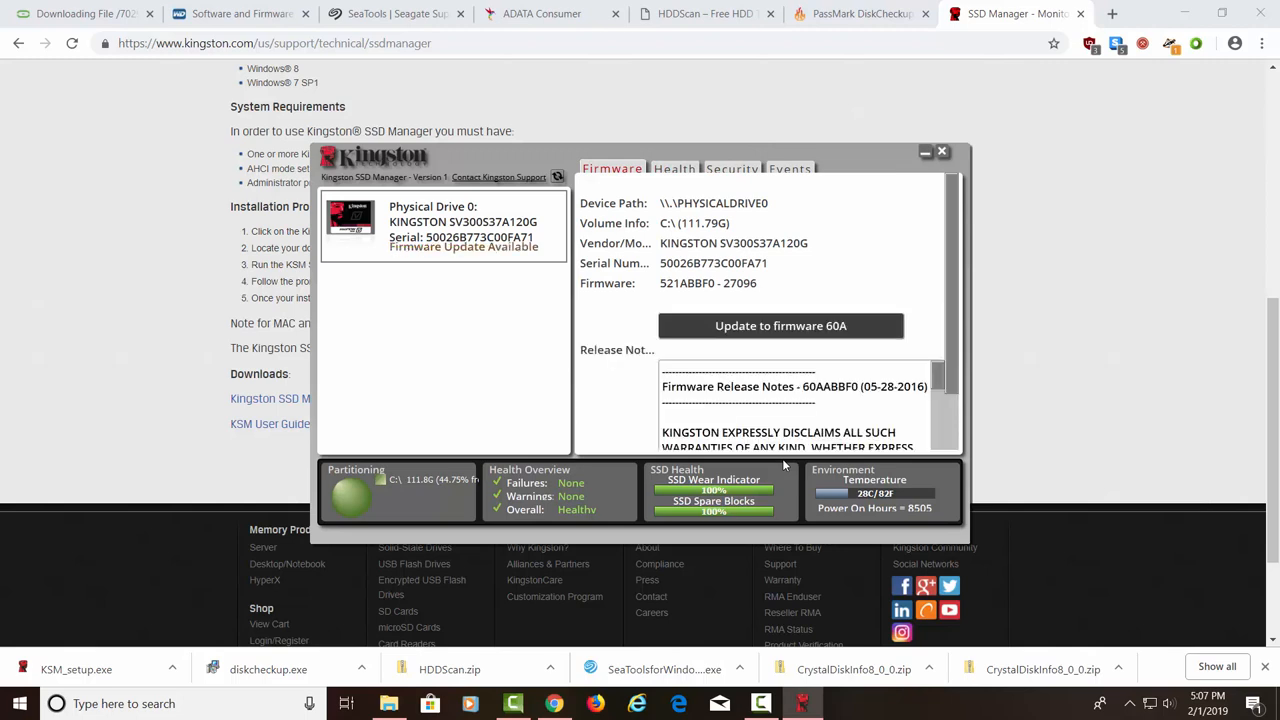
{"action": "mouse_move", "coordinate": [950, 305]}
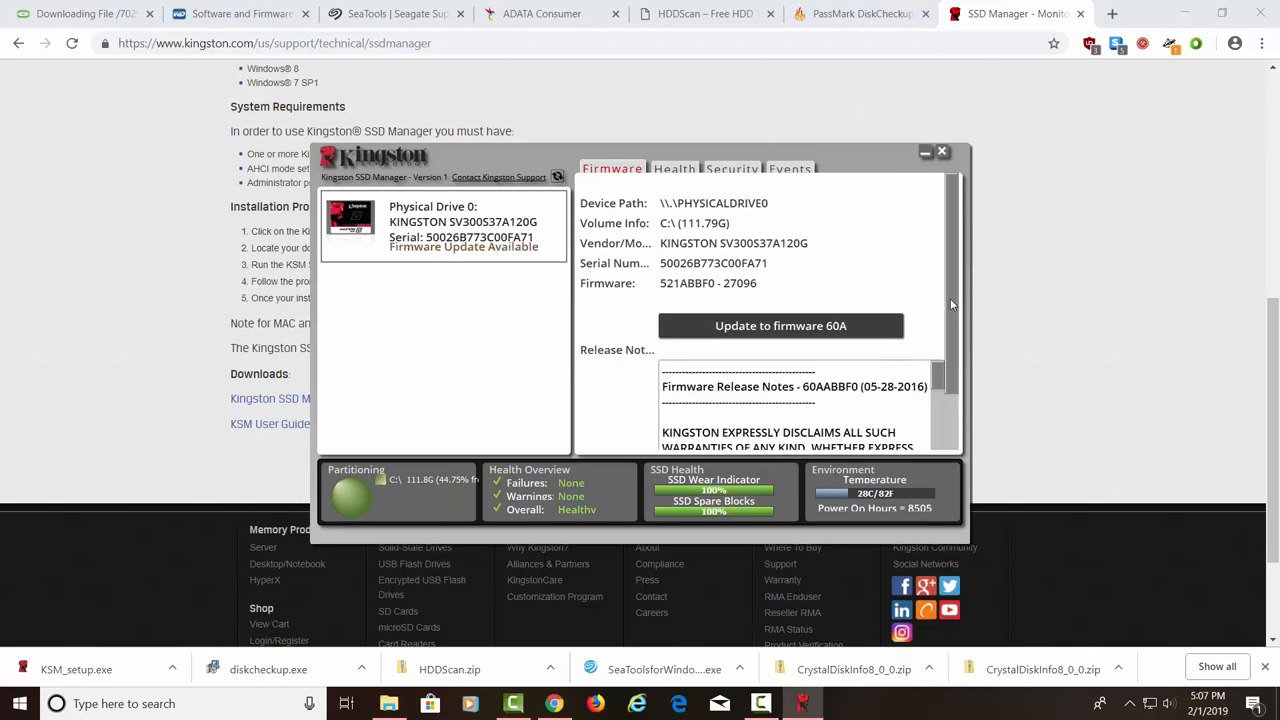
{"action": "scroll", "scroll_direction": "down", "scroll_amount": 3}
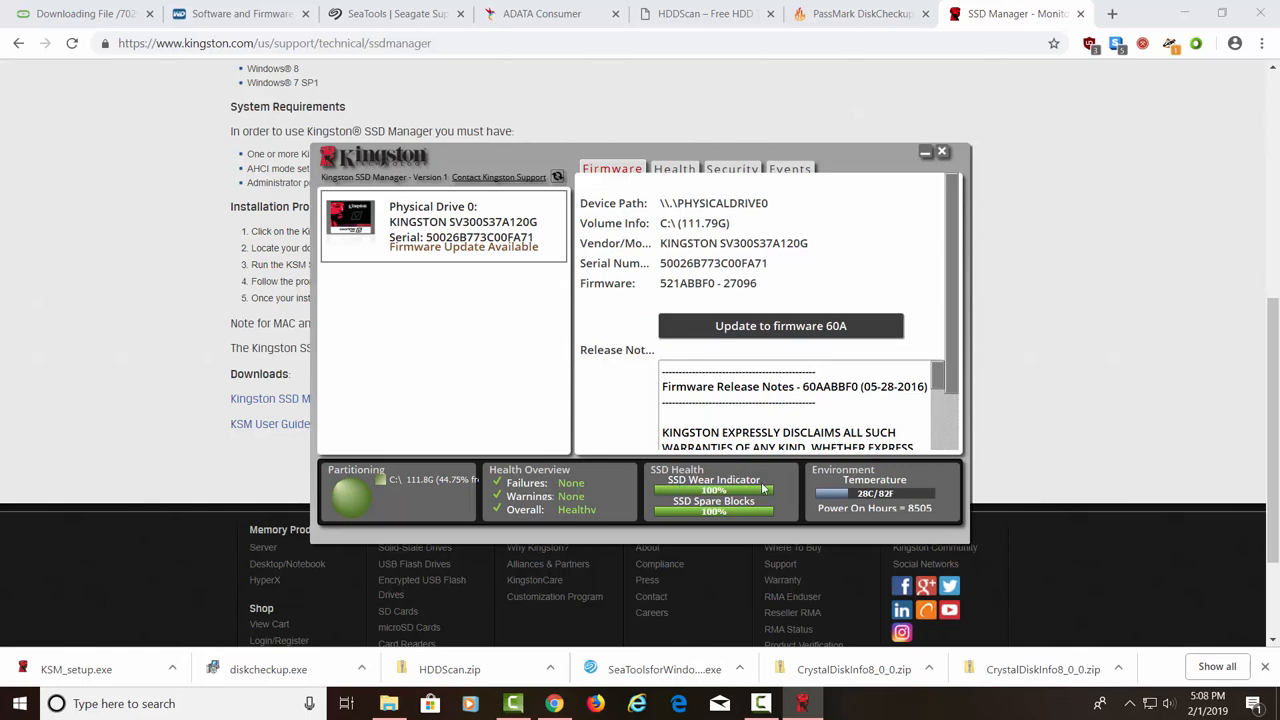
{"action": "mouse_move", "coordinate": [753, 522]}
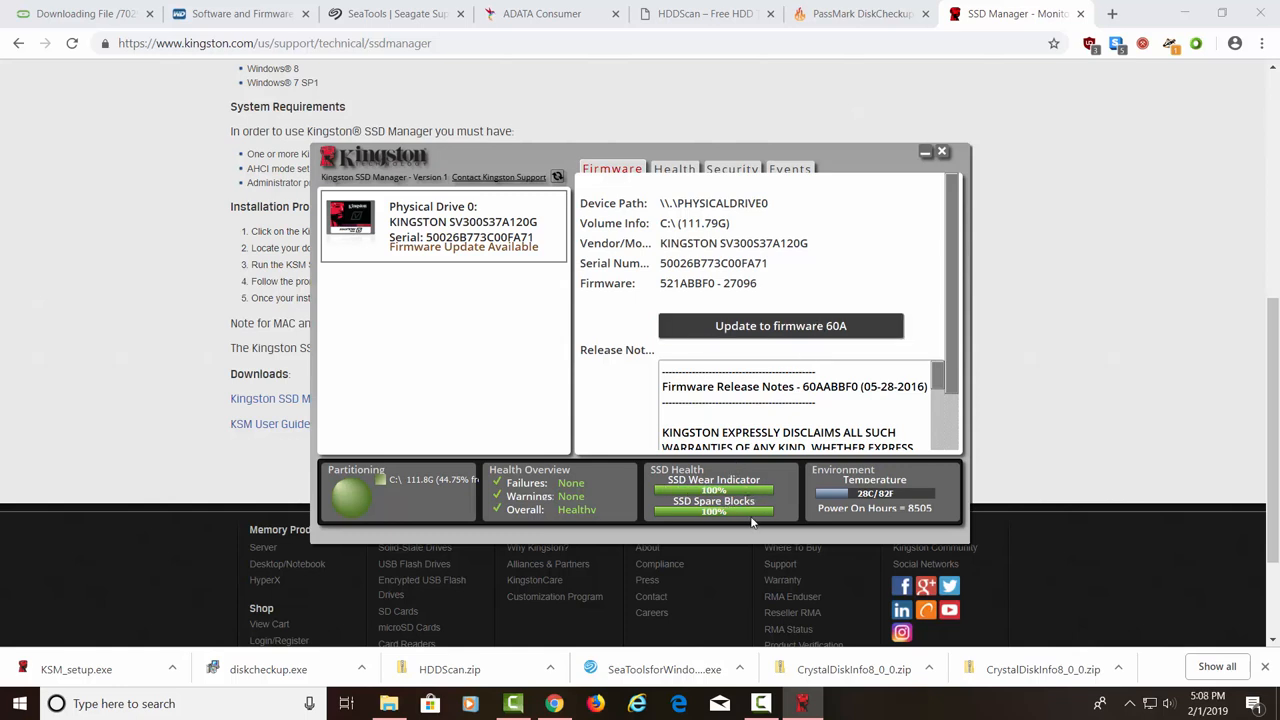
{"action": "mouse_move", "coordinate": [808, 500]}
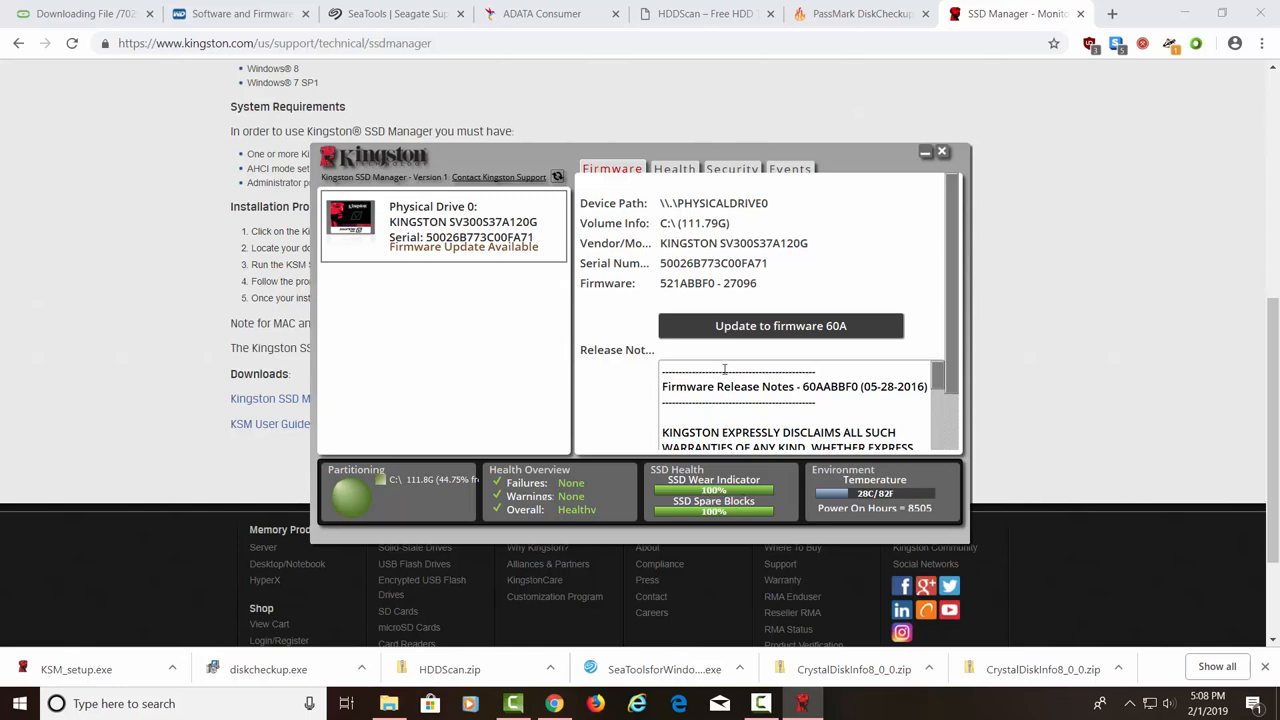
Scroll through the drive's attributes on the Health tab, then close Kingston SSD Manager
{"action": "left_click", "coordinate": [673, 168]}
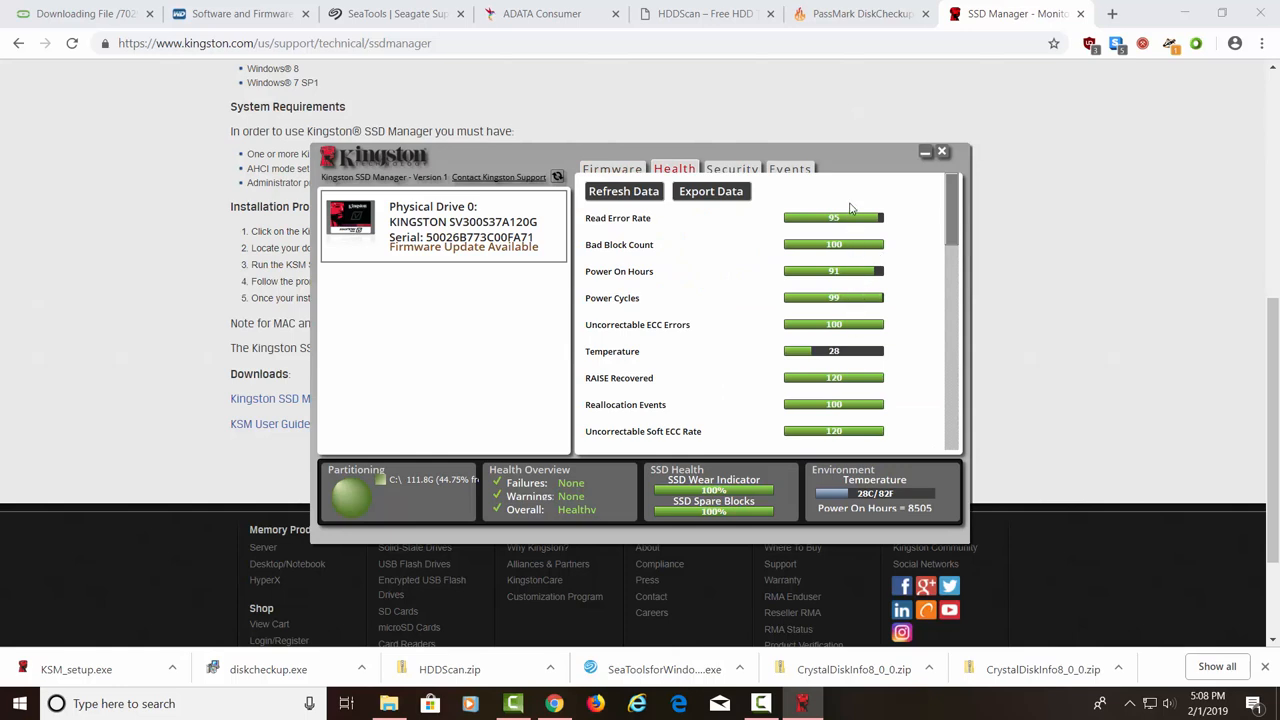
{"action": "mouse_move", "coordinate": [944, 253]}
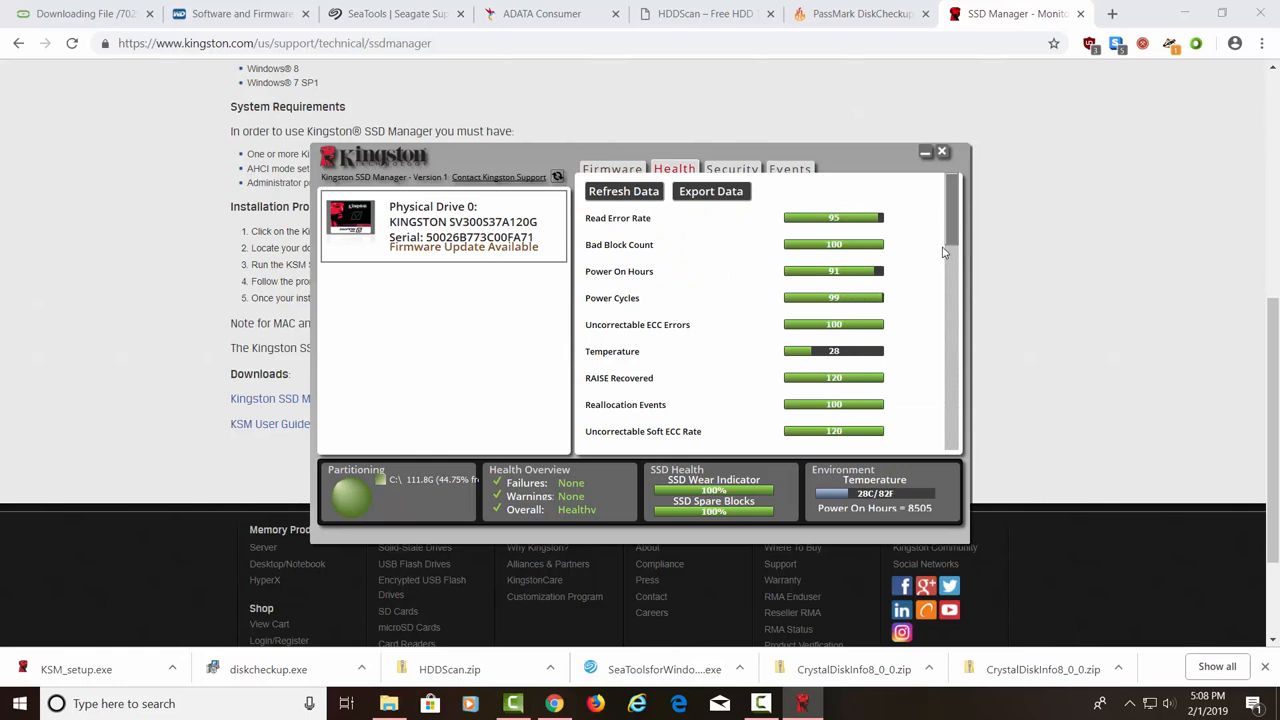
{"action": "scroll", "scroll_direction": "down", "scroll_amount": 3}
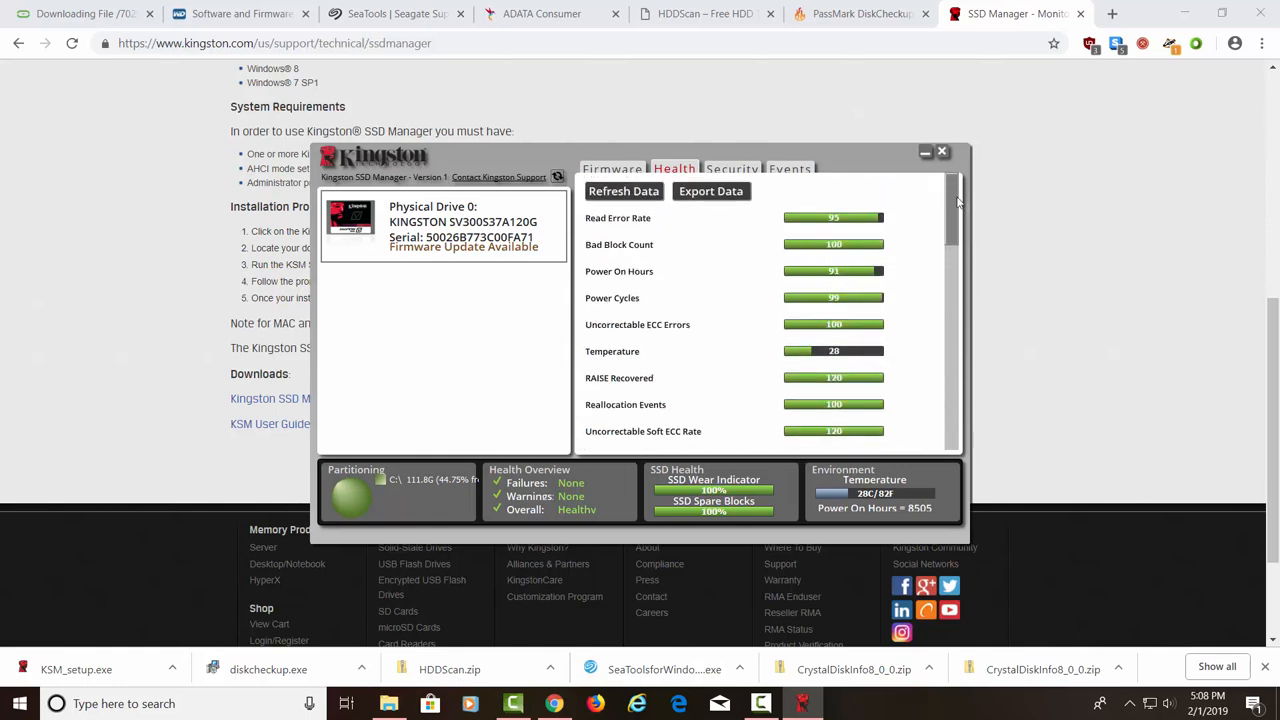
{"action": "mouse_move", "coordinate": [785, 423]}
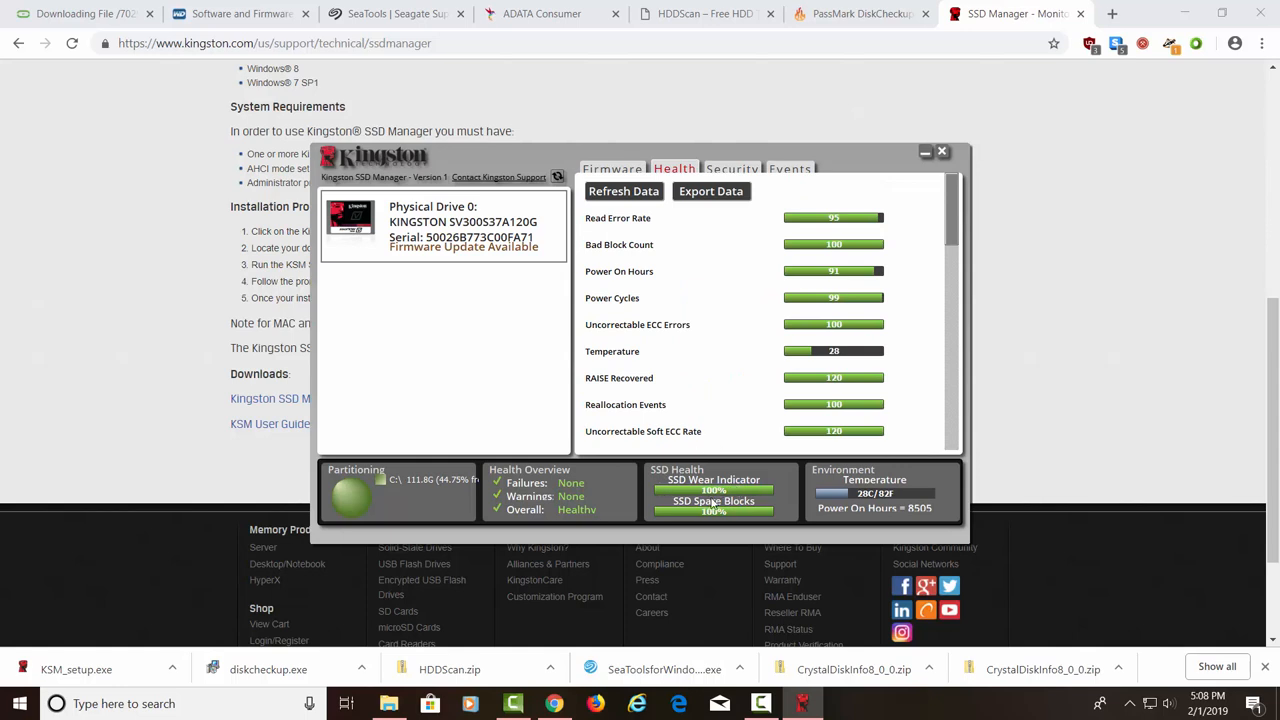
{"action": "mouse_move", "coordinate": [766, 497]}
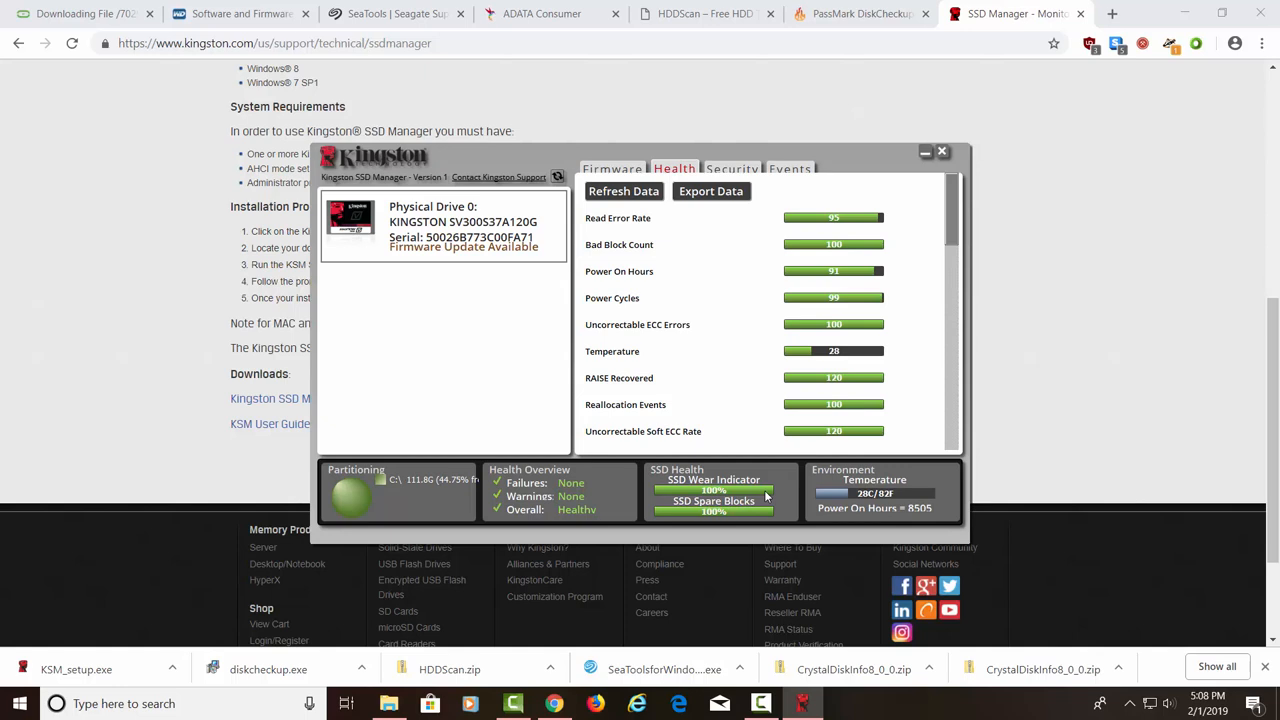
{"action": "mouse_move", "coordinate": [768, 498]}
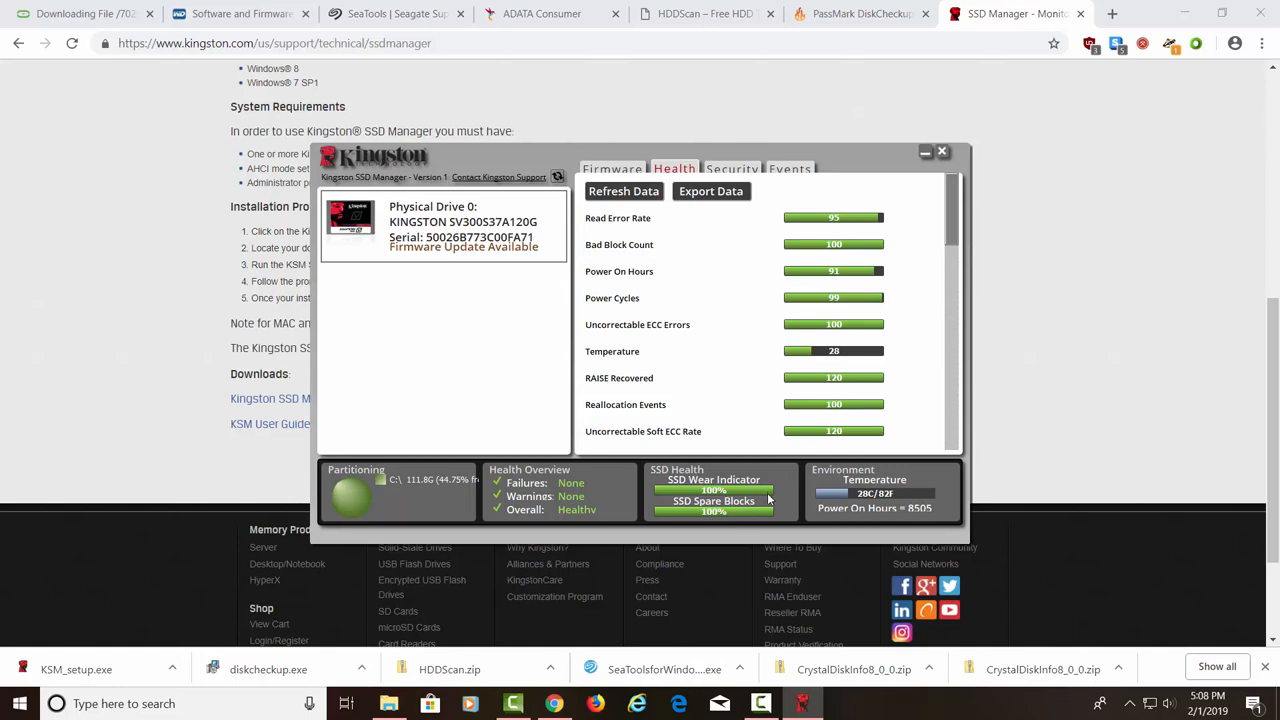
{"action": "mouse_move", "coordinate": [913, 511]}
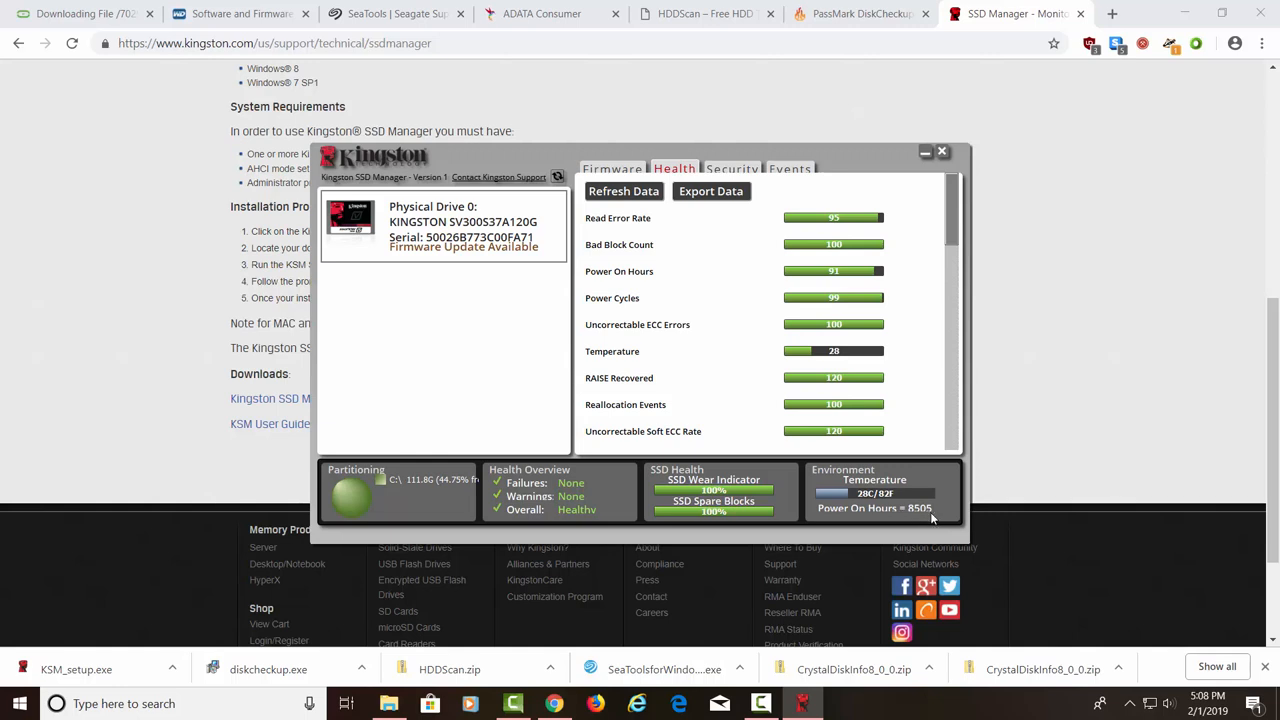
{"action": "mouse_move", "coordinate": [938, 512]}
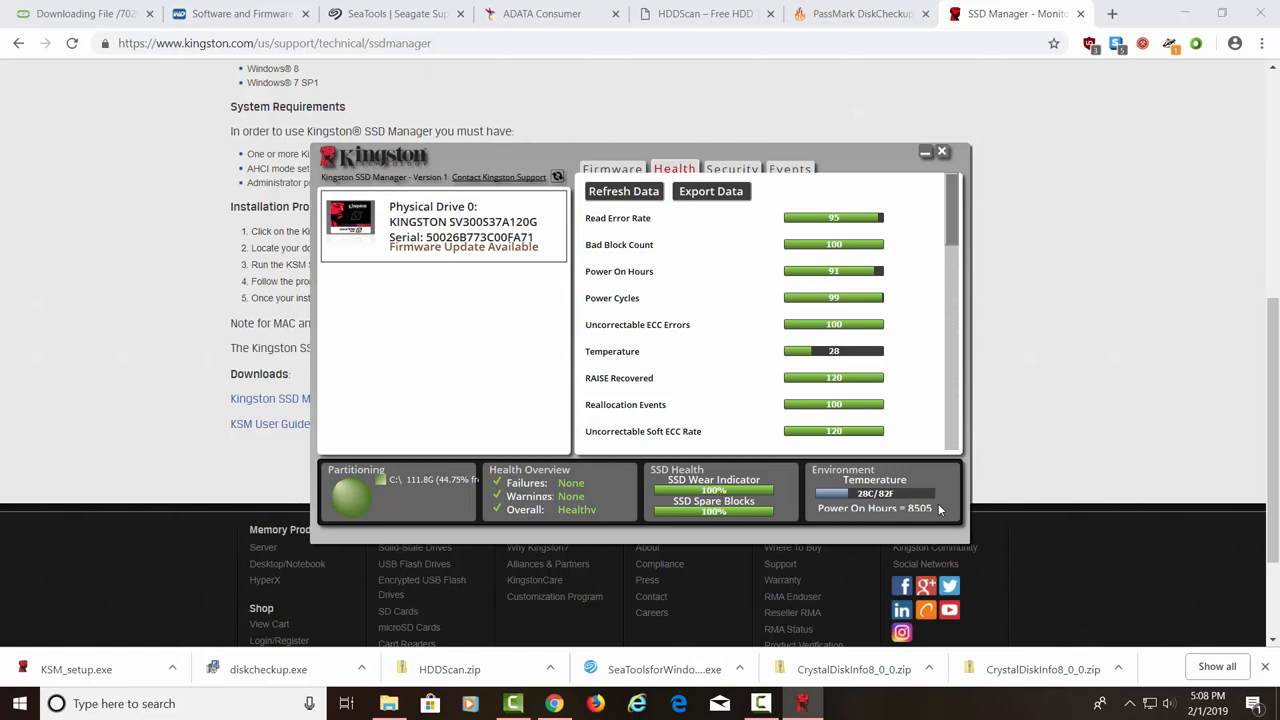
{"action": "mouse_move", "coordinate": [965, 192]}
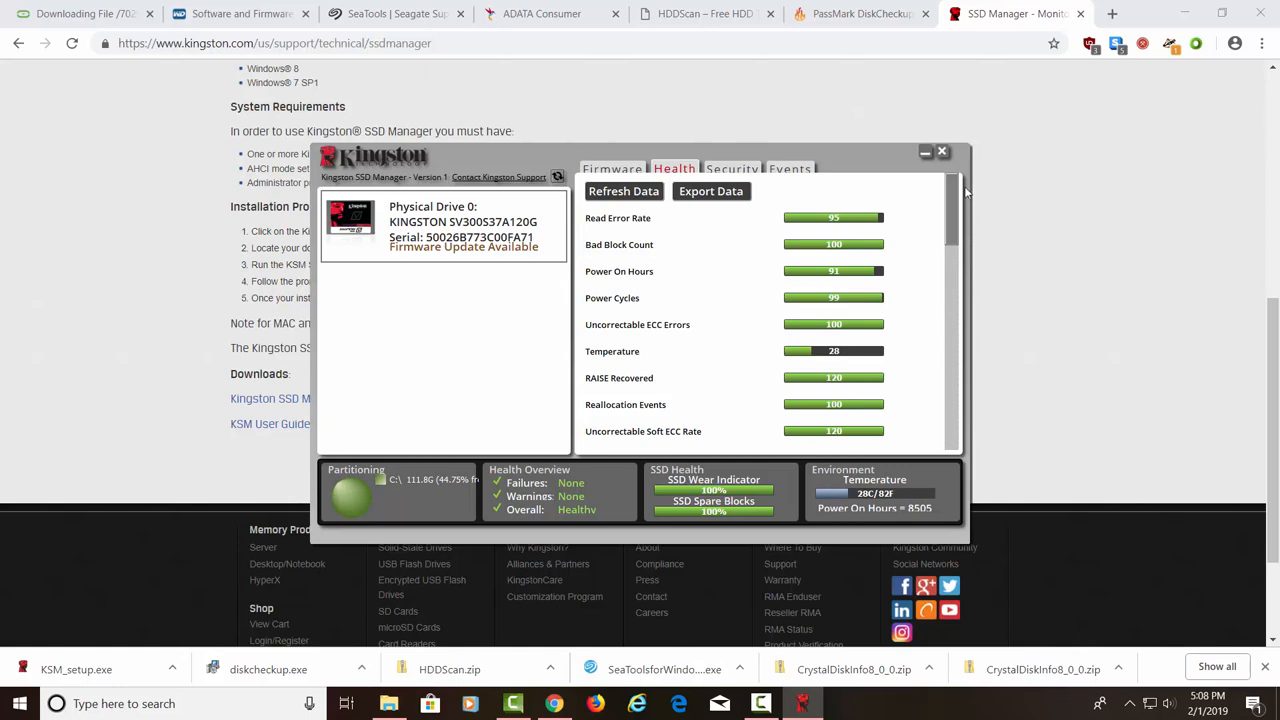
{"action": "left_click", "coordinate": [941, 151]}
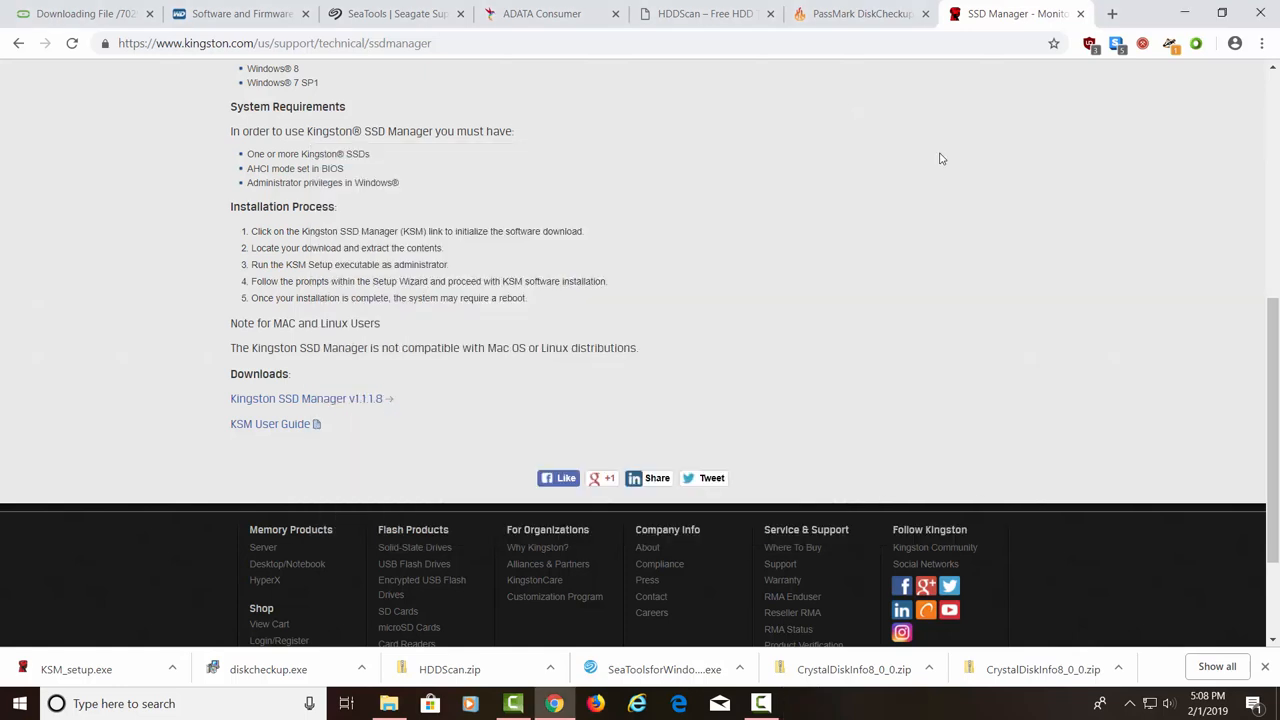
{"action": "mouse_move", "coordinate": [953, 156]}
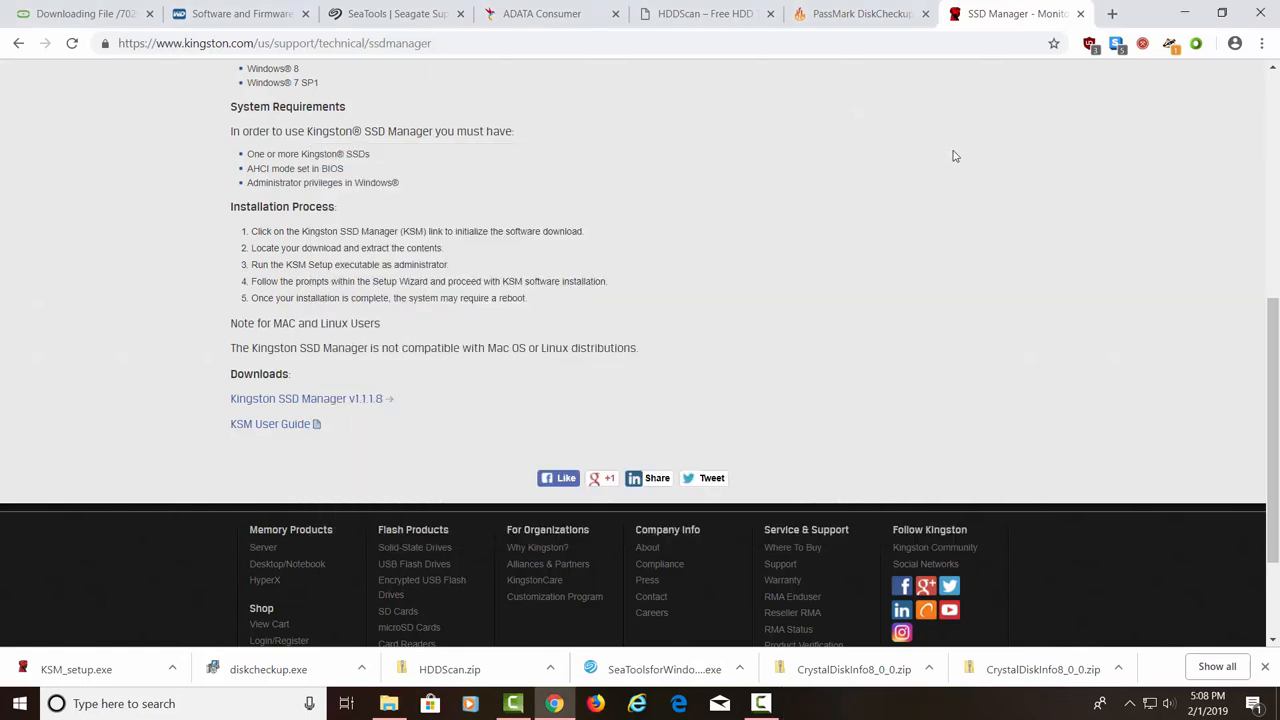